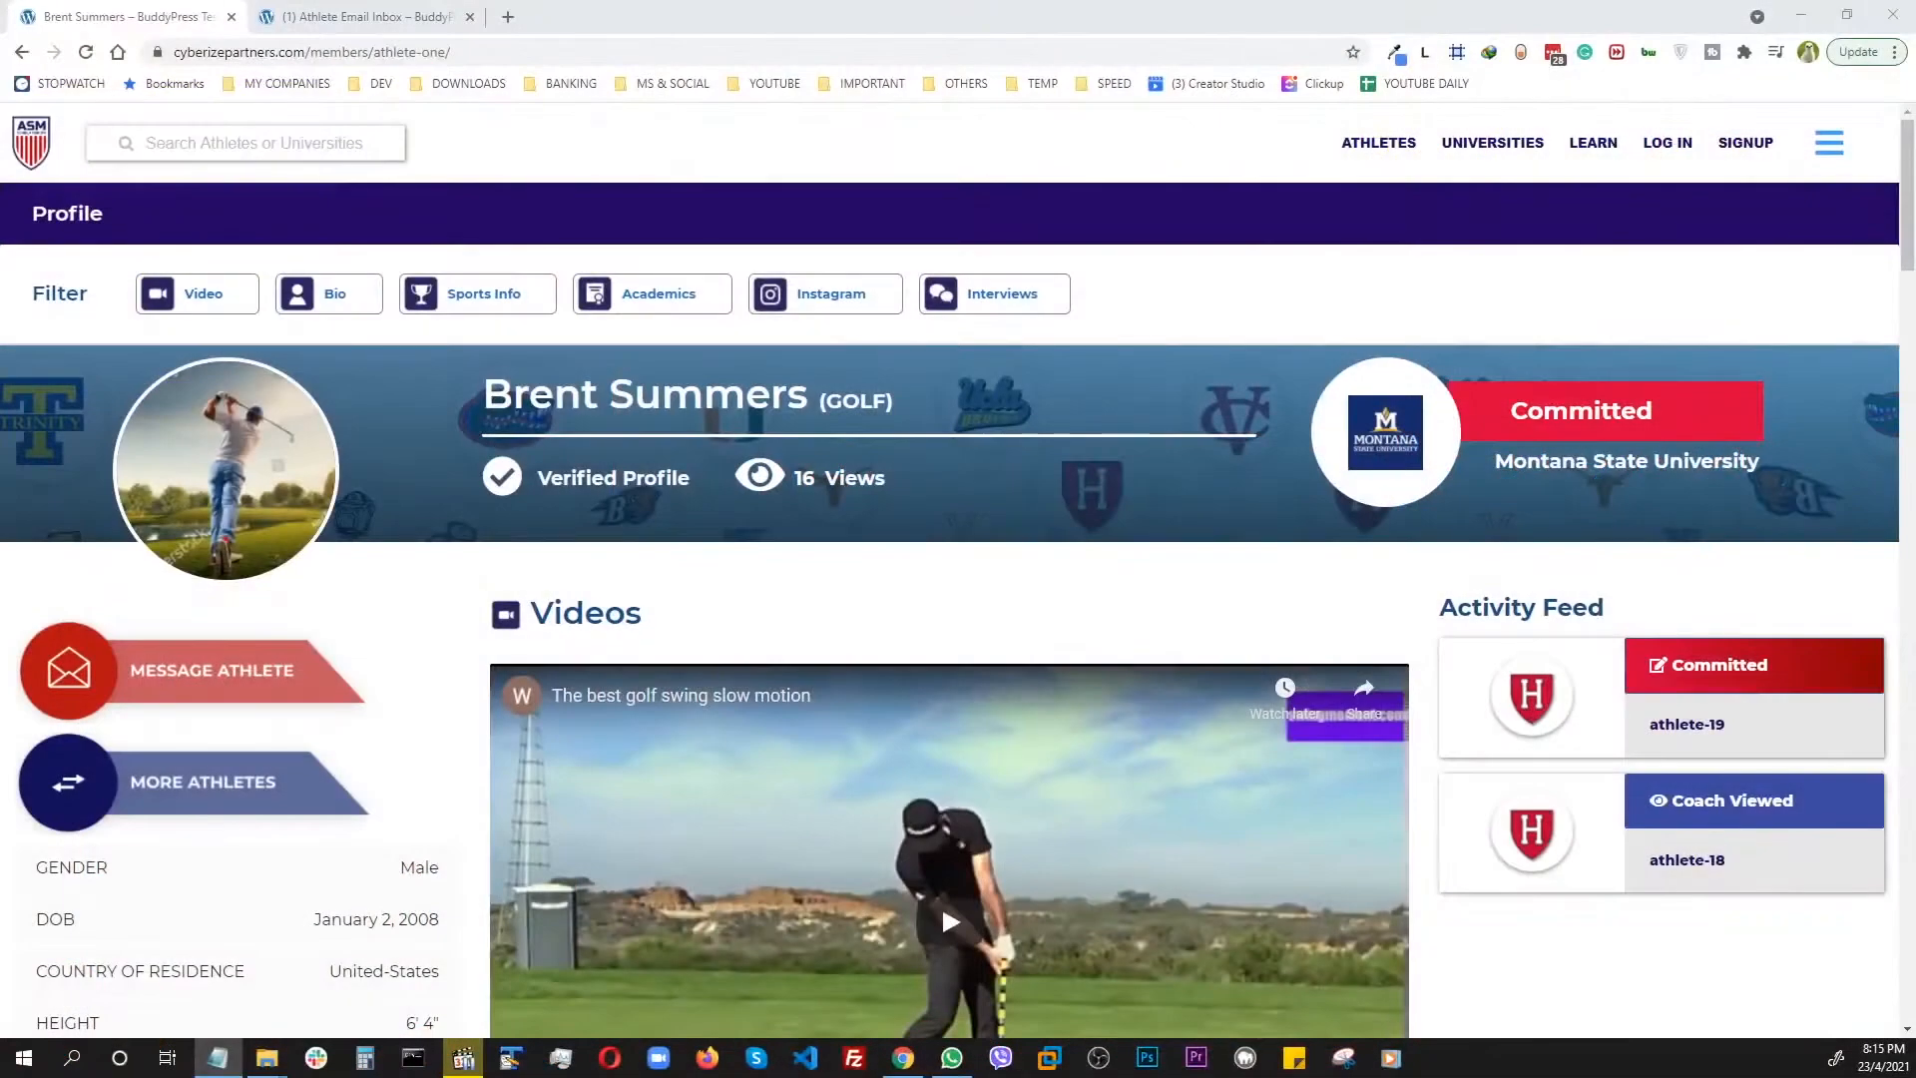
{"action": "scroll", "scroll_direction": "down", "scroll_amount": 3}
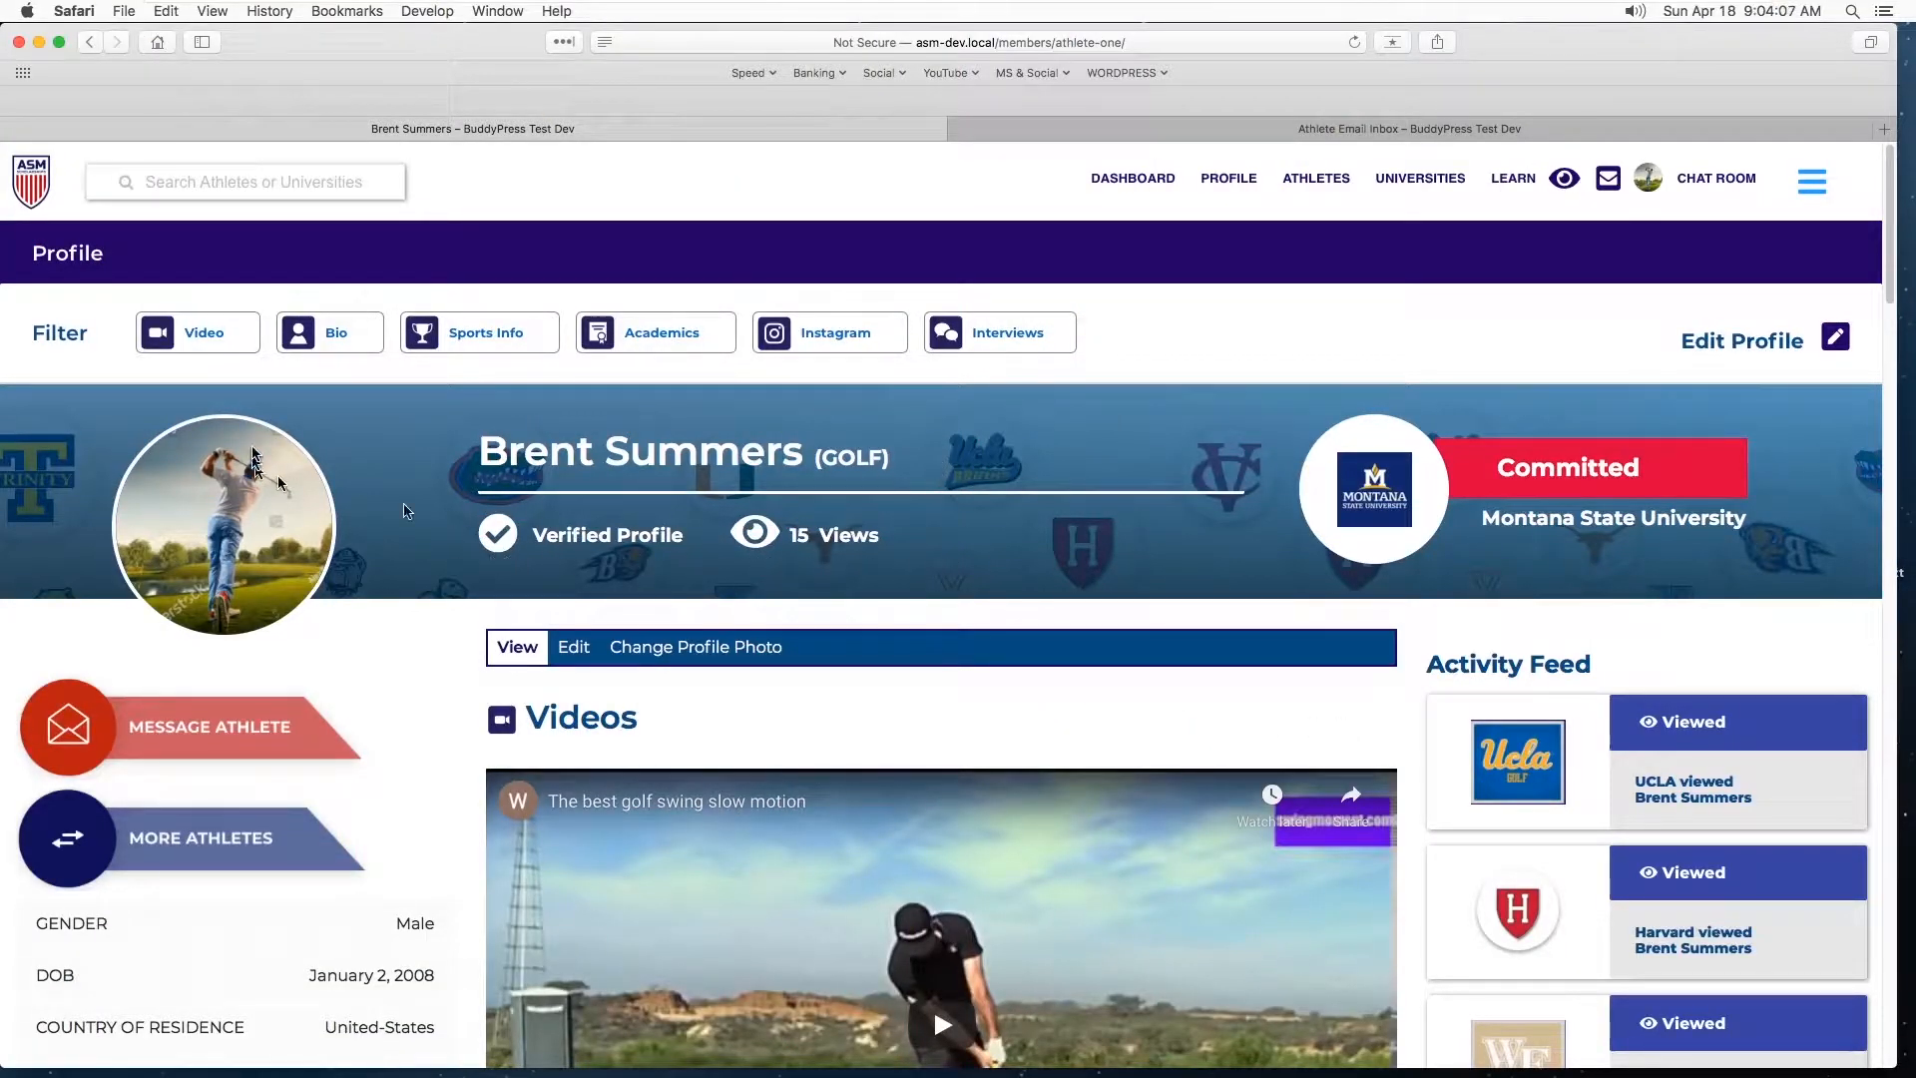
{"action": "scroll", "scroll_direction": "down", "scroll_amount": 3}
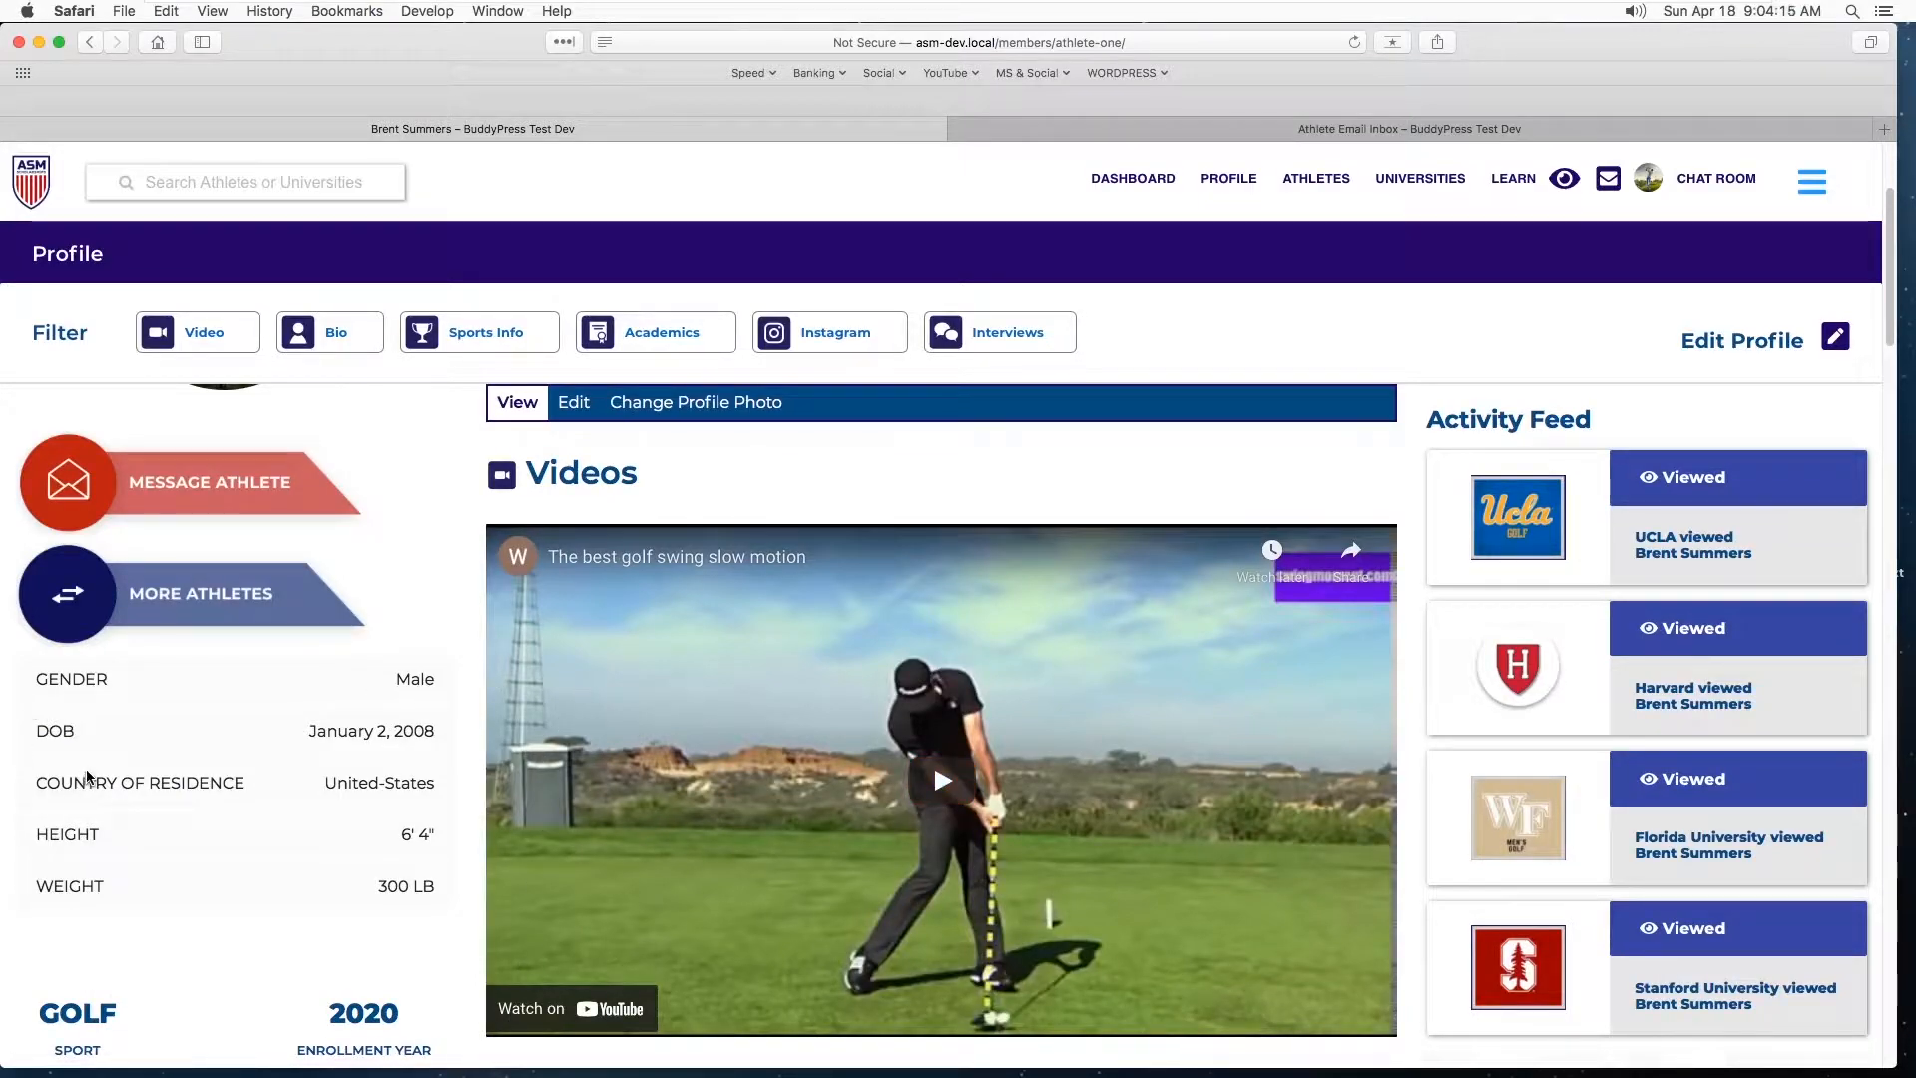
{"action": "scroll", "scroll_direction": "down", "scroll_amount": 3}
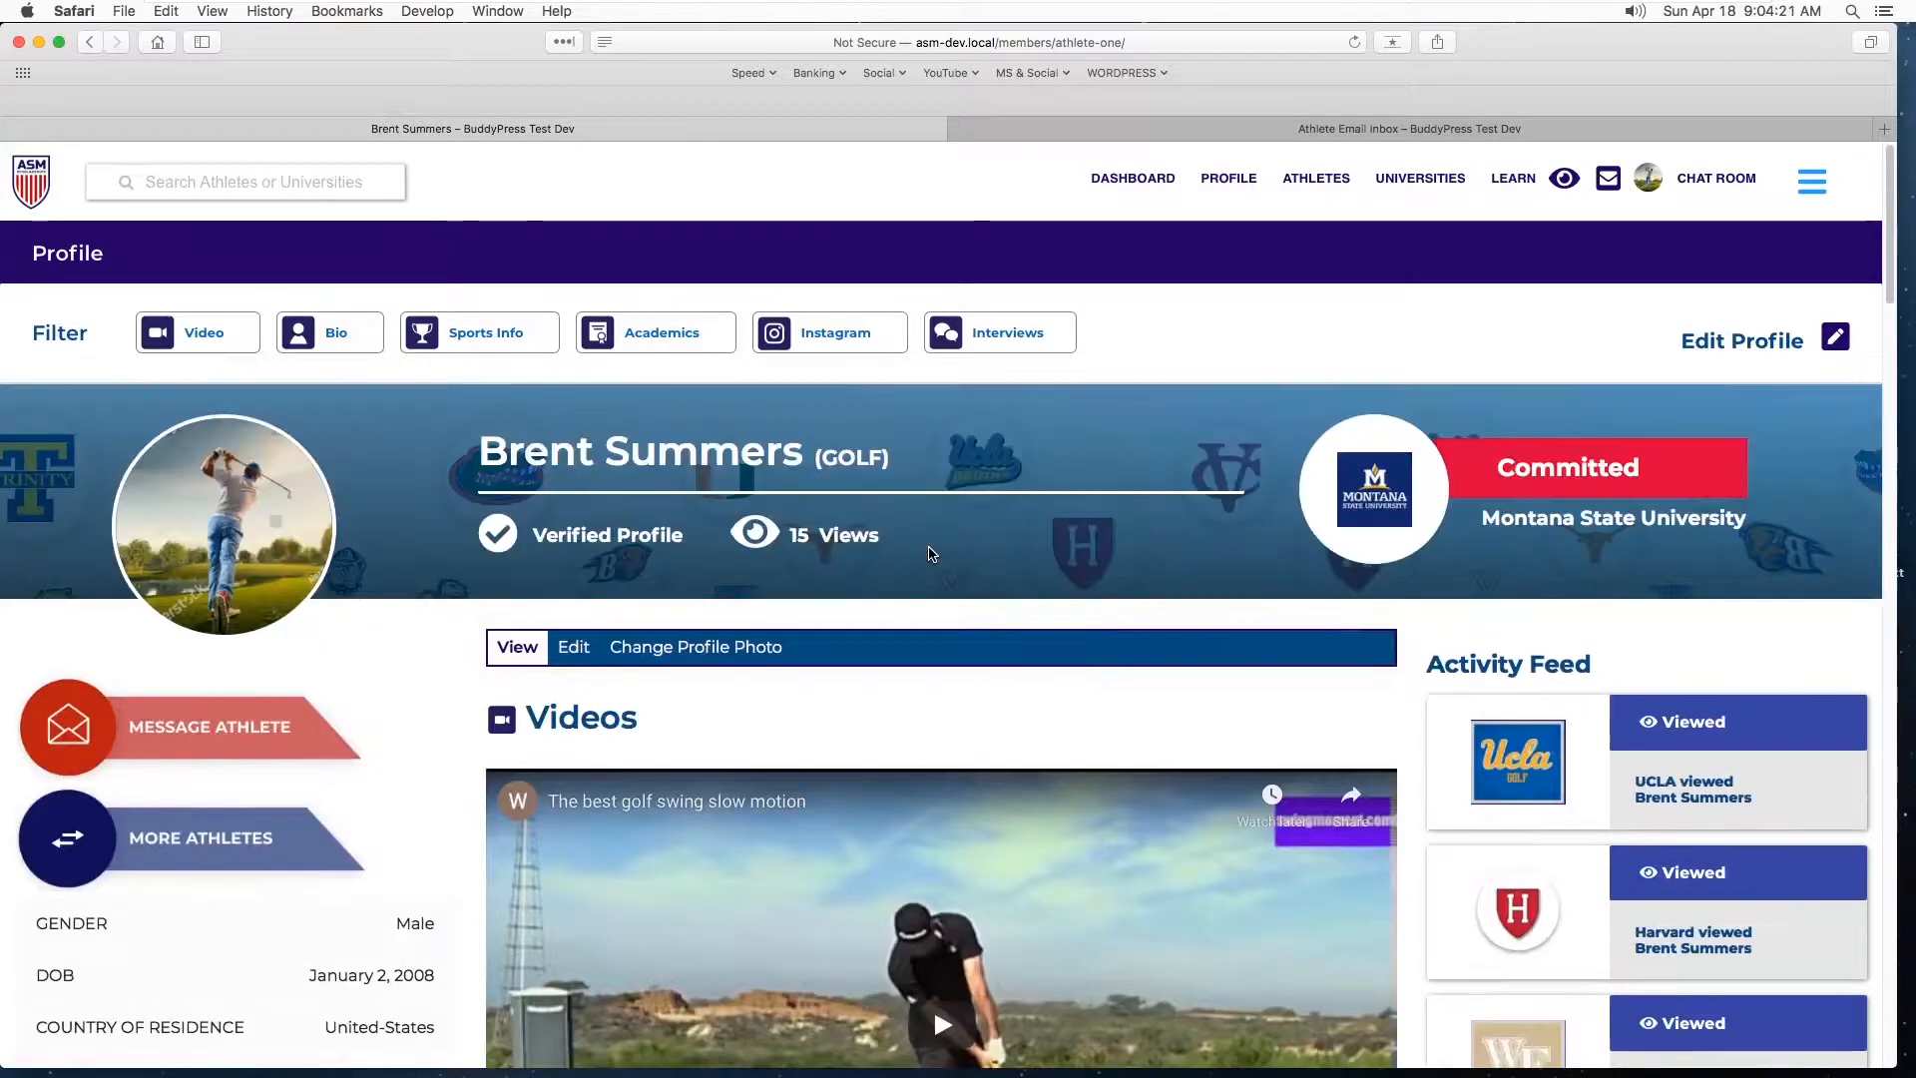
{"action": "scroll", "scroll_direction": "down", "scroll_amount": 3}
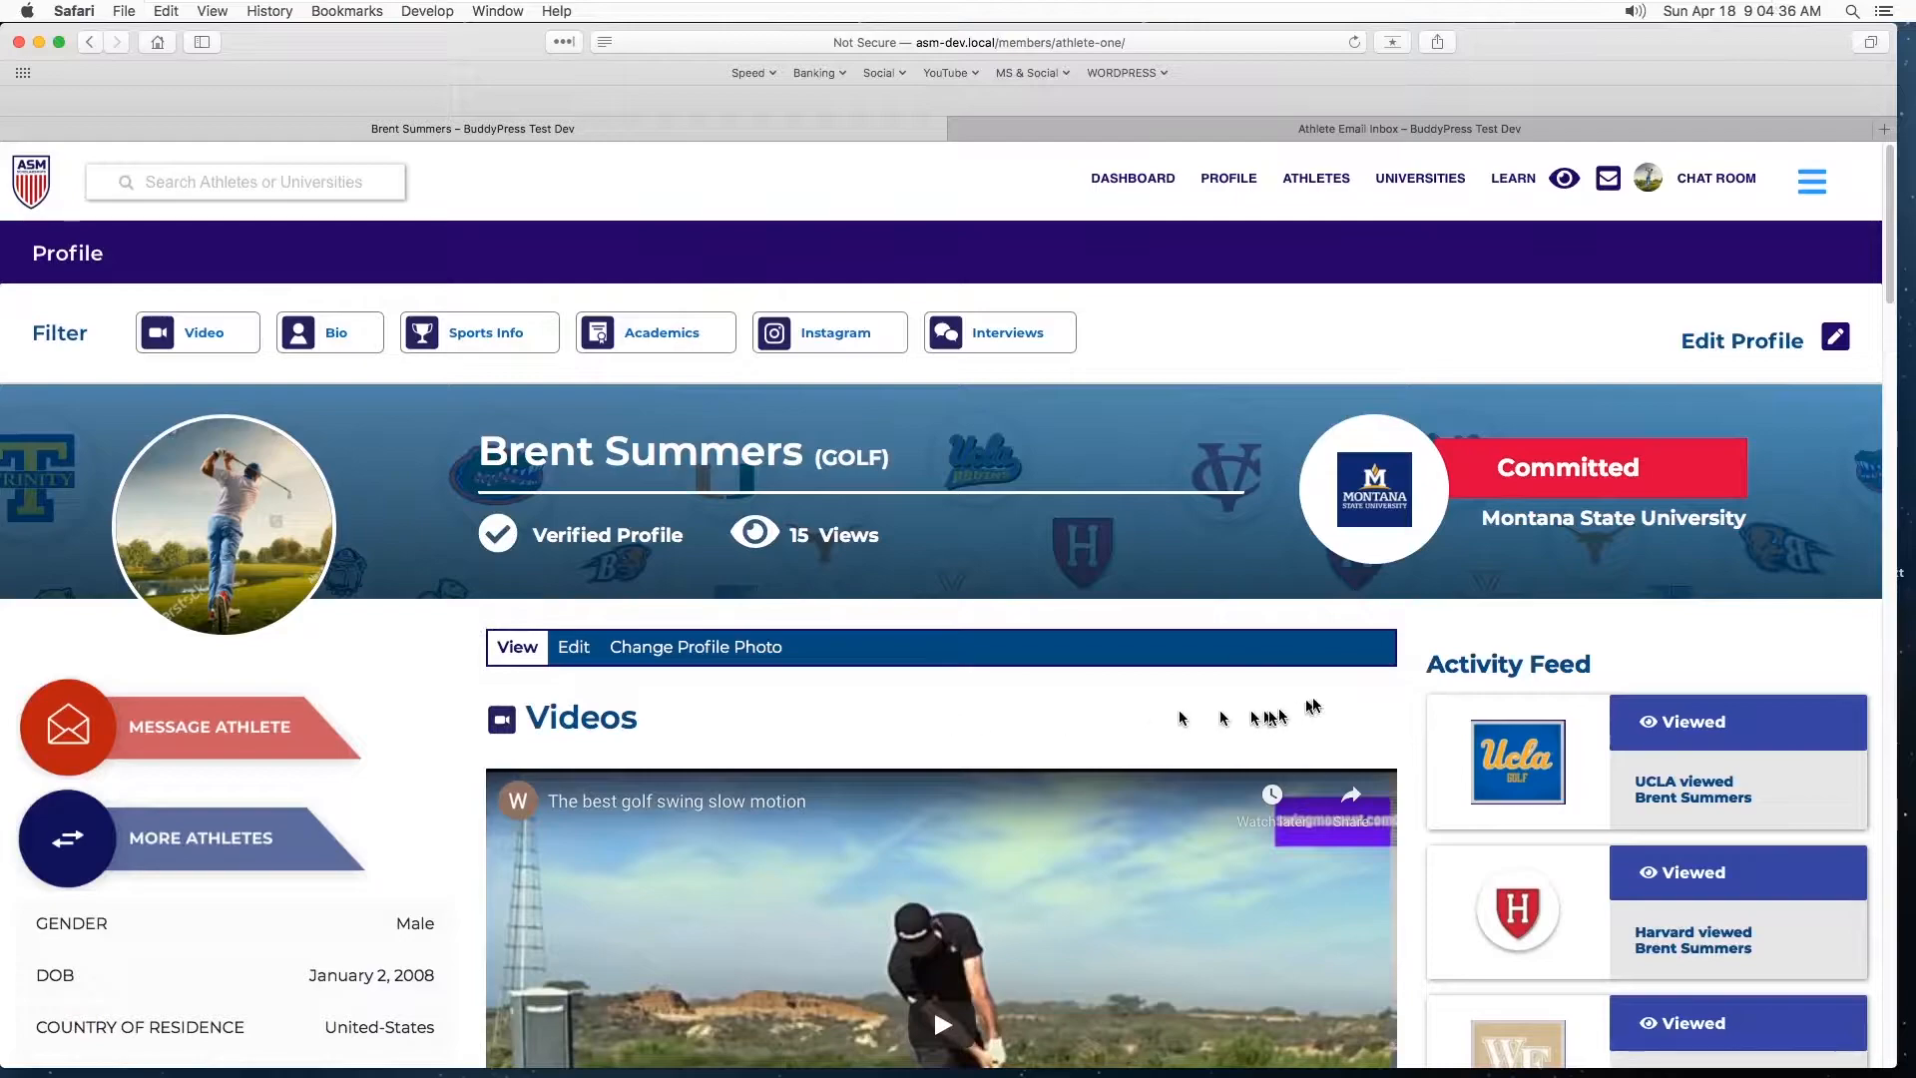
{"action": "mouse_move", "coordinate": [1102, 702]}
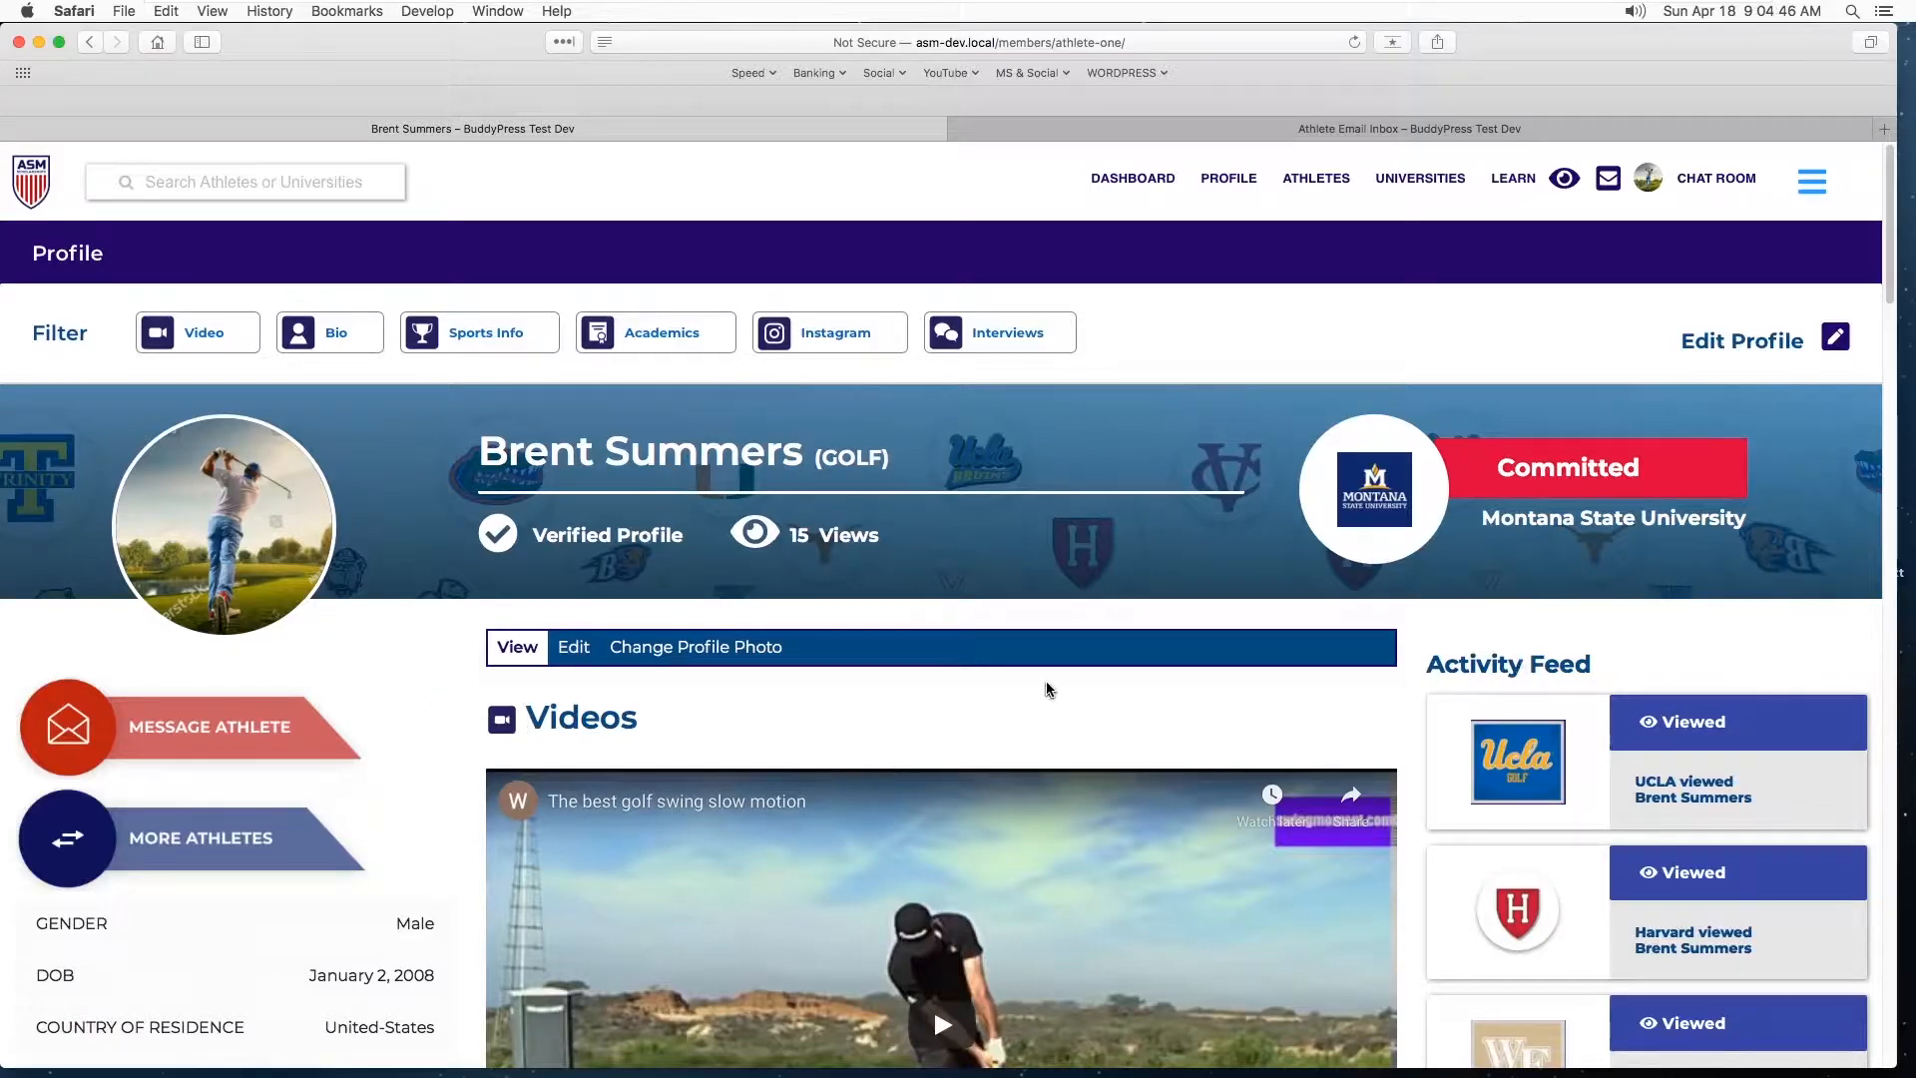
{"action": "mouse_move", "coordinate": [1266, 697]}
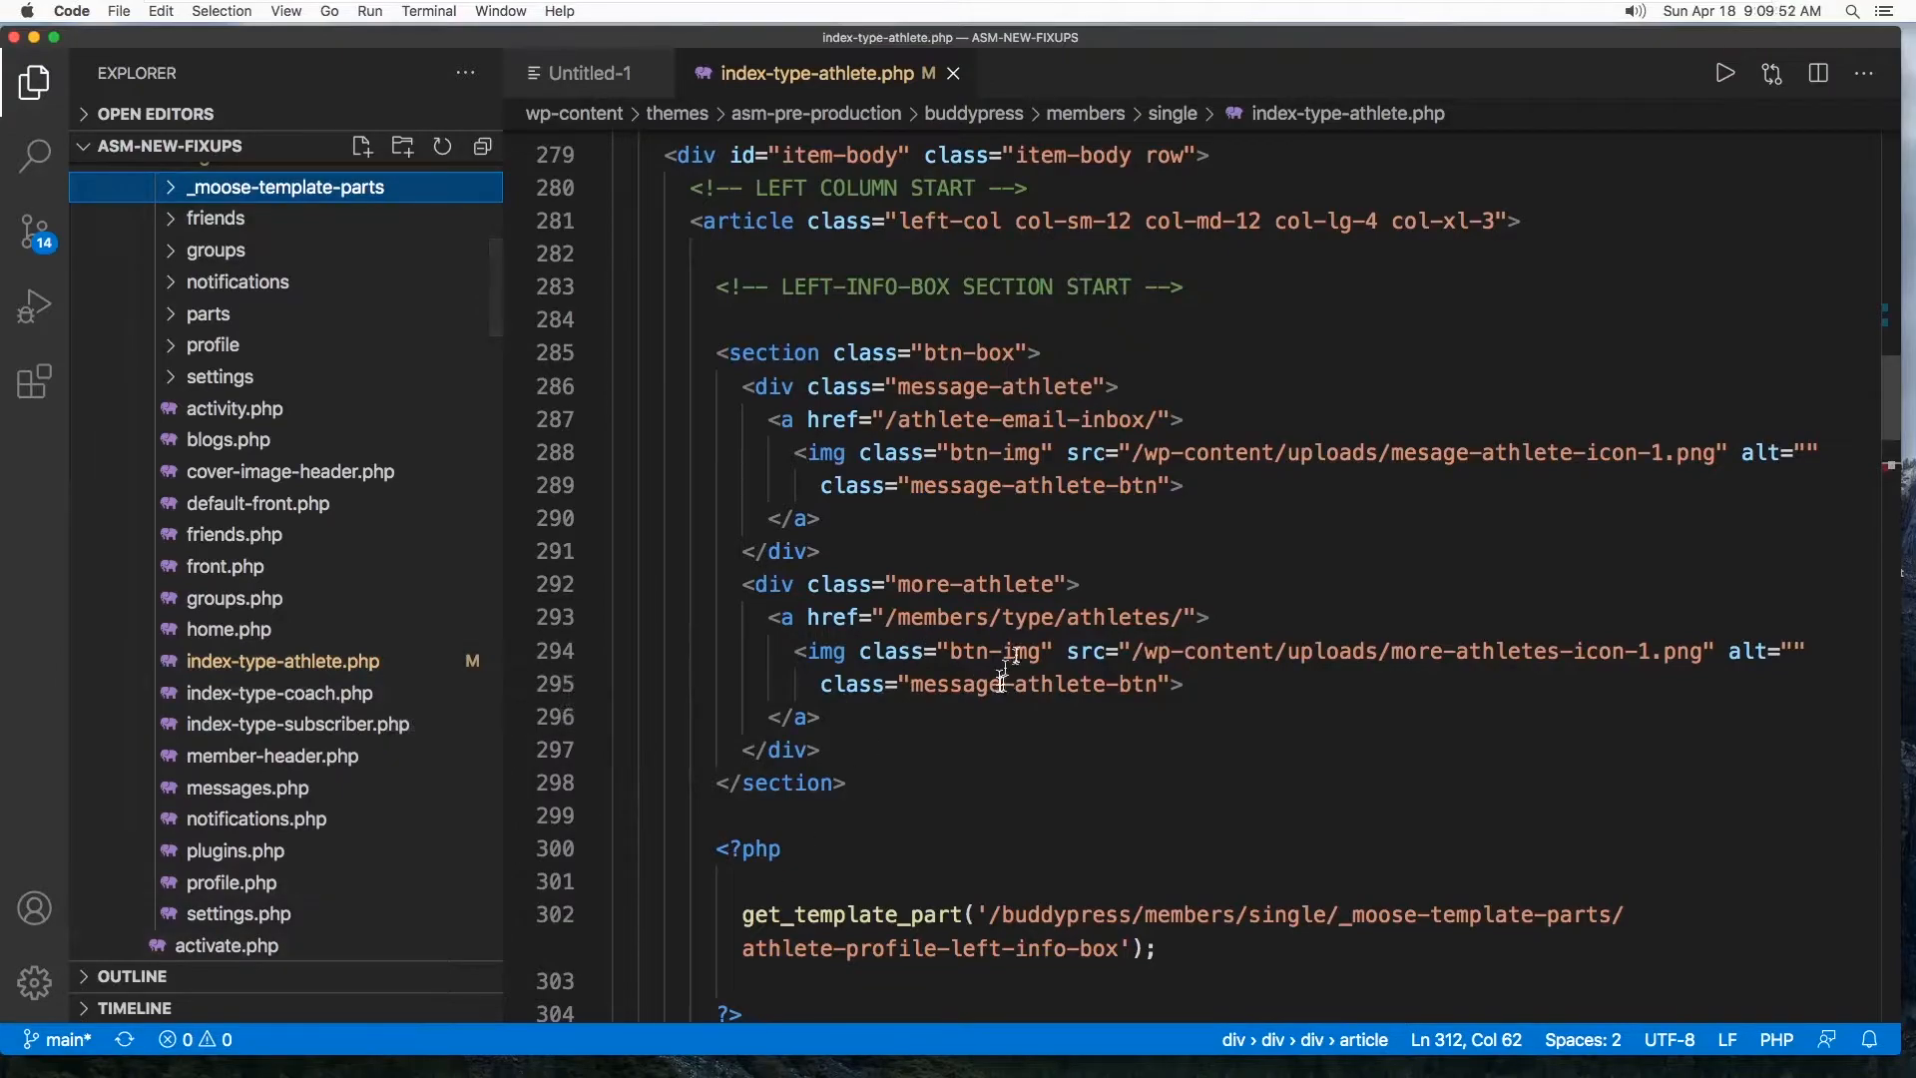
{"action": "mouse_move", "coordinate": [280, 660]}
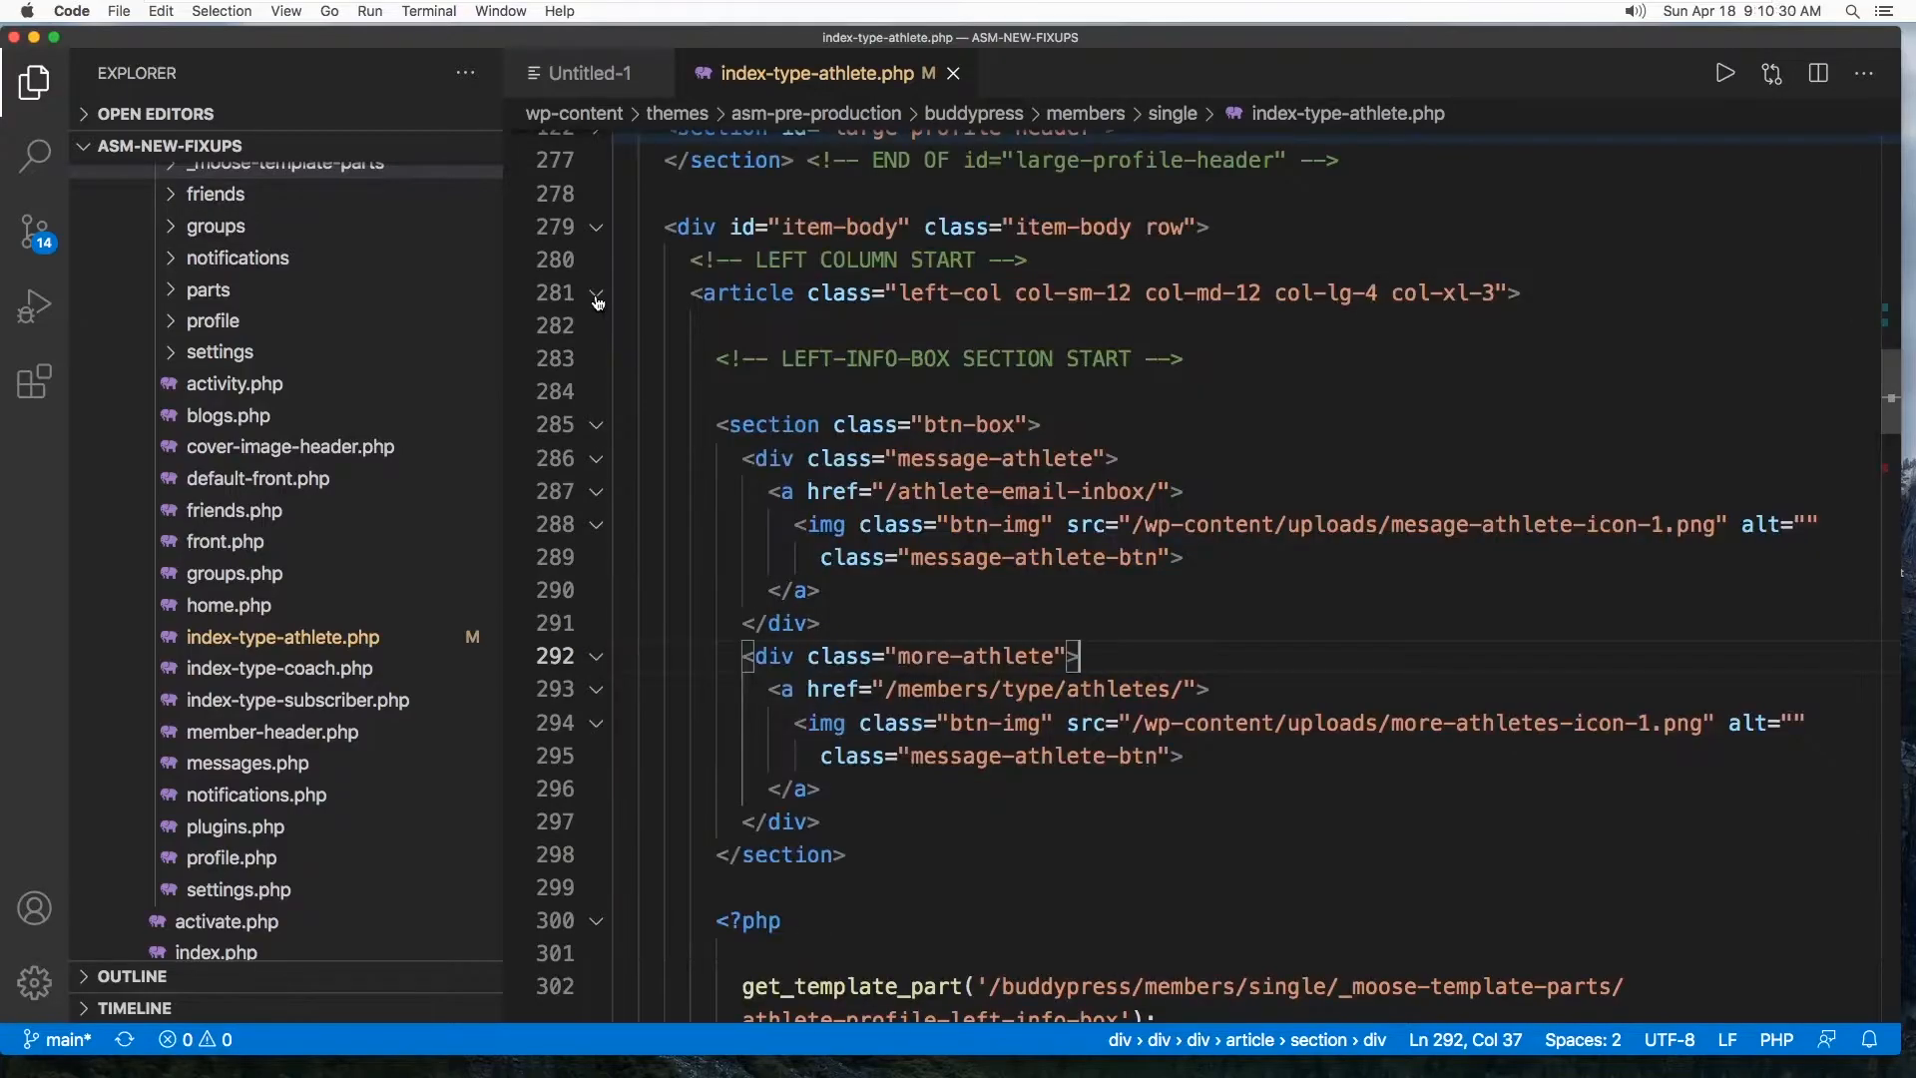
{"action": "left_click", "coordinate": [596, 293]}
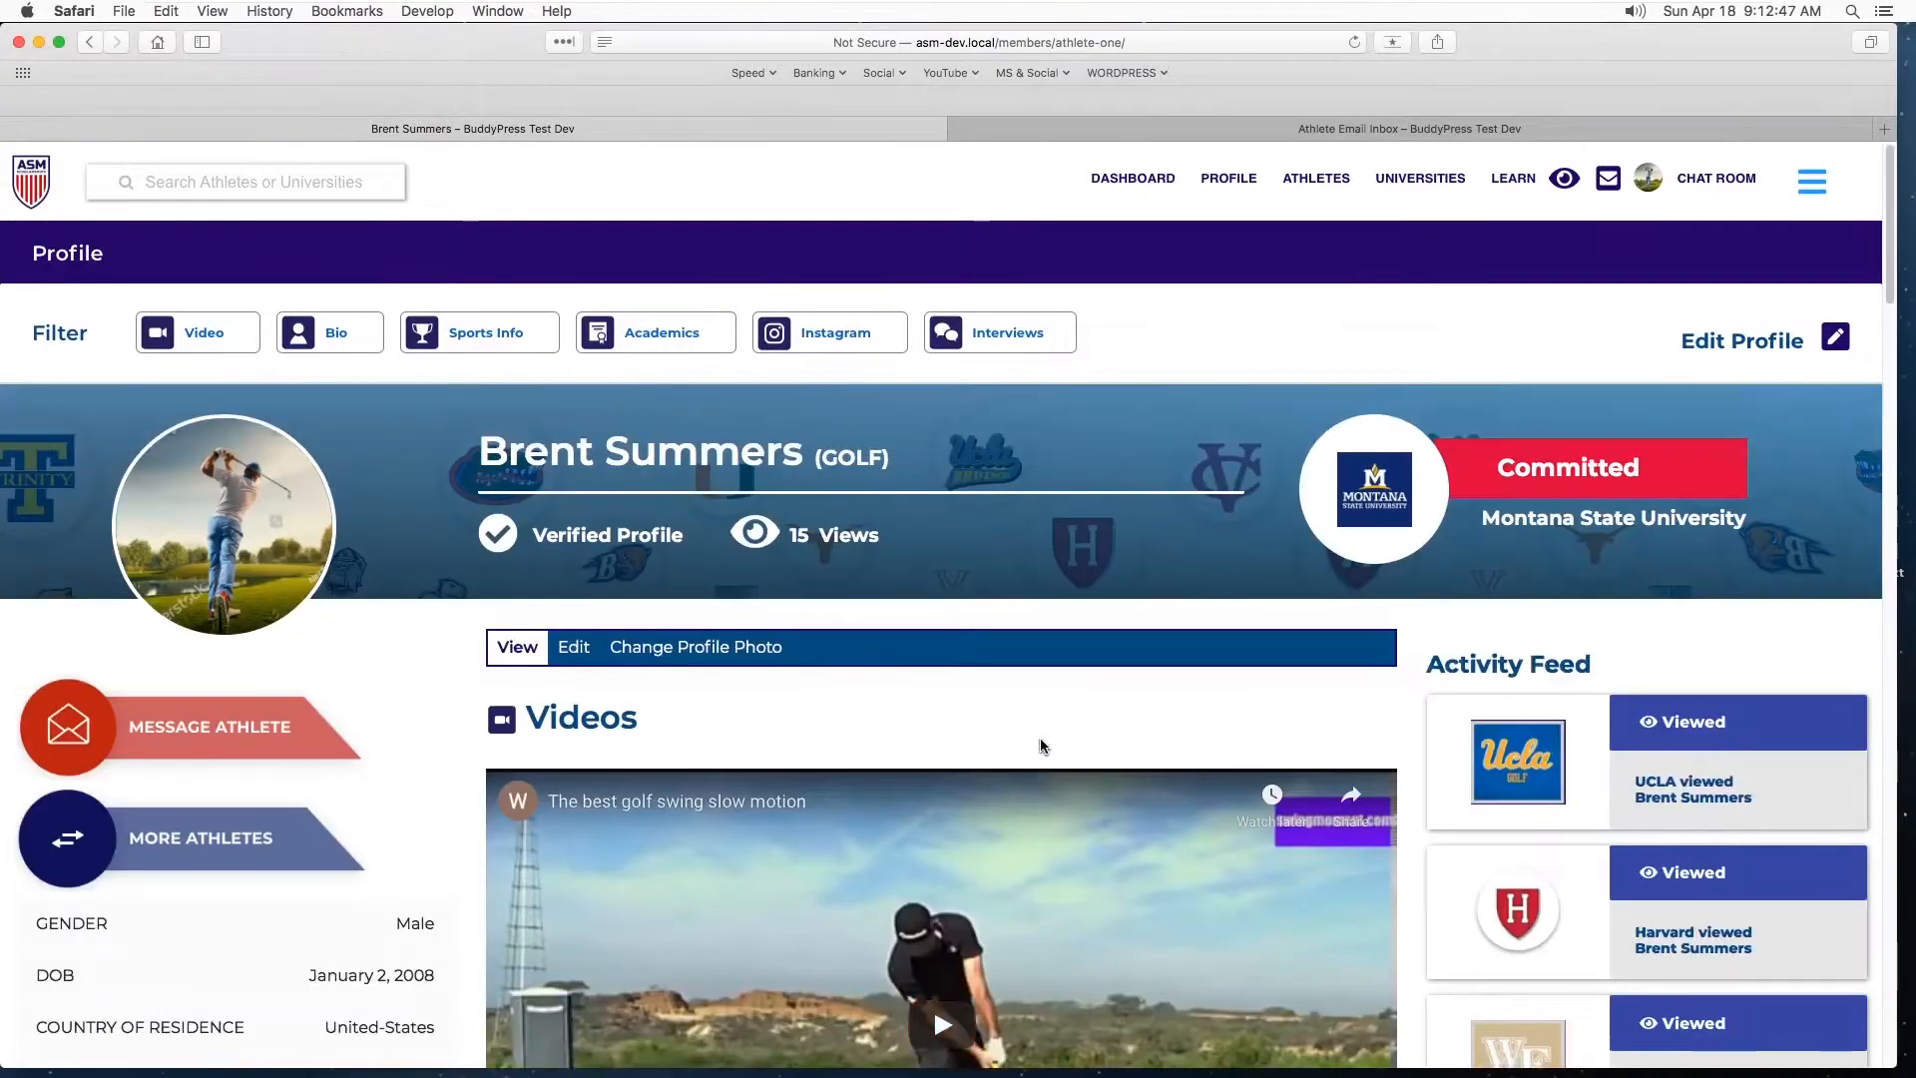
{"action": "mouse_move", "coordinate": [1035, 770]}
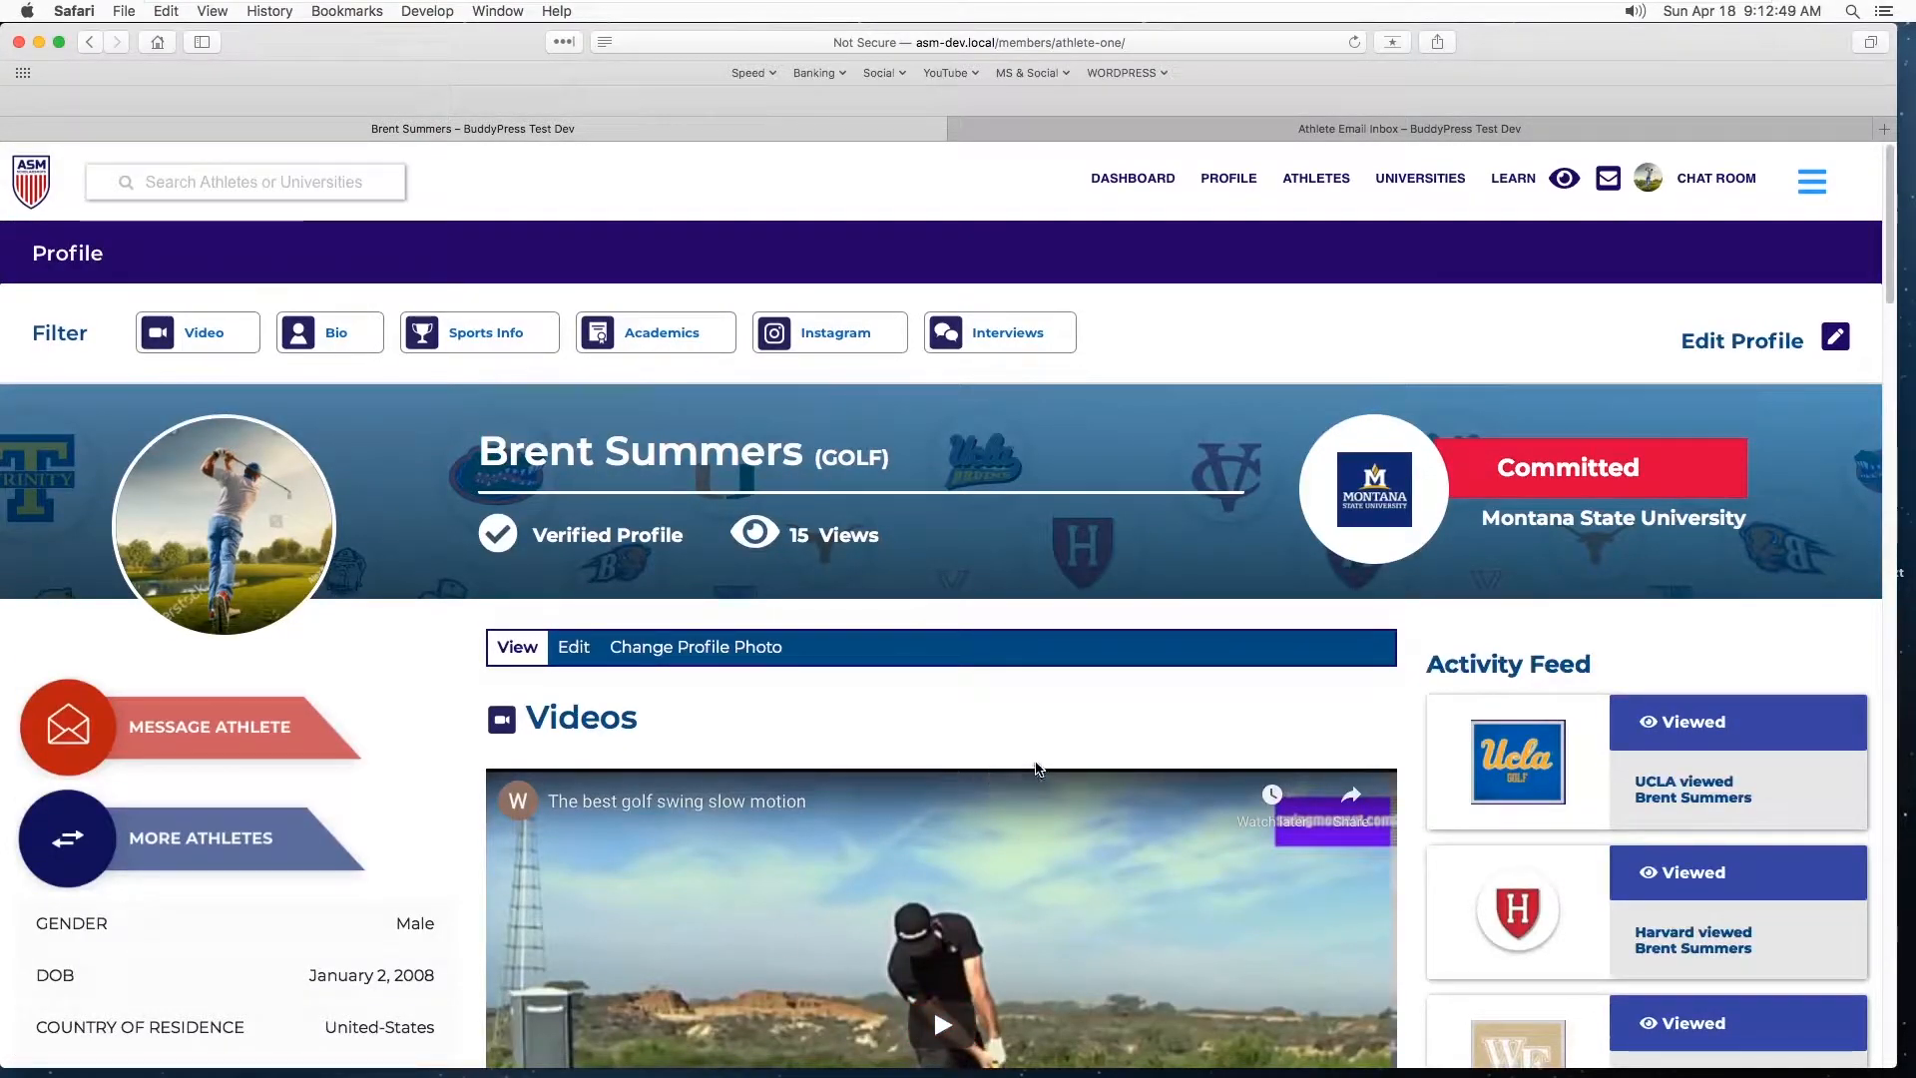
{"action": "scroll", "scroll_direction": "down", "scroll_amount": 3}
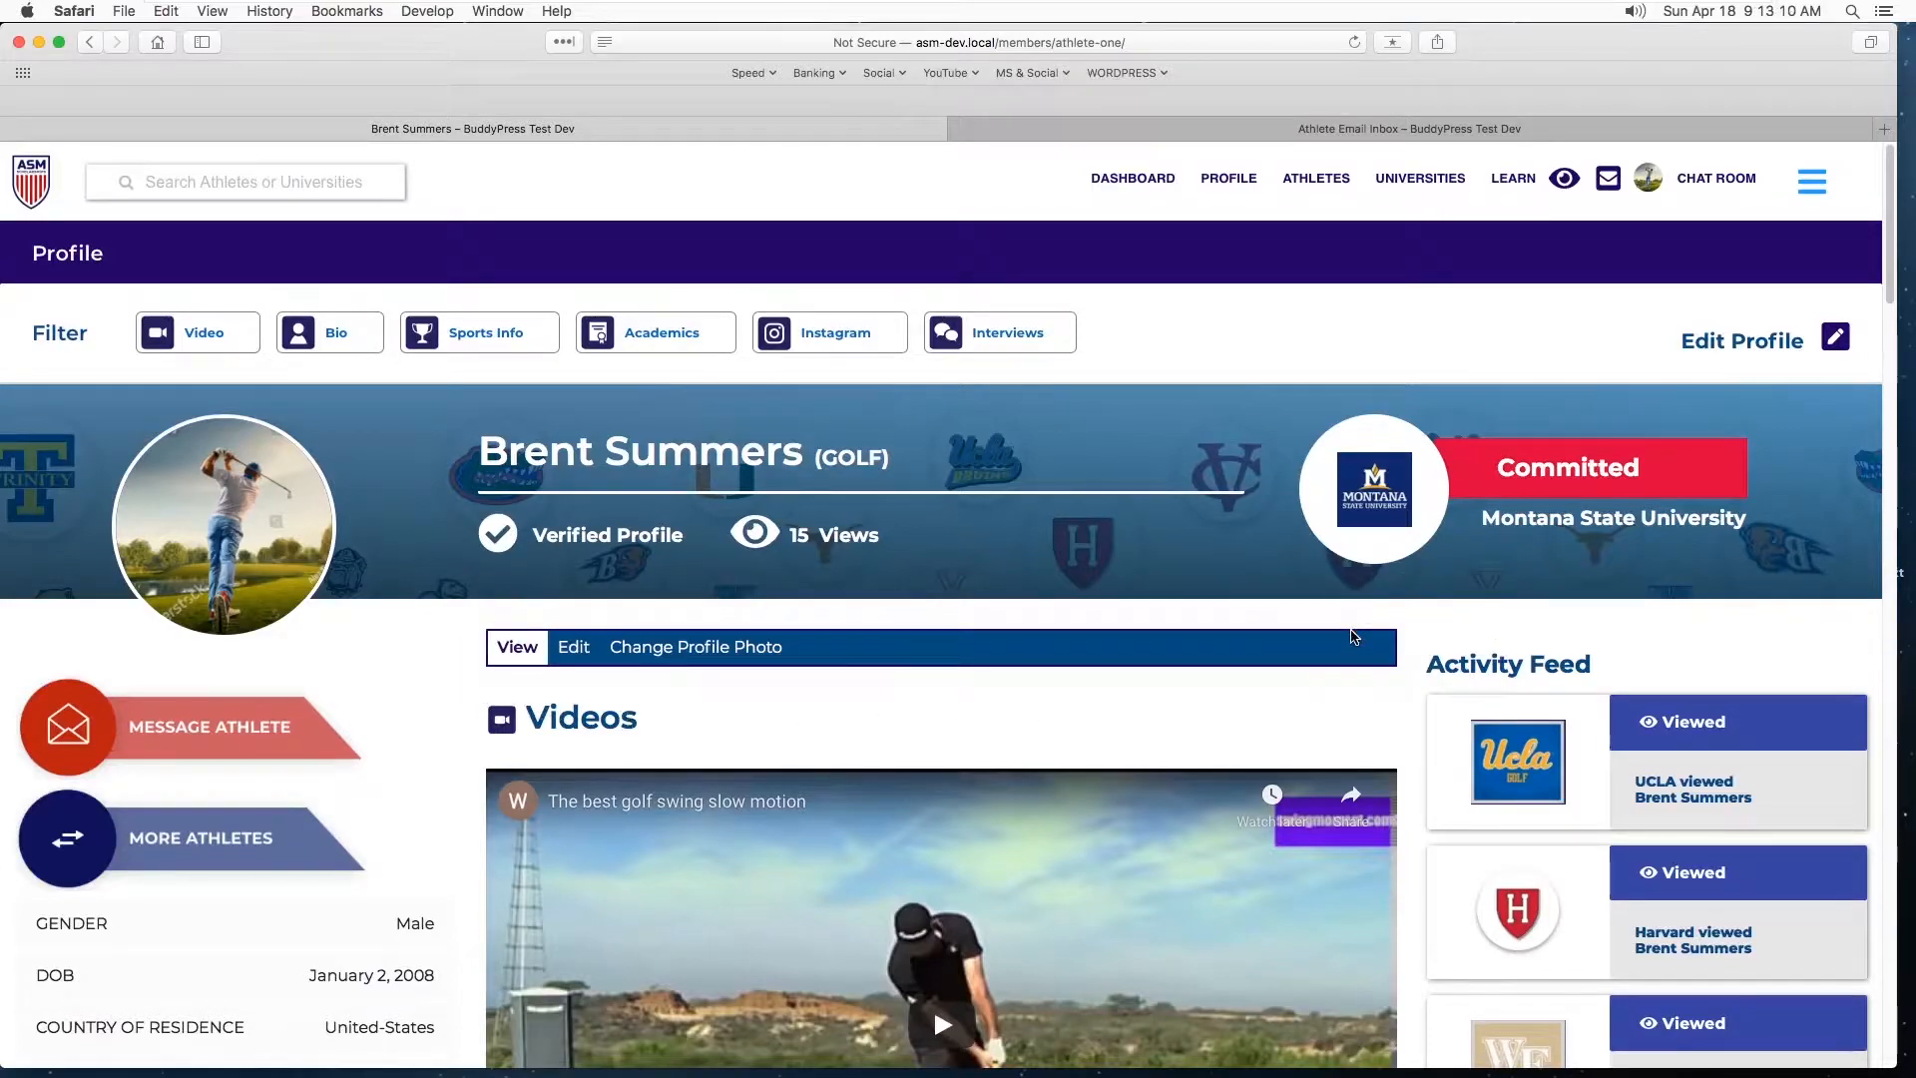
{"action": "scroll", "scroll_direction": "down", "scroll_amount": 3}
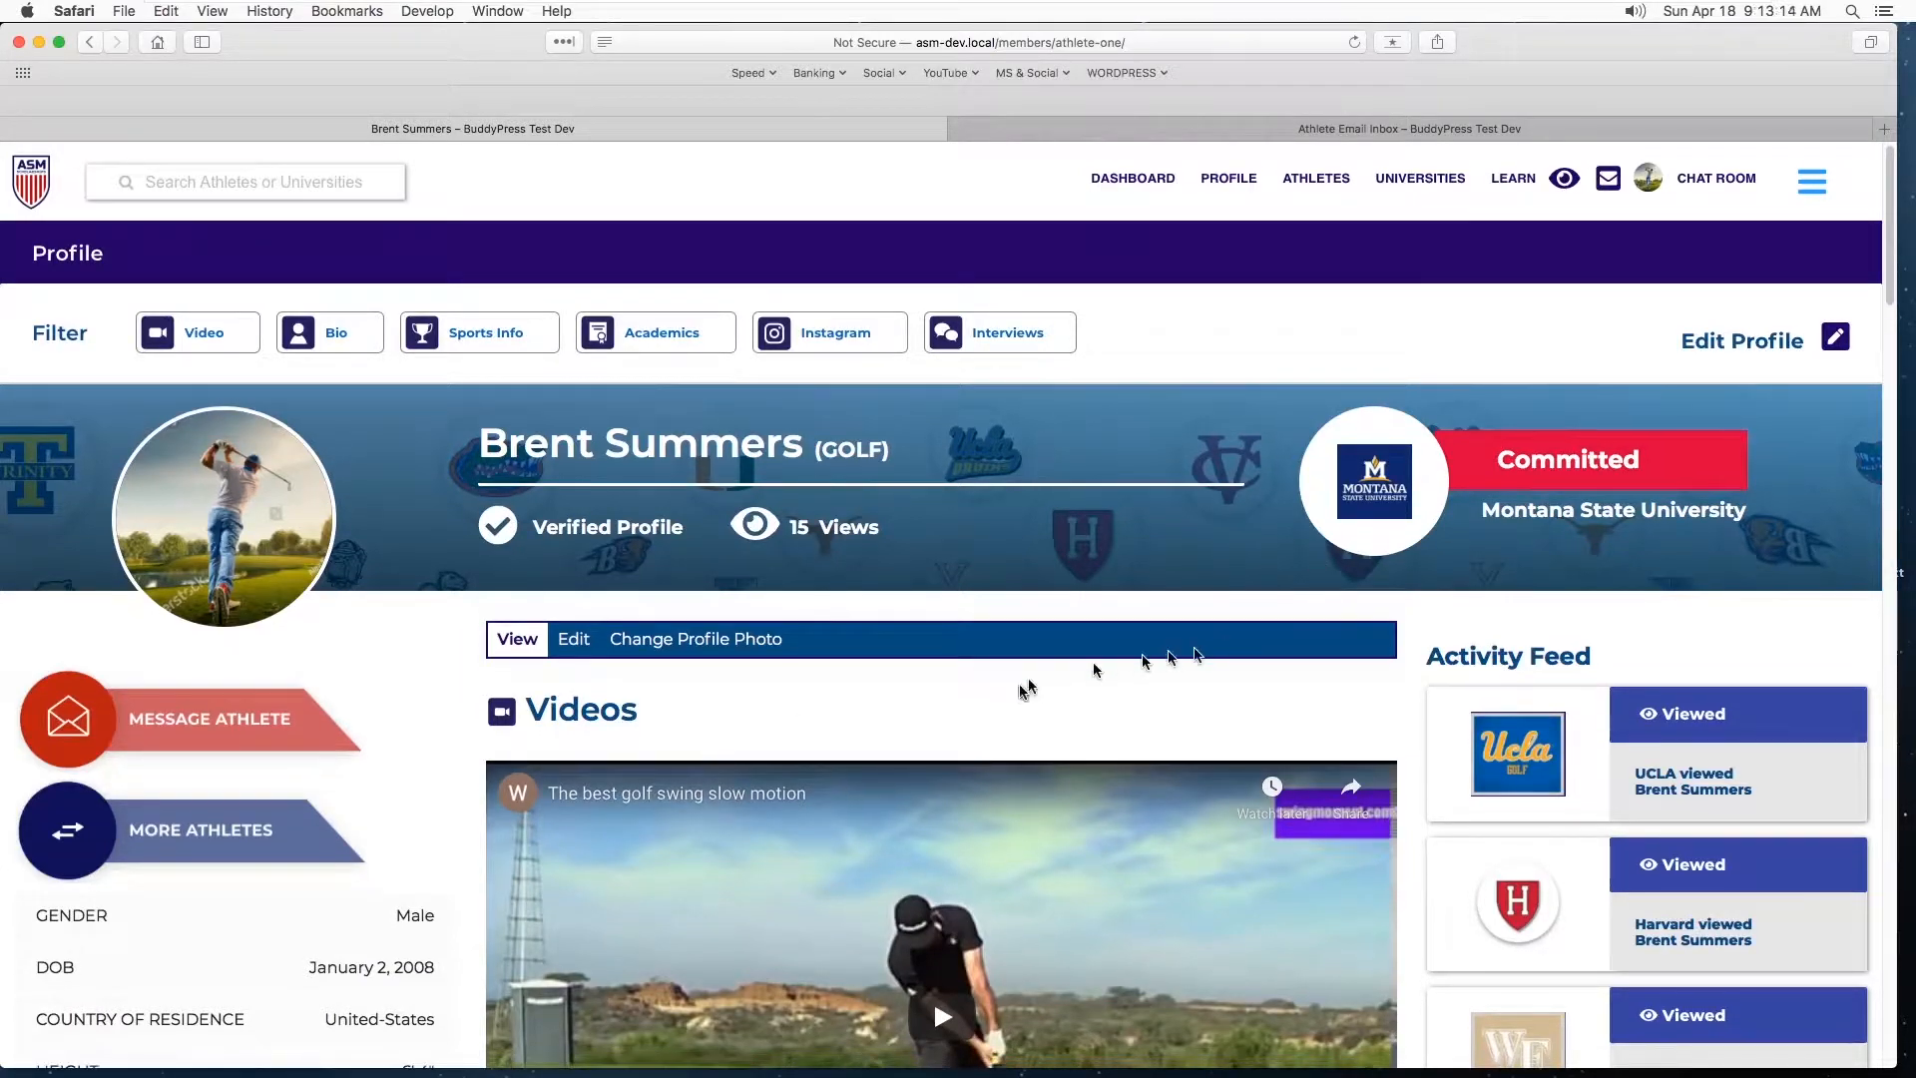
{"action": "scroll", "scroll_direction": "down", "scroll_amount": 3}
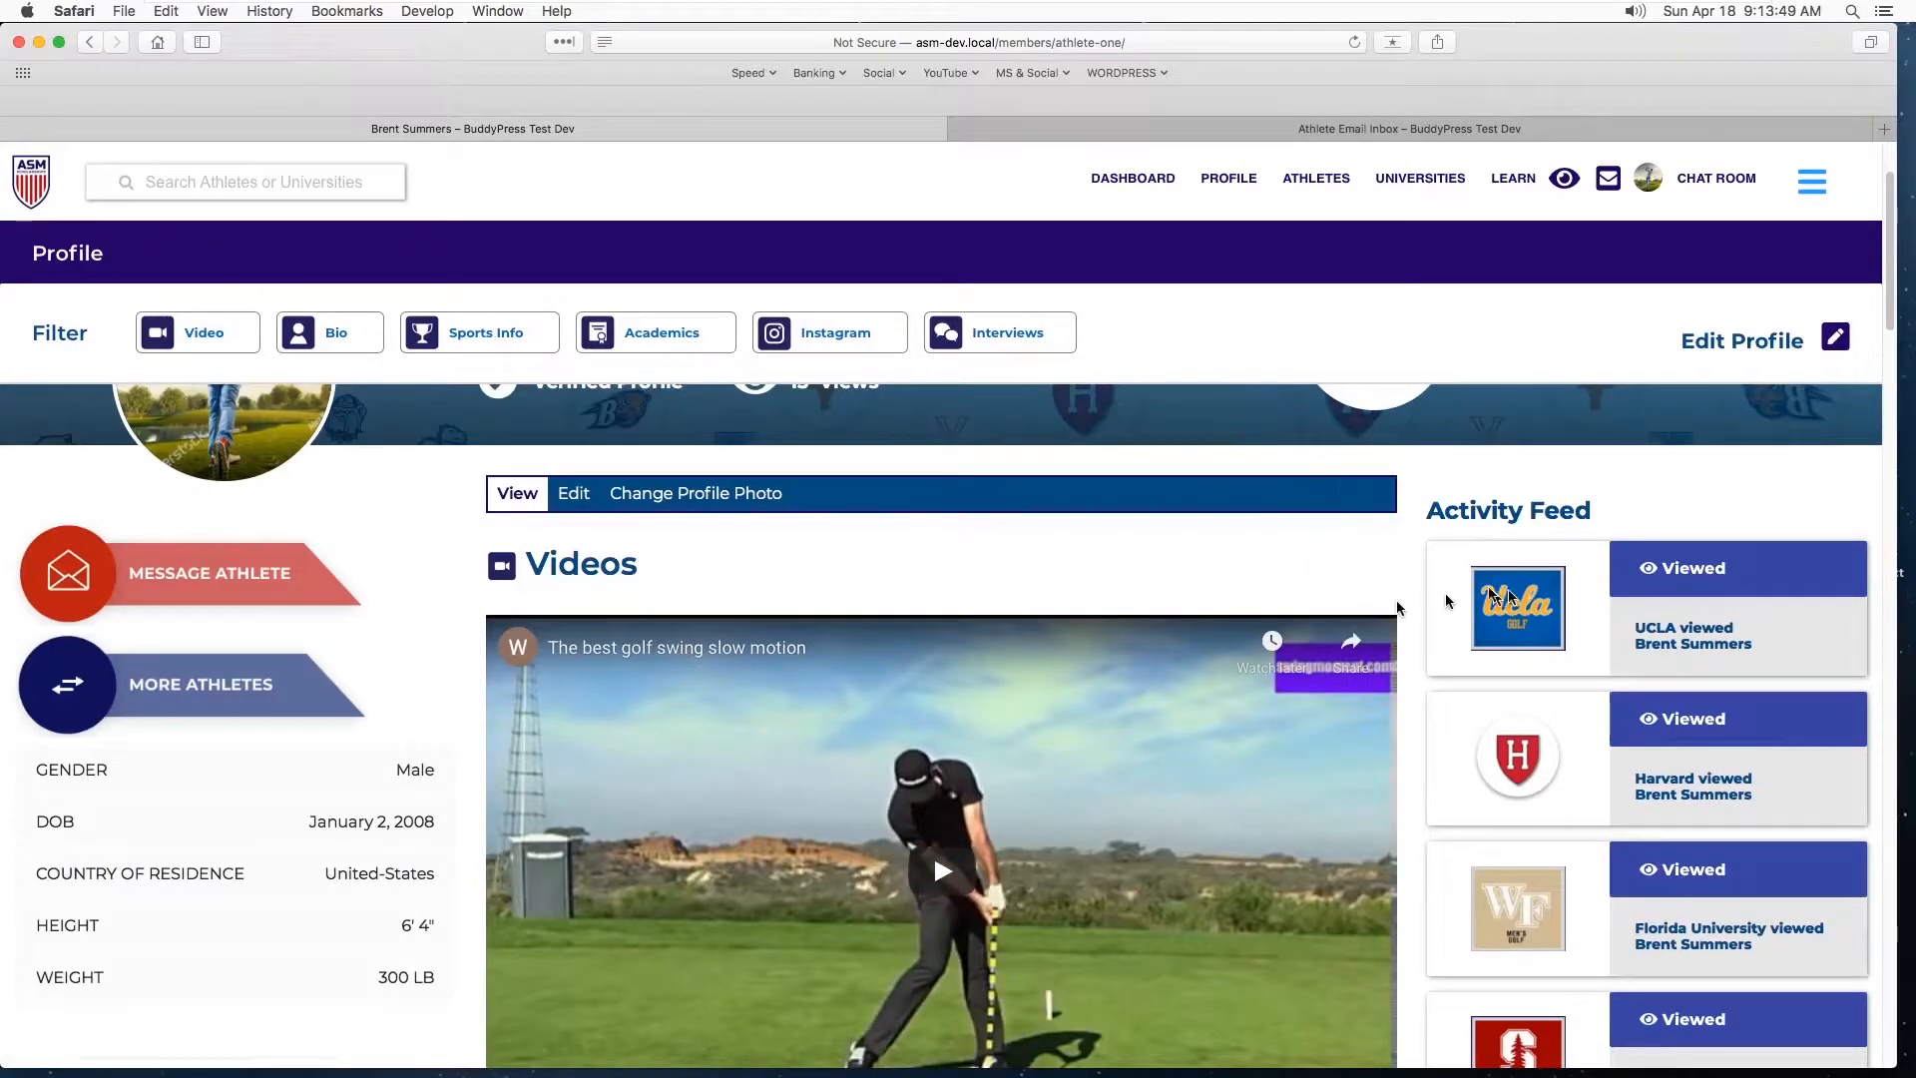
{"action": "scroll", "scroll_direction": "down", "scroll_amount": 3}
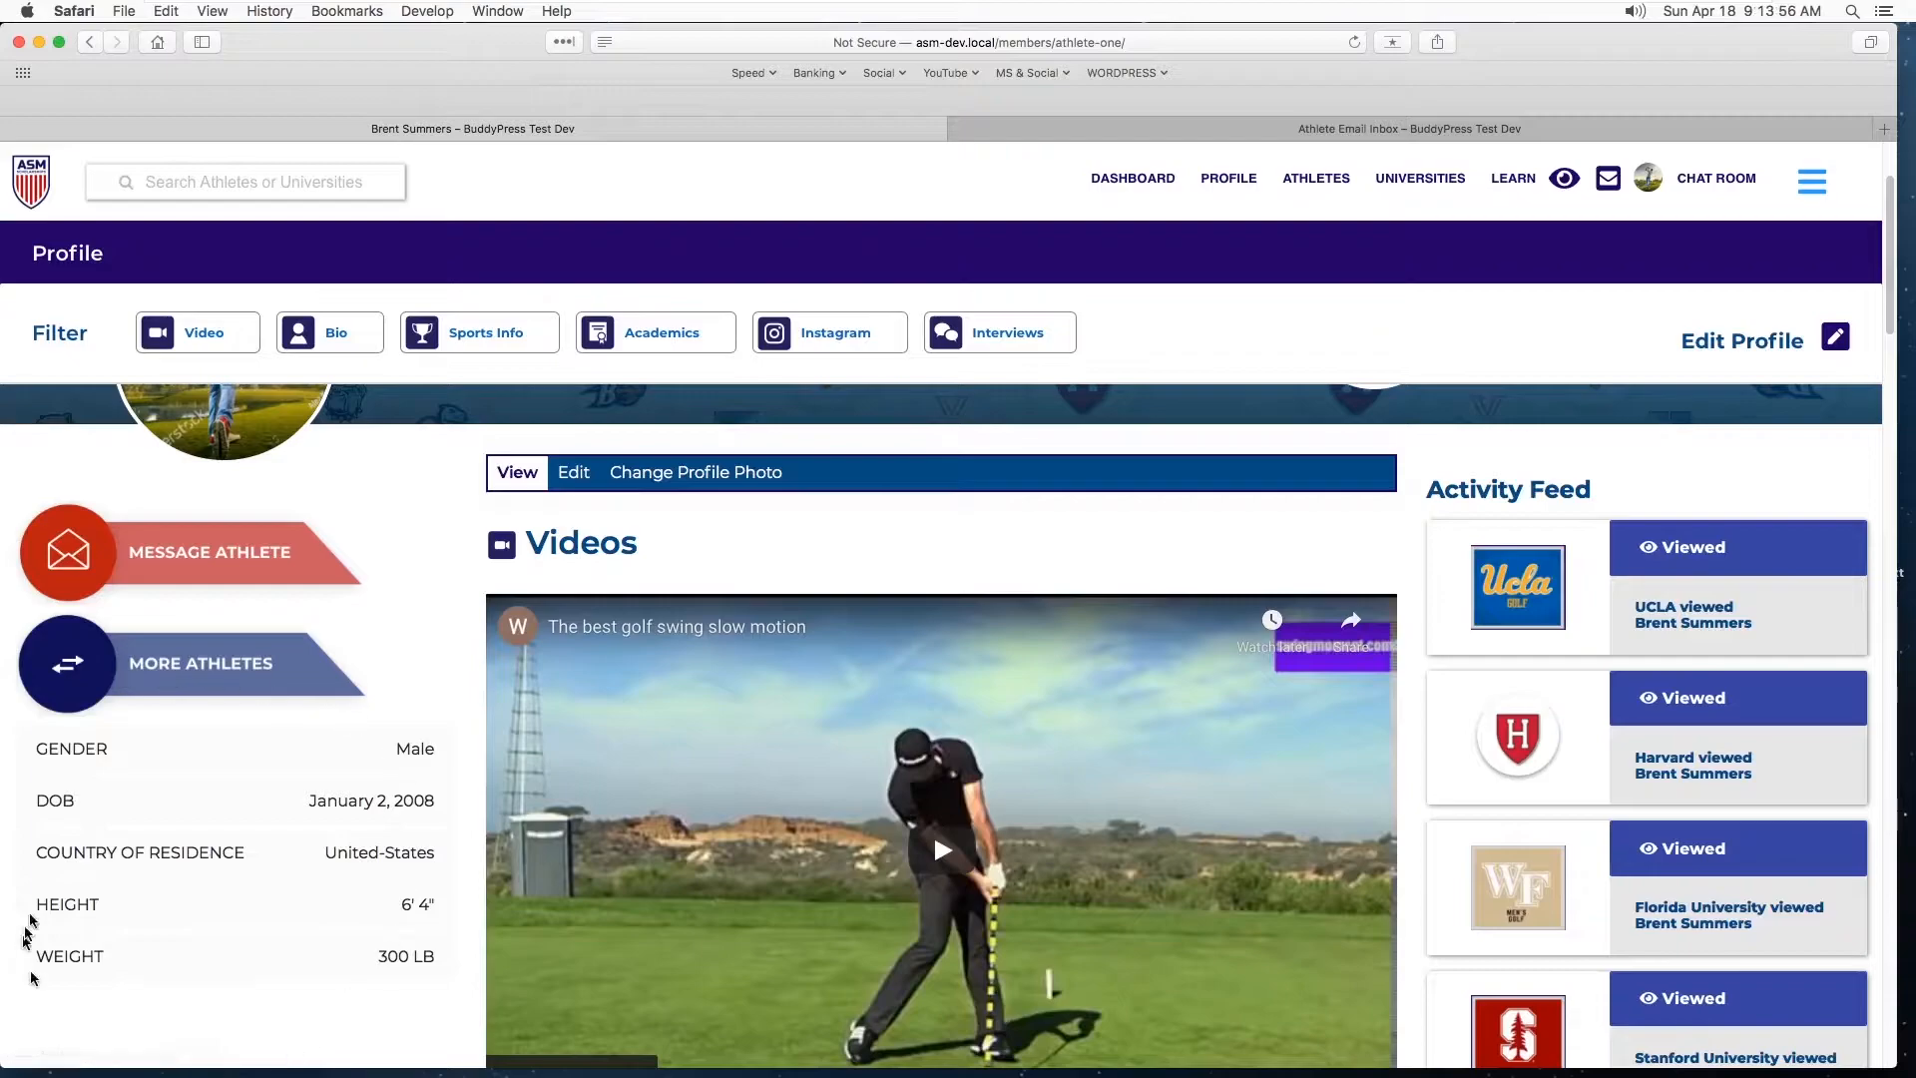
{"action": "mouse_move", "coordinate": [541, 635]}
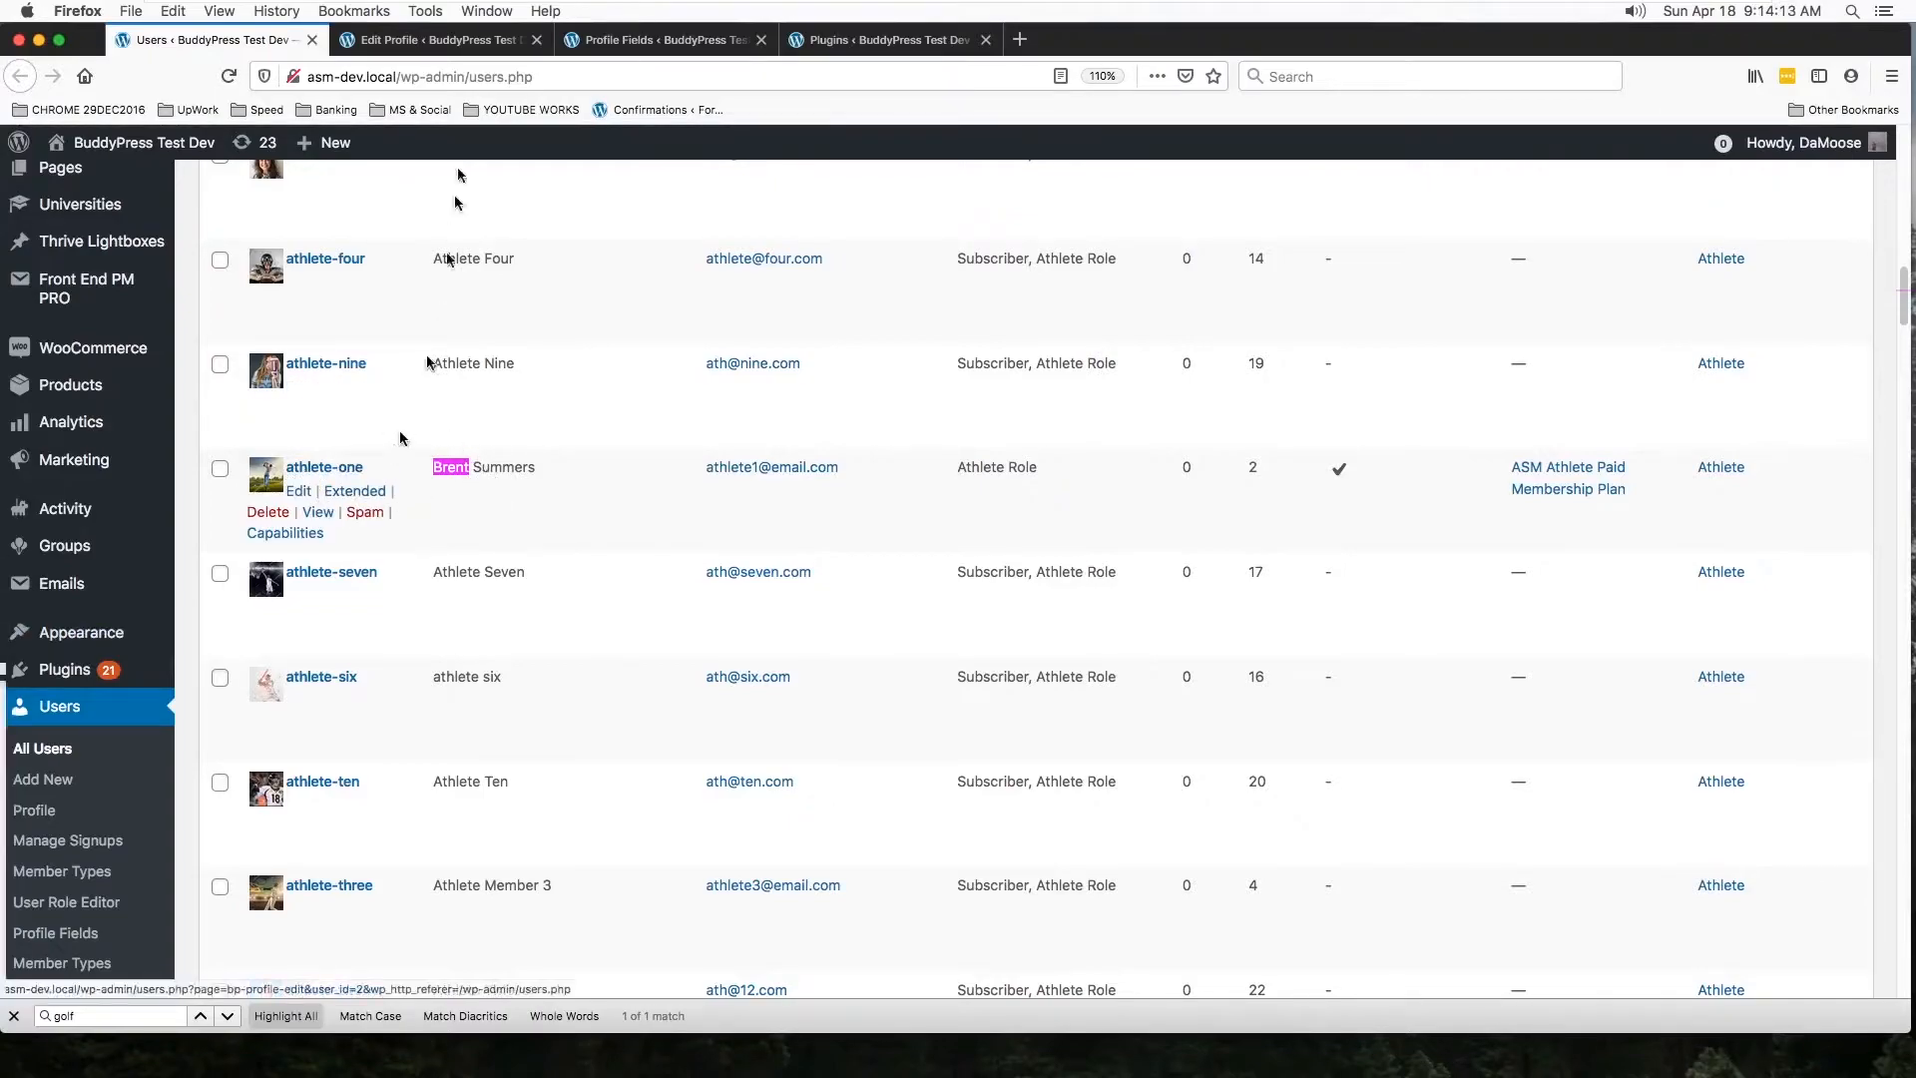
{"action": "left_click", "coordinate": [297, 491]}
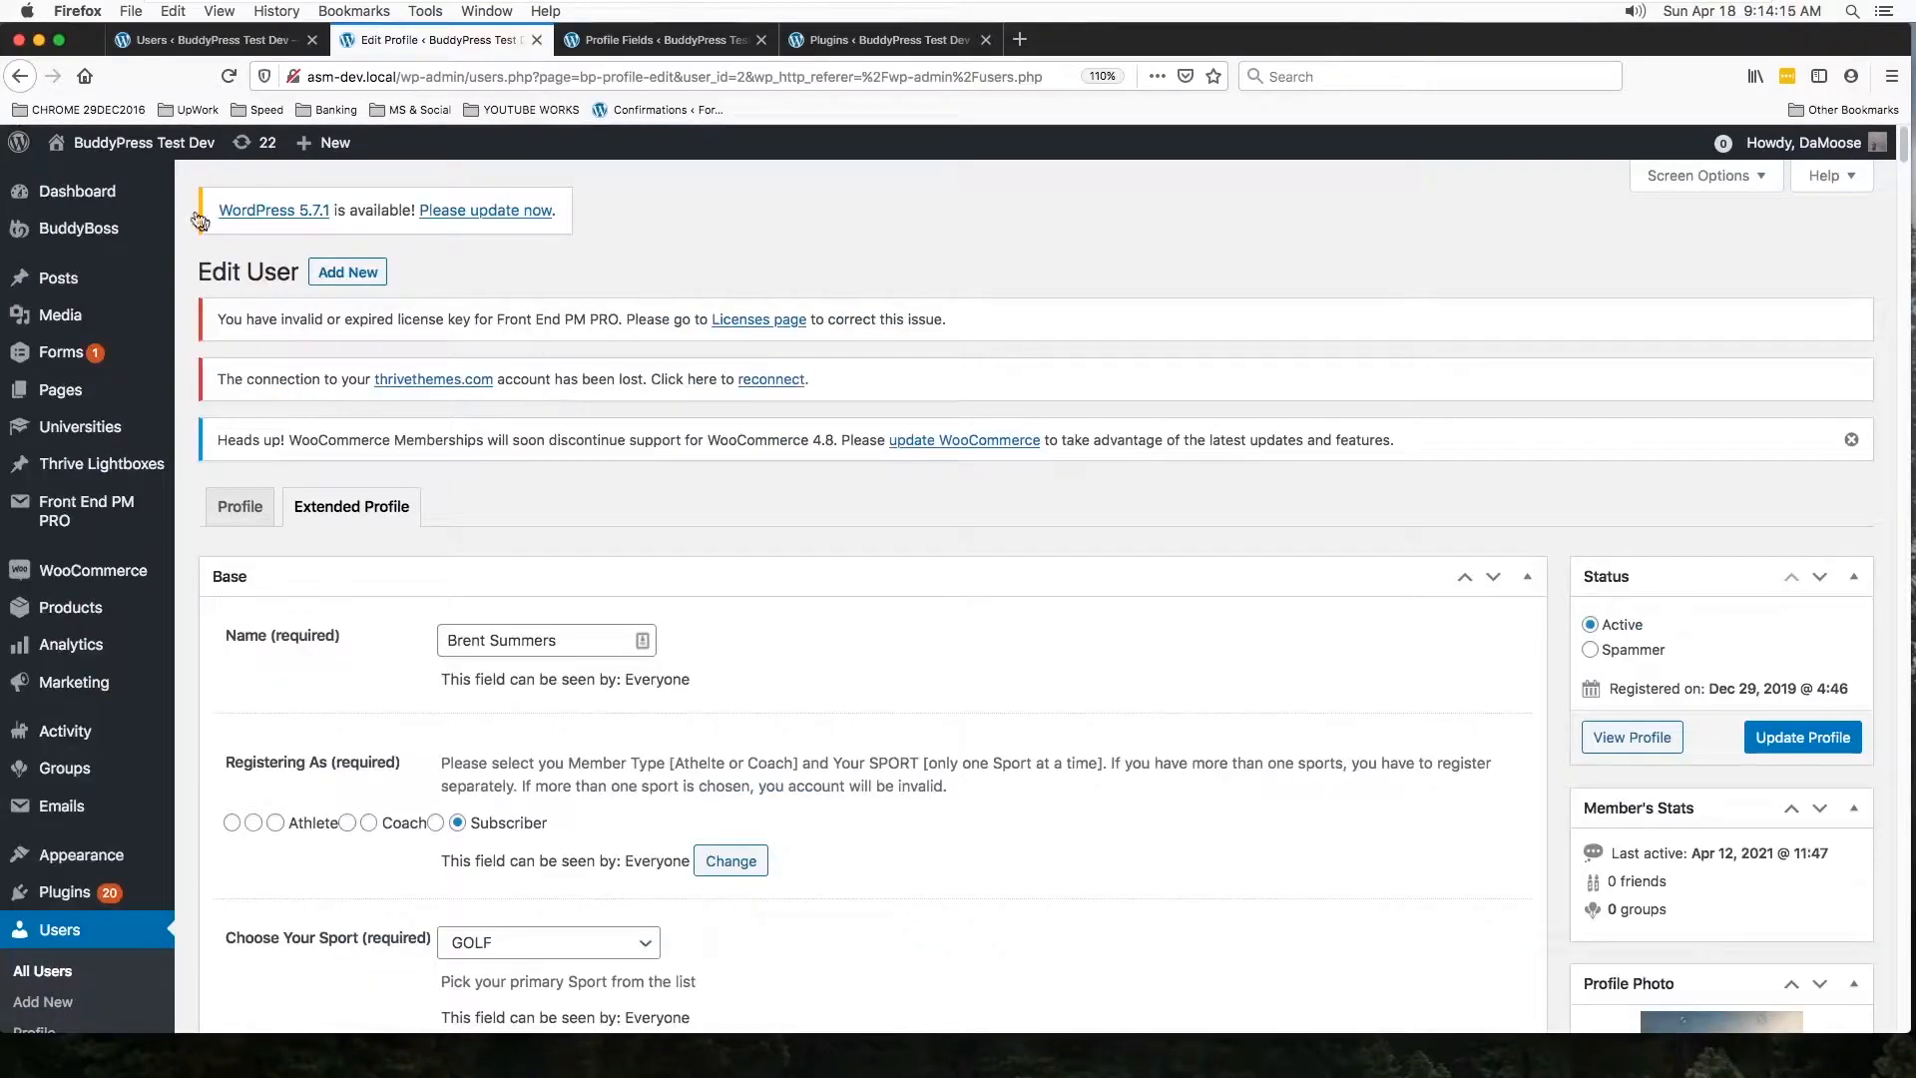
{"action": "scroll", "scroll_direction": "down", "scroll_amount": 3}
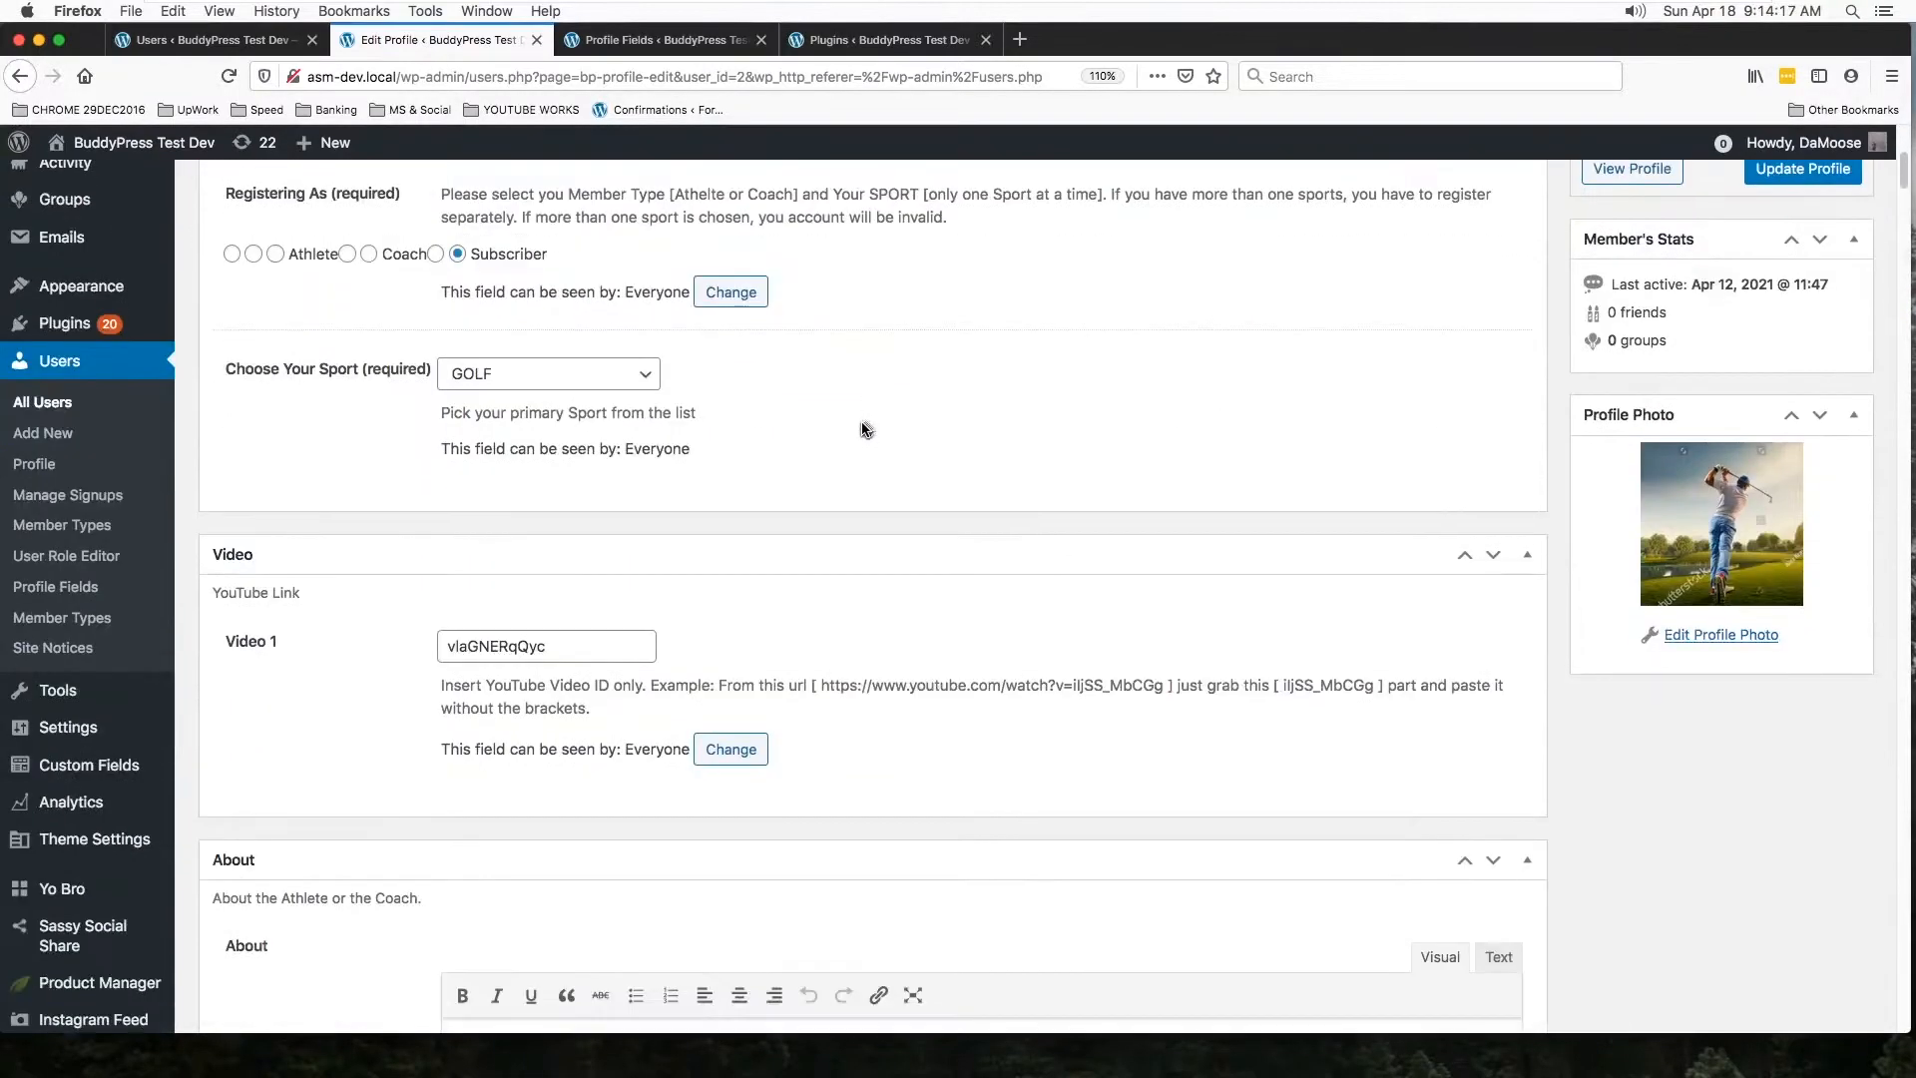
{"action": "scroll", "scroll_direction": "down", "scroll_amount": 3}
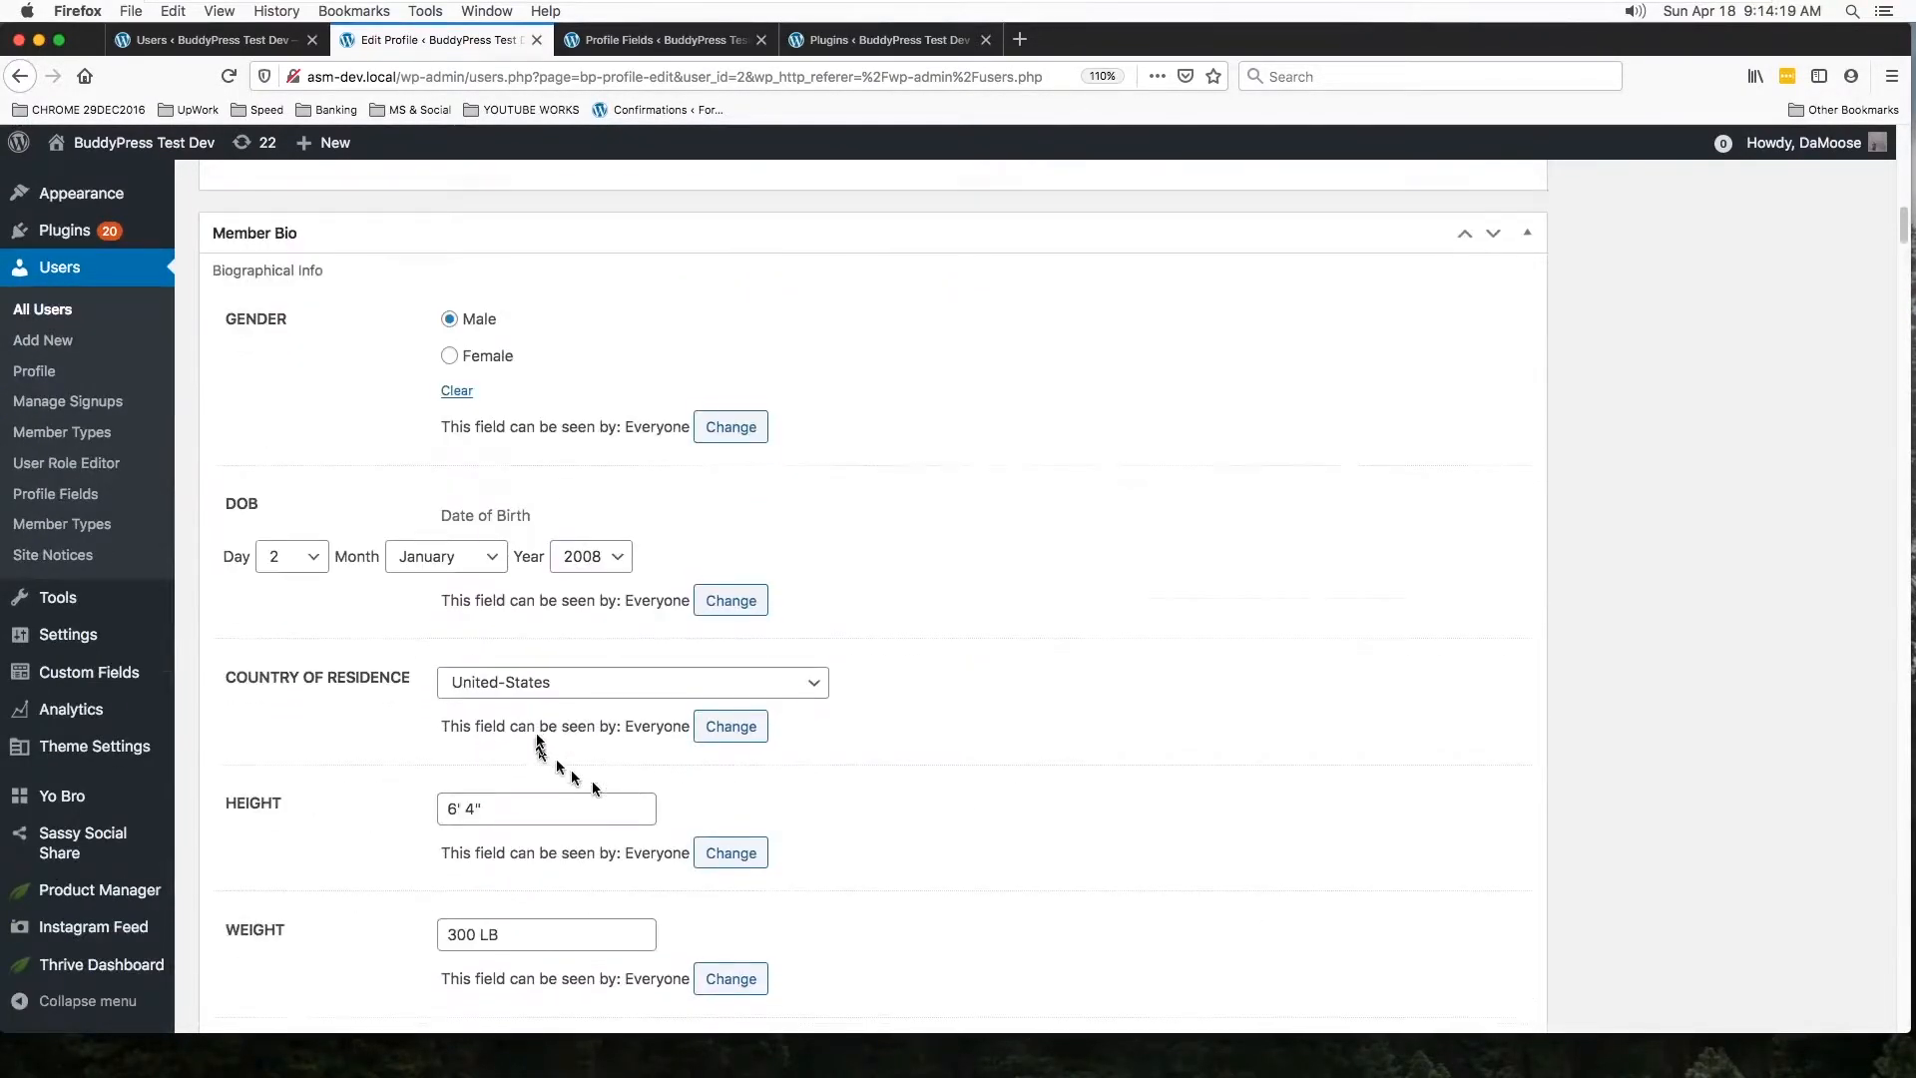
{"action": "scroll", "scroll_direction": "down", "scroll_amount": 3}
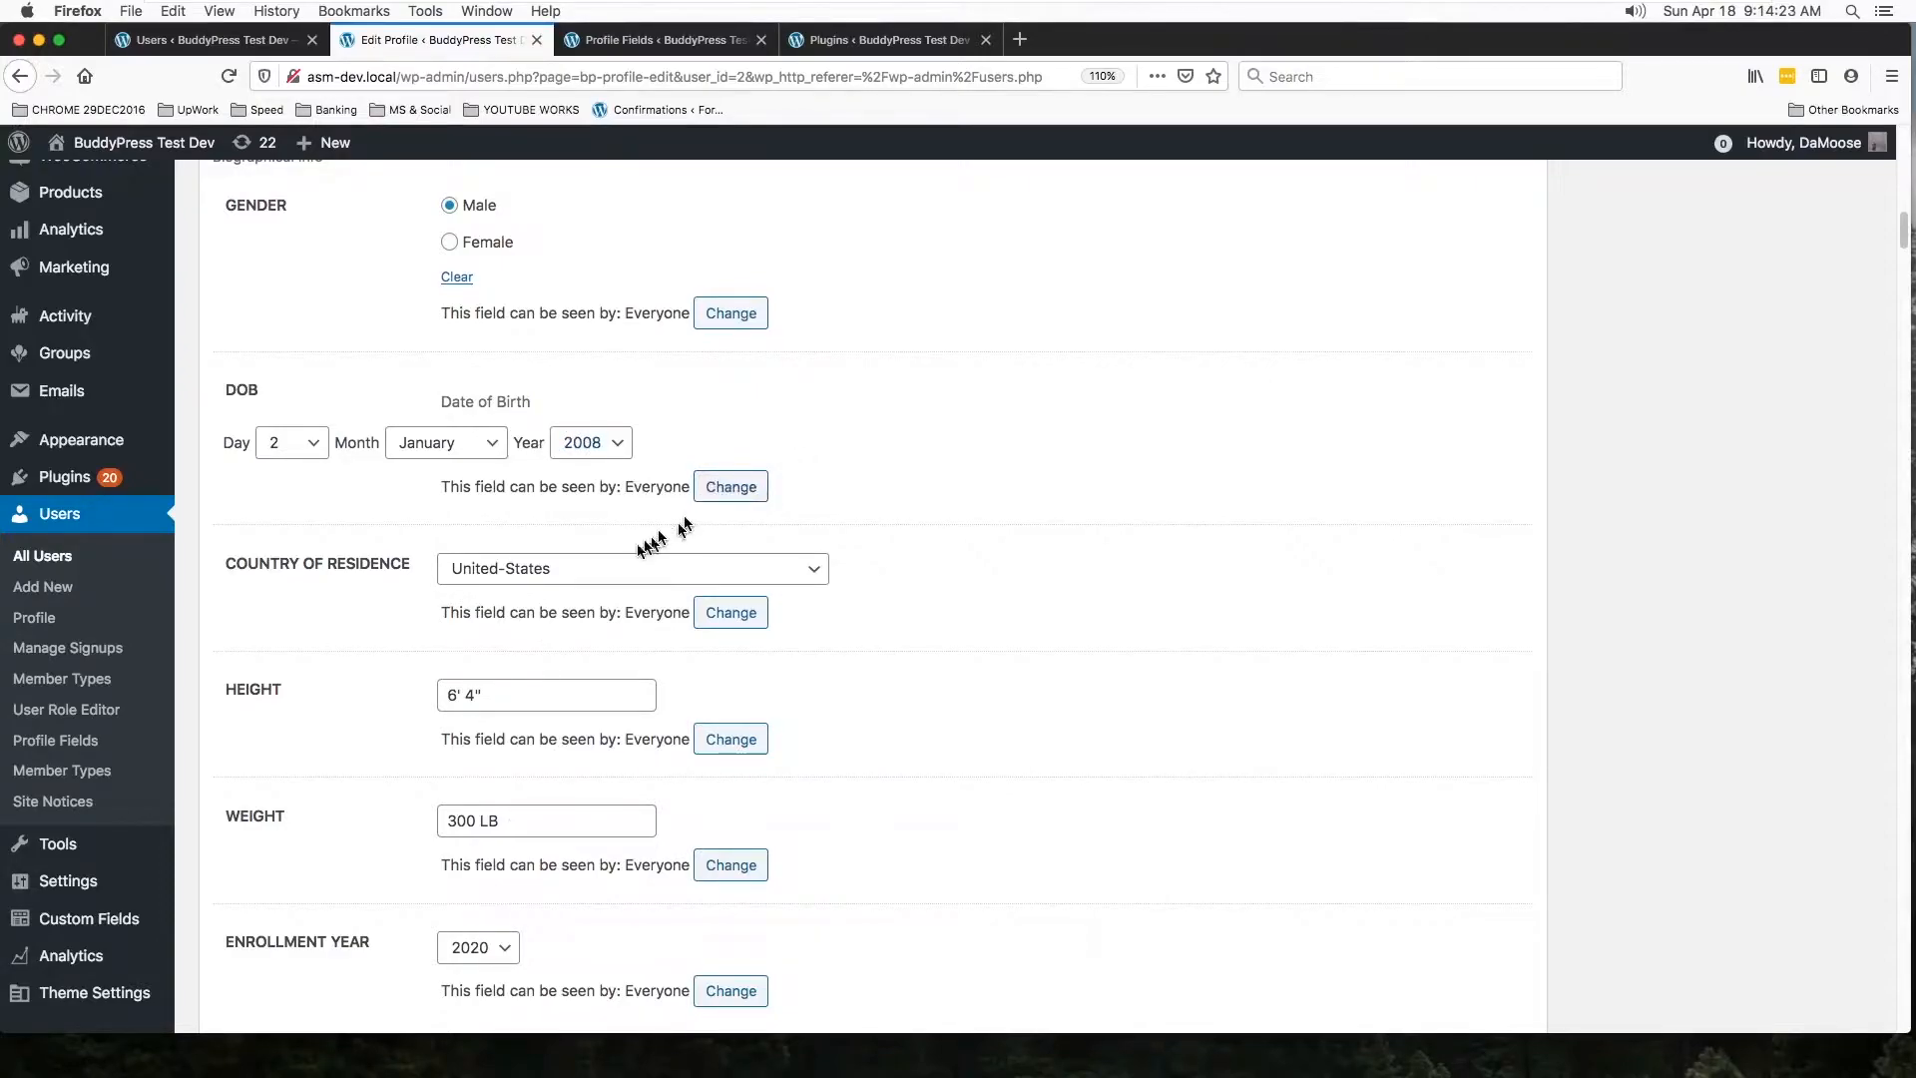
{"action": "mouse_move", "coordinate": [56, 739]}
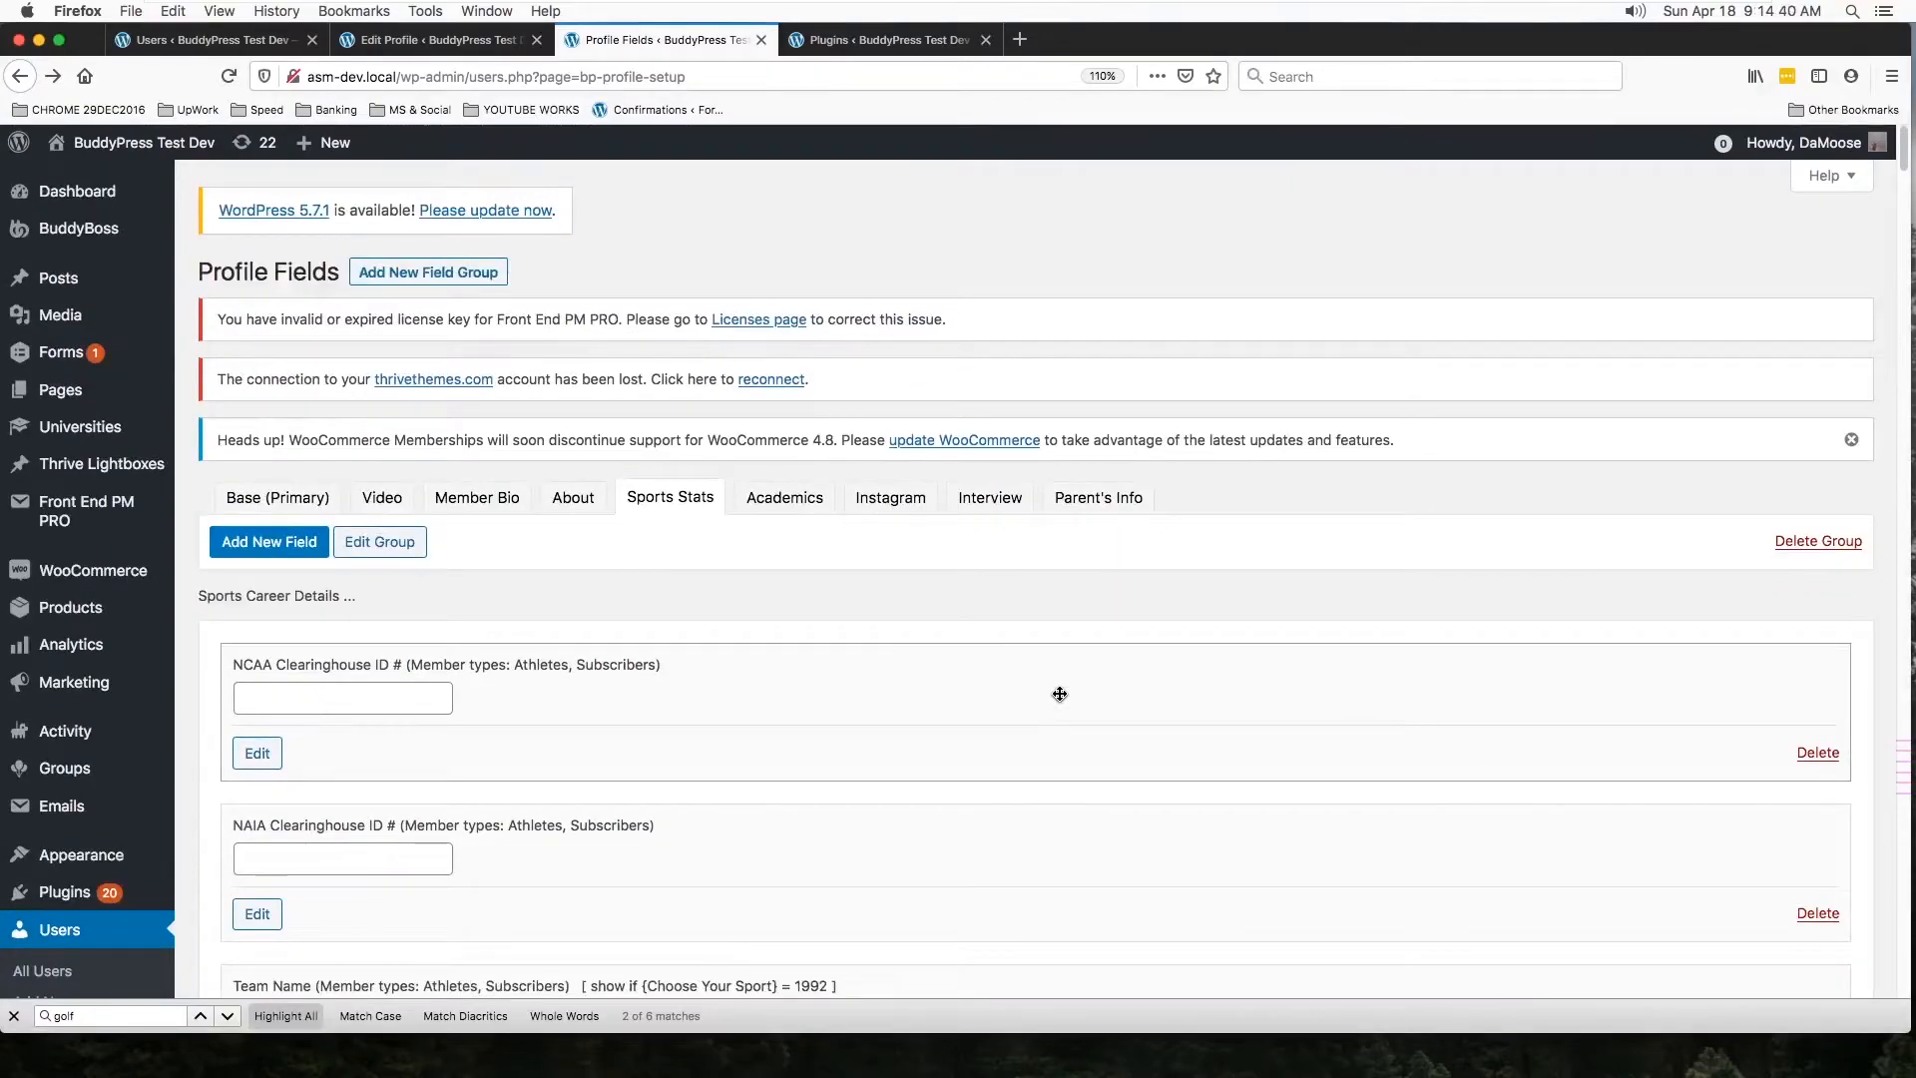
{"action": "left_click", "coordinate": [437, 40]}
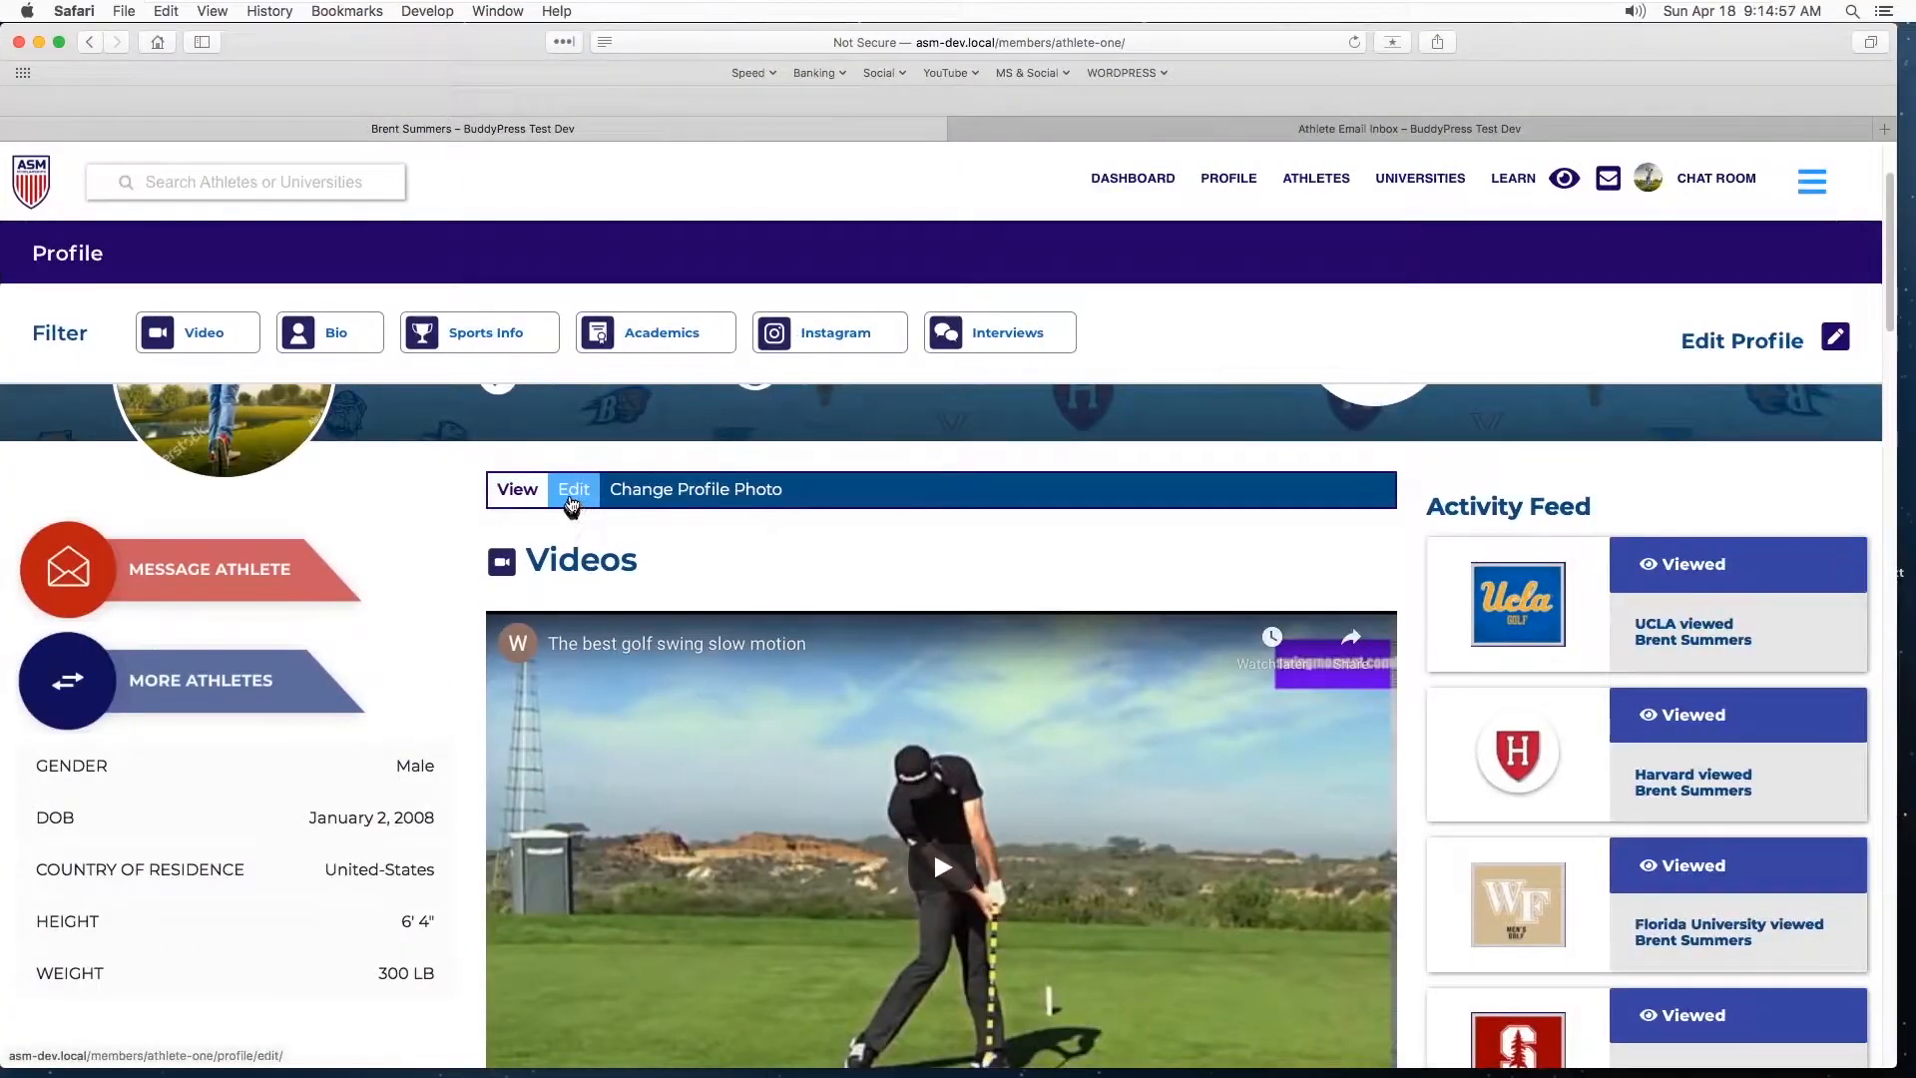
{"action": "left_click", "coordinate": [573, 489]}
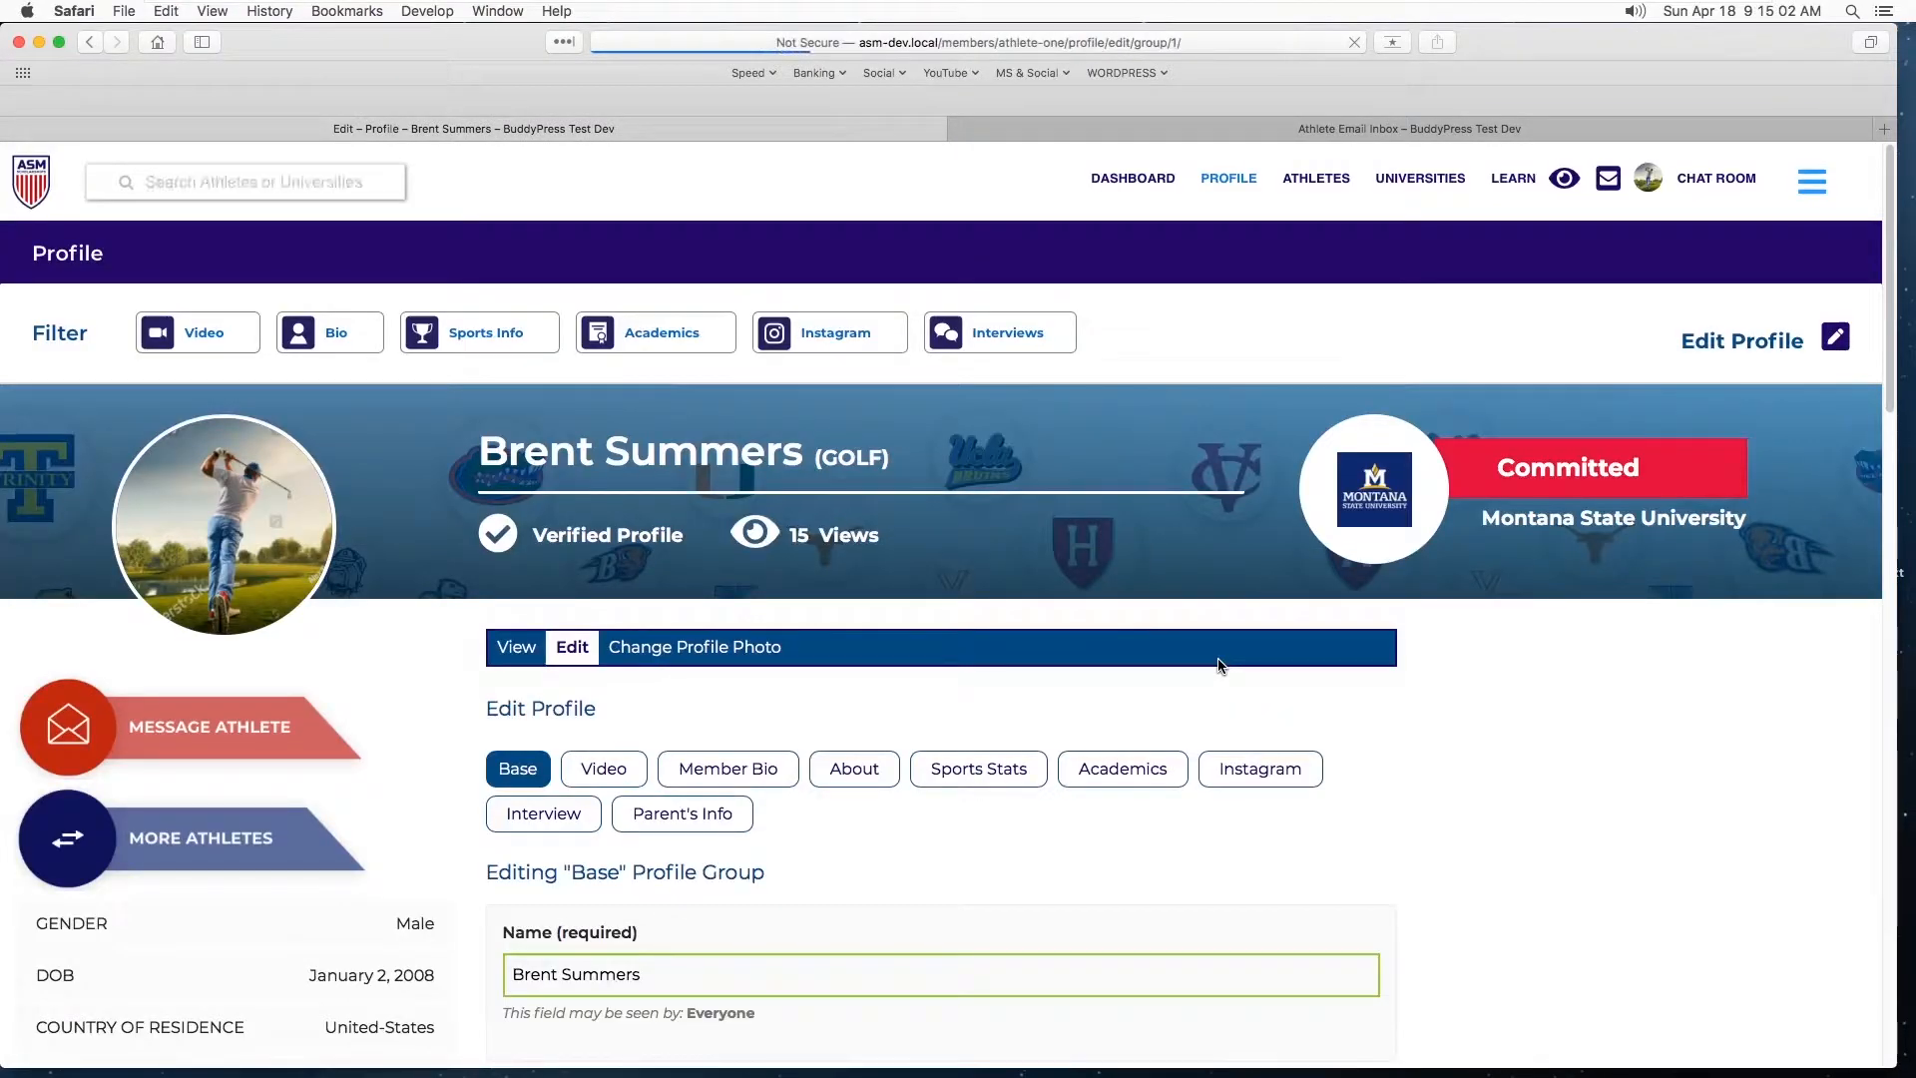
{"action": "scroll", "scroll_direction": "down", "scroll_amount": 3}
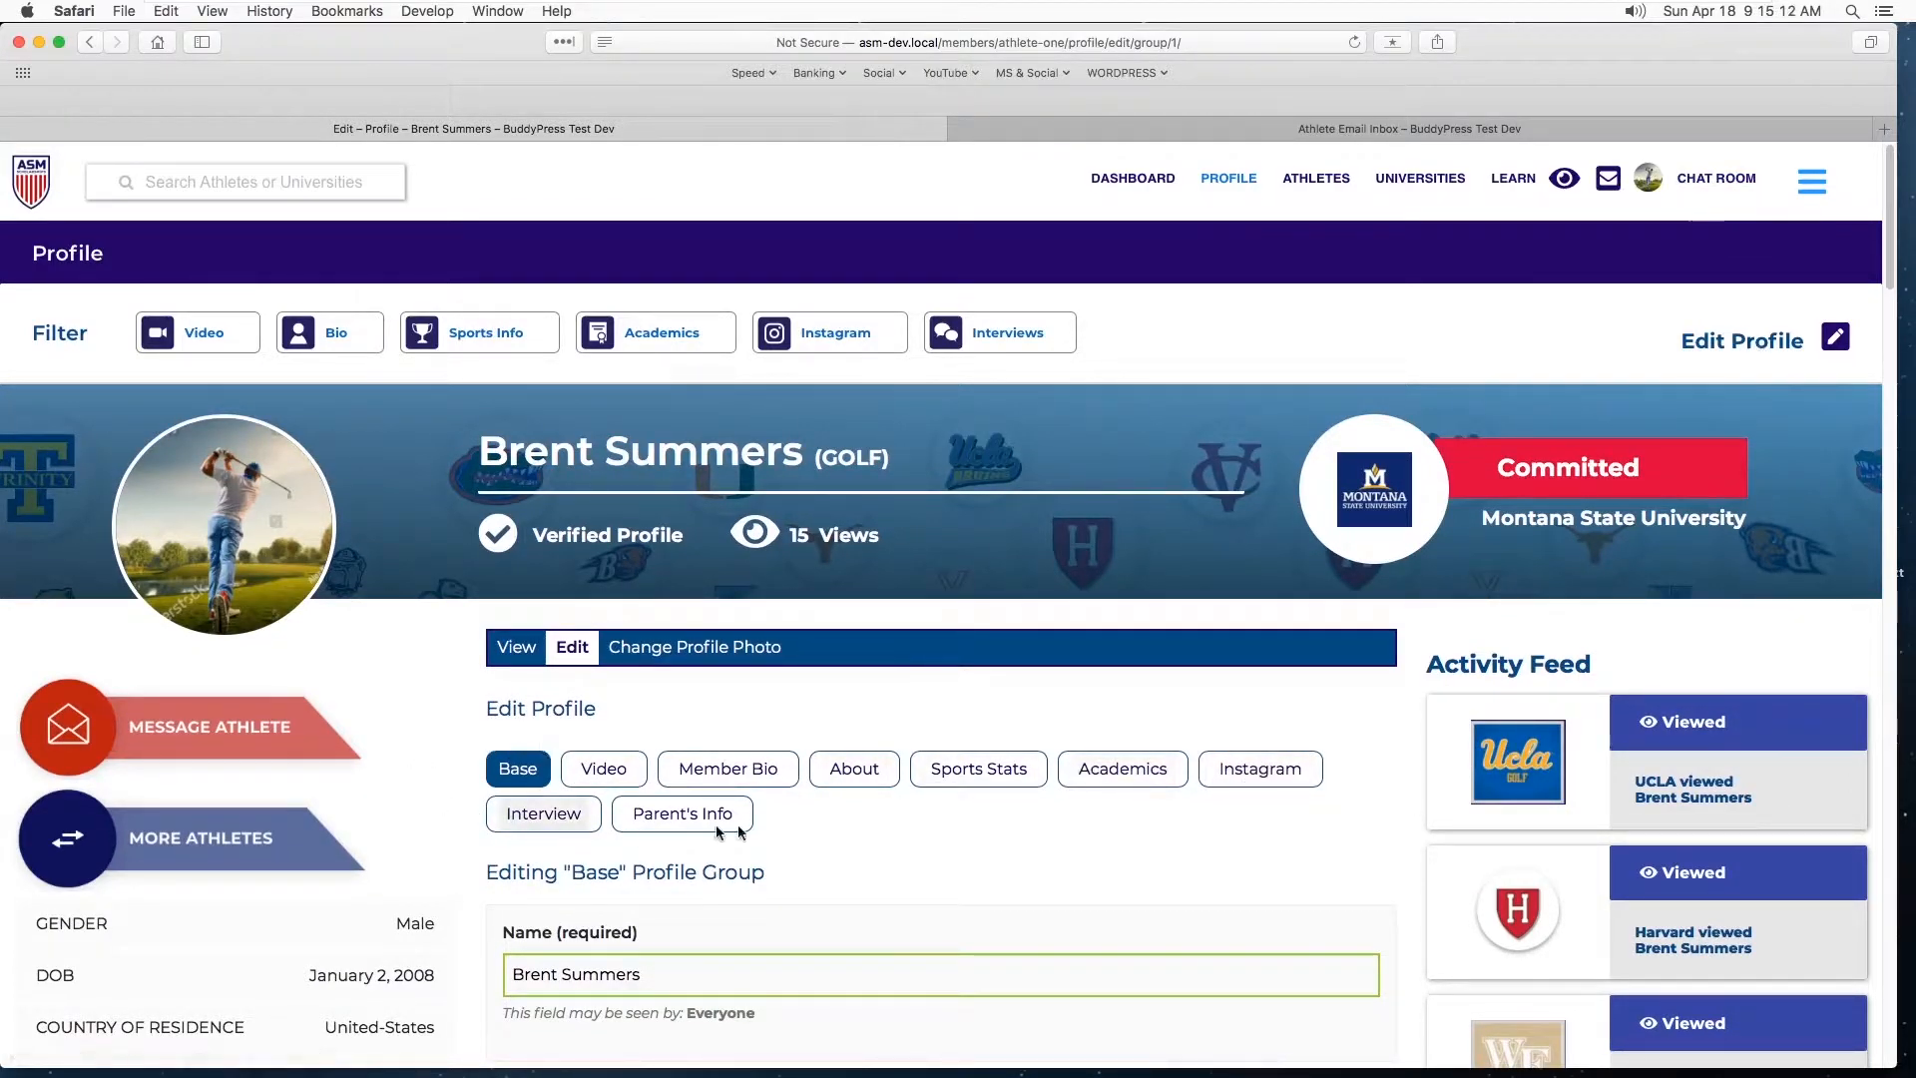
{"action": "scroll", "scroll_direction": "down", "scroll_amount": 3}
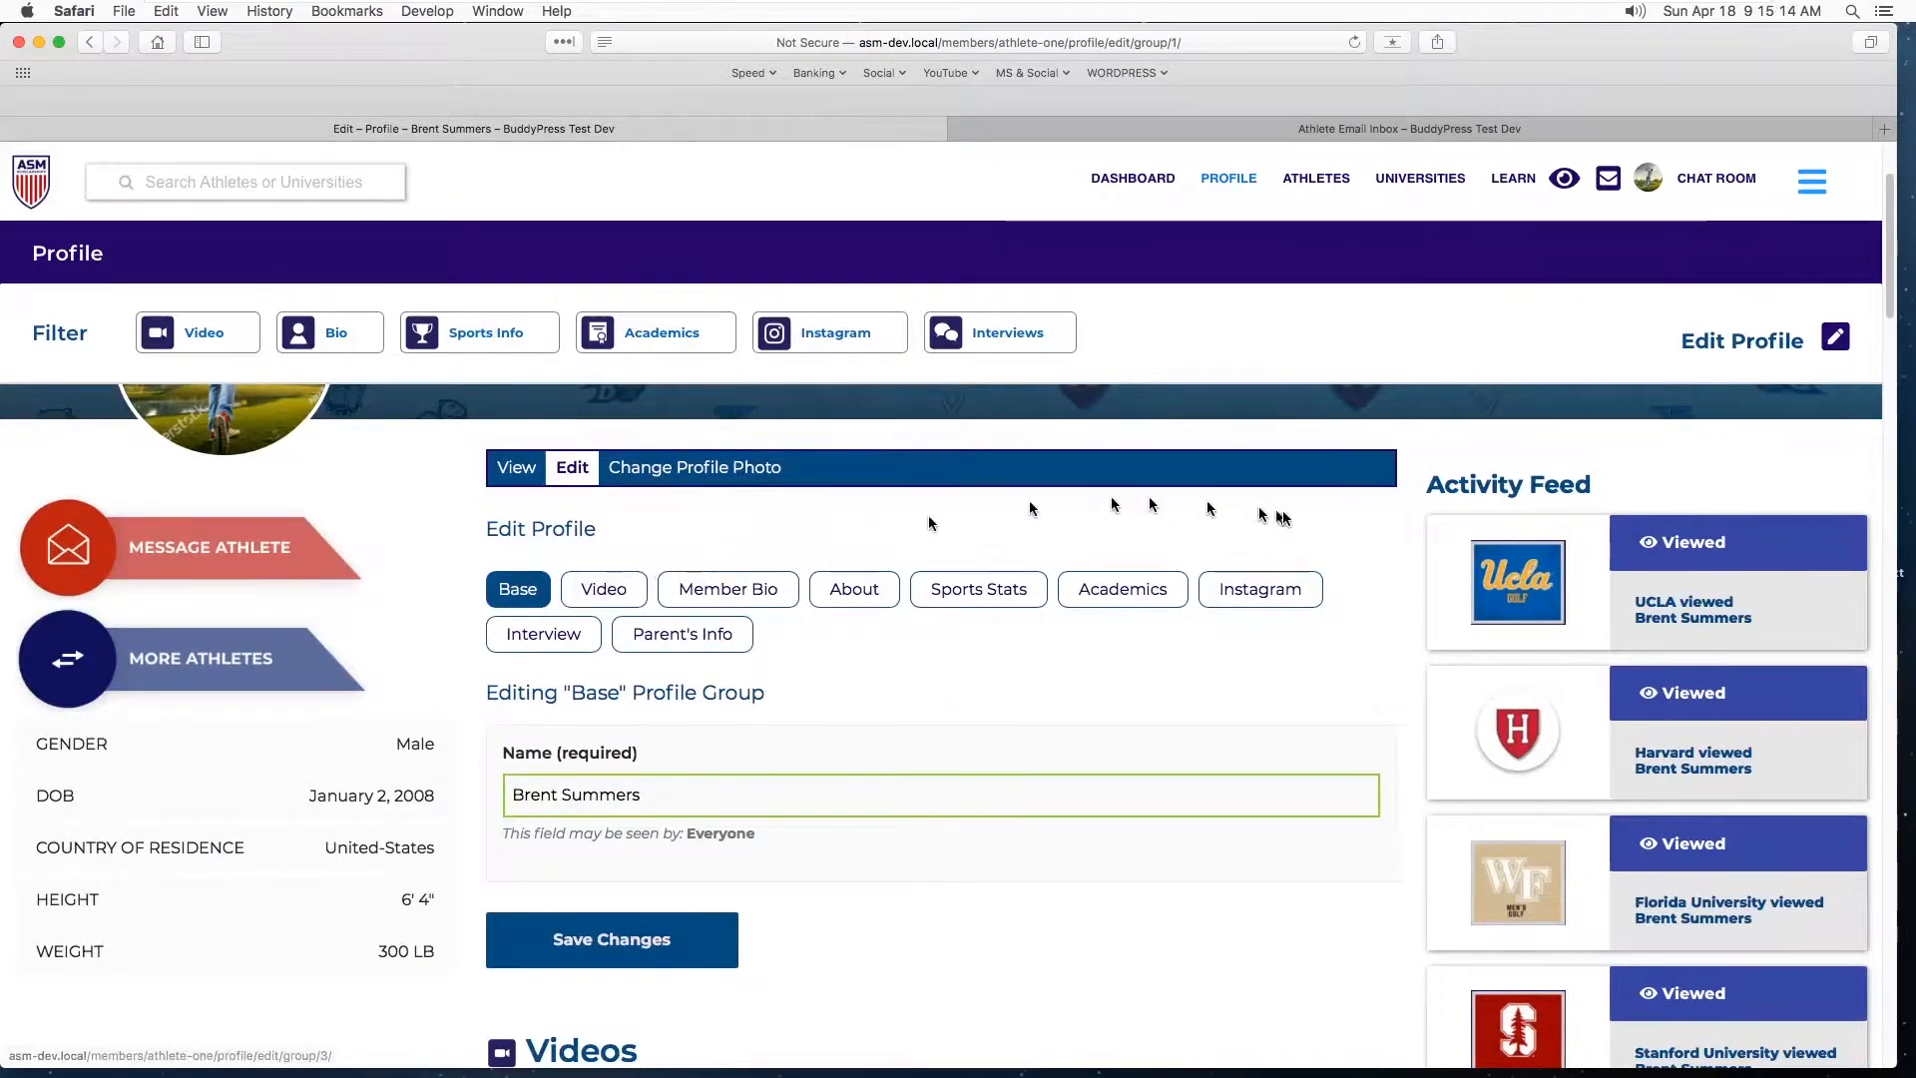
{"action": "mouse_move", "coordinate": [1337, 638]}
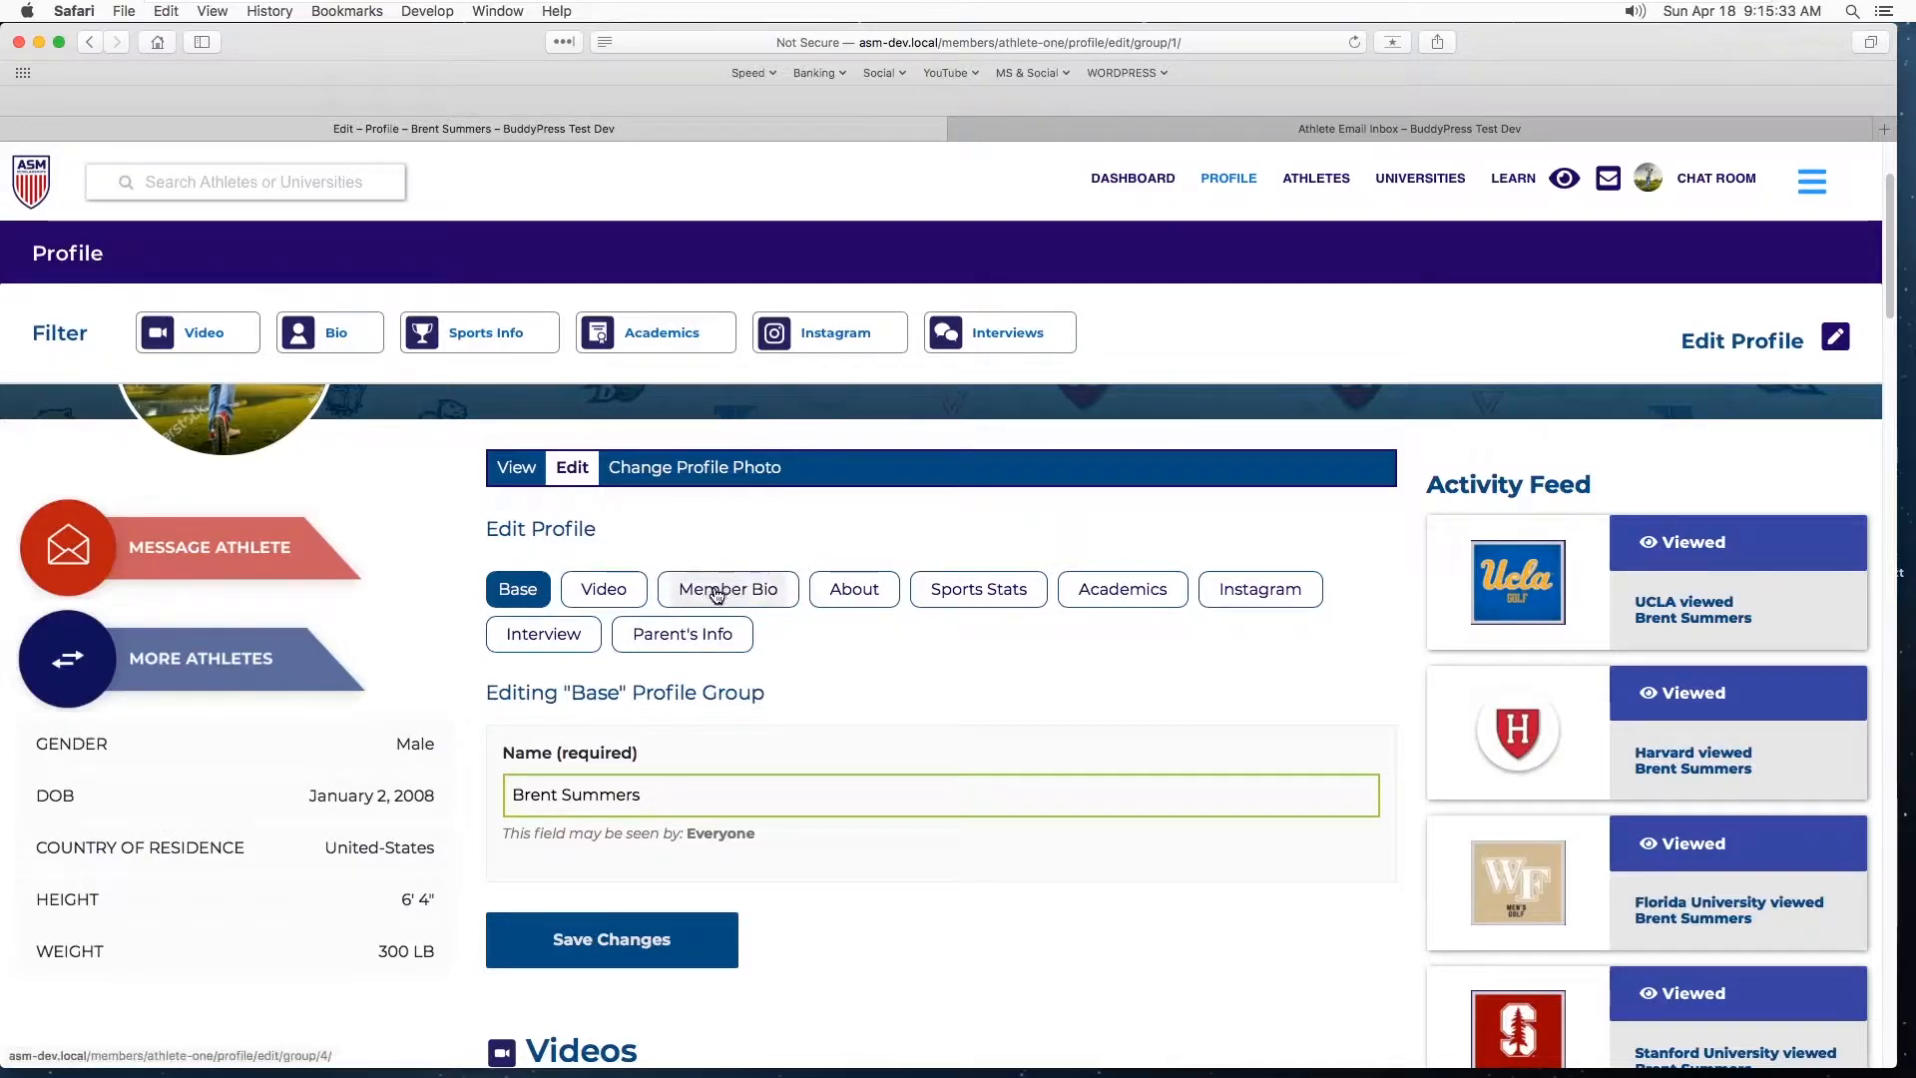
{"action": "left_click", "coordinate": [727, 588]}
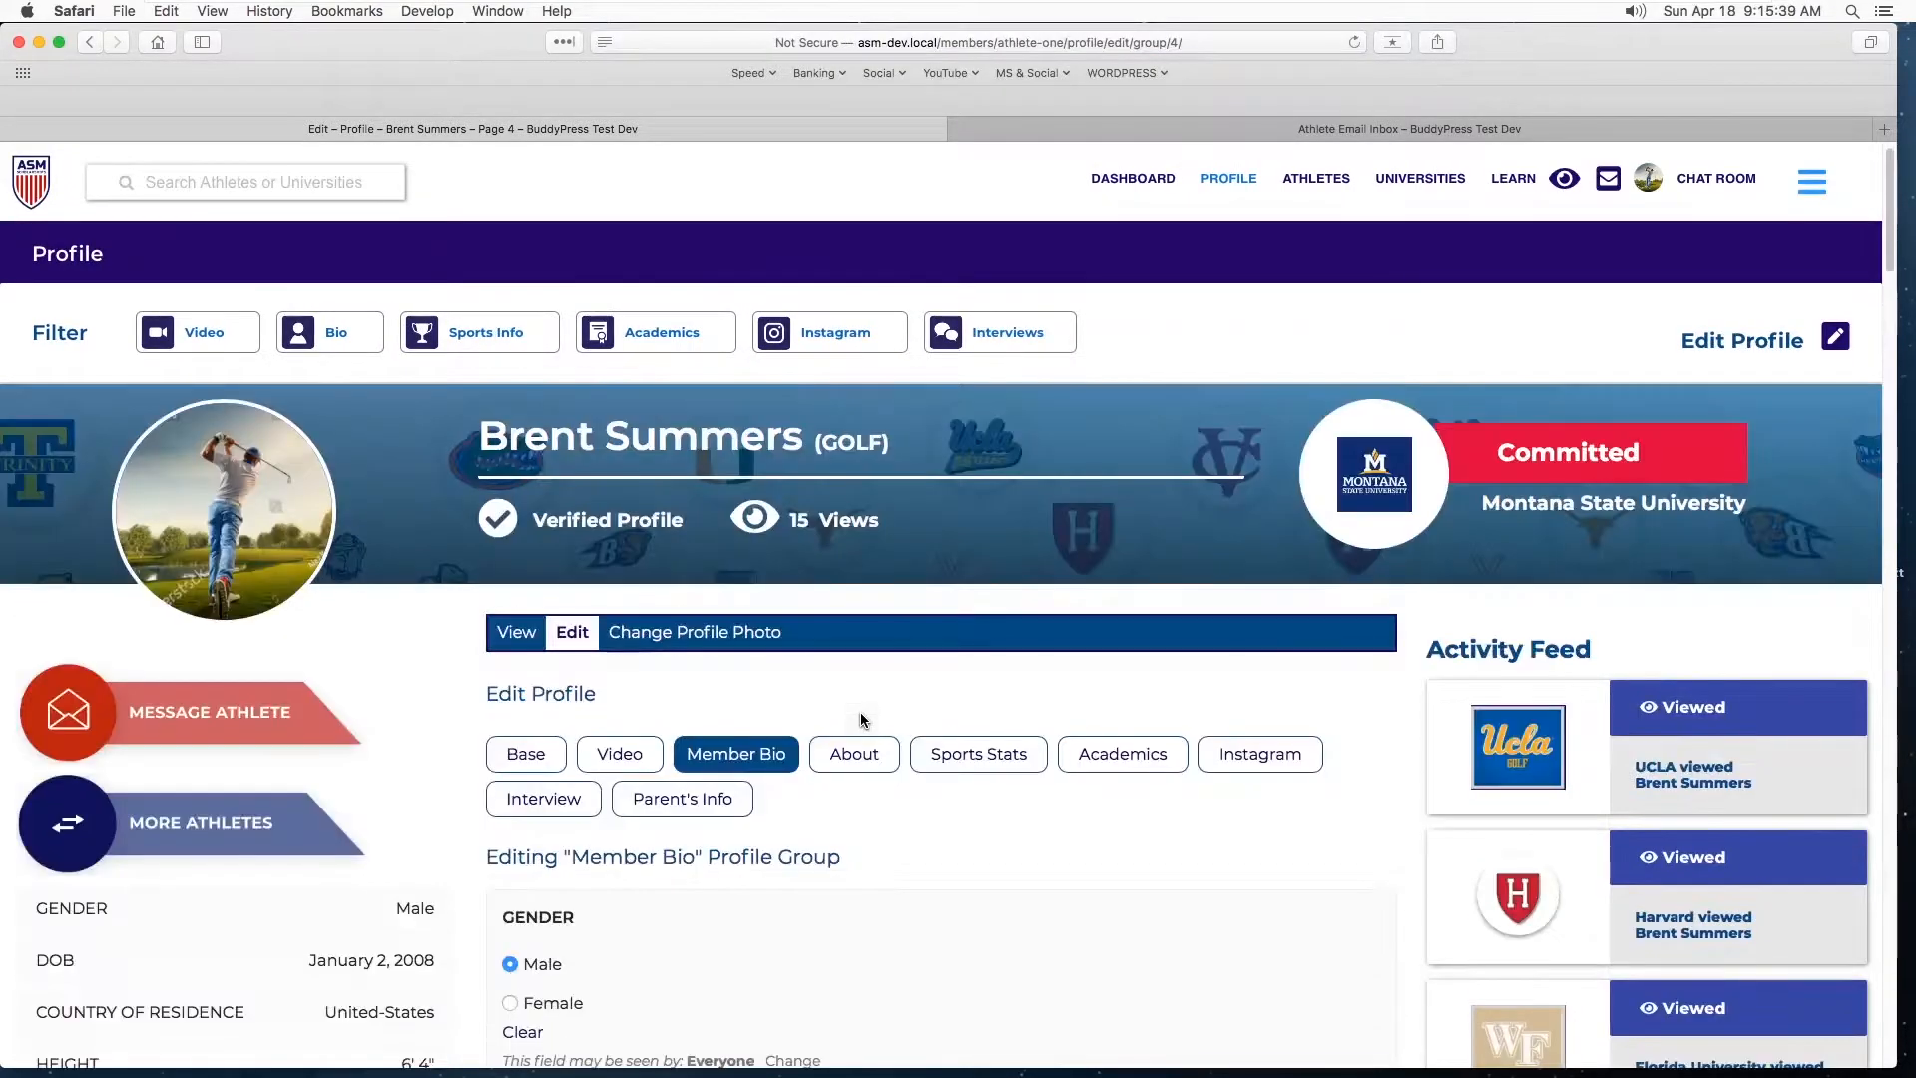
{"action": "scroll", "scroll_direction": "down", "scroll_amount": 3}
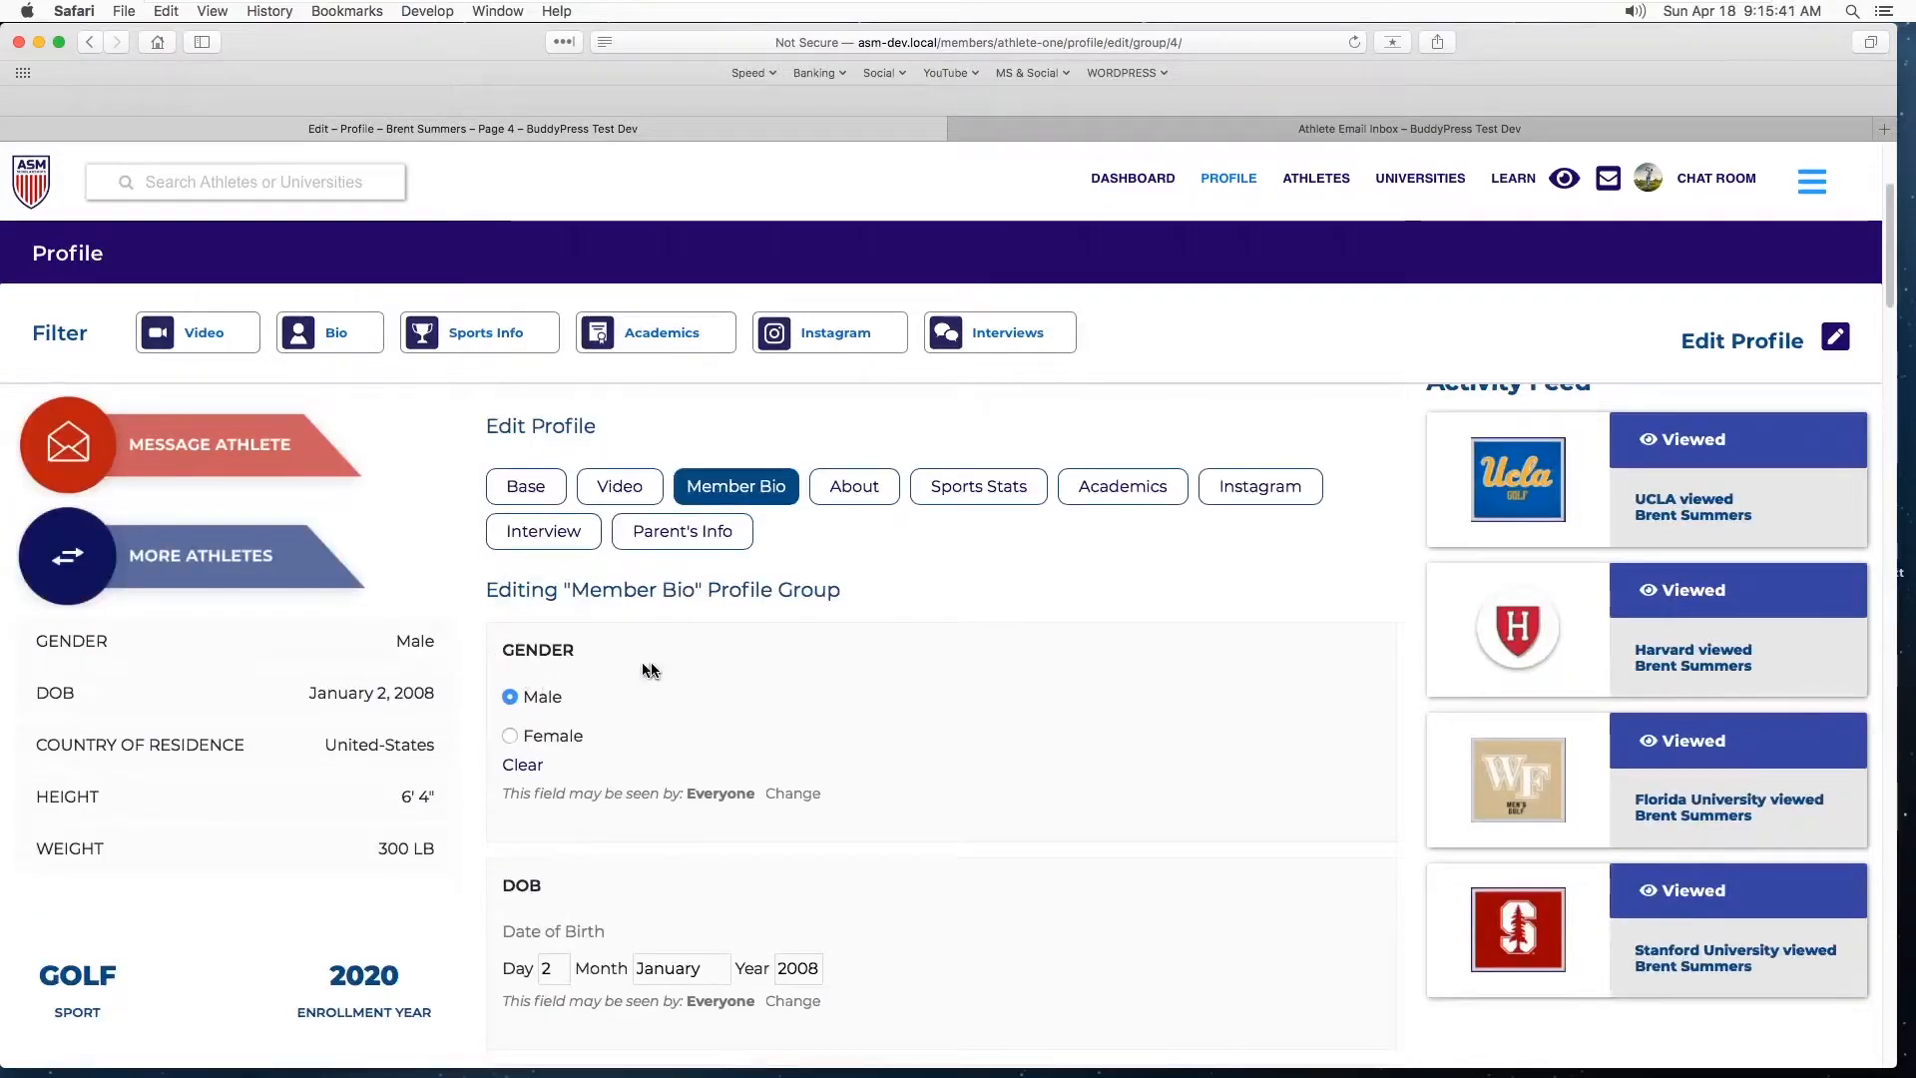
{"action": "scroll", "scroll_direction": "down", "scroll_amount": 3}
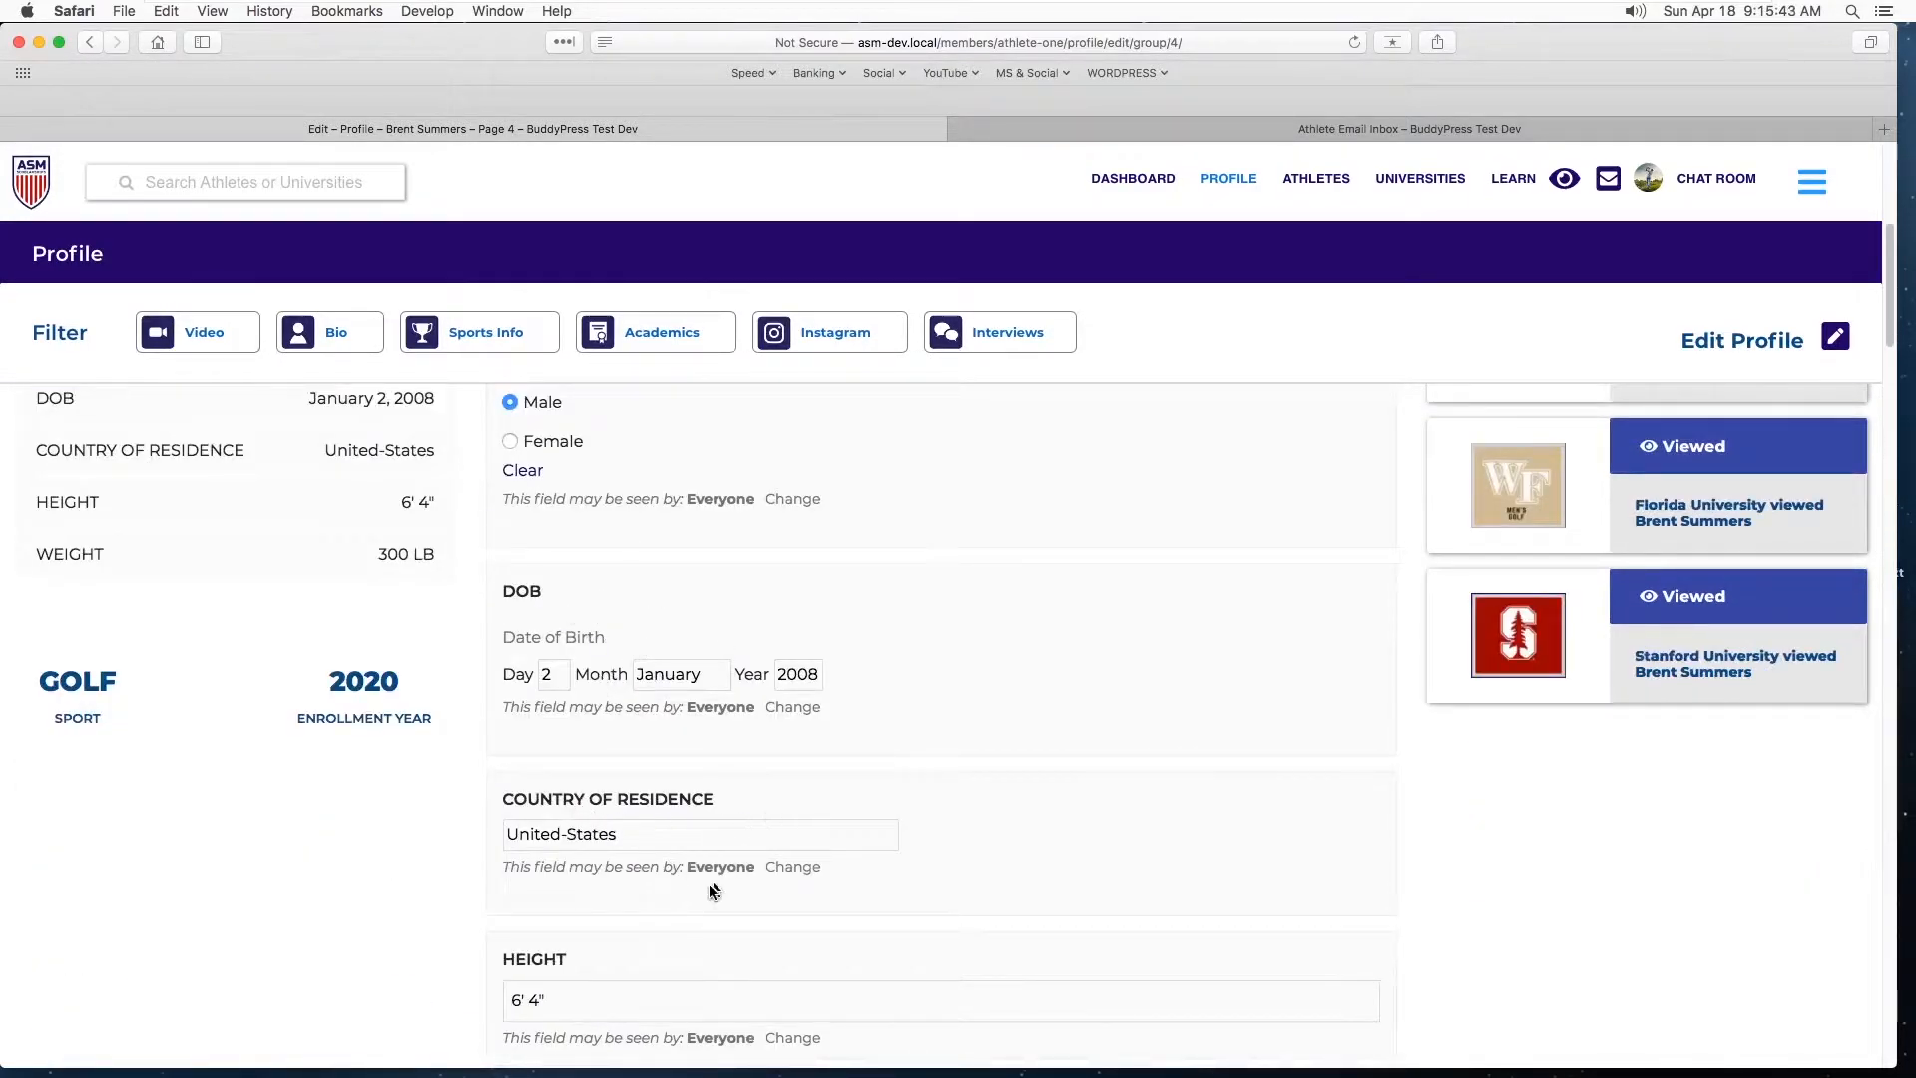
{"action": "scroll", "scroll_direction": "down", "scroll_amount": 3}
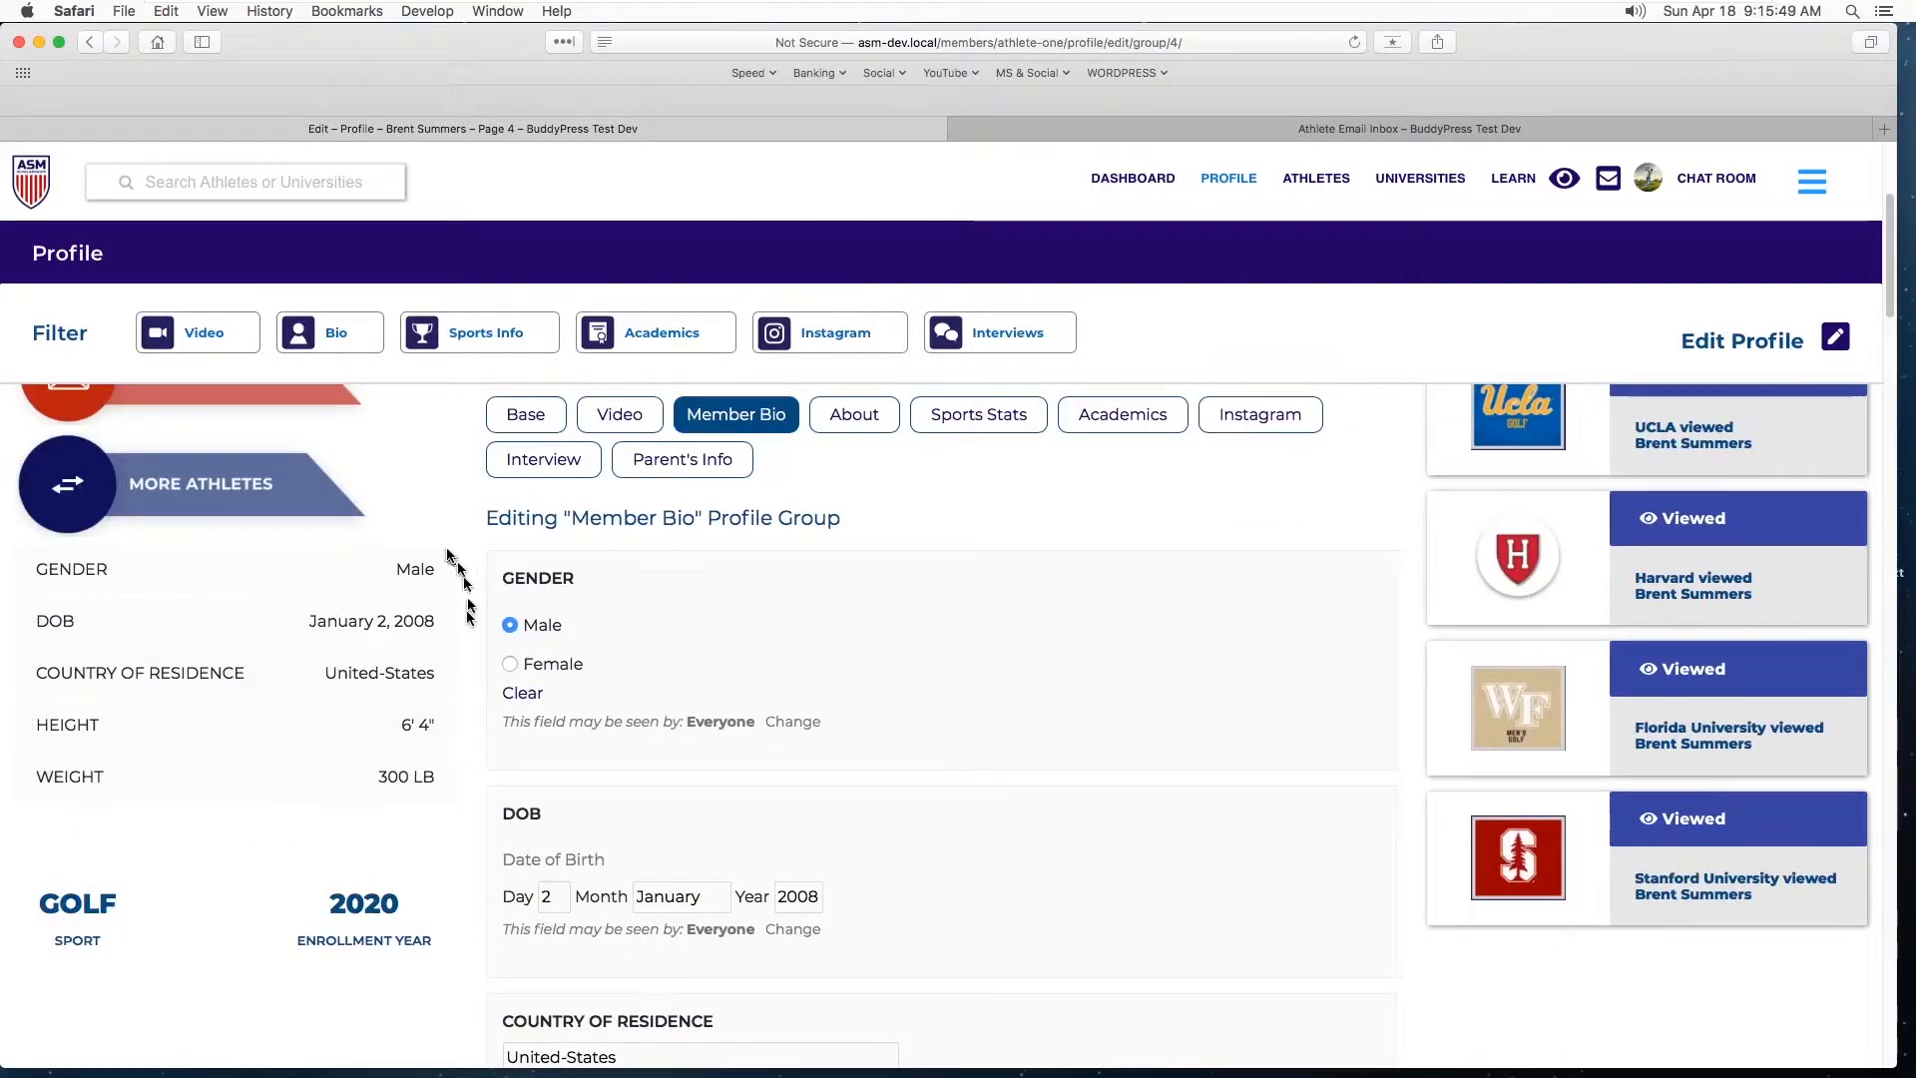
{"action": "mouse_move", "coordinate": [304, 523]}
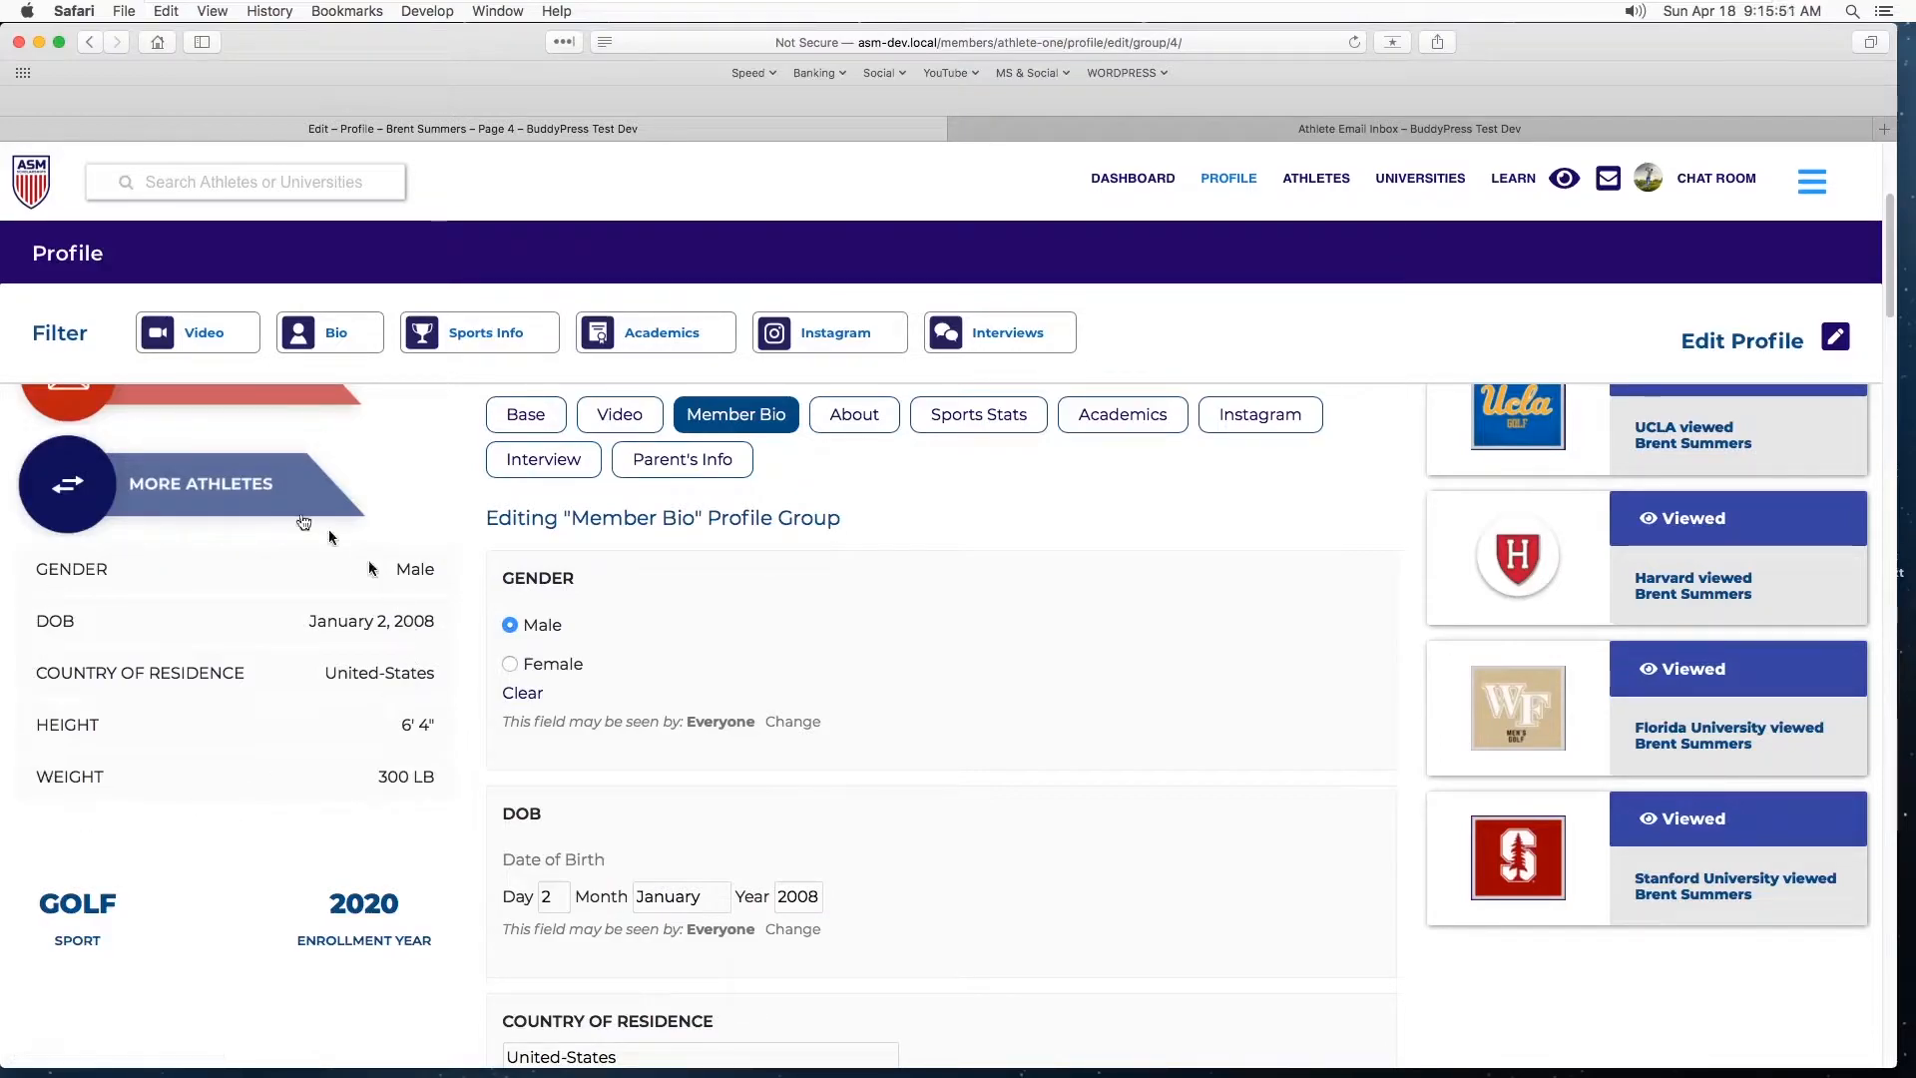
{"action": "scroll", "scroll_direction": "down", "scroll_amount": 3}
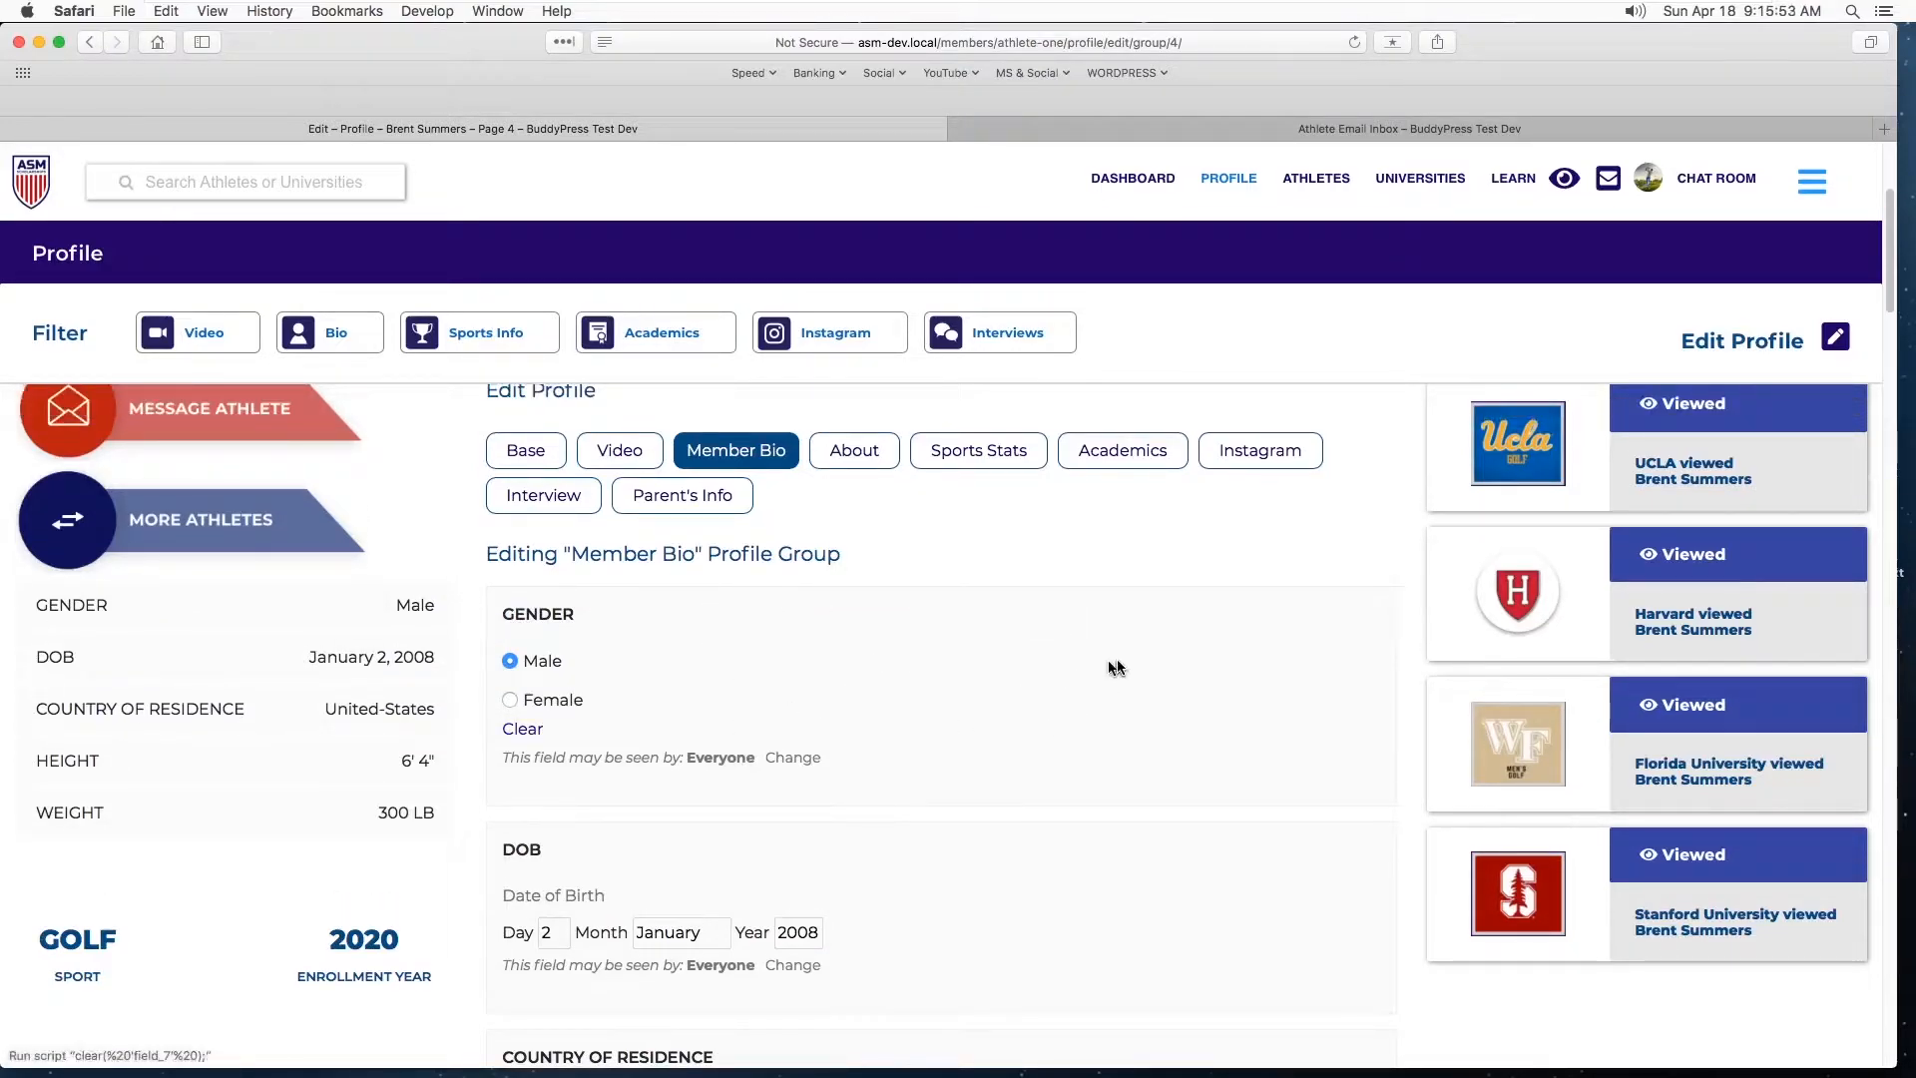
{"action": "mouse_move", "coordinate": [757, 671]}
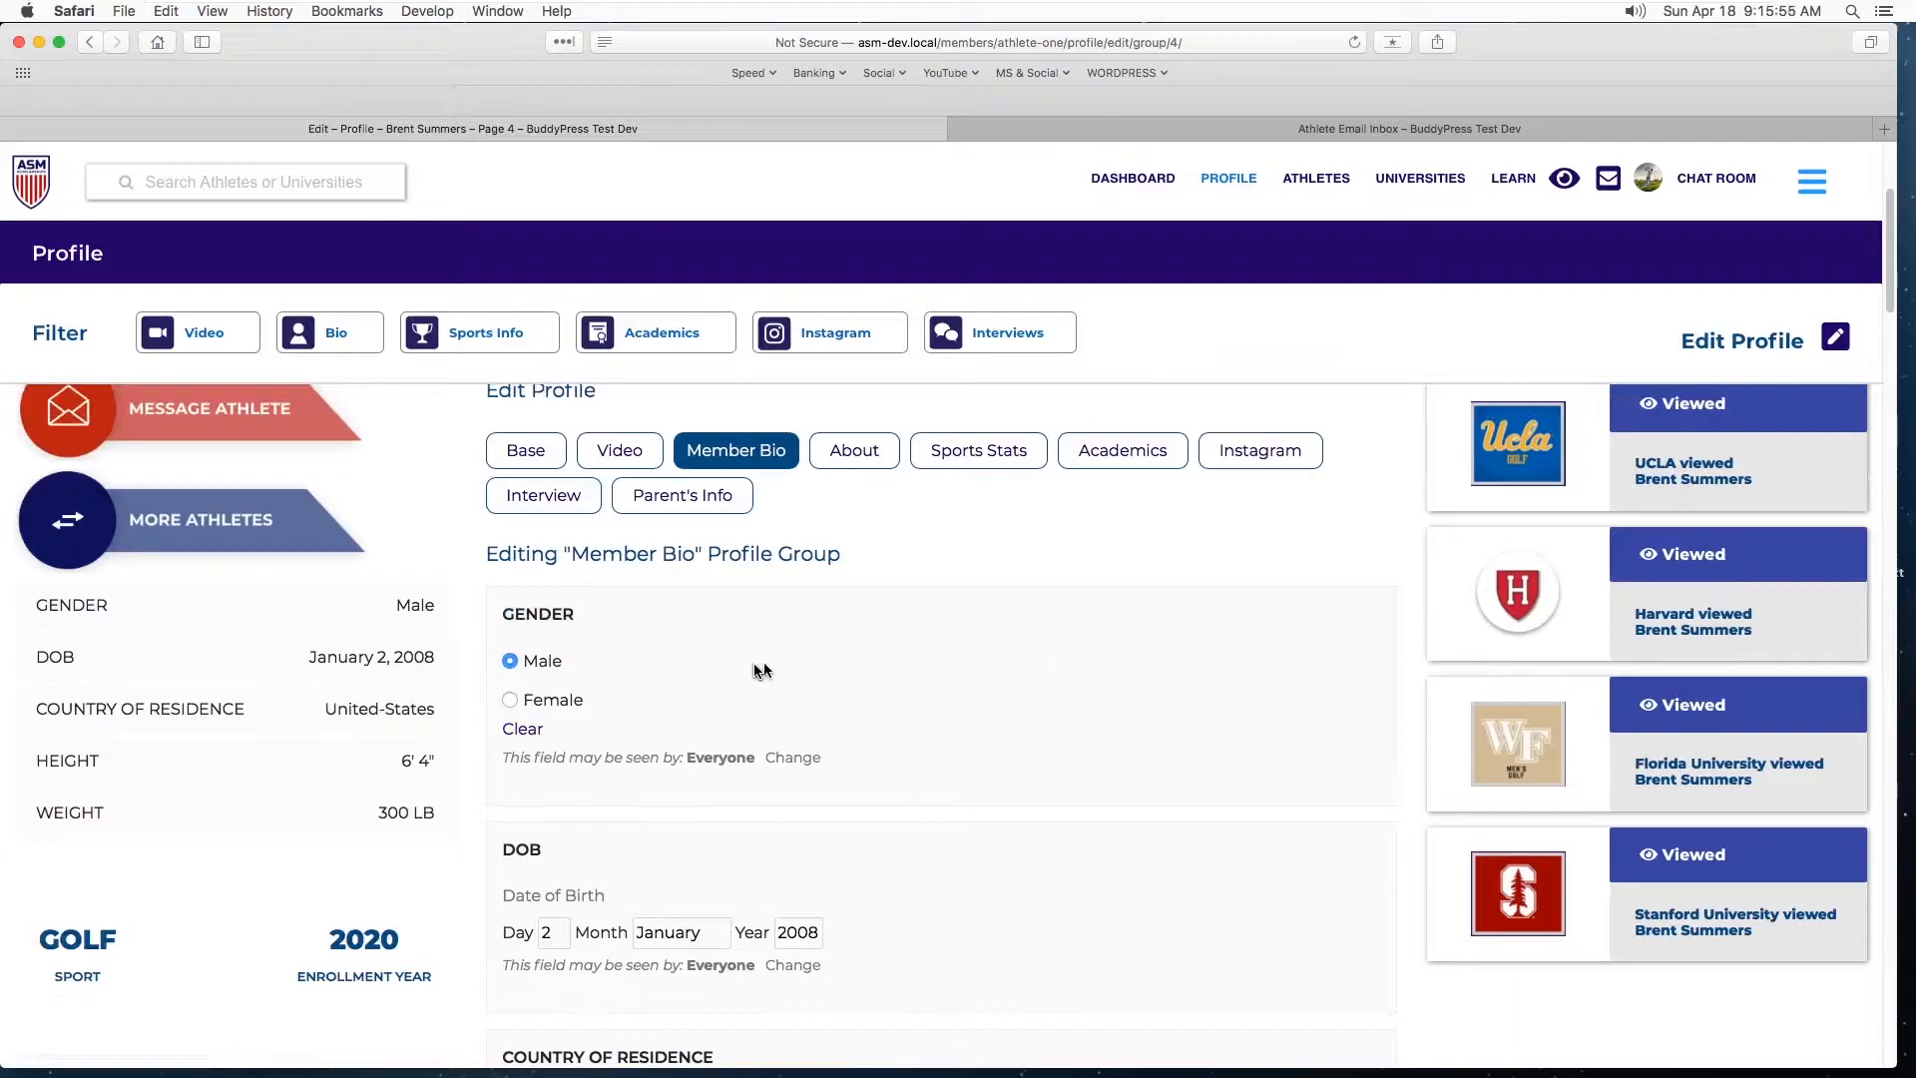
{"action": "mouse_move", "coordinate": [1030, 709]}
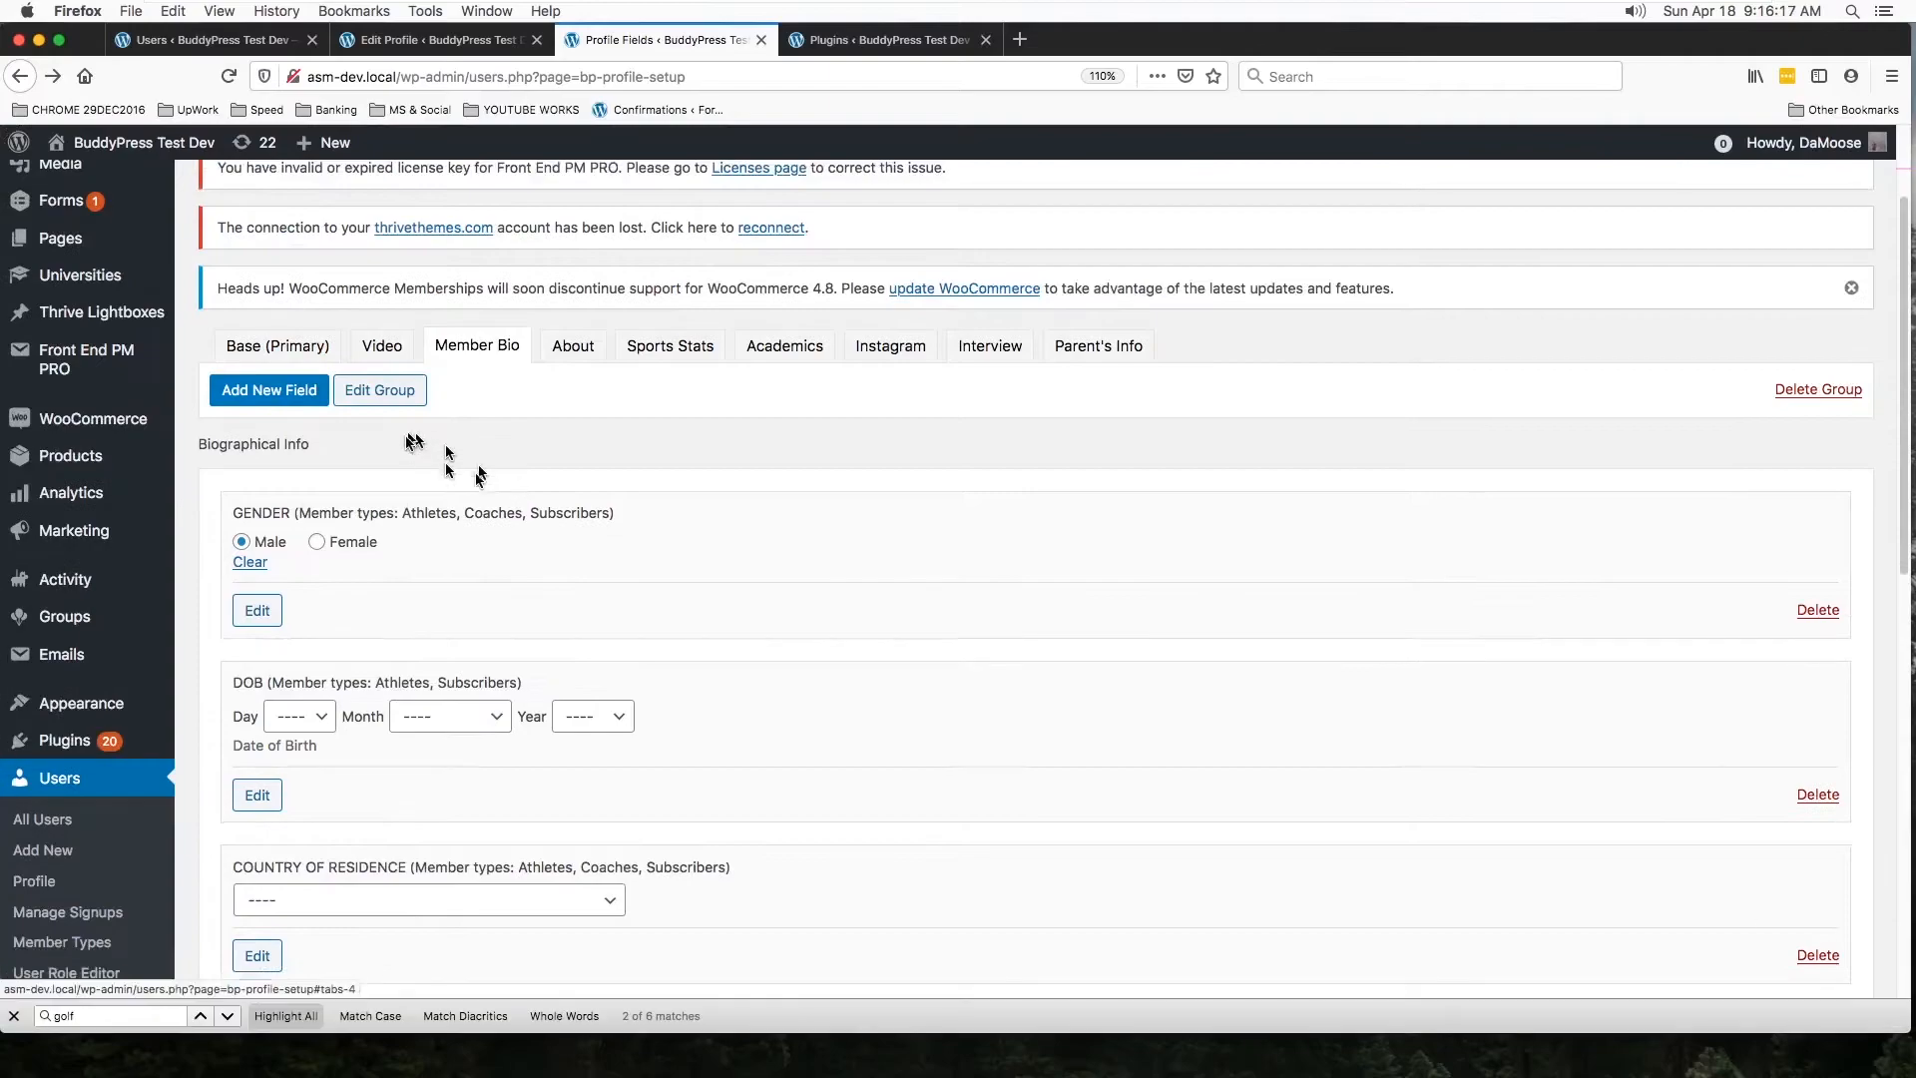
{"action": "scroll", "scroll_direction": "down", "scroll_amount": 3}
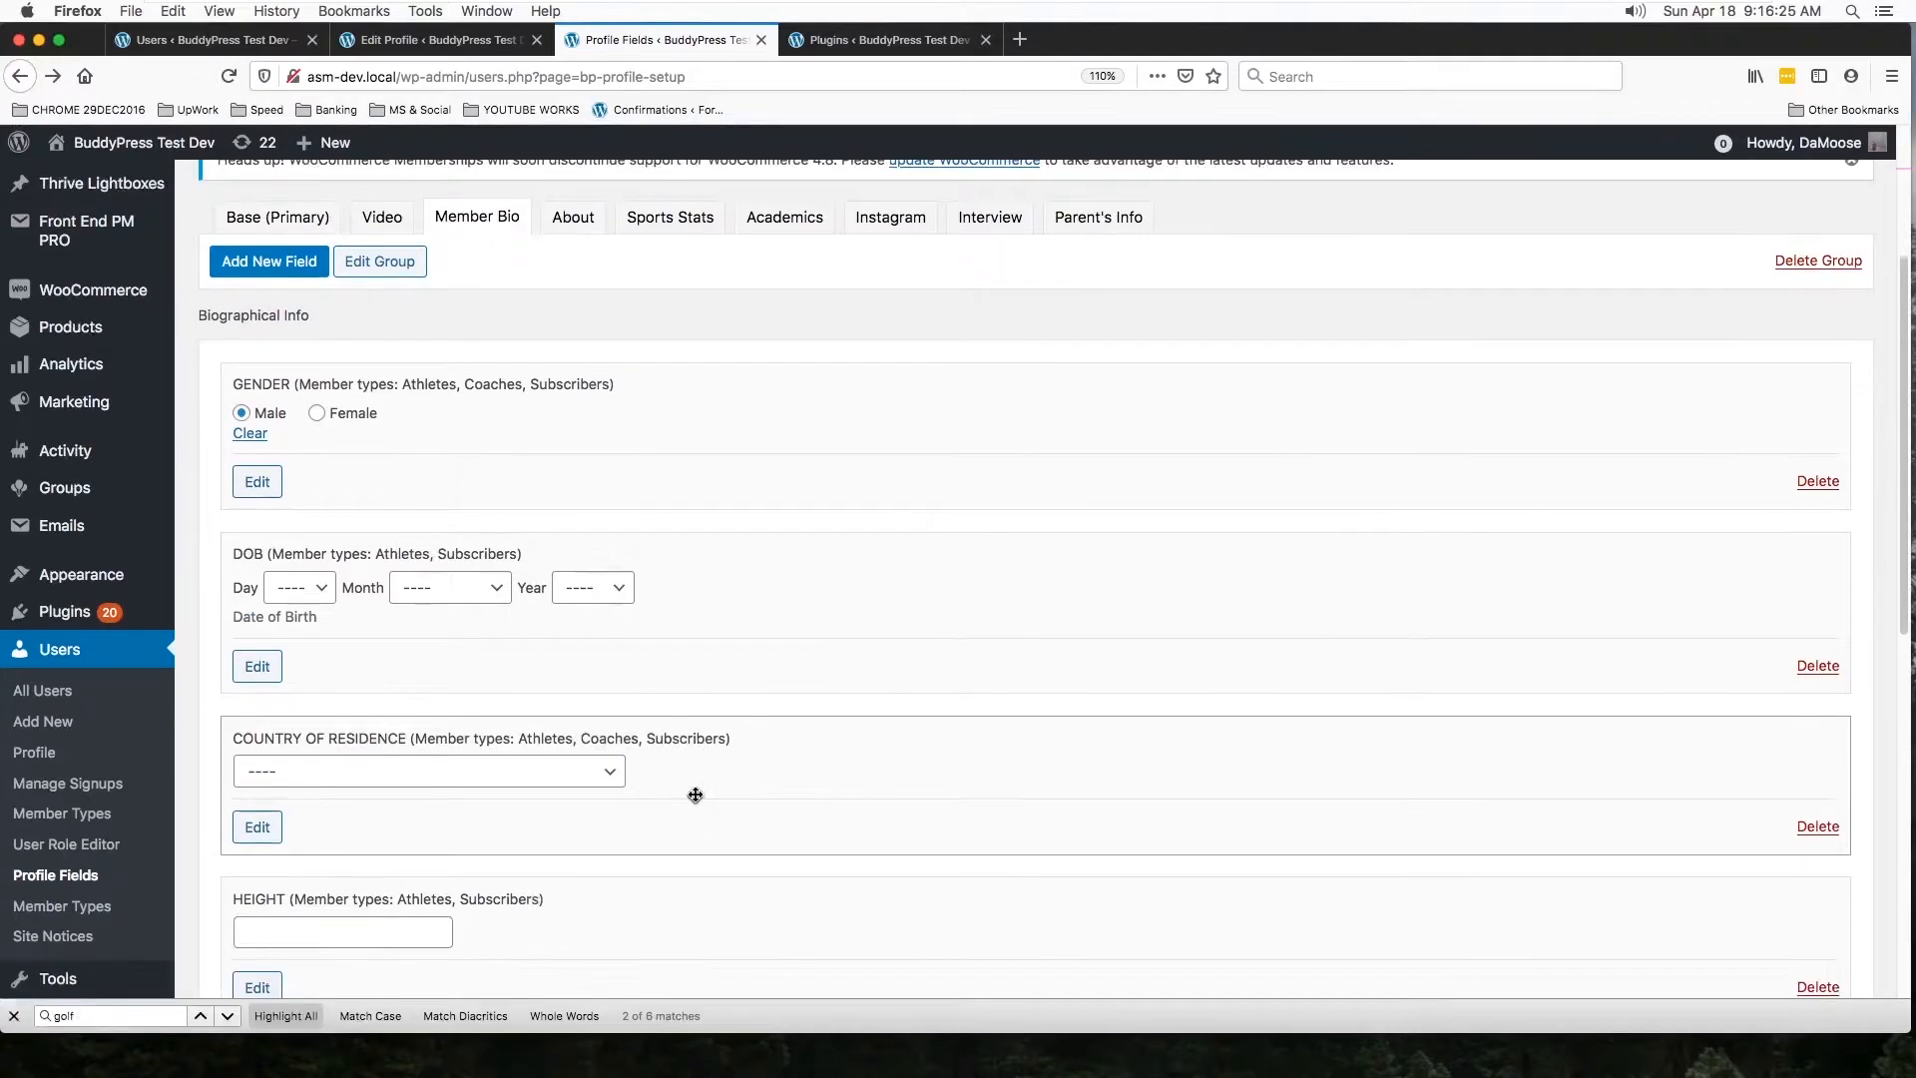
{"action": "scroll", "scroll_direction": "down", "scroll_amount": 3}
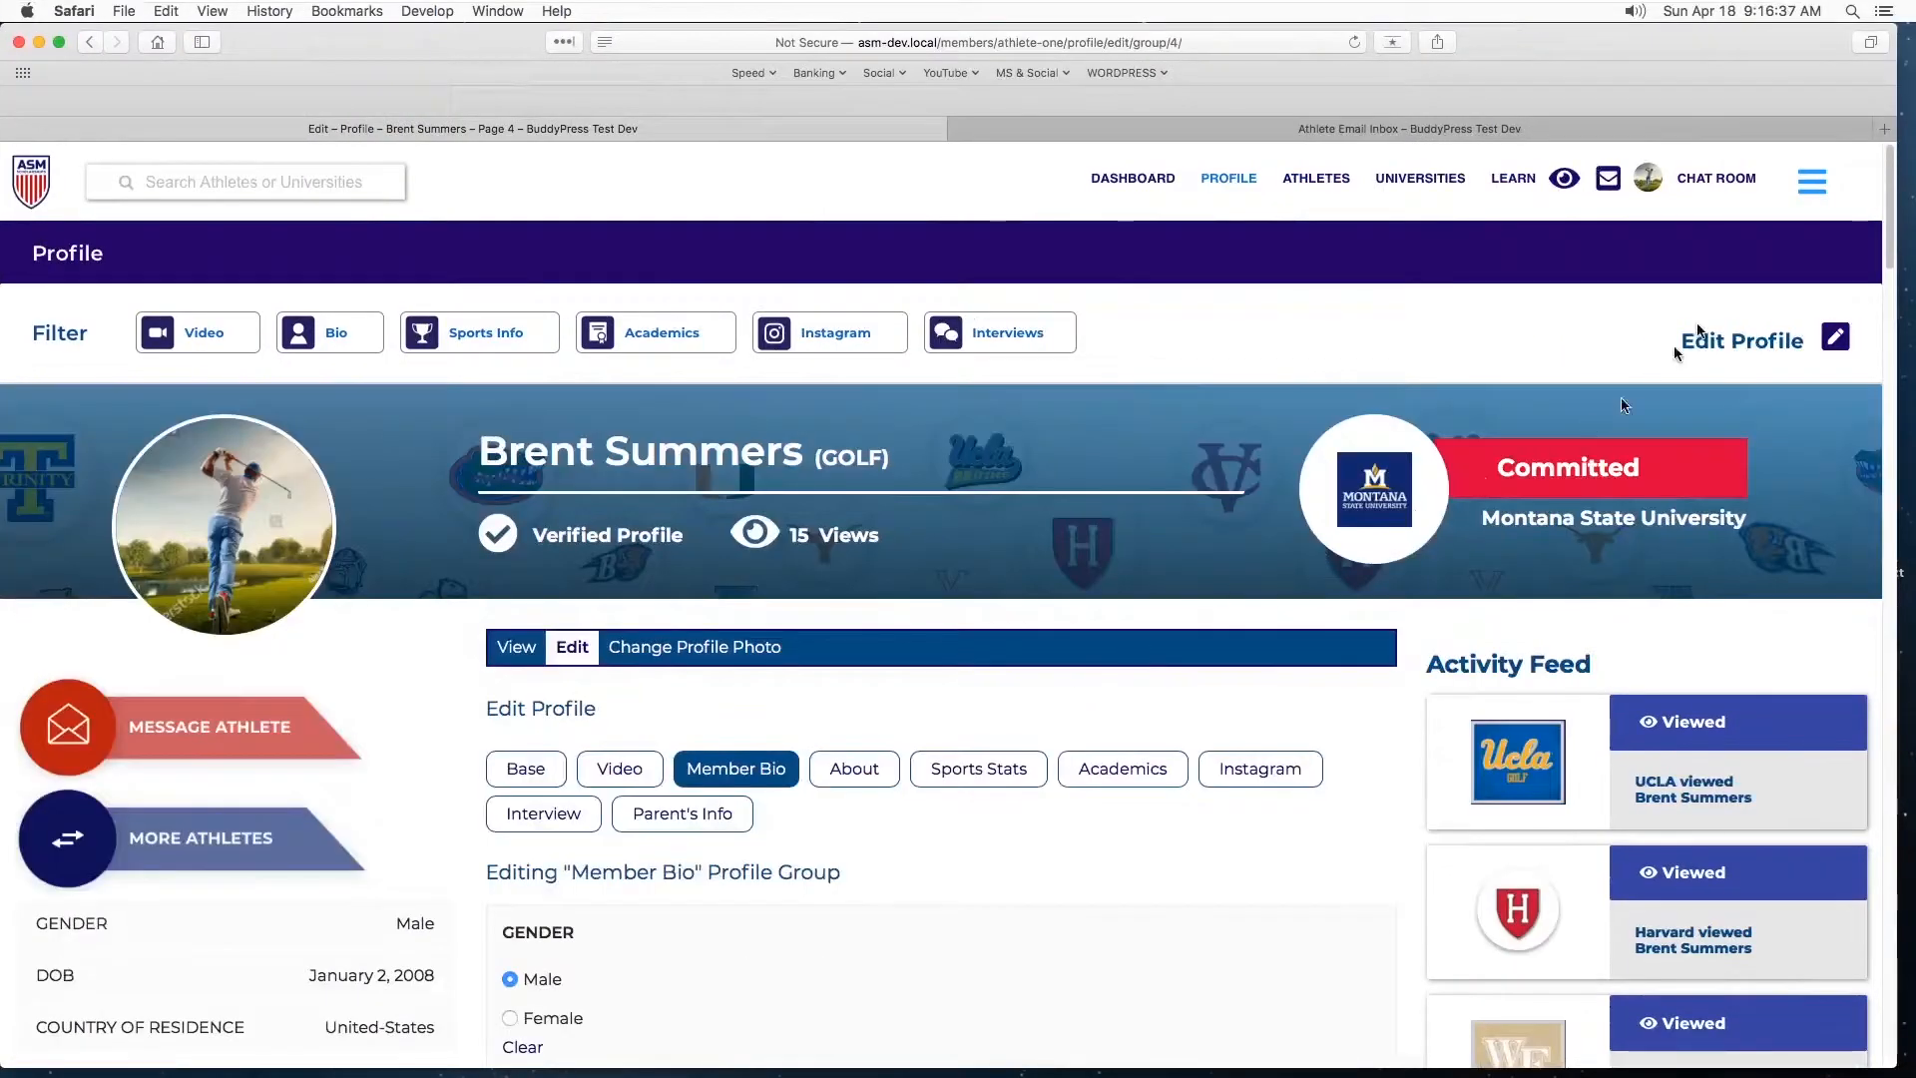
{"action": "scroll", "scroll_direction": "down", "scroll_amount": 3}
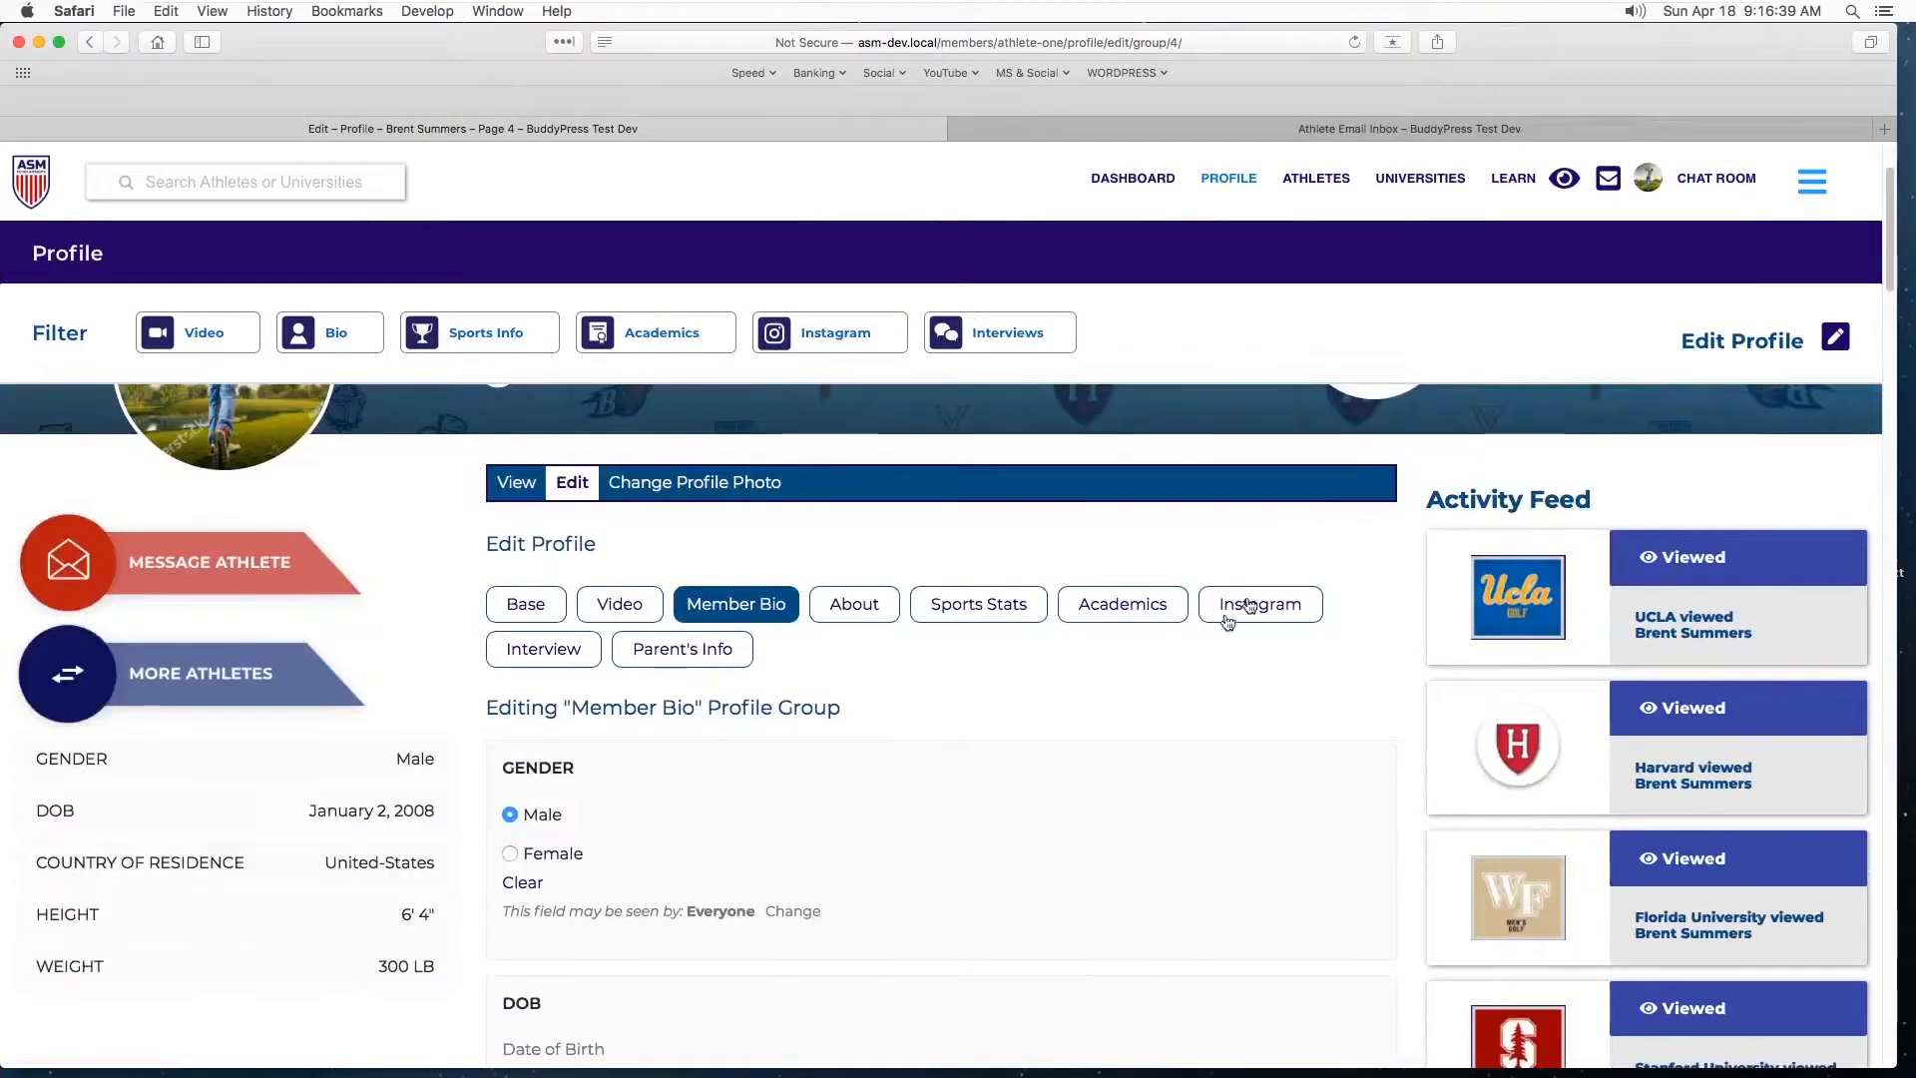
{"action": "scroll", "scroll_direction": "down", "scroll_amount": 3}
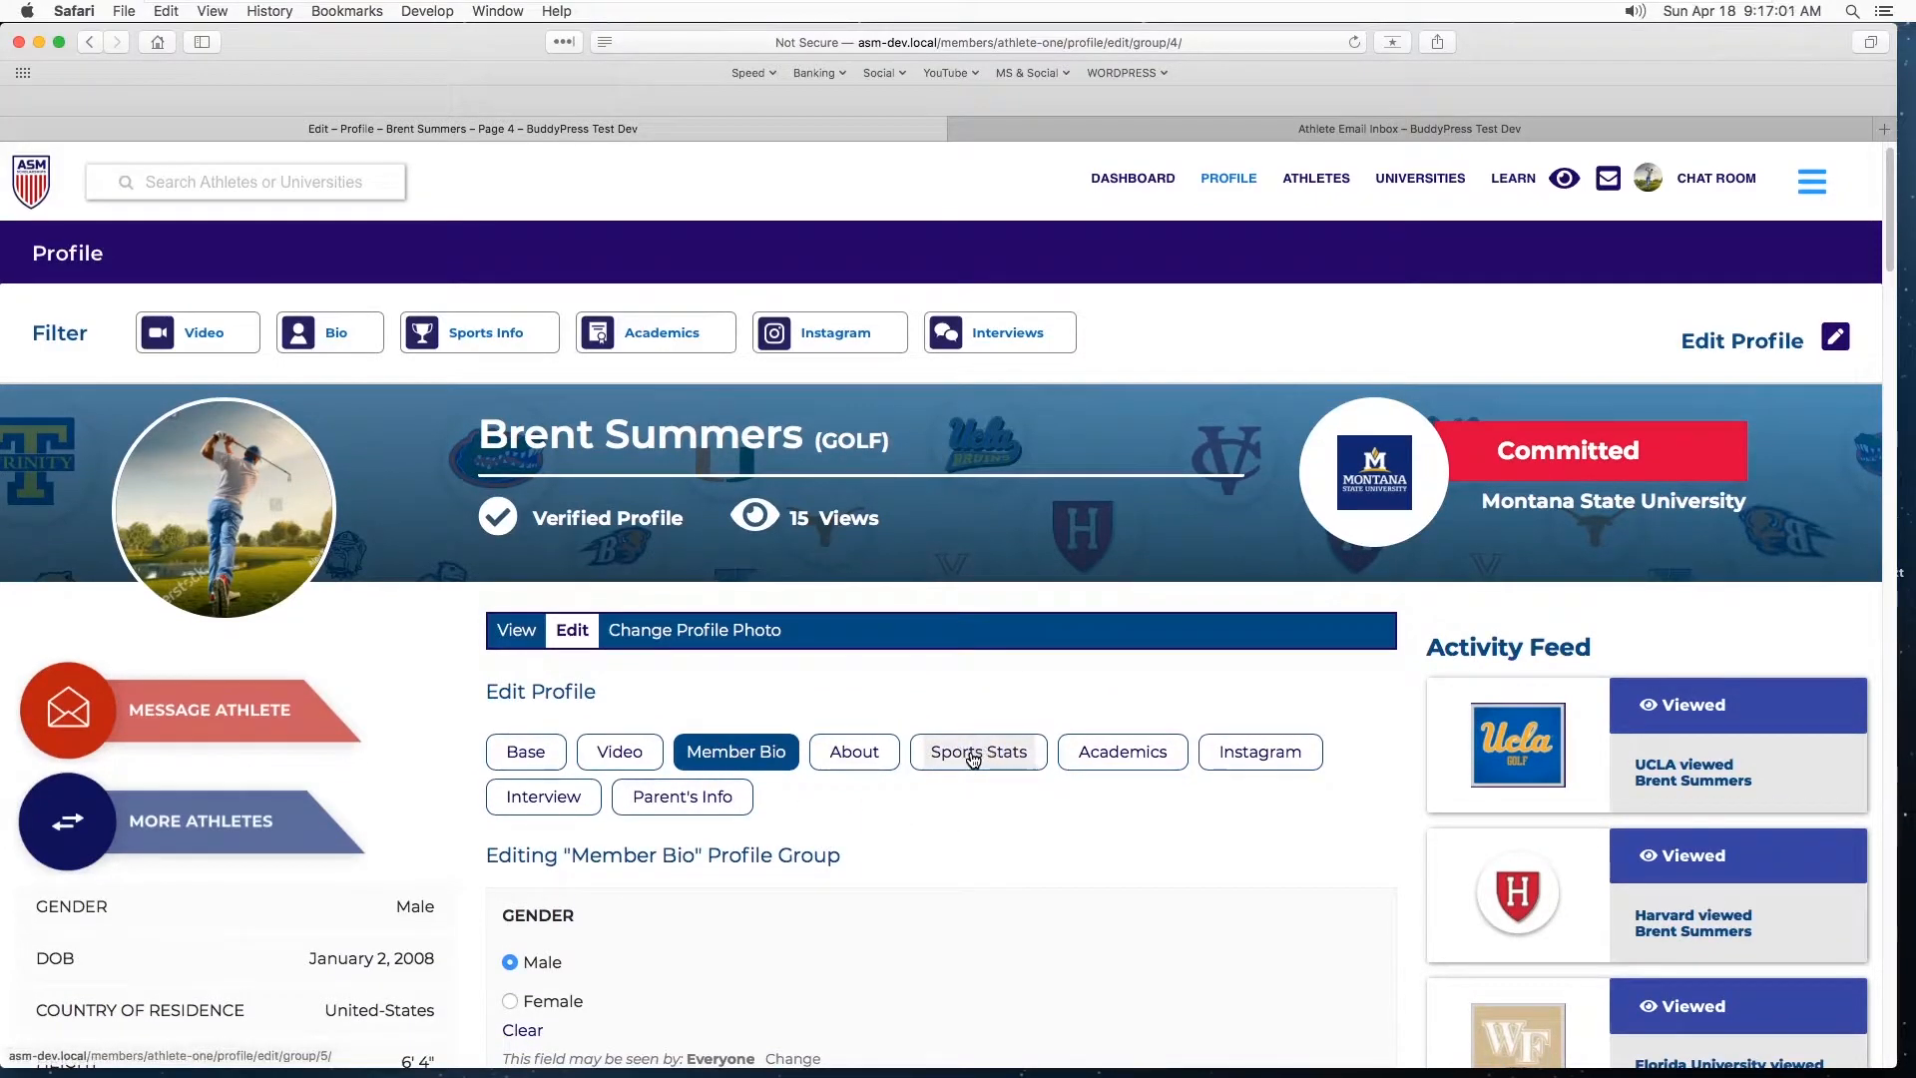
Step: Review the Sports Stats edit group's golf fields — Handicap, WAGR, Swing Hand and the rest
{"action": "left_click", "coordinate": [978, 752]}
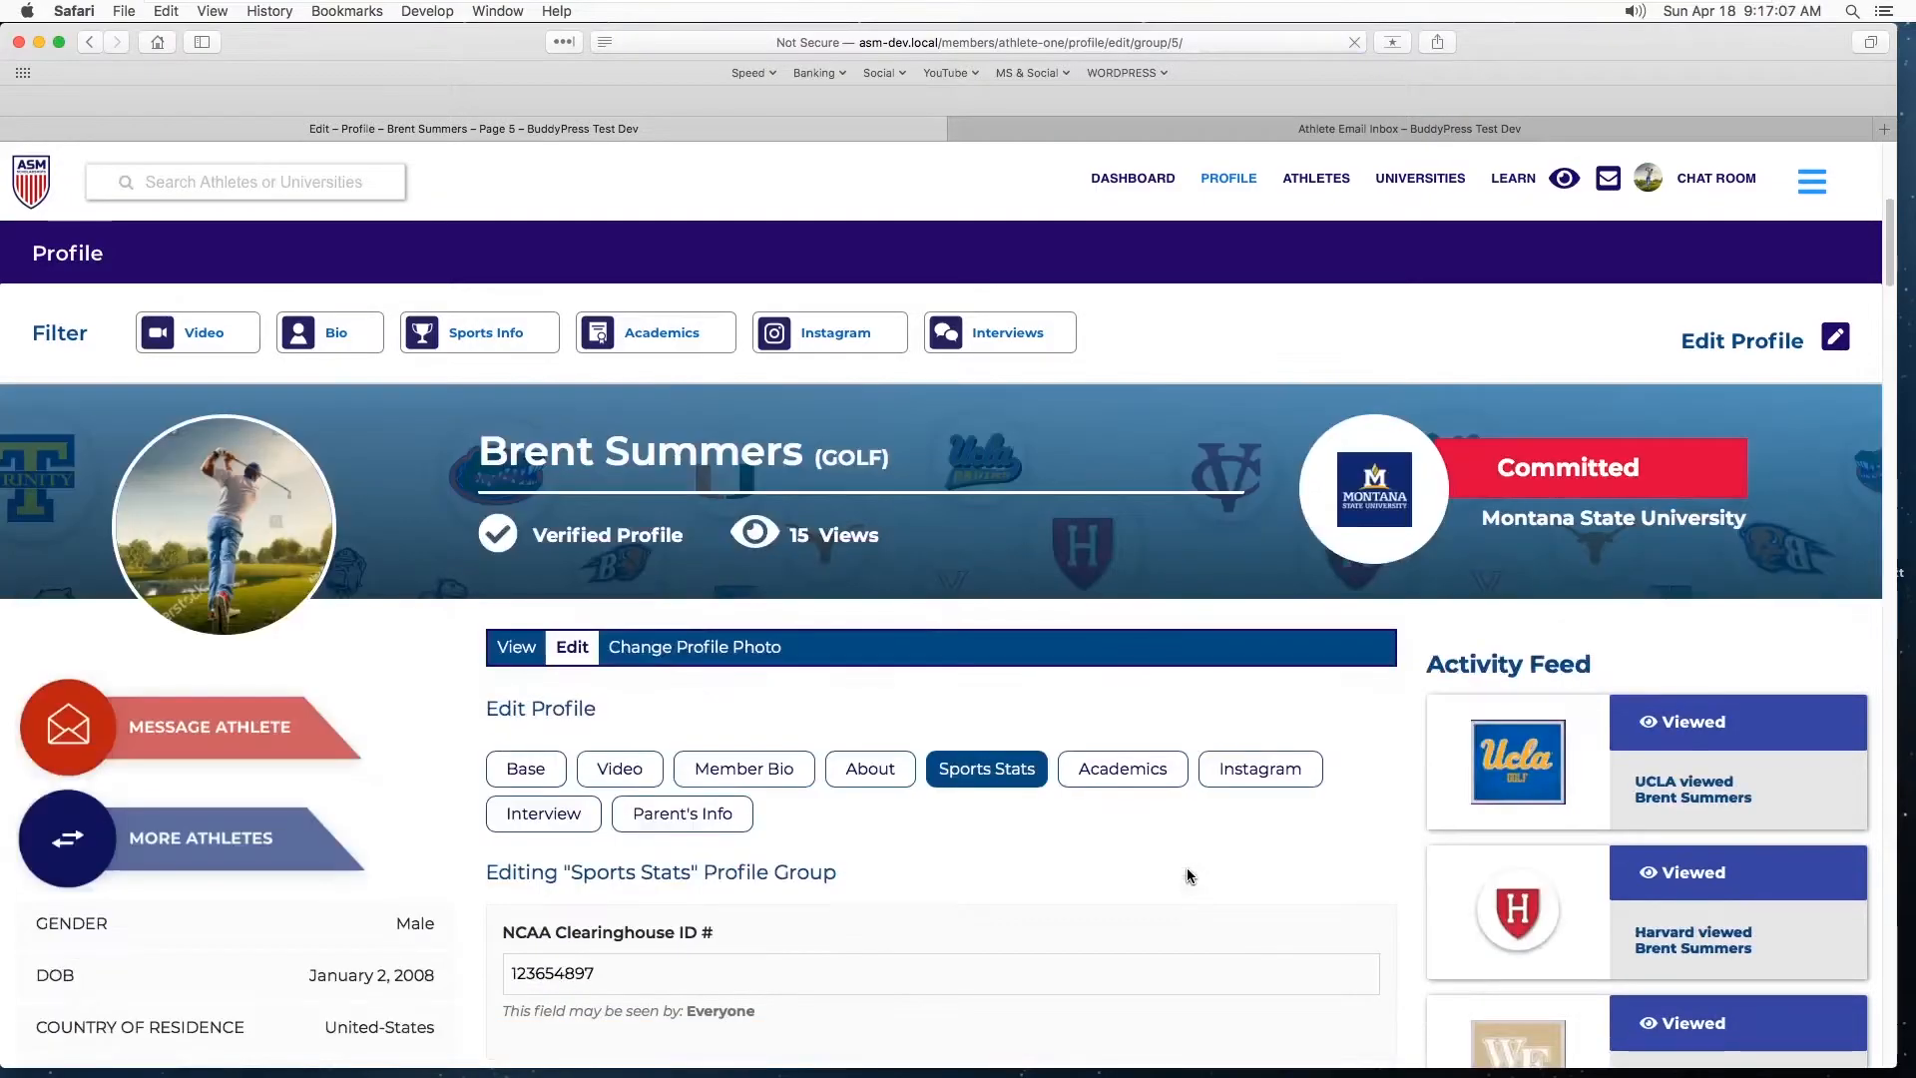
{"action": "scroll", "scroll_direction": "down", "scroll_amount": 3}
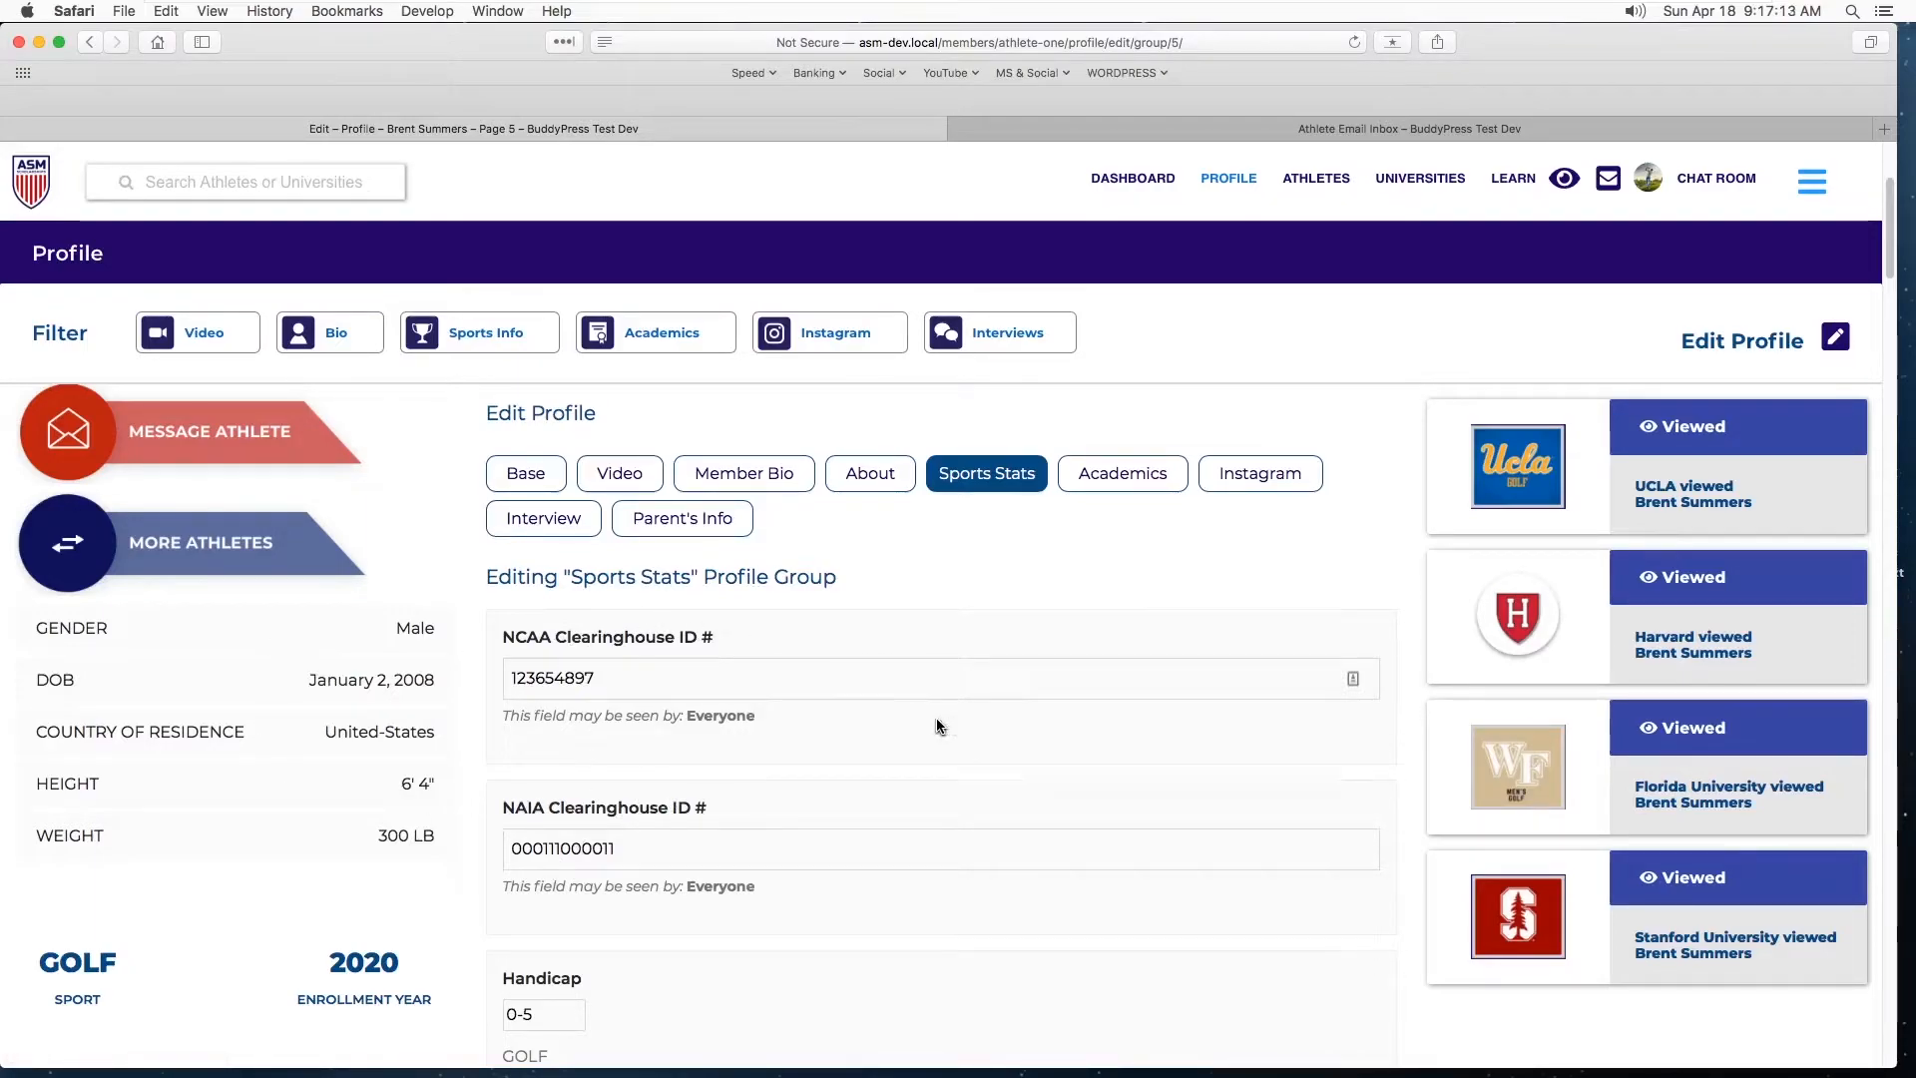
{"action": "scroll", "scroll_direction": "down", "scroll_amount": 3}
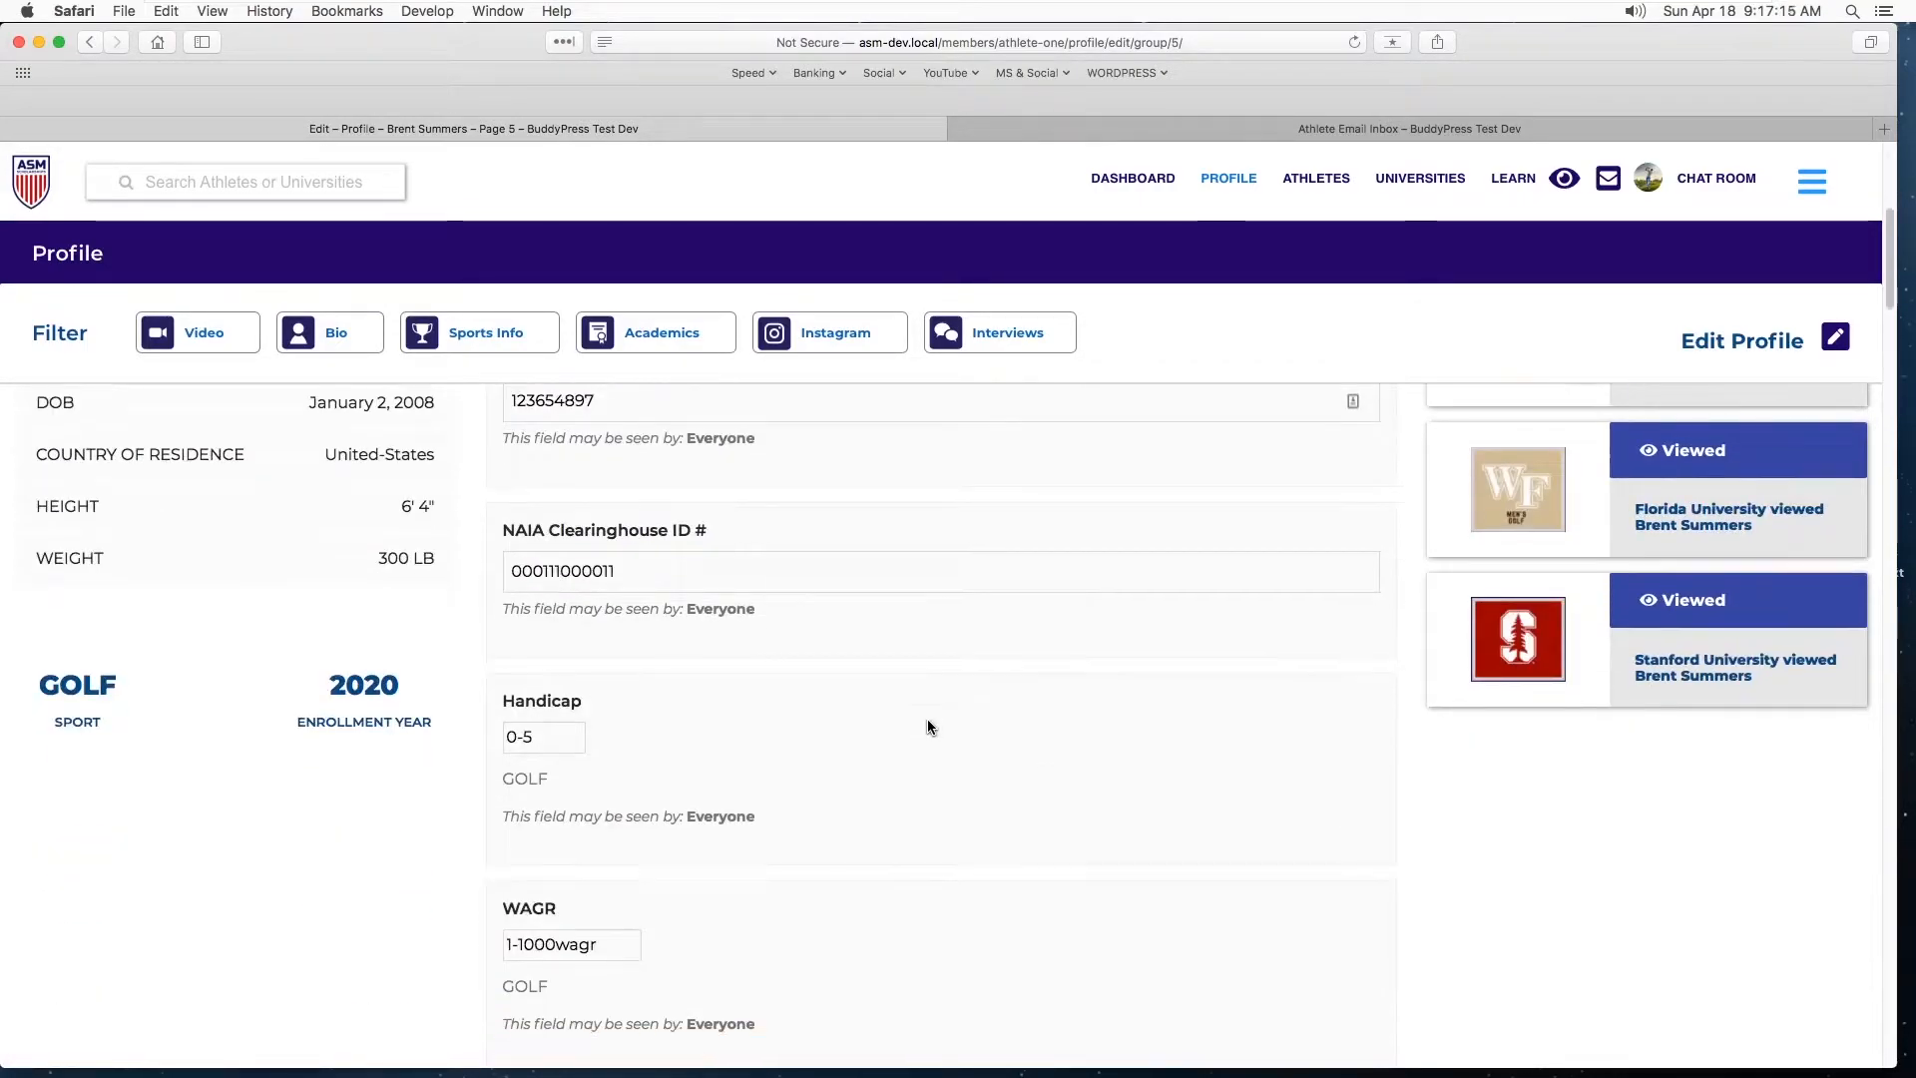
{"action": "scroll", "scroll_direction": "down", "scroll_amount": 3}
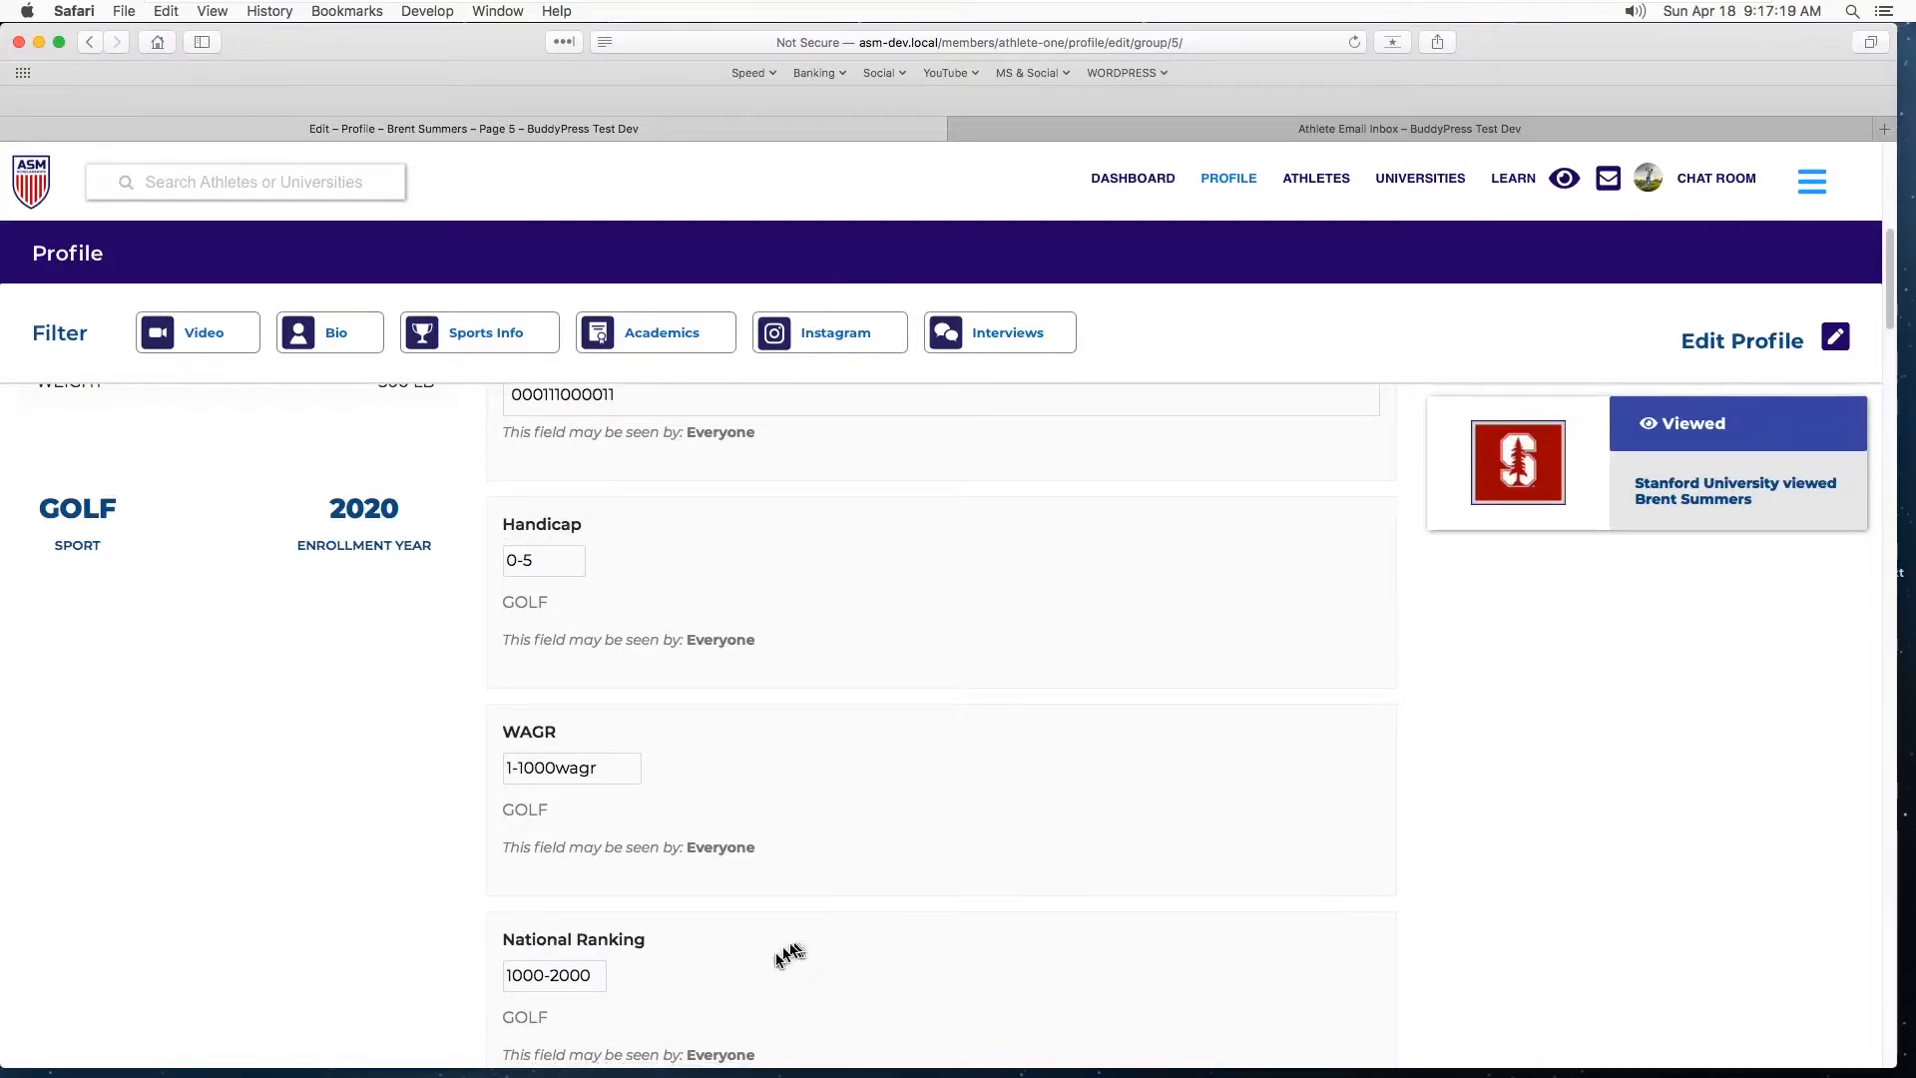
{"action": "scroll", "scroll_direction": "down", "scroll_amount": 3}
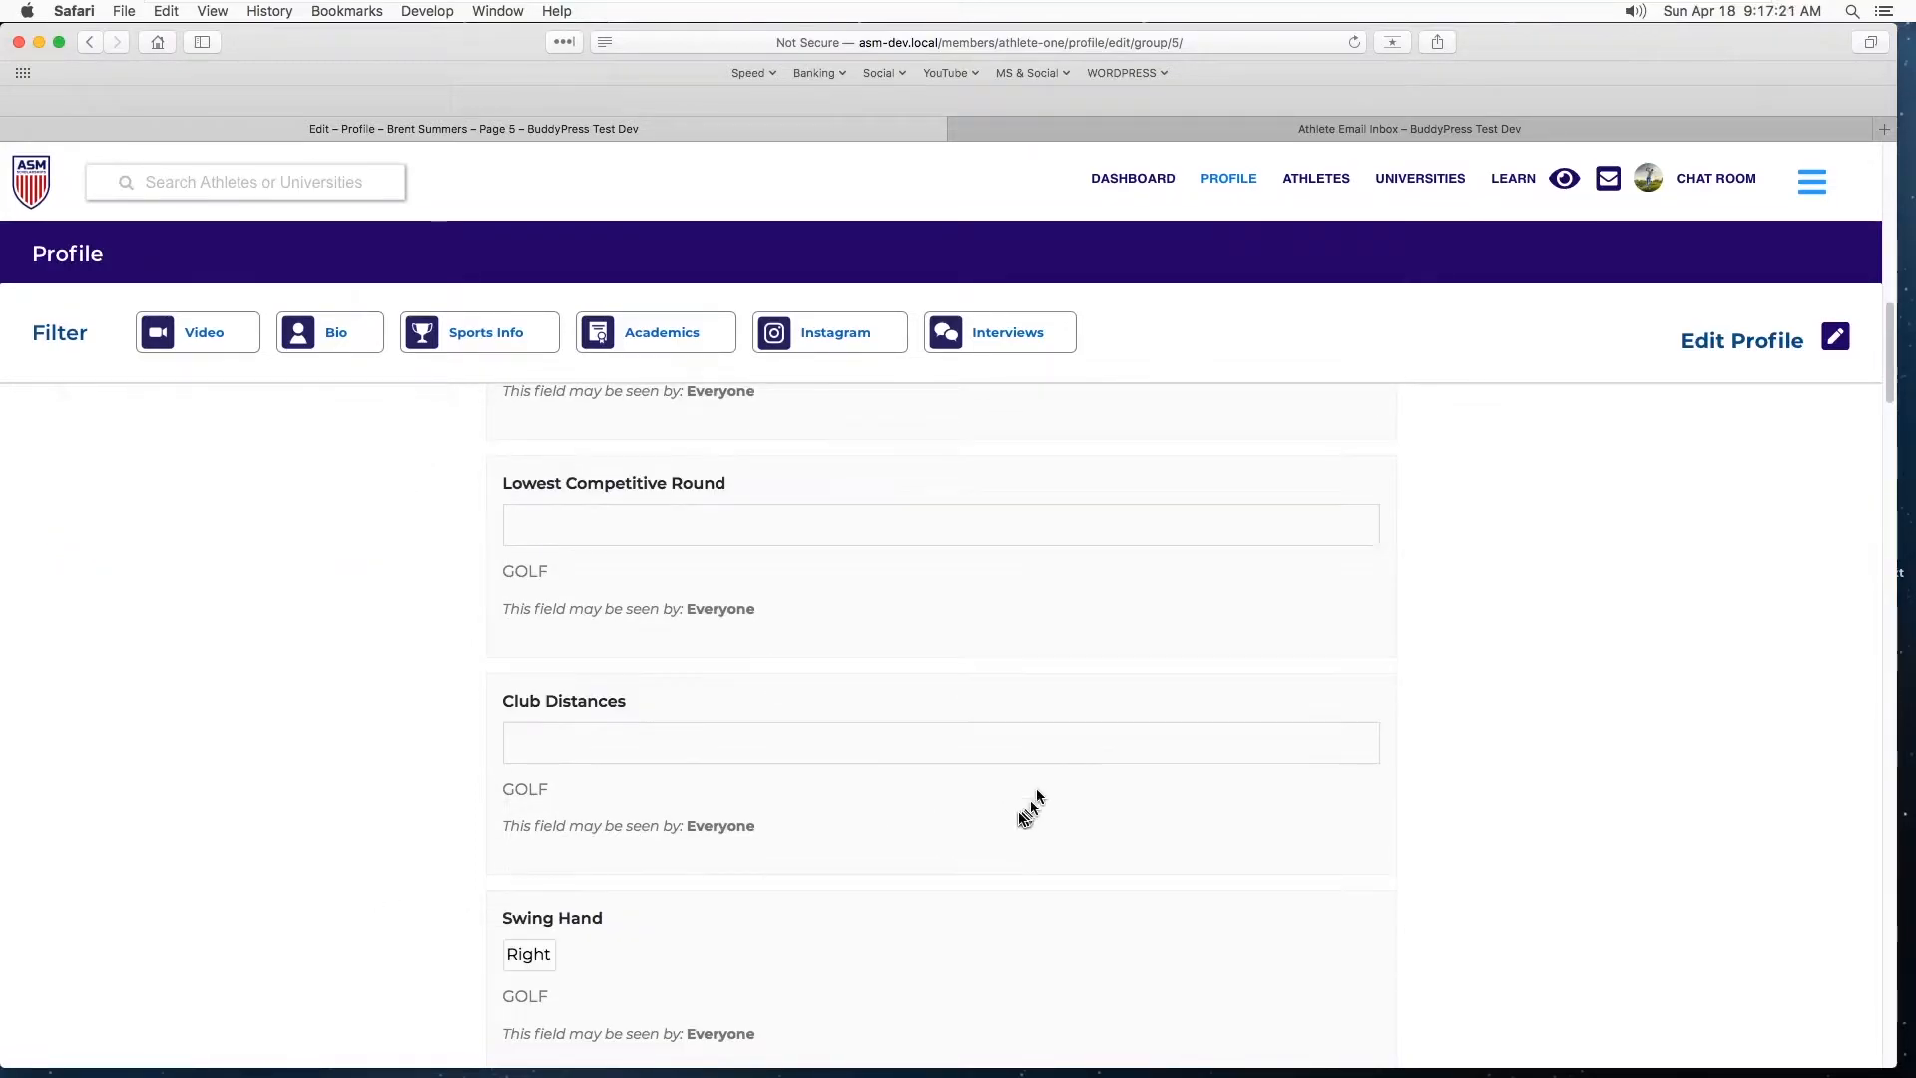
{"action": "scroll", "scroll_direction": "down", "scroll_amount": 3}
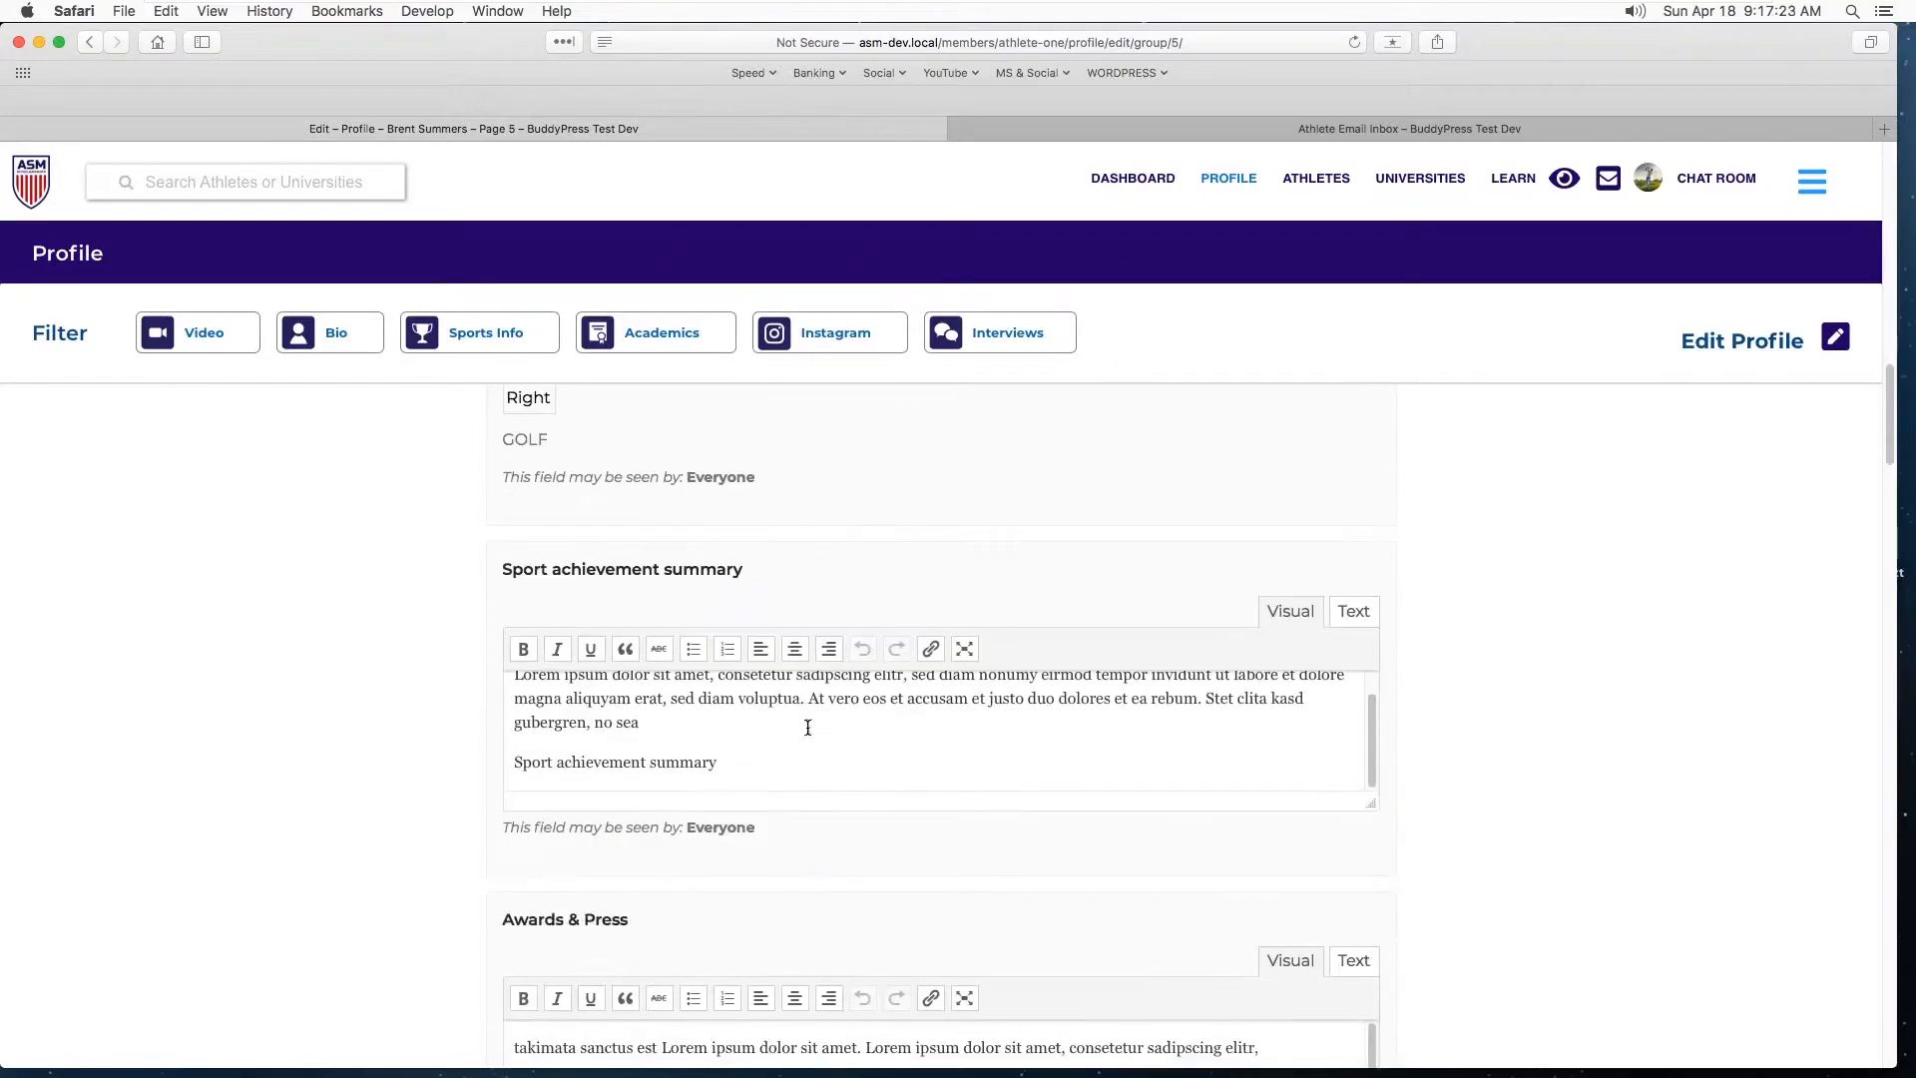
{"action": "scroll", "scroll_direction": "down", "scroll_amount": 3}
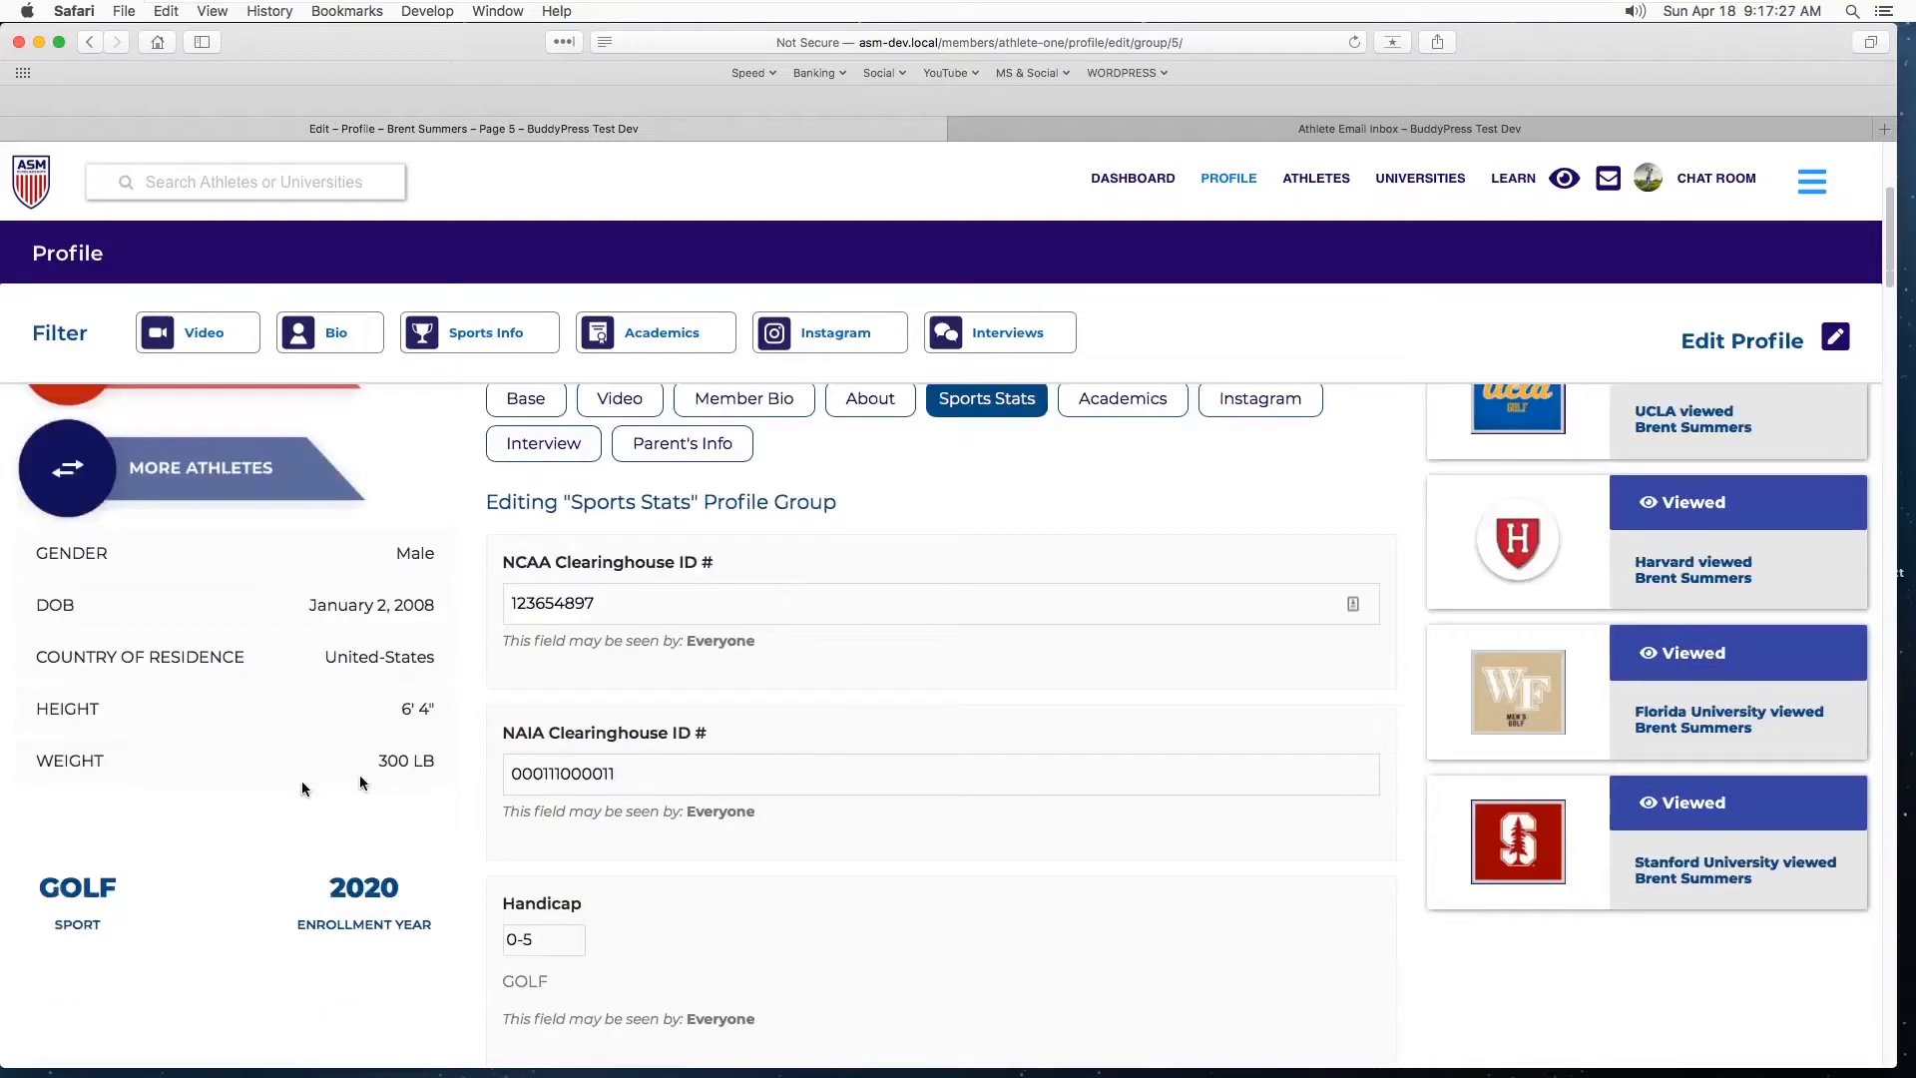
{"action": "mouse_move", "coordinate": [90, 850]}
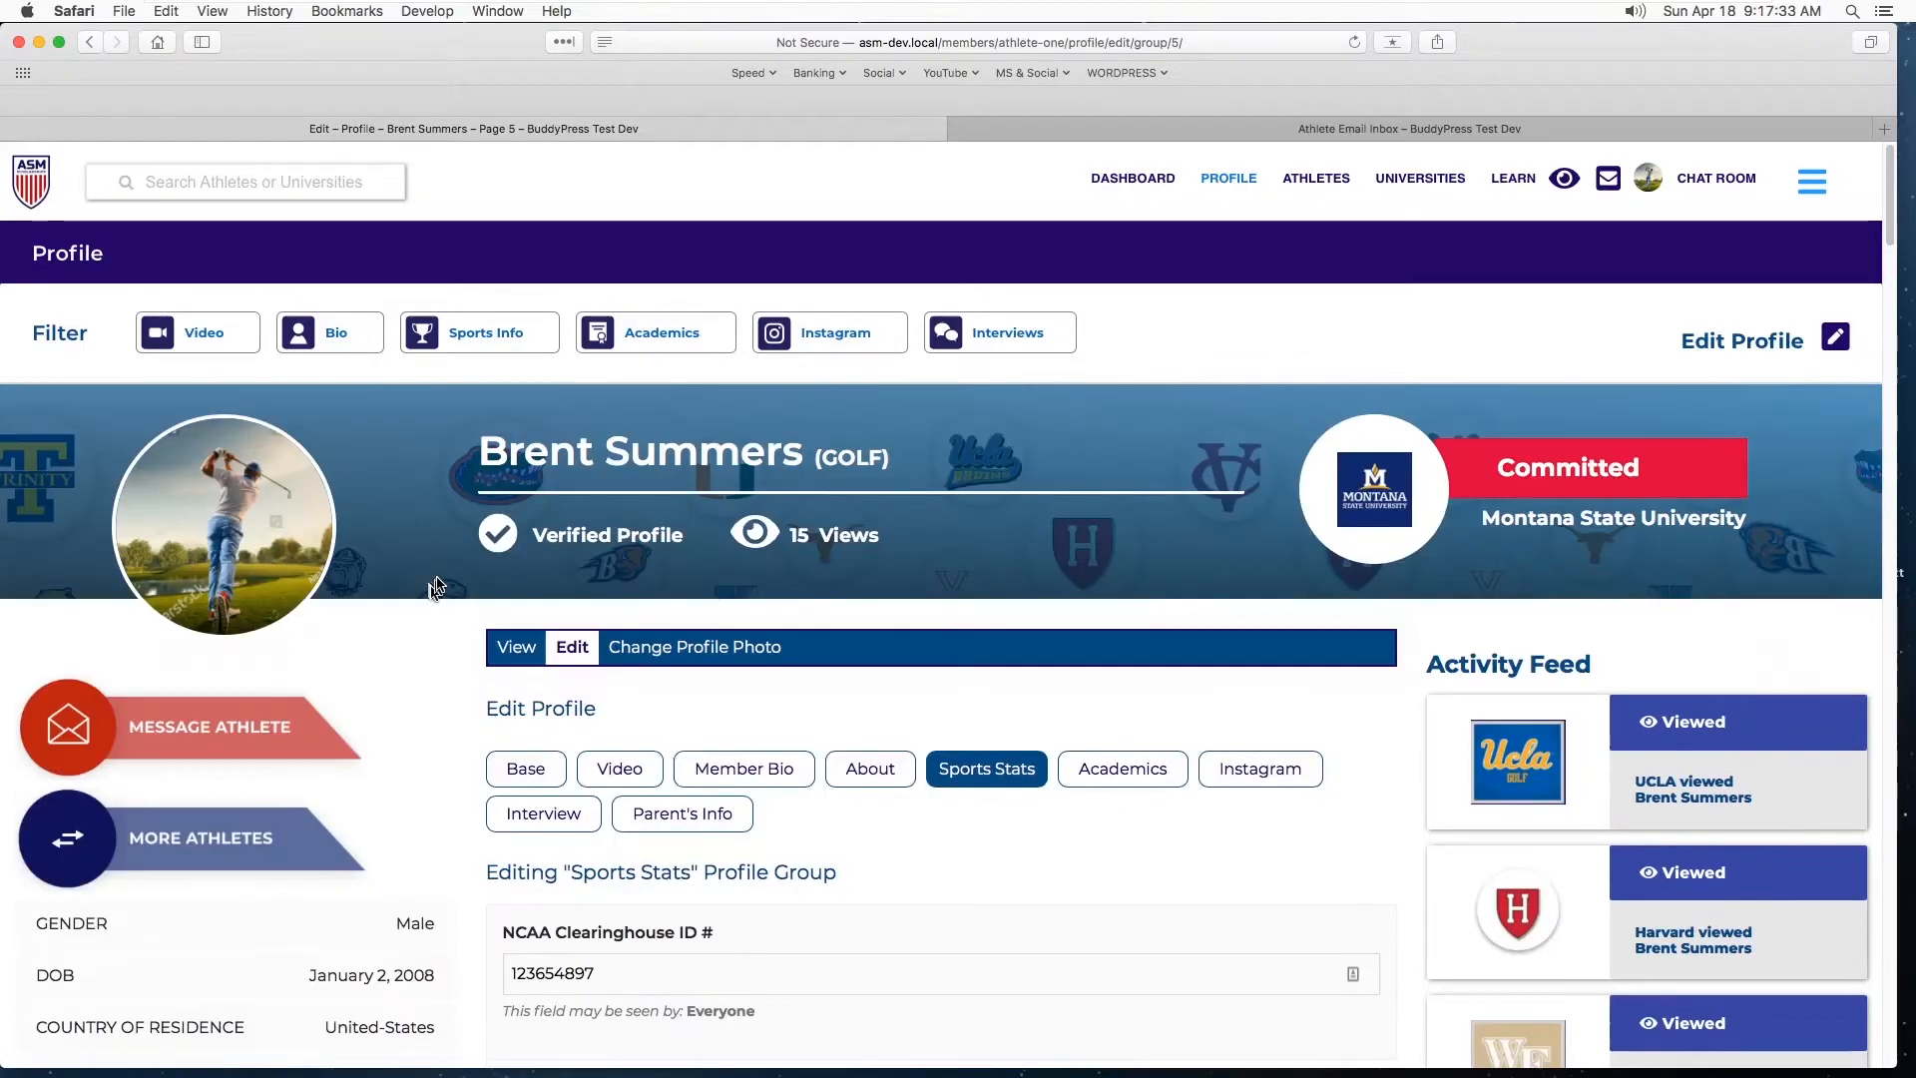
{"action": "mouse_move", "coordinate": [660, 501]}
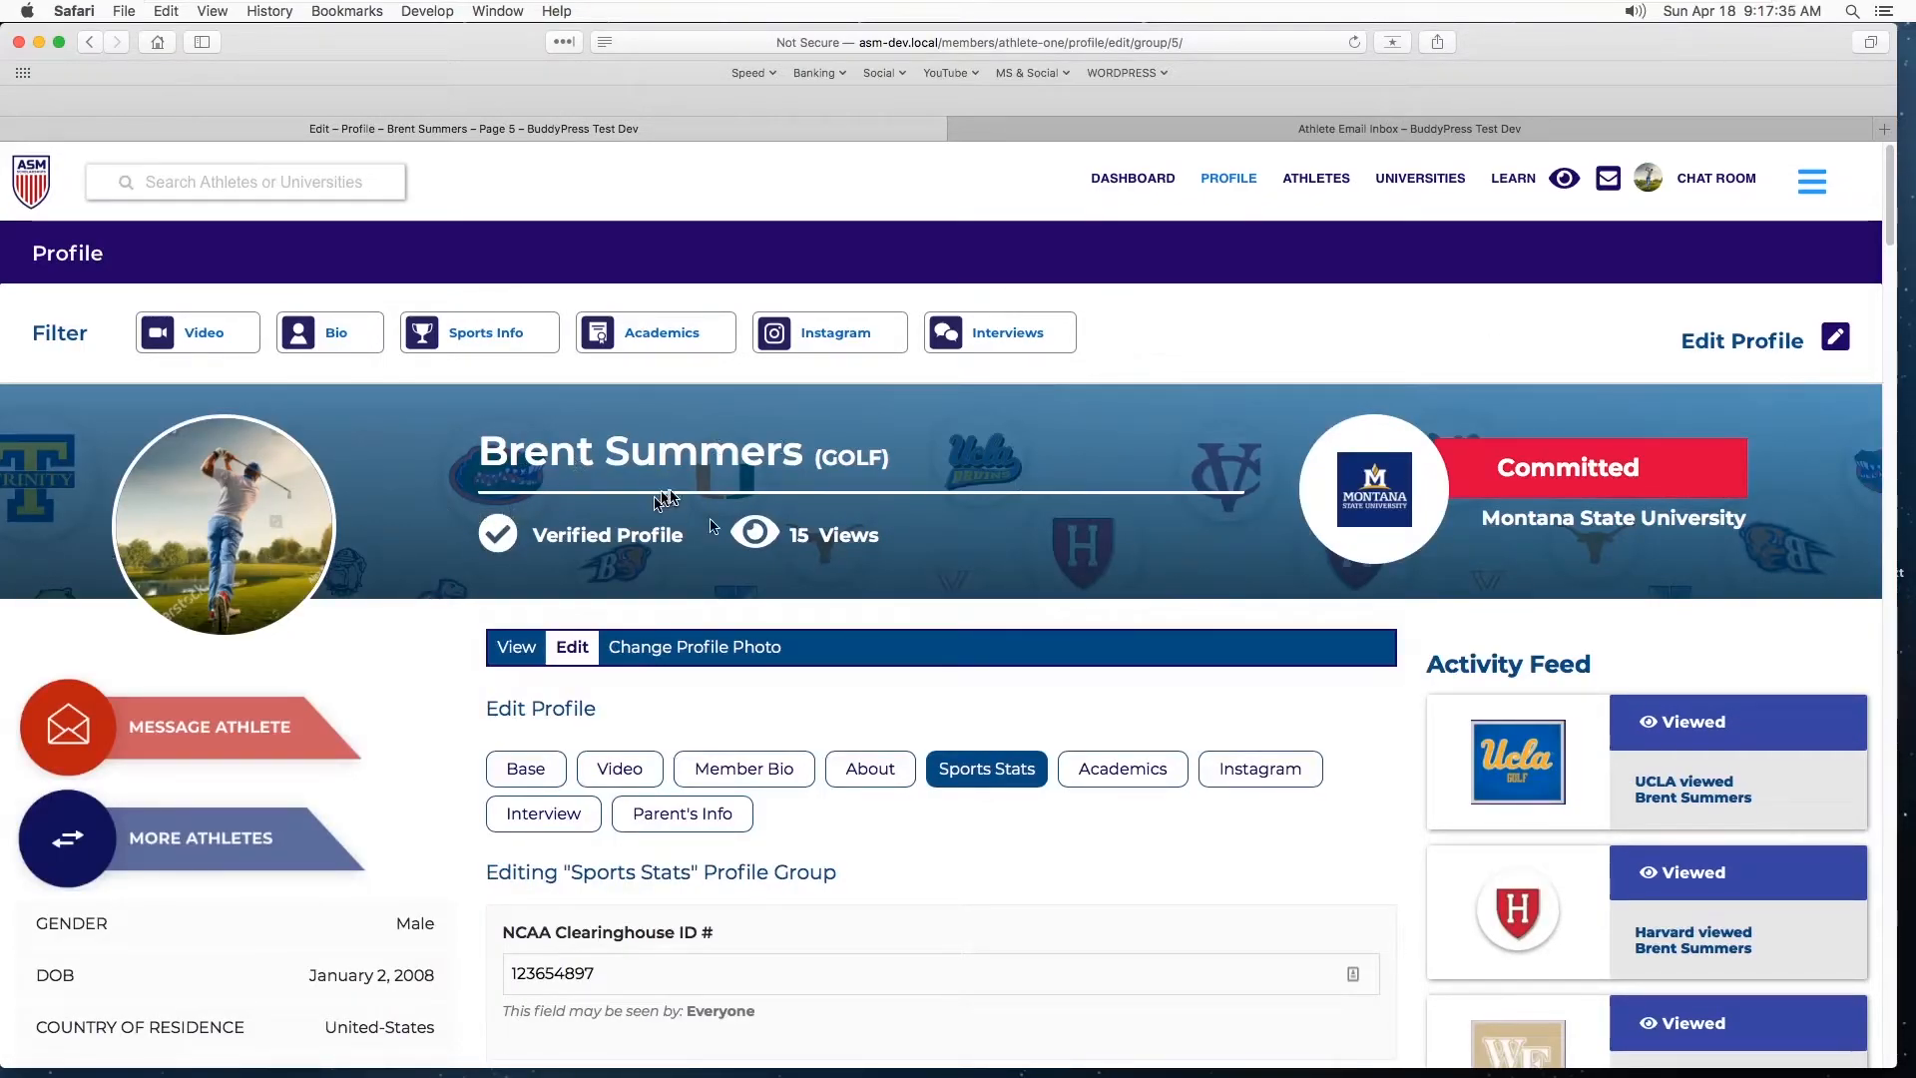
{"action": "scroll", "scroll_direction": "down", "scroll_amount": 3}
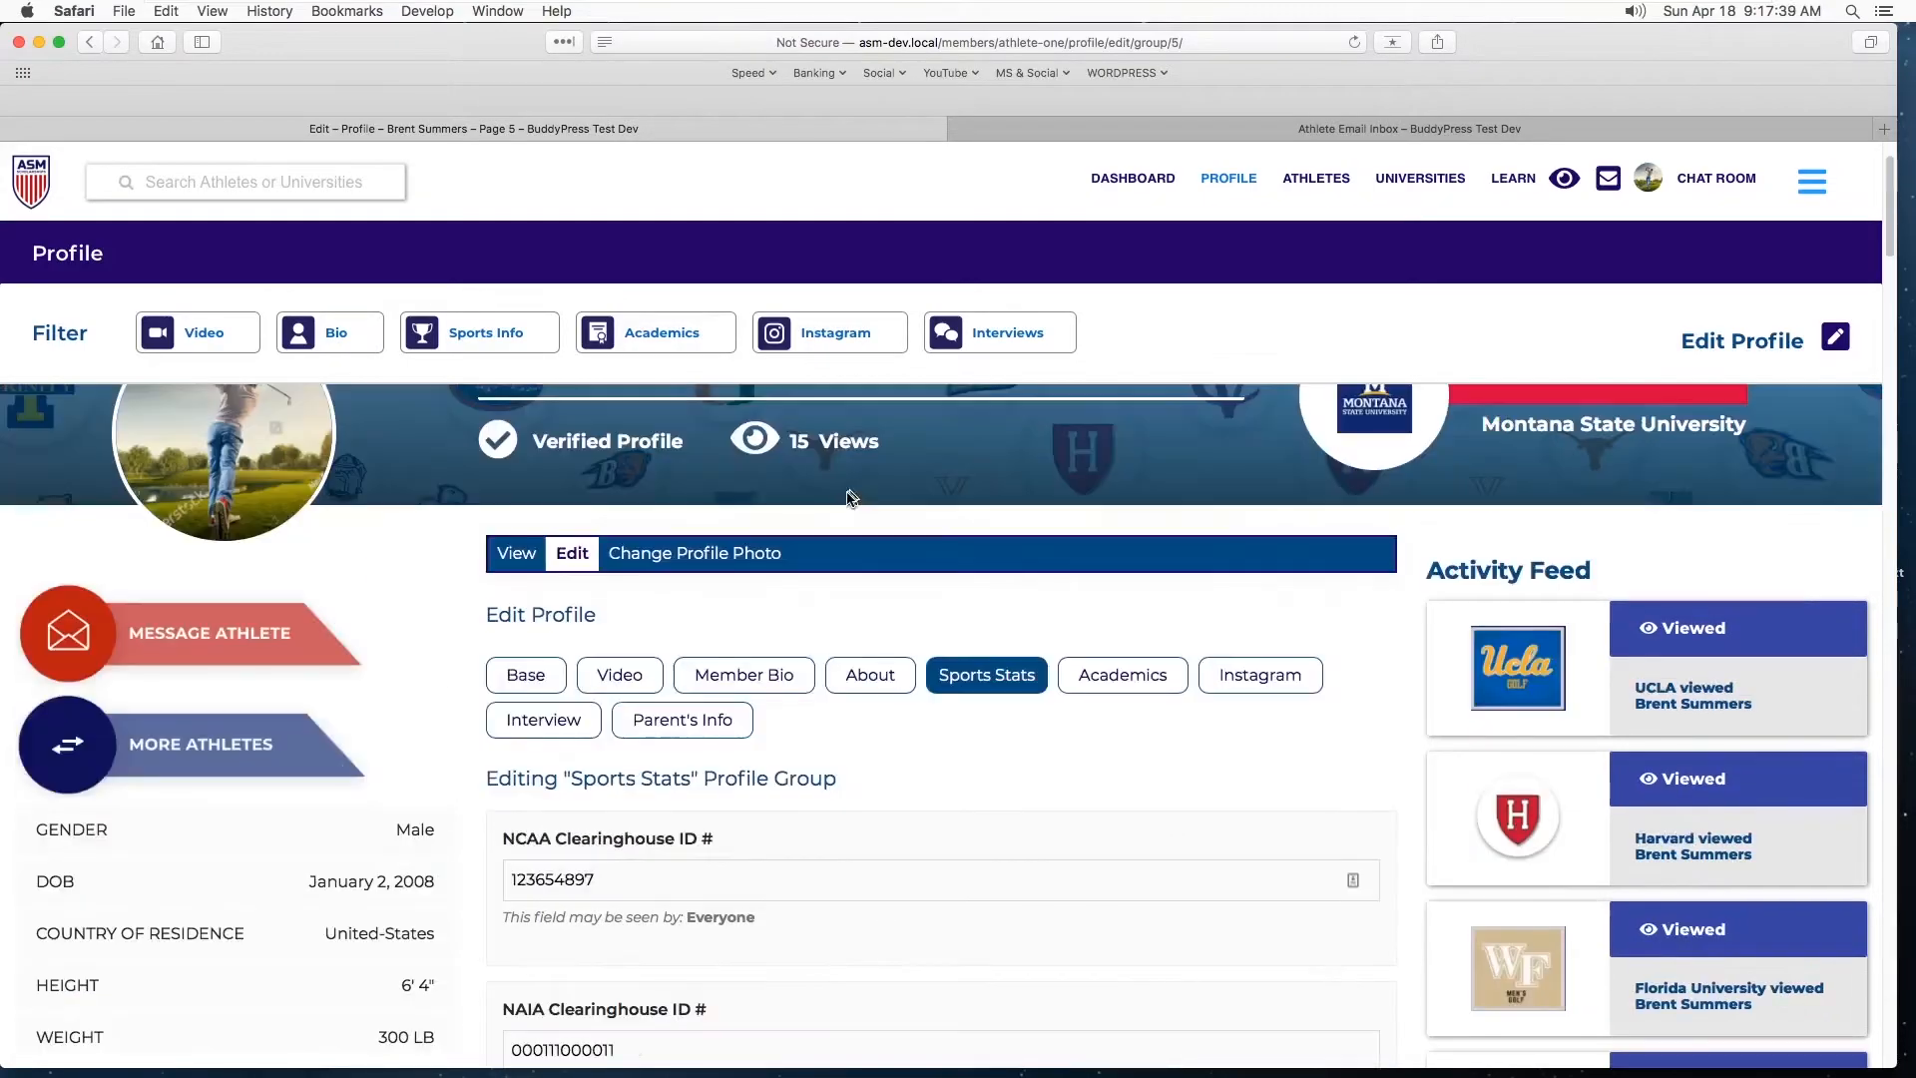
{"action": "scroll", "scroll_direction": "down", "scroll_amount": 3}
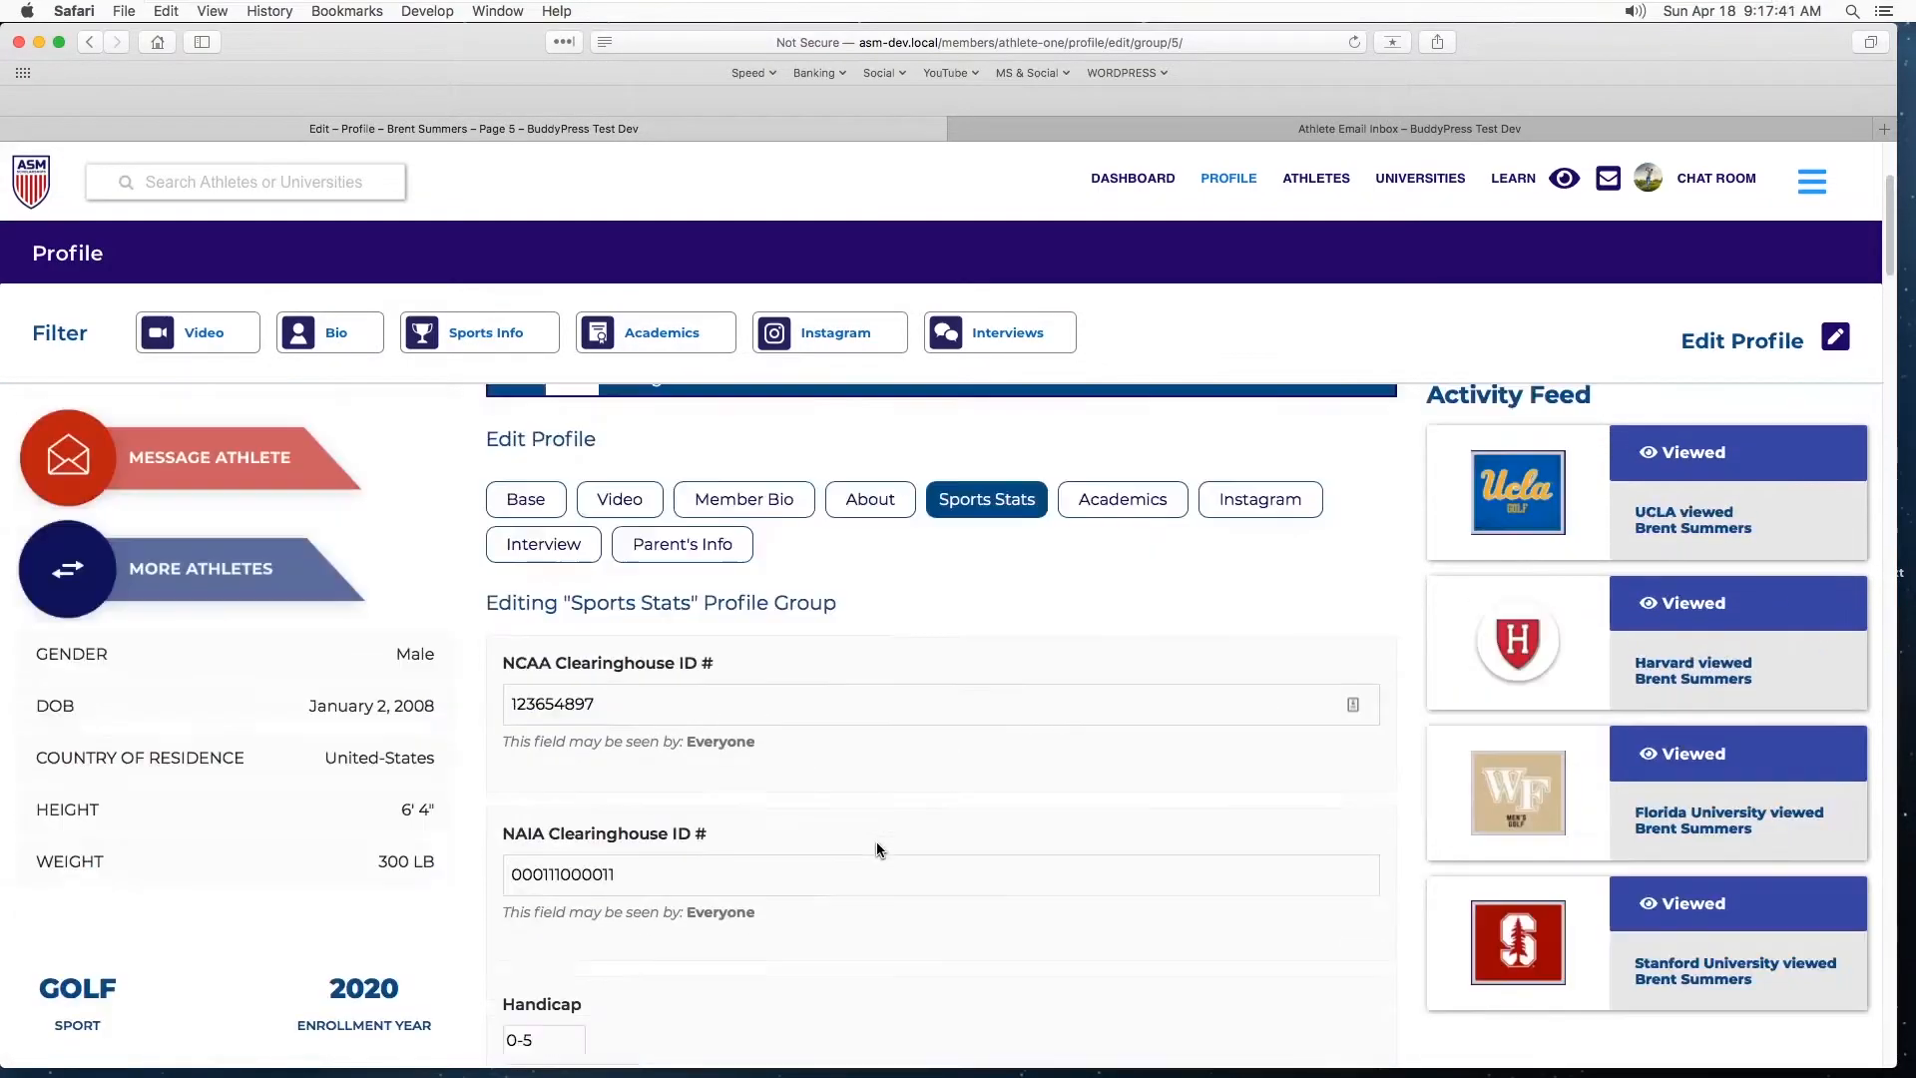
{"action": "scroll", "scroll_direction": "down", "scroll_amount": 3}
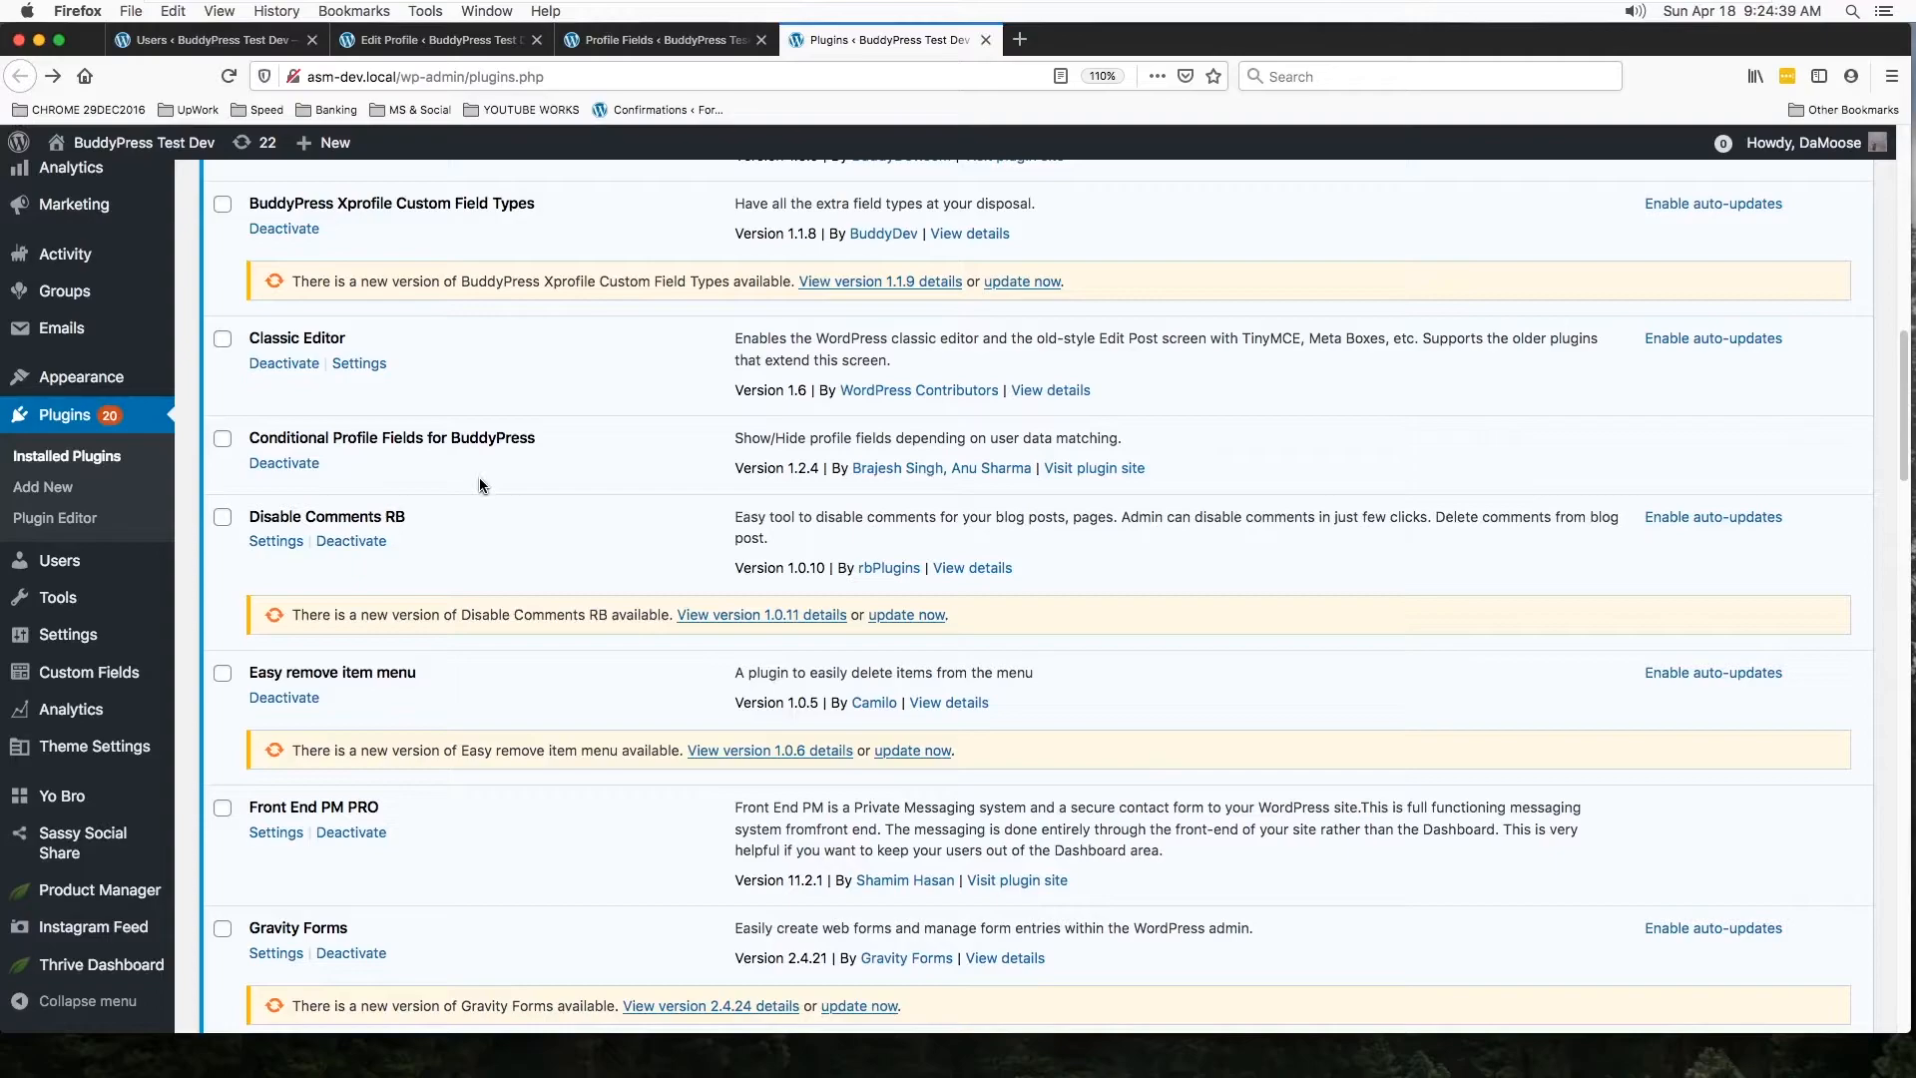
{"action": "mouse_move", "coordinate": [339, 457]}
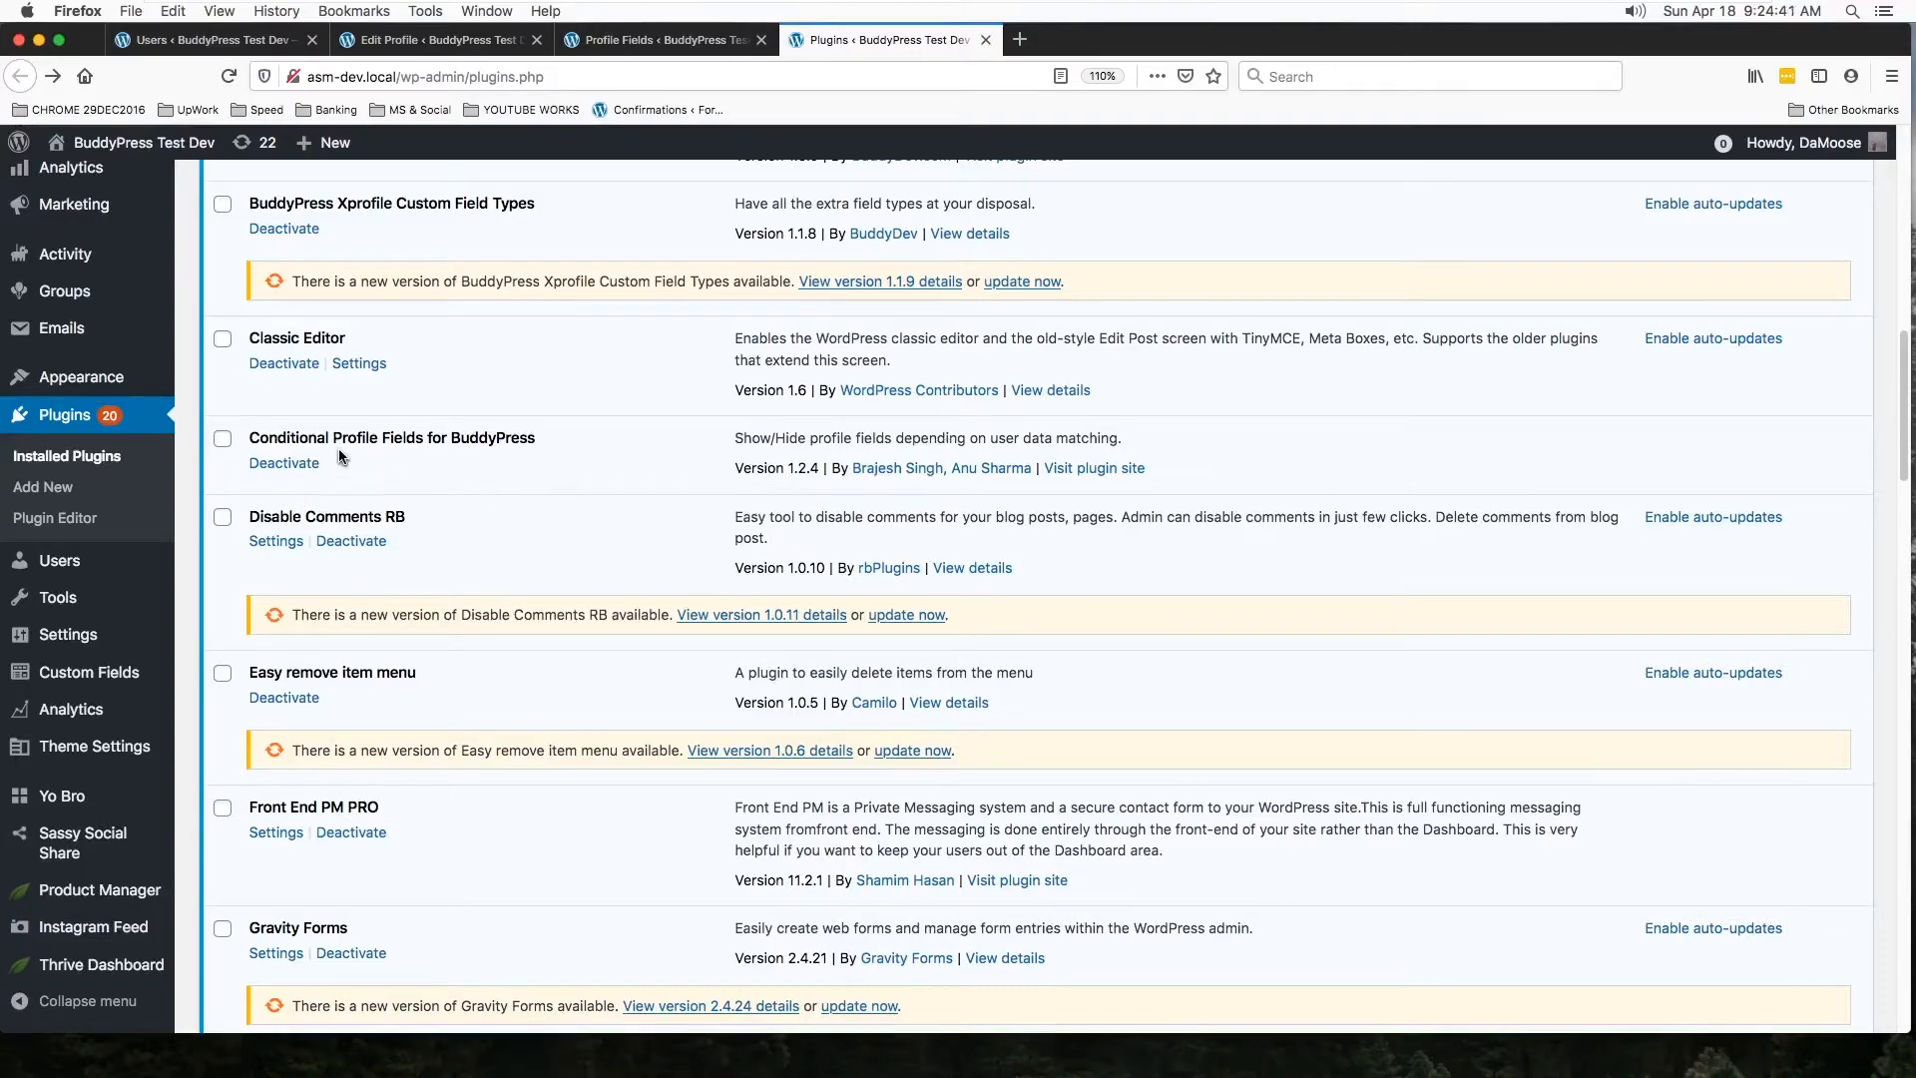
{"action": "mouse_move", "coordinate": [663, 40]}
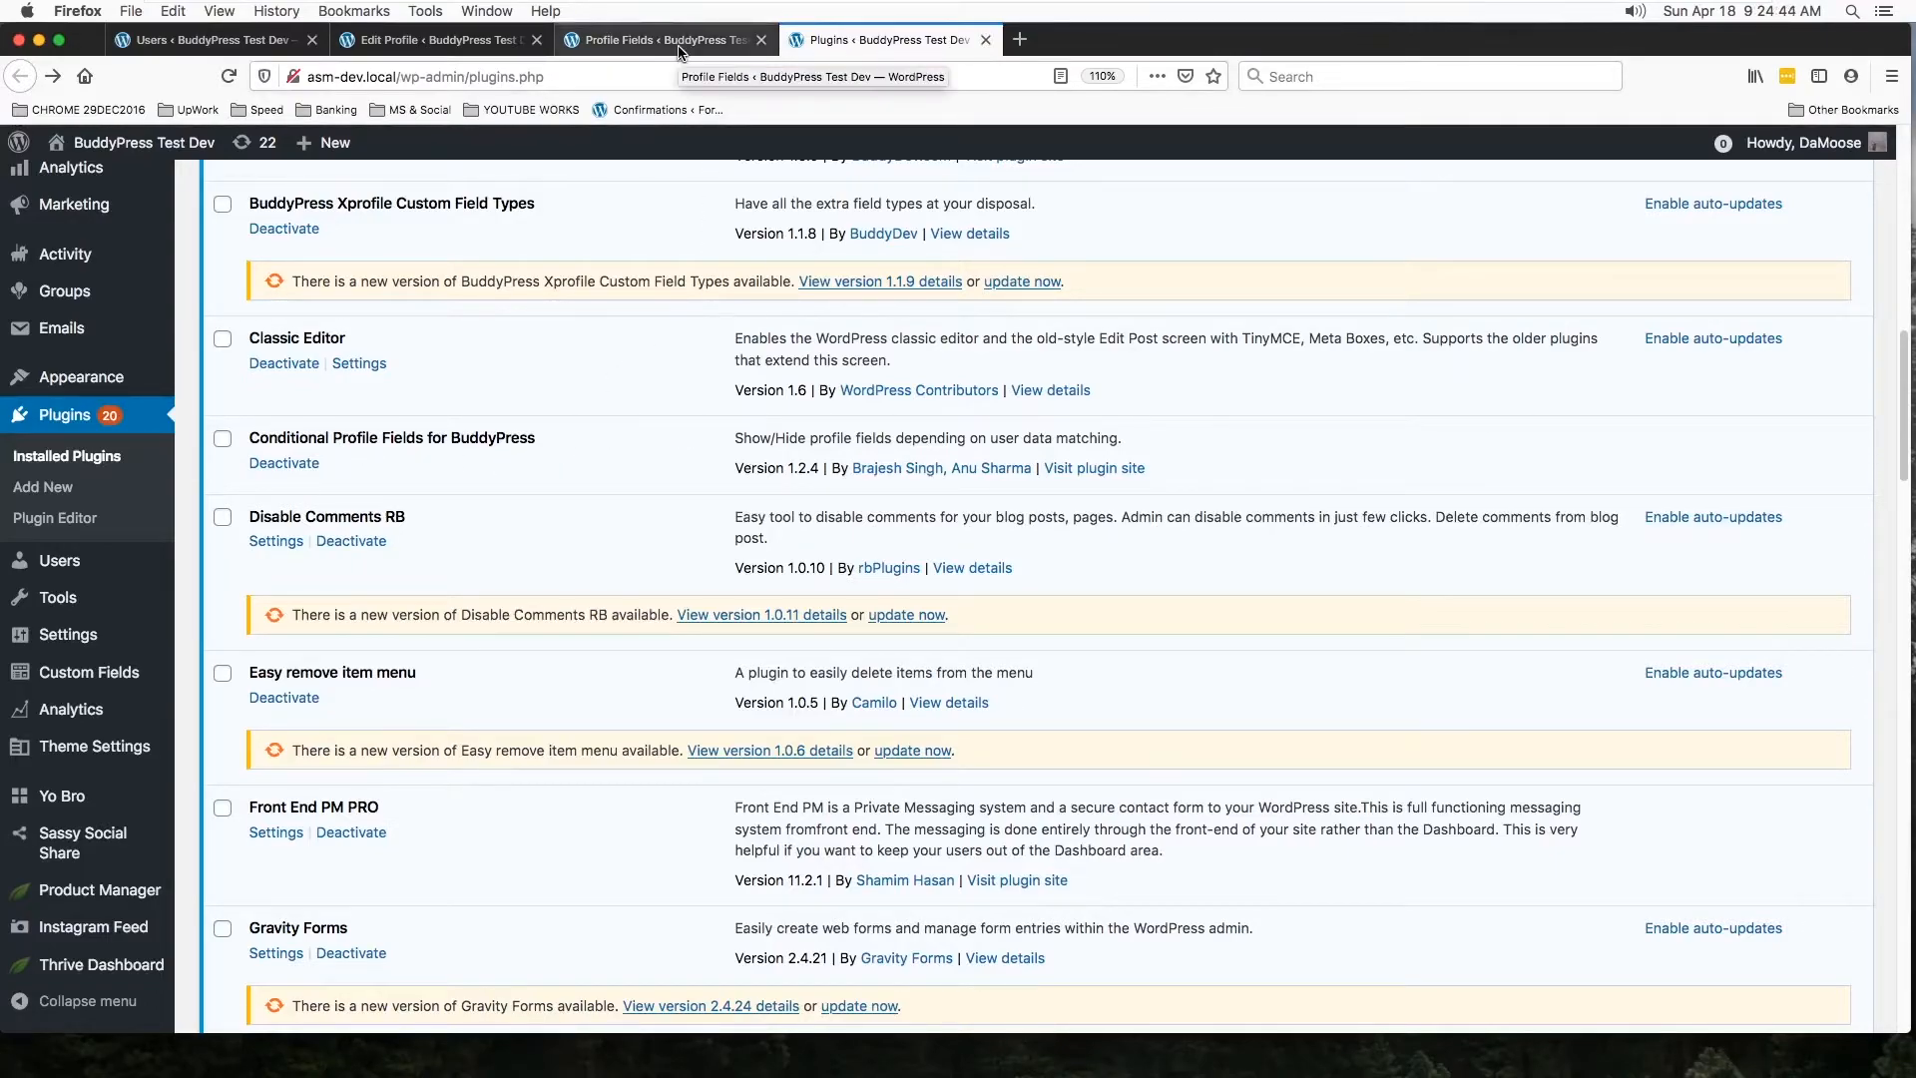
Step: Return to the Profile Fields admin tab and show the Sports Stats field group
{"action": "left_click", "coordinate": [661, 40]}
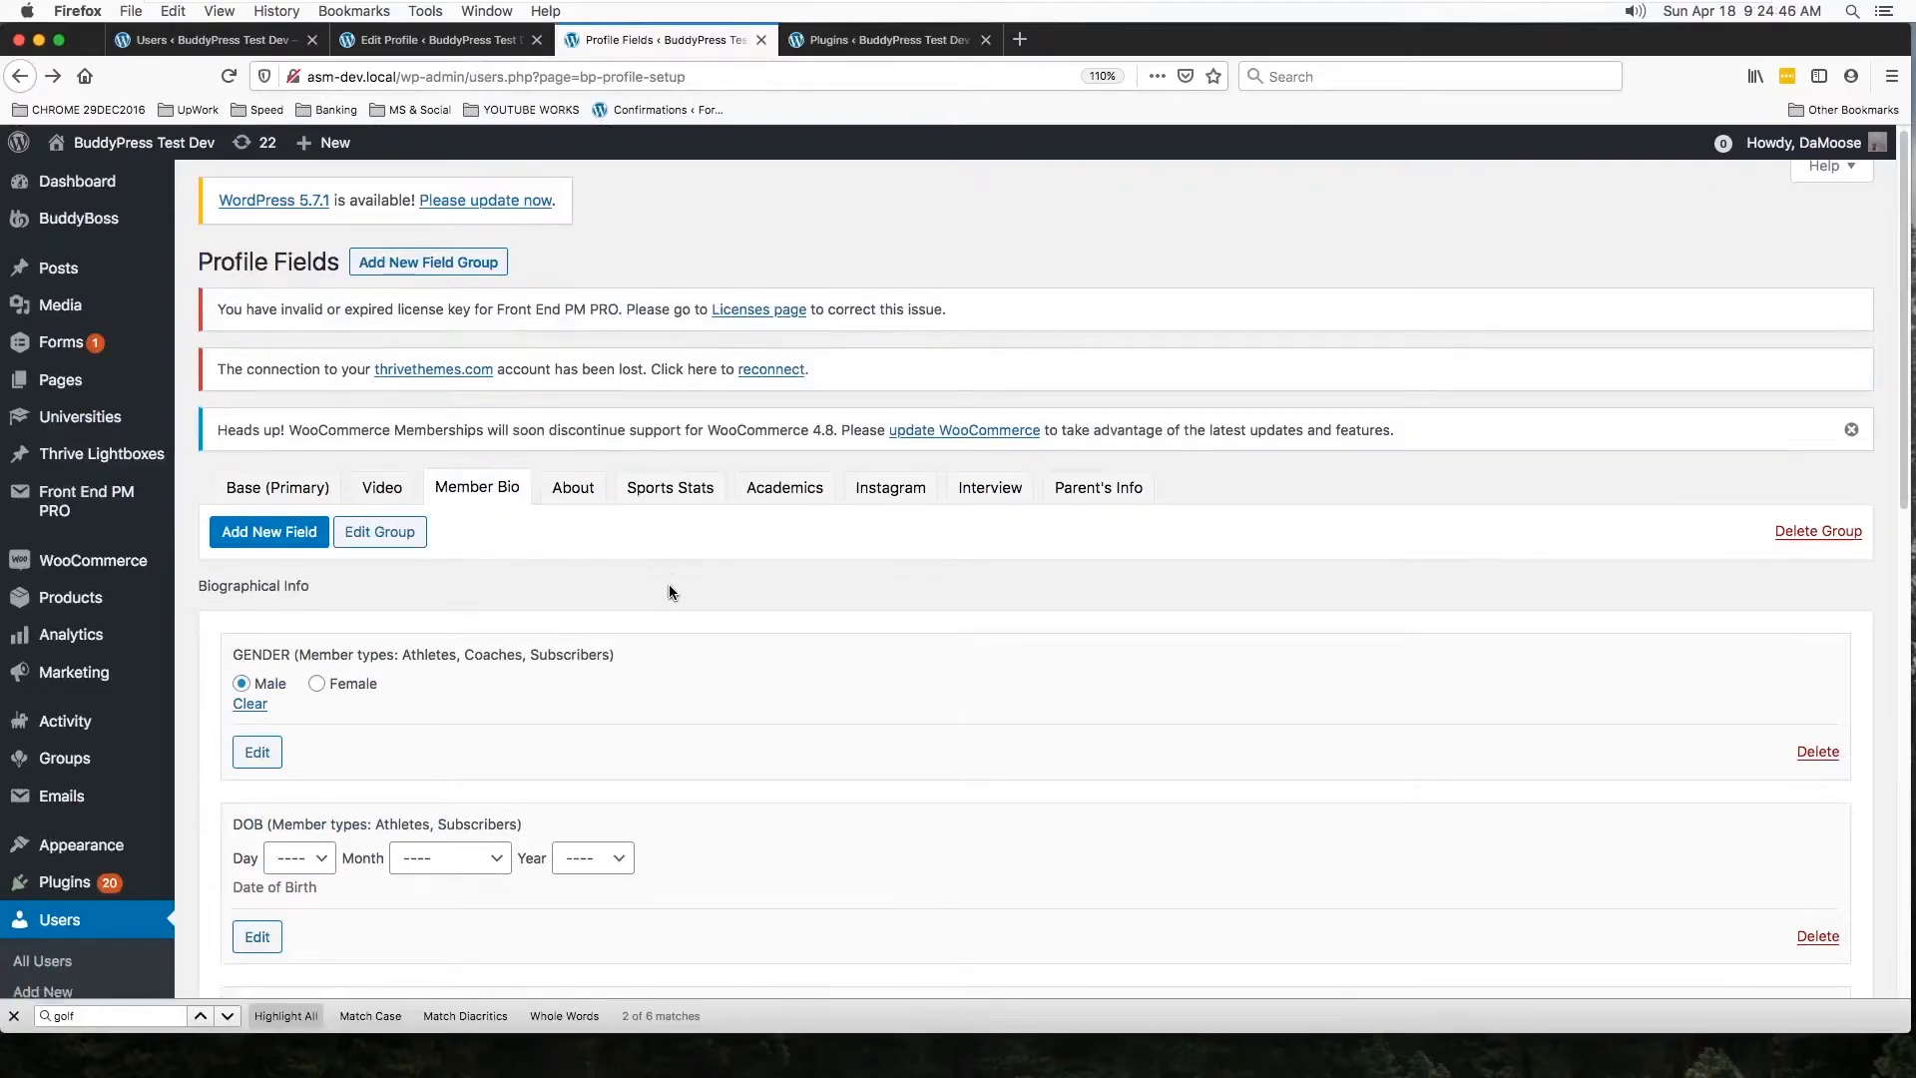
{"action": "scroll", "scroll_direction": "down", "scroll_amount": 3}
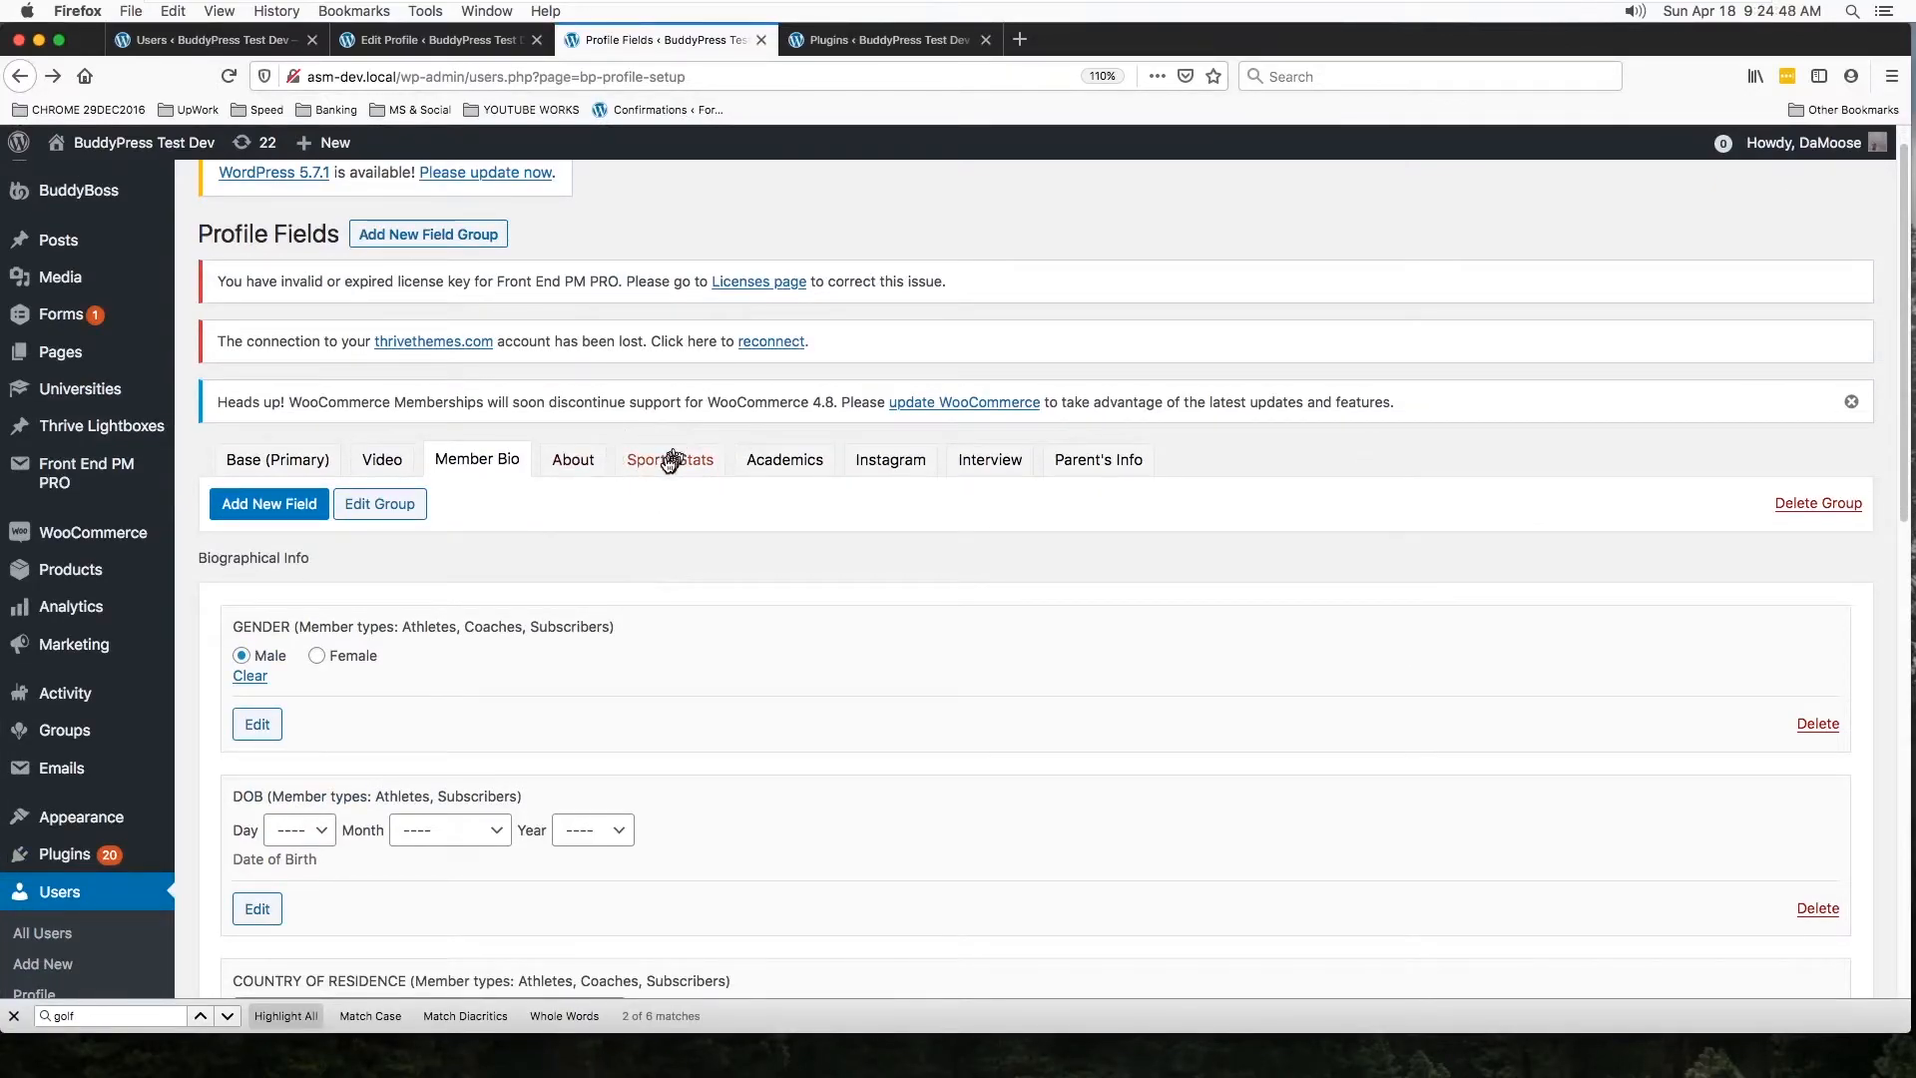
{"action": "left_click", "coordinate": [670, 459]}
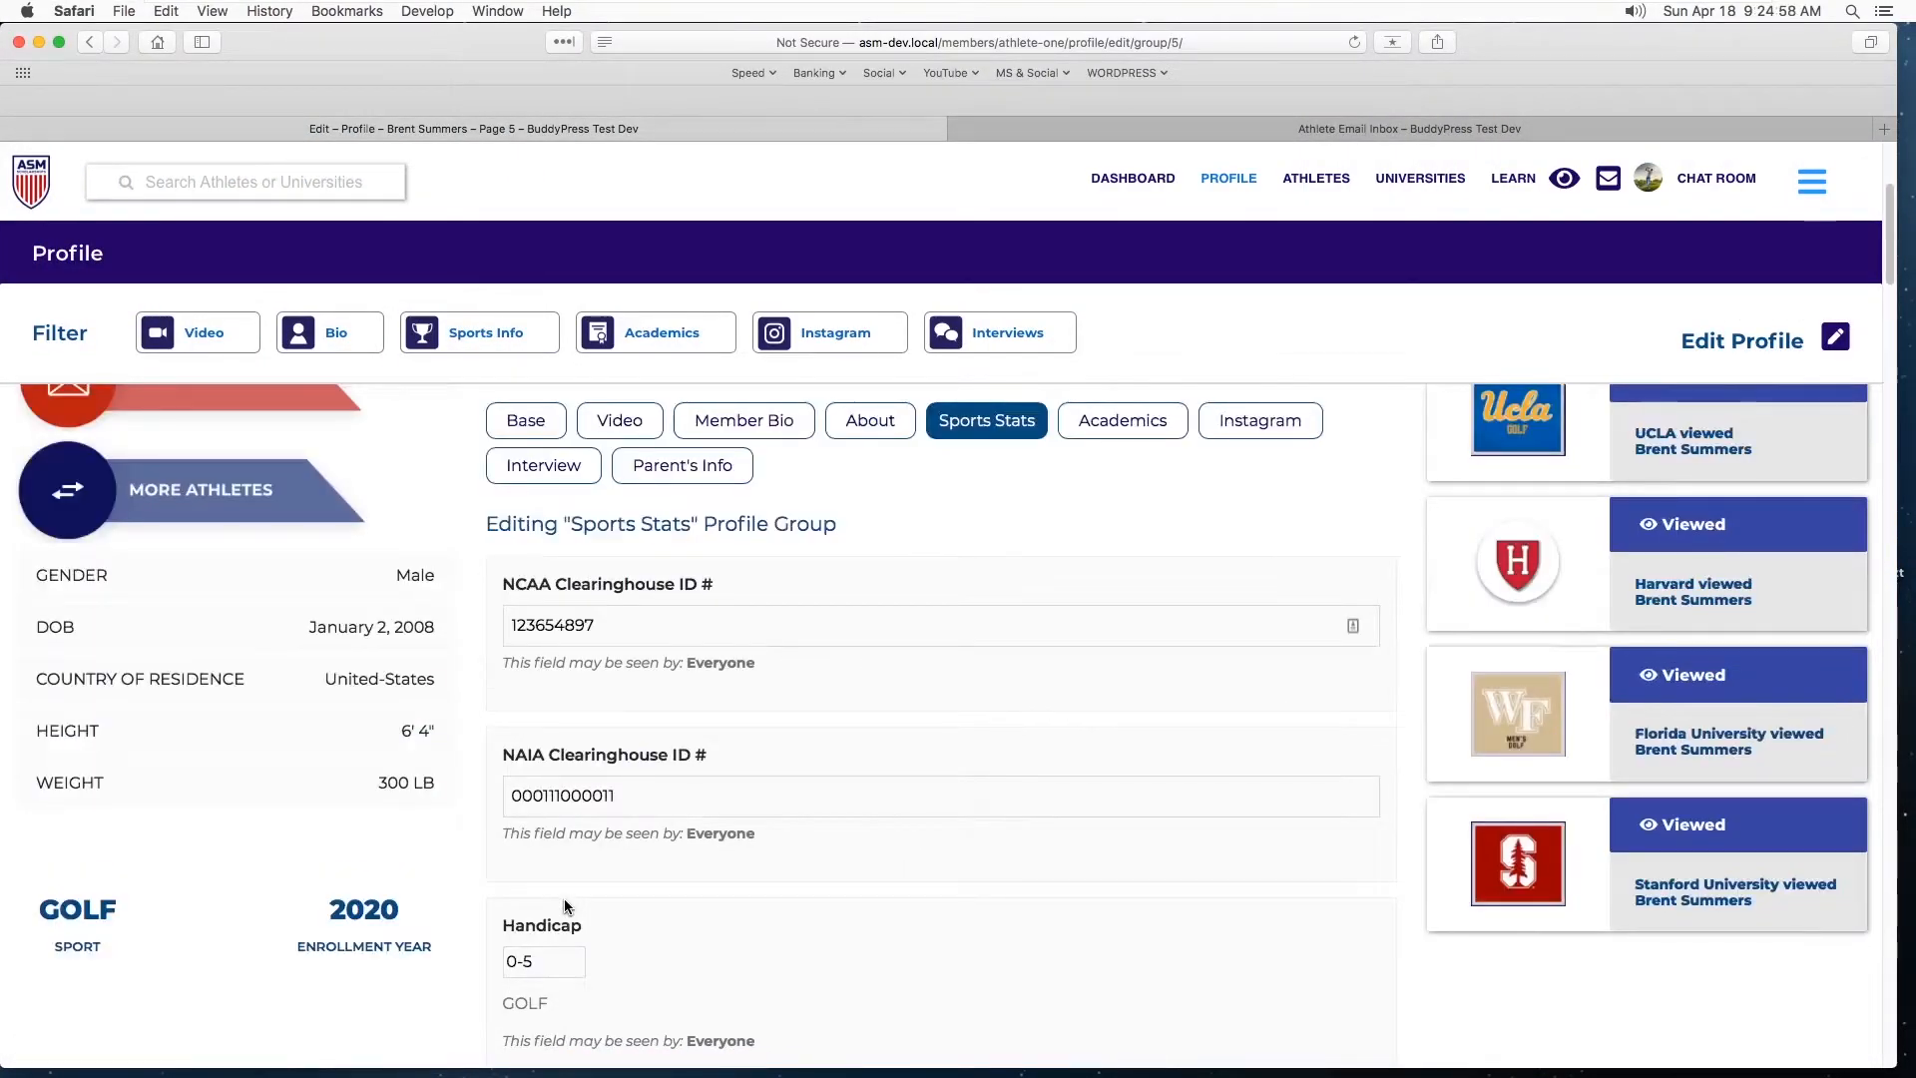
{"action": "scroll", "scroll_direction": "down", "scroll_amount": 3}
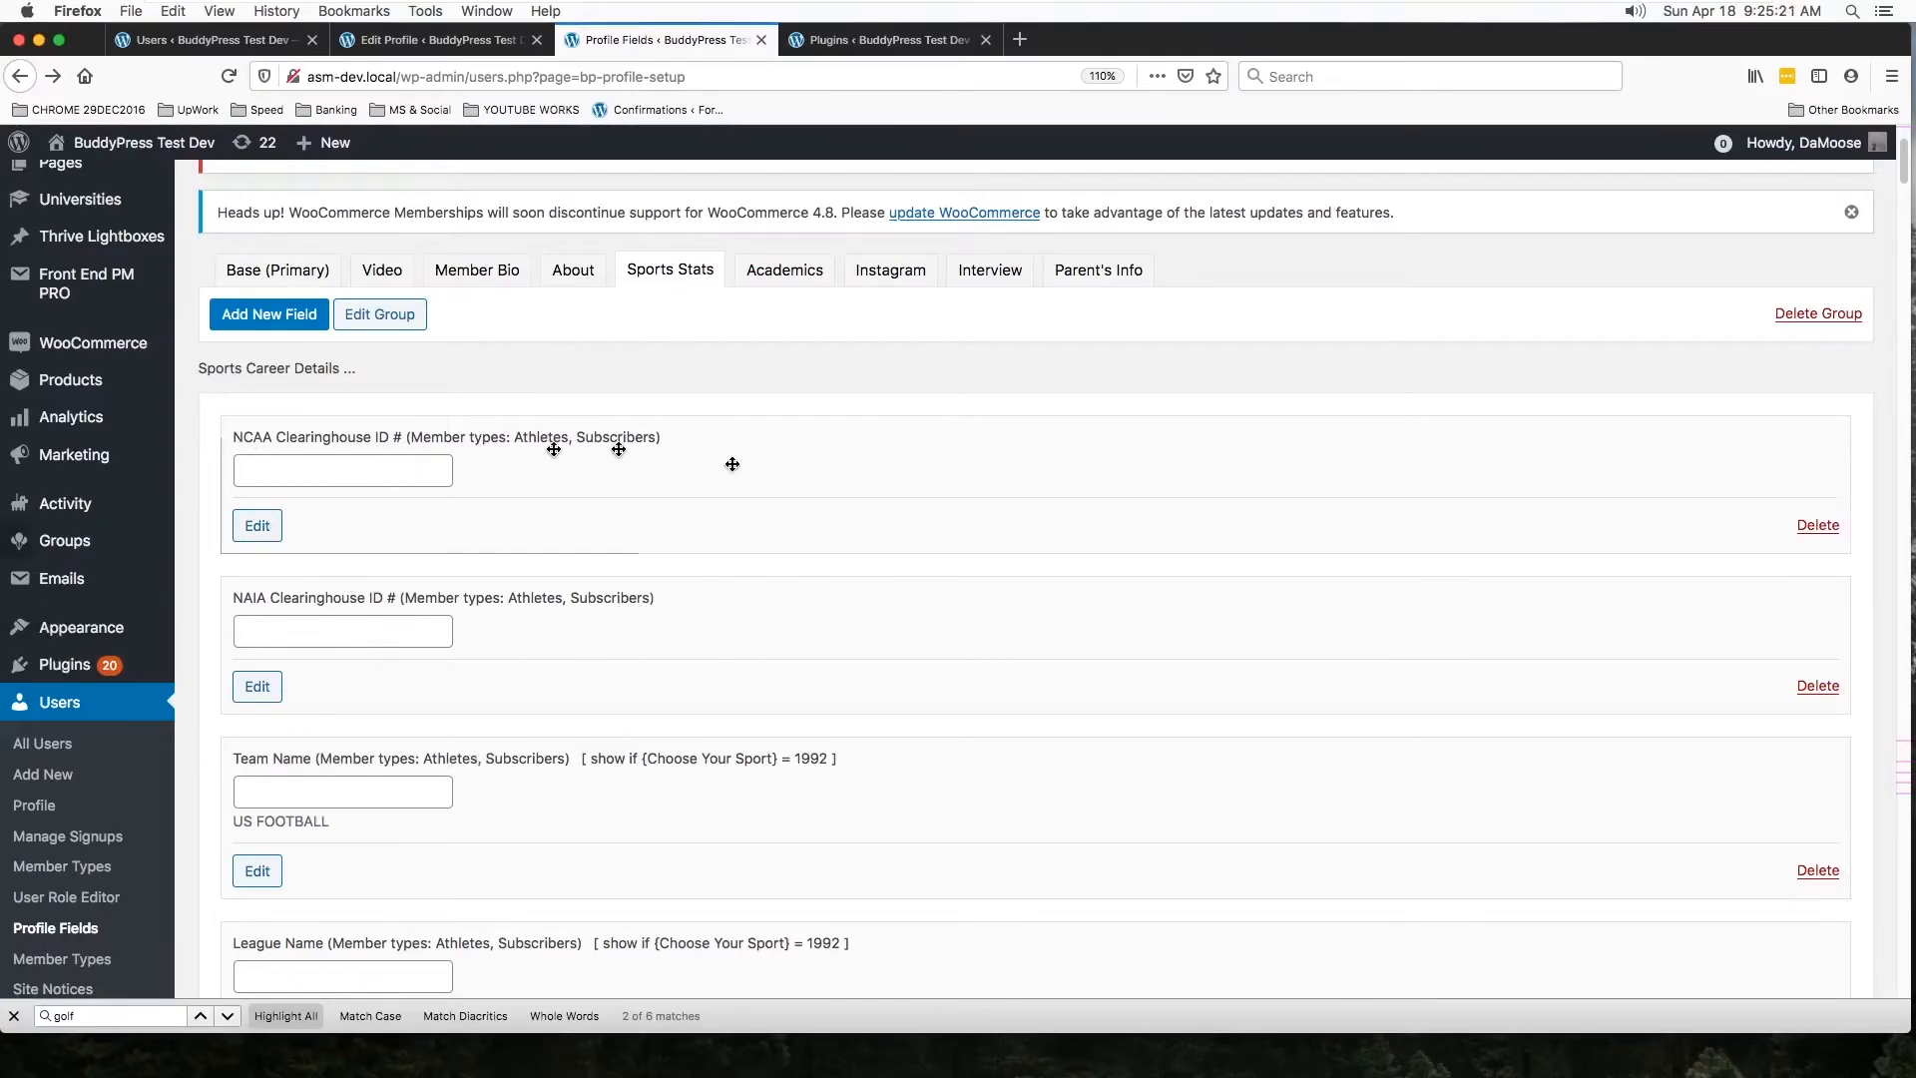
Step: Scroll the Sports Stats field list and find 'golf' to reach Handicap, WAGR and National Ranking
{"action": "scroll", "scroll_direction": "down", "scroll_amount": 3}
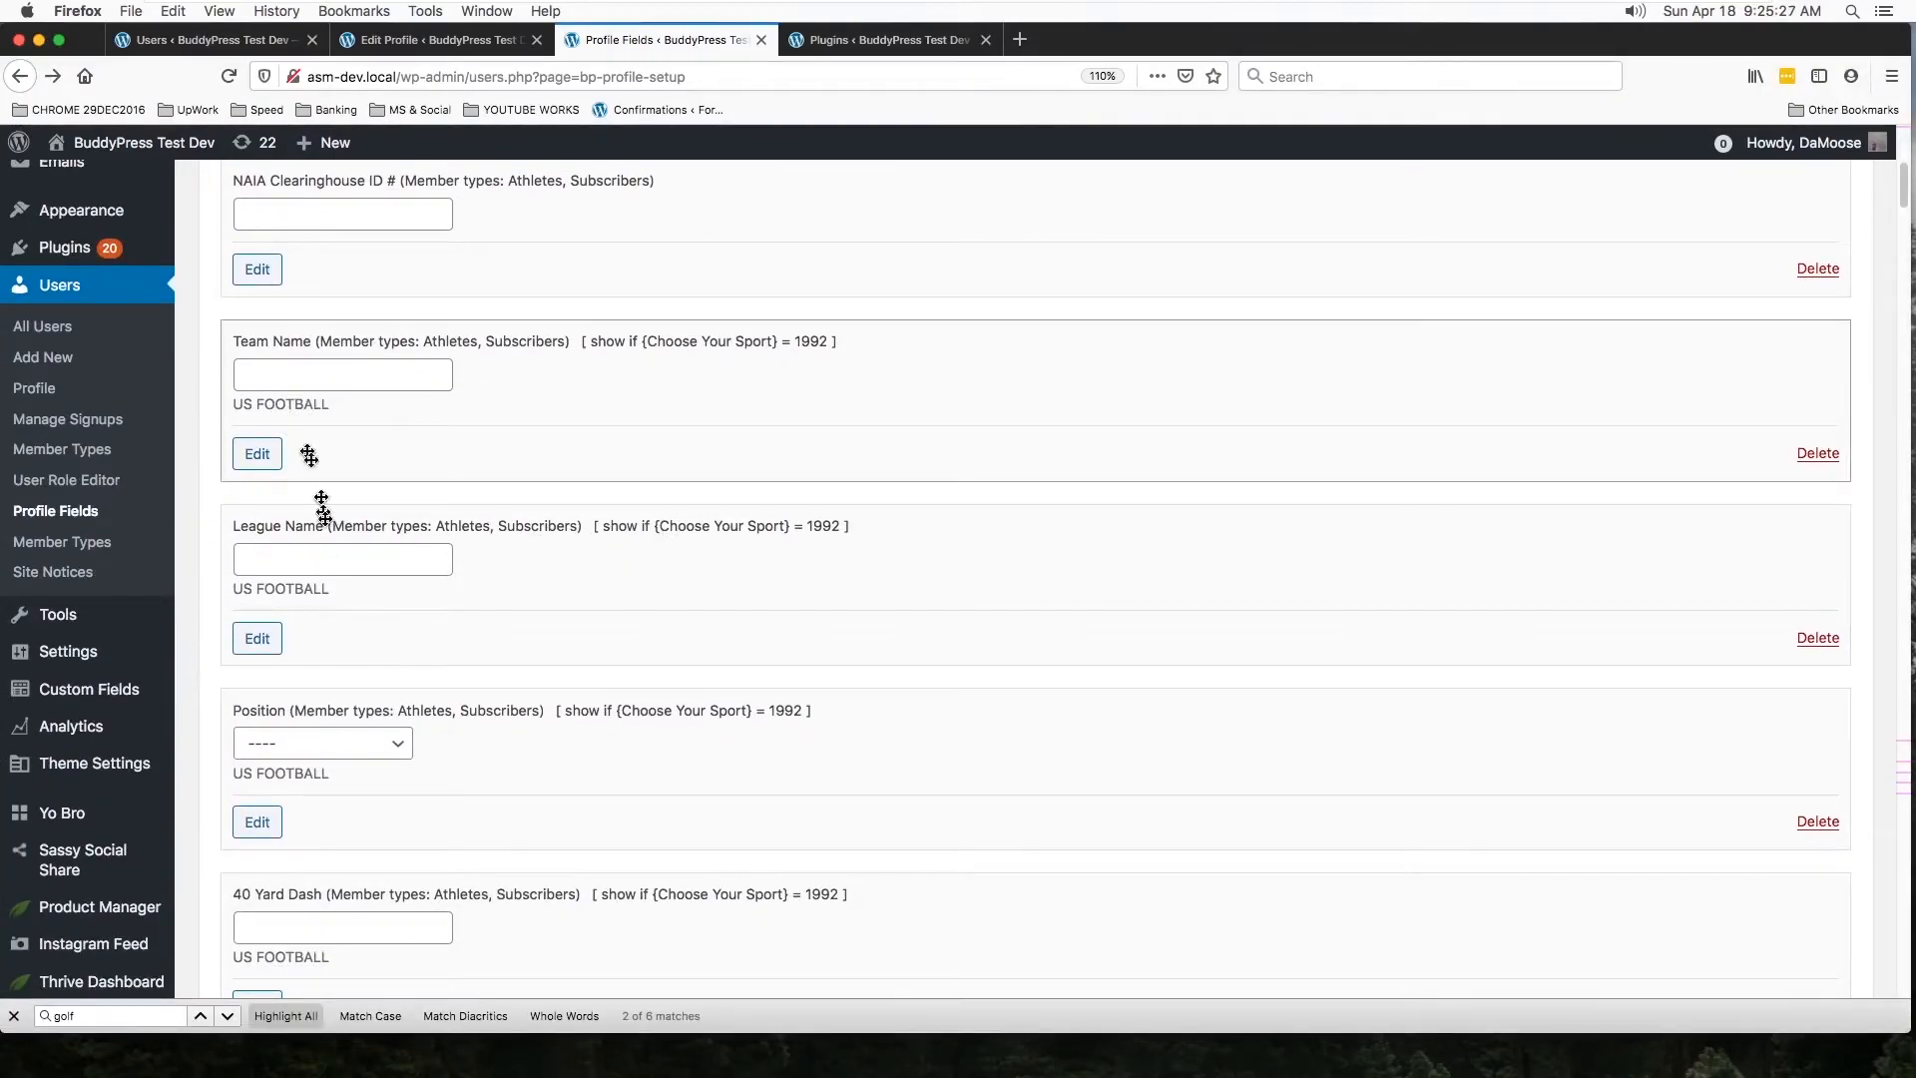
{"action": "scroll", "scroll_direction": "down", "scroll_amount": 3}
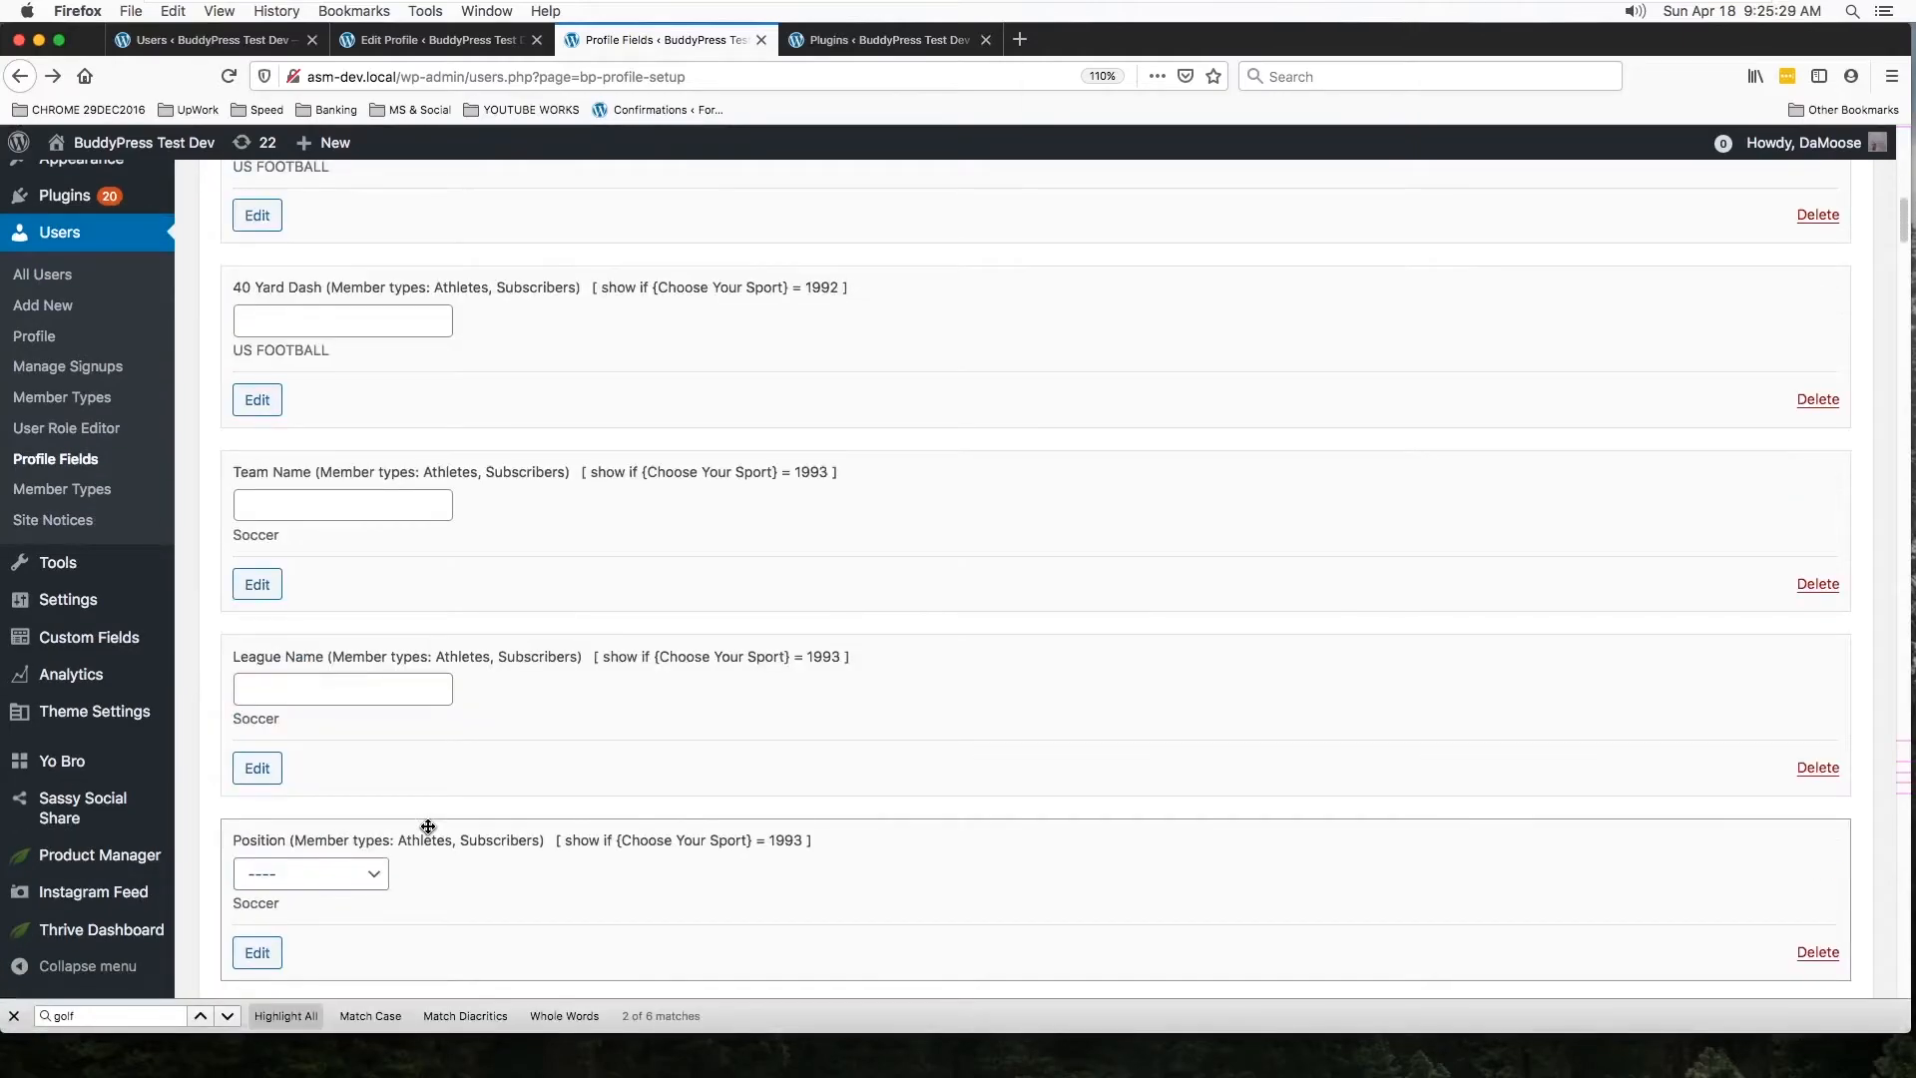
{"action": "scroll", "scroll_direction": "down", "scroll_amount": 3}
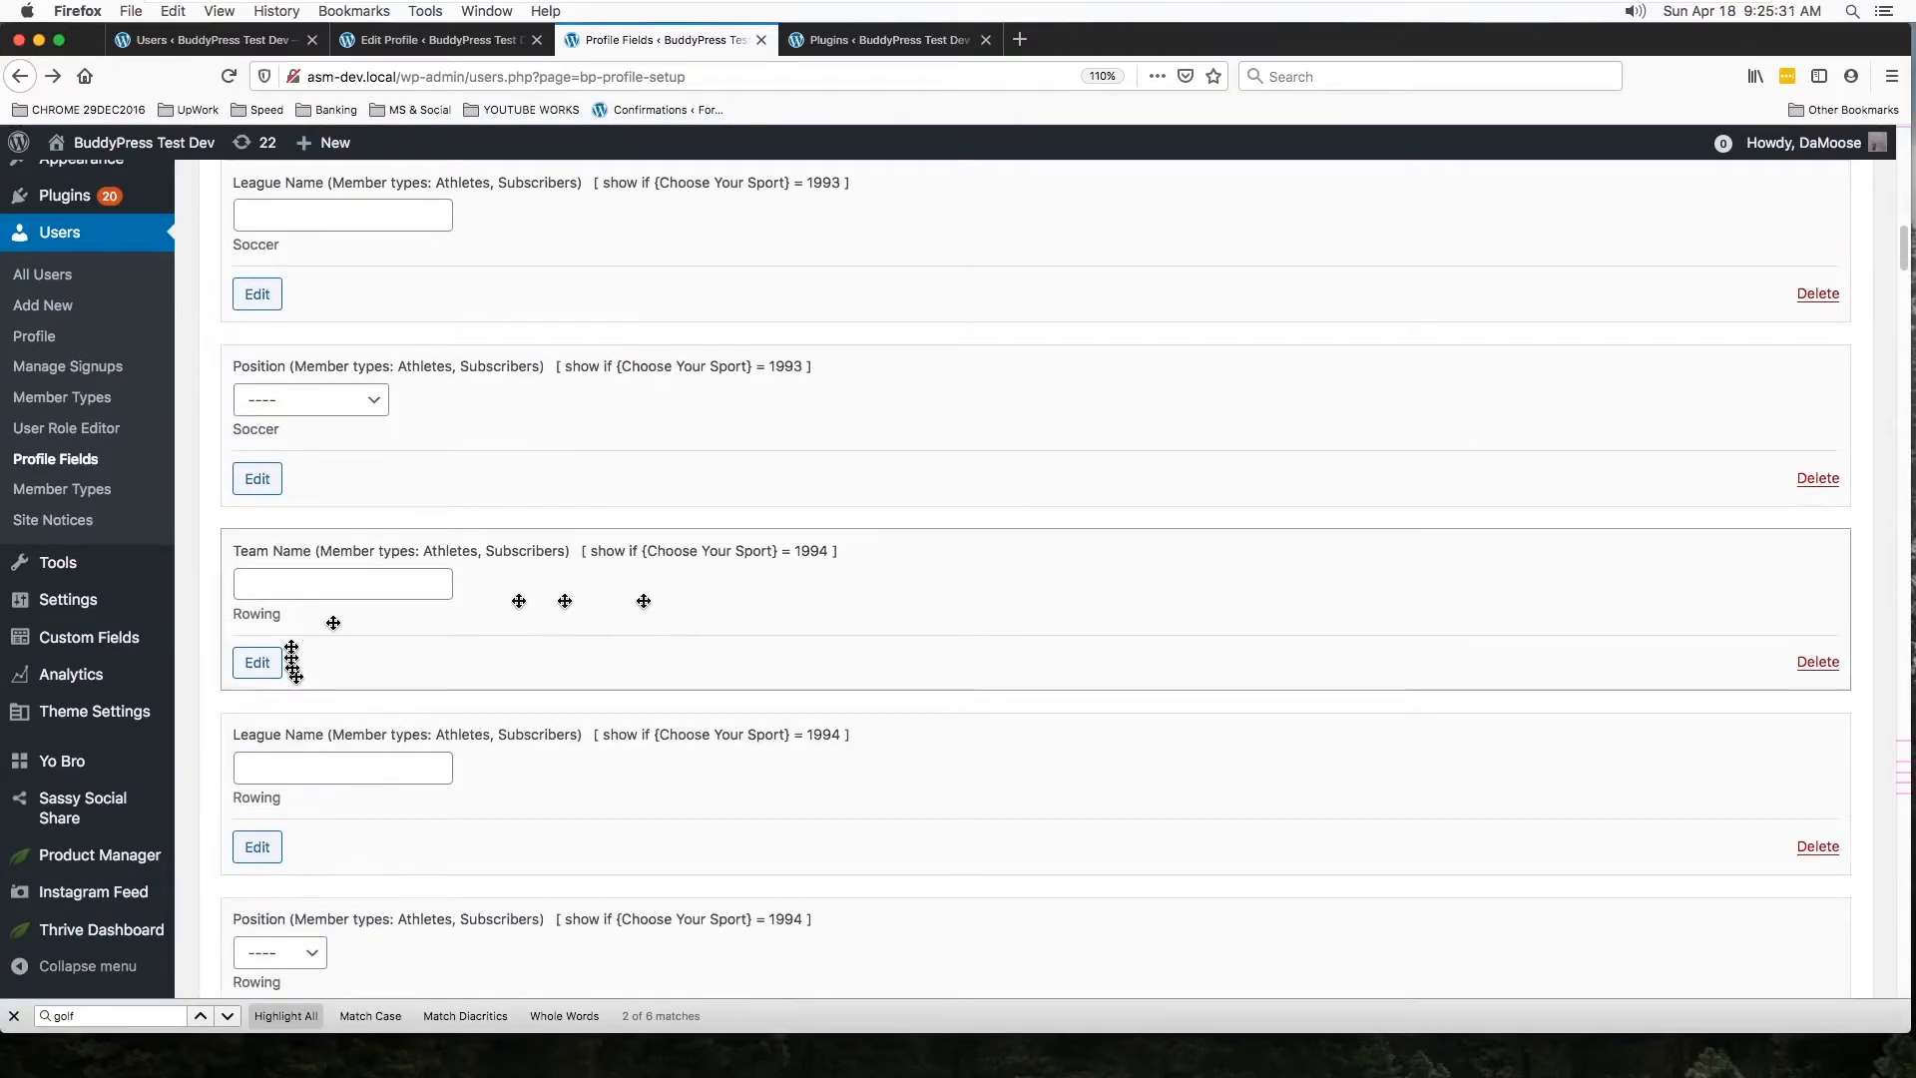
{"action": "scroll", "scroll_direction": "down", "scroll_amount": 3}
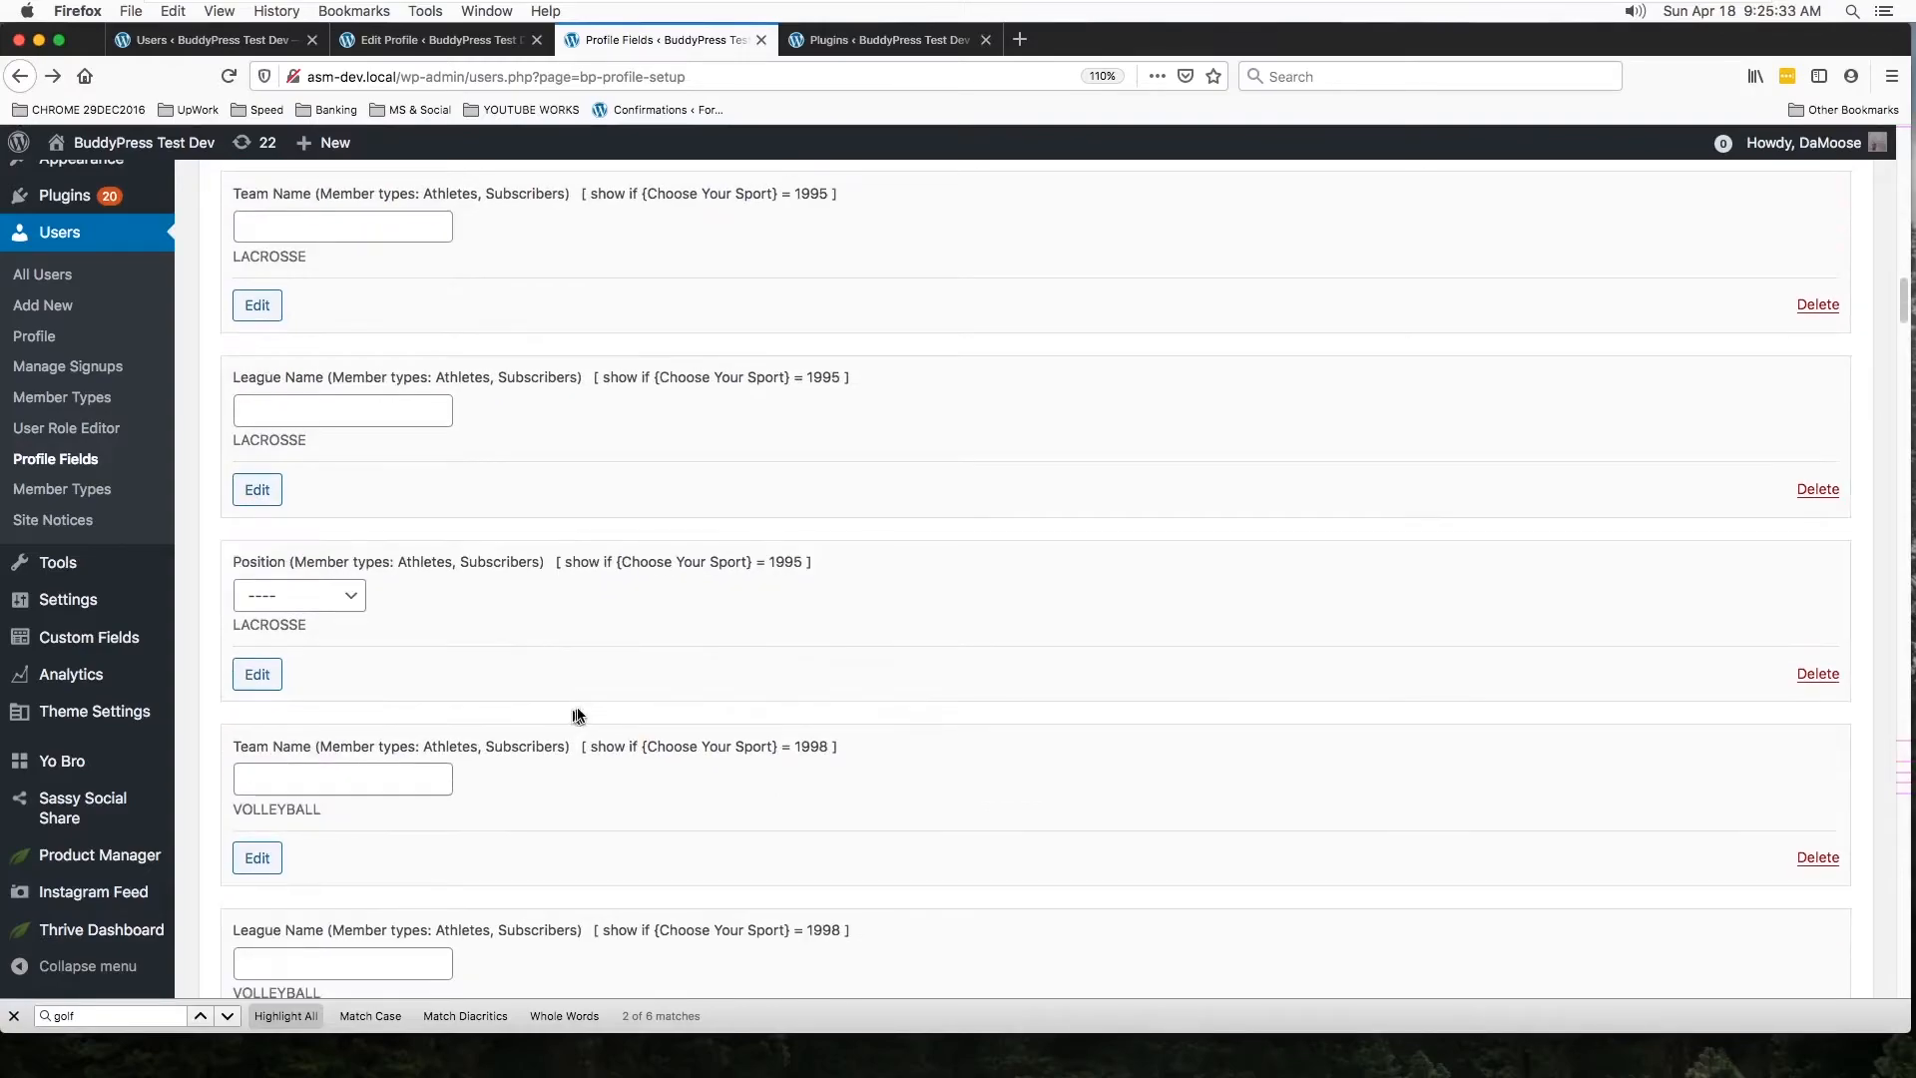
{"action": "scroll", "scroll_direction": "down", "scroll_amount": 3}
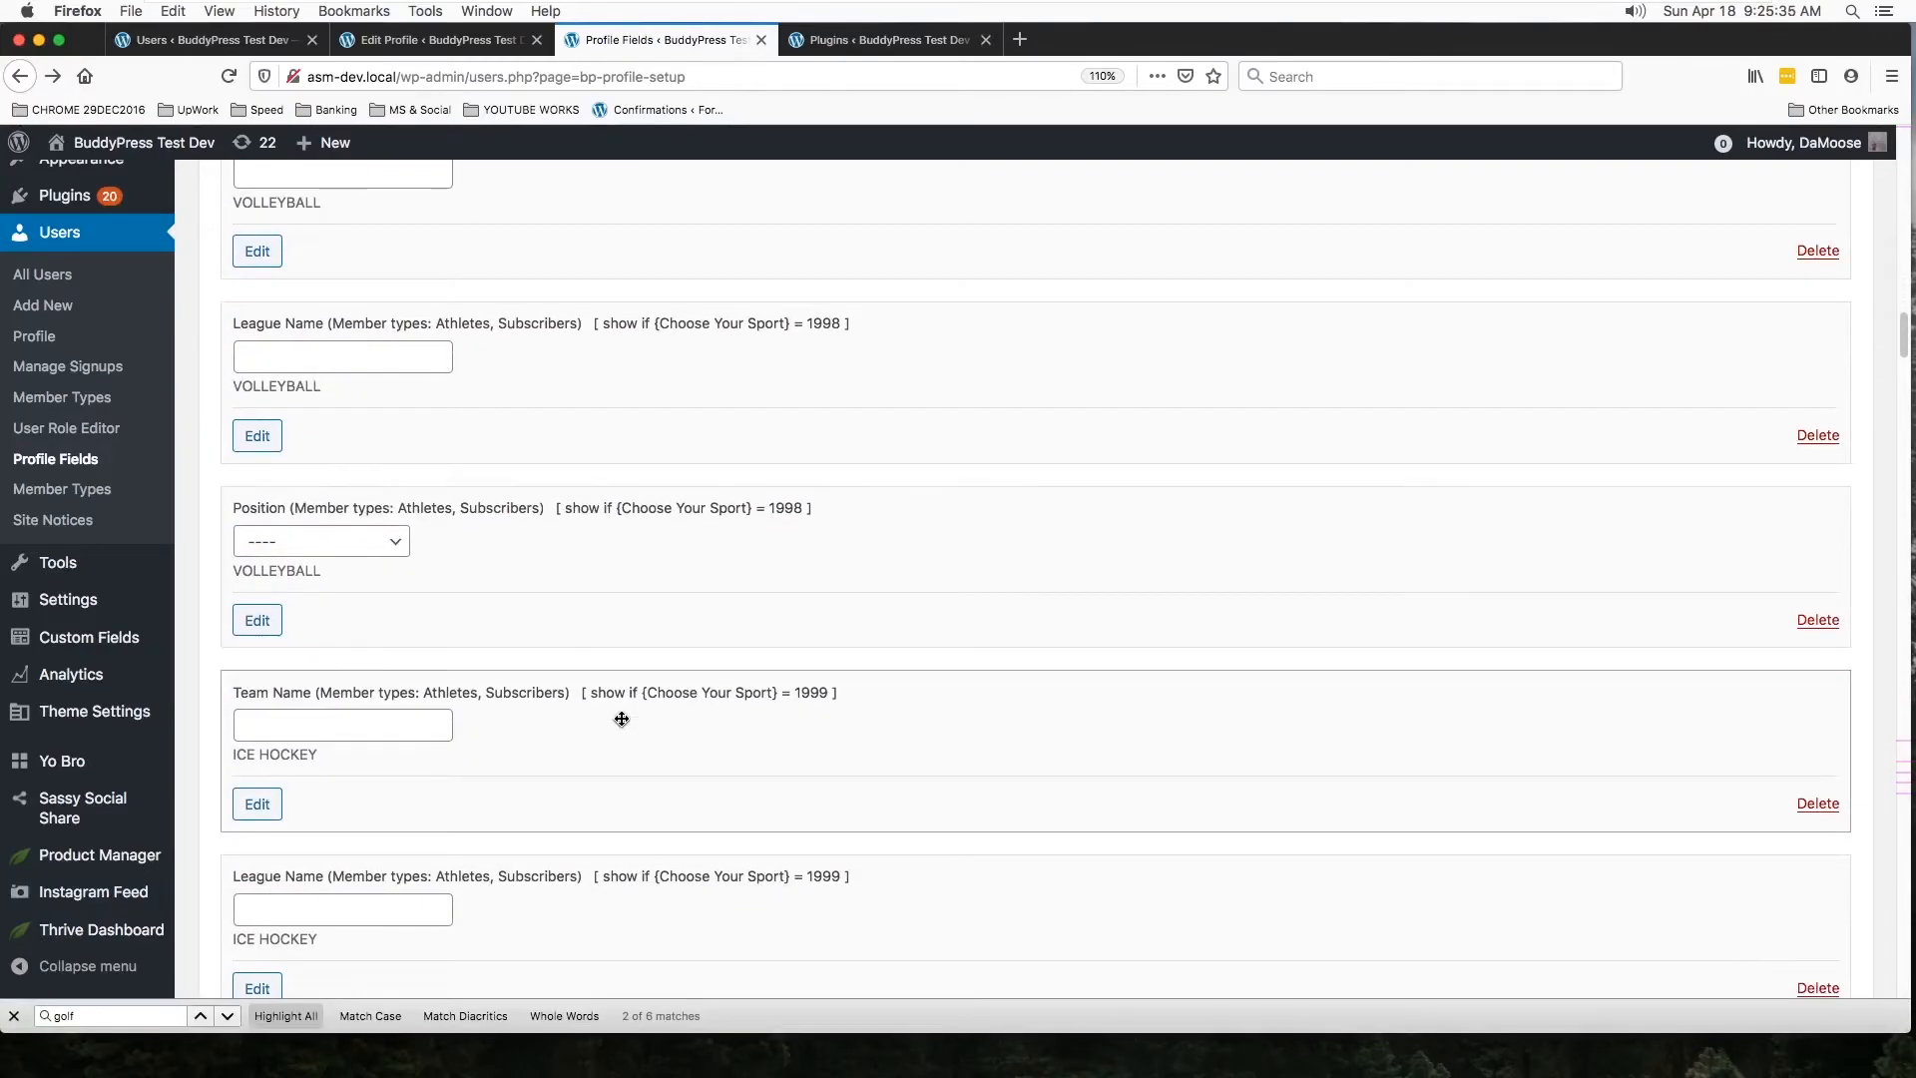
{"action": "scroll", "scroll_direction": "down", "scroll_amount": 3}
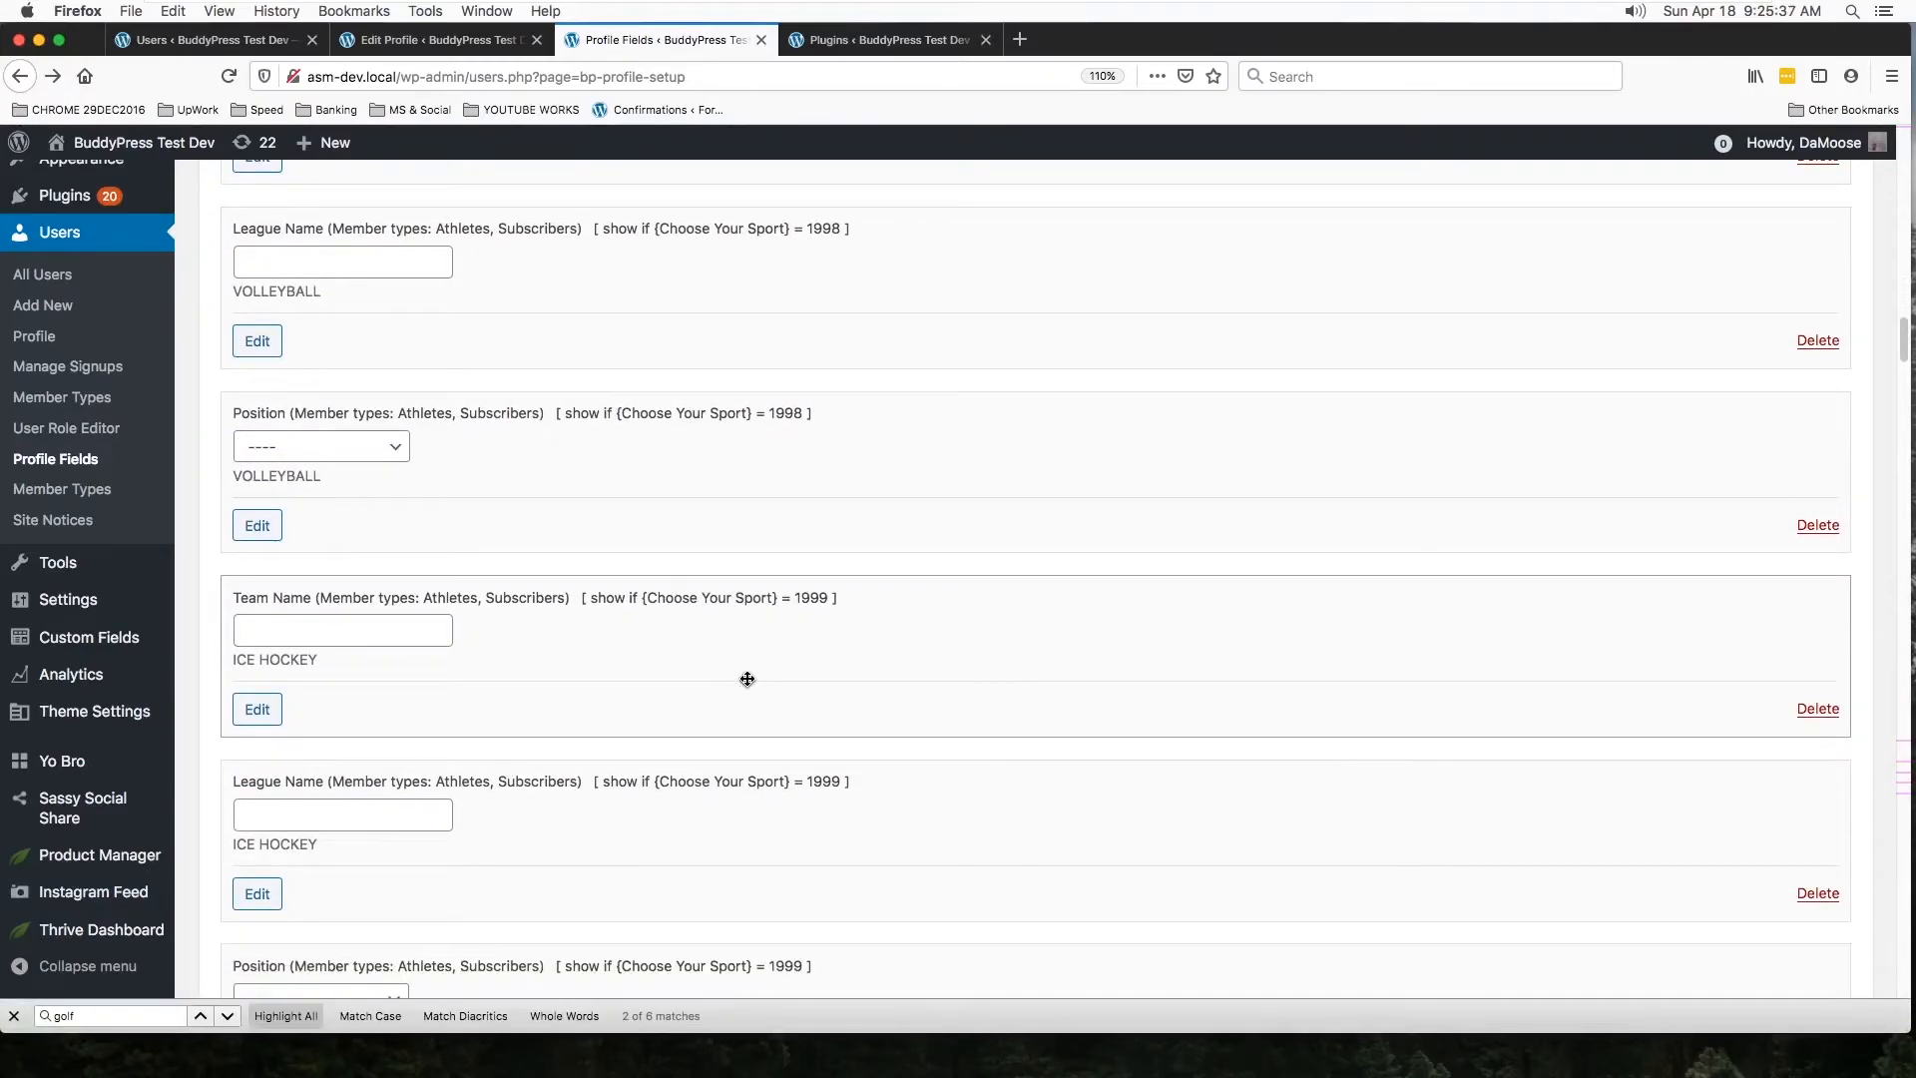
{"action": "scroll", "scroll_direction": "down", "scroll_amount": 3}
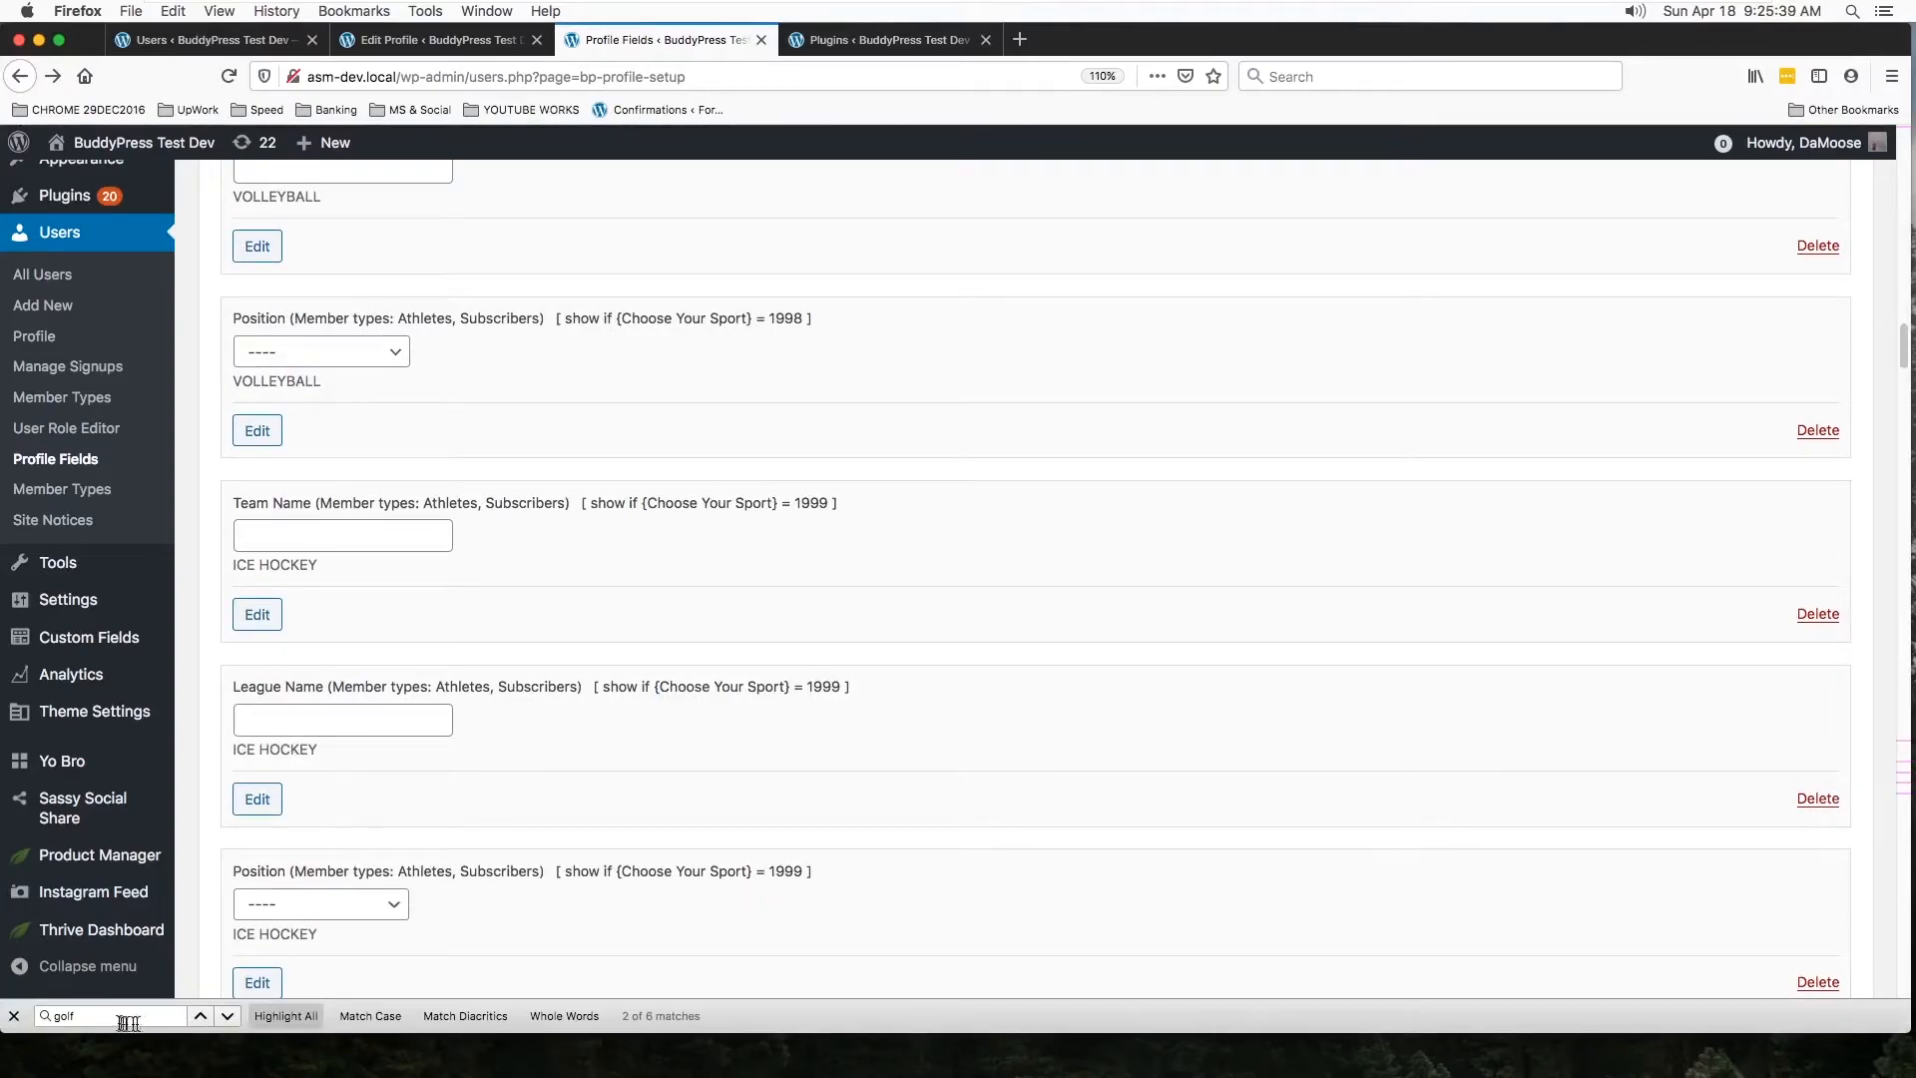
{"action": "left_click", "coordinate": [109, 1016]}
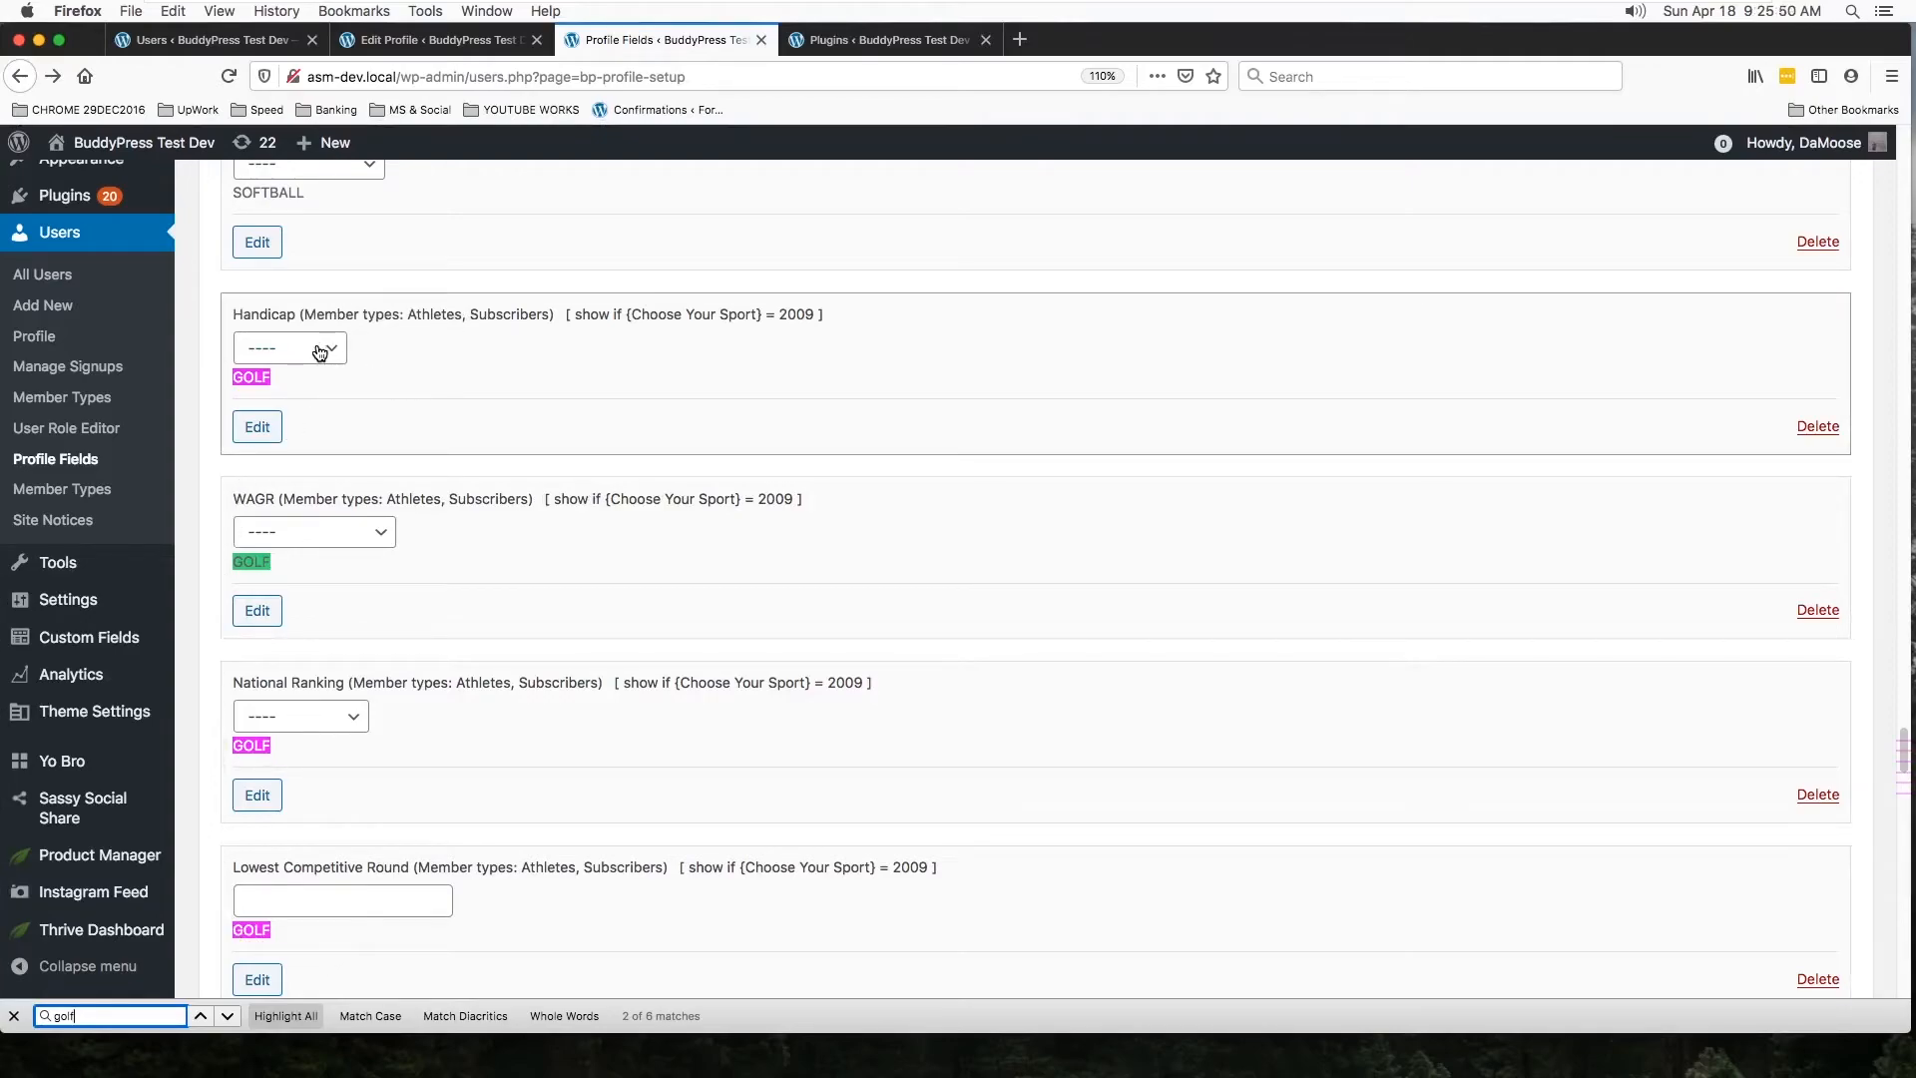
{"action": "mouse_move", "coordinate": [477, 335]}
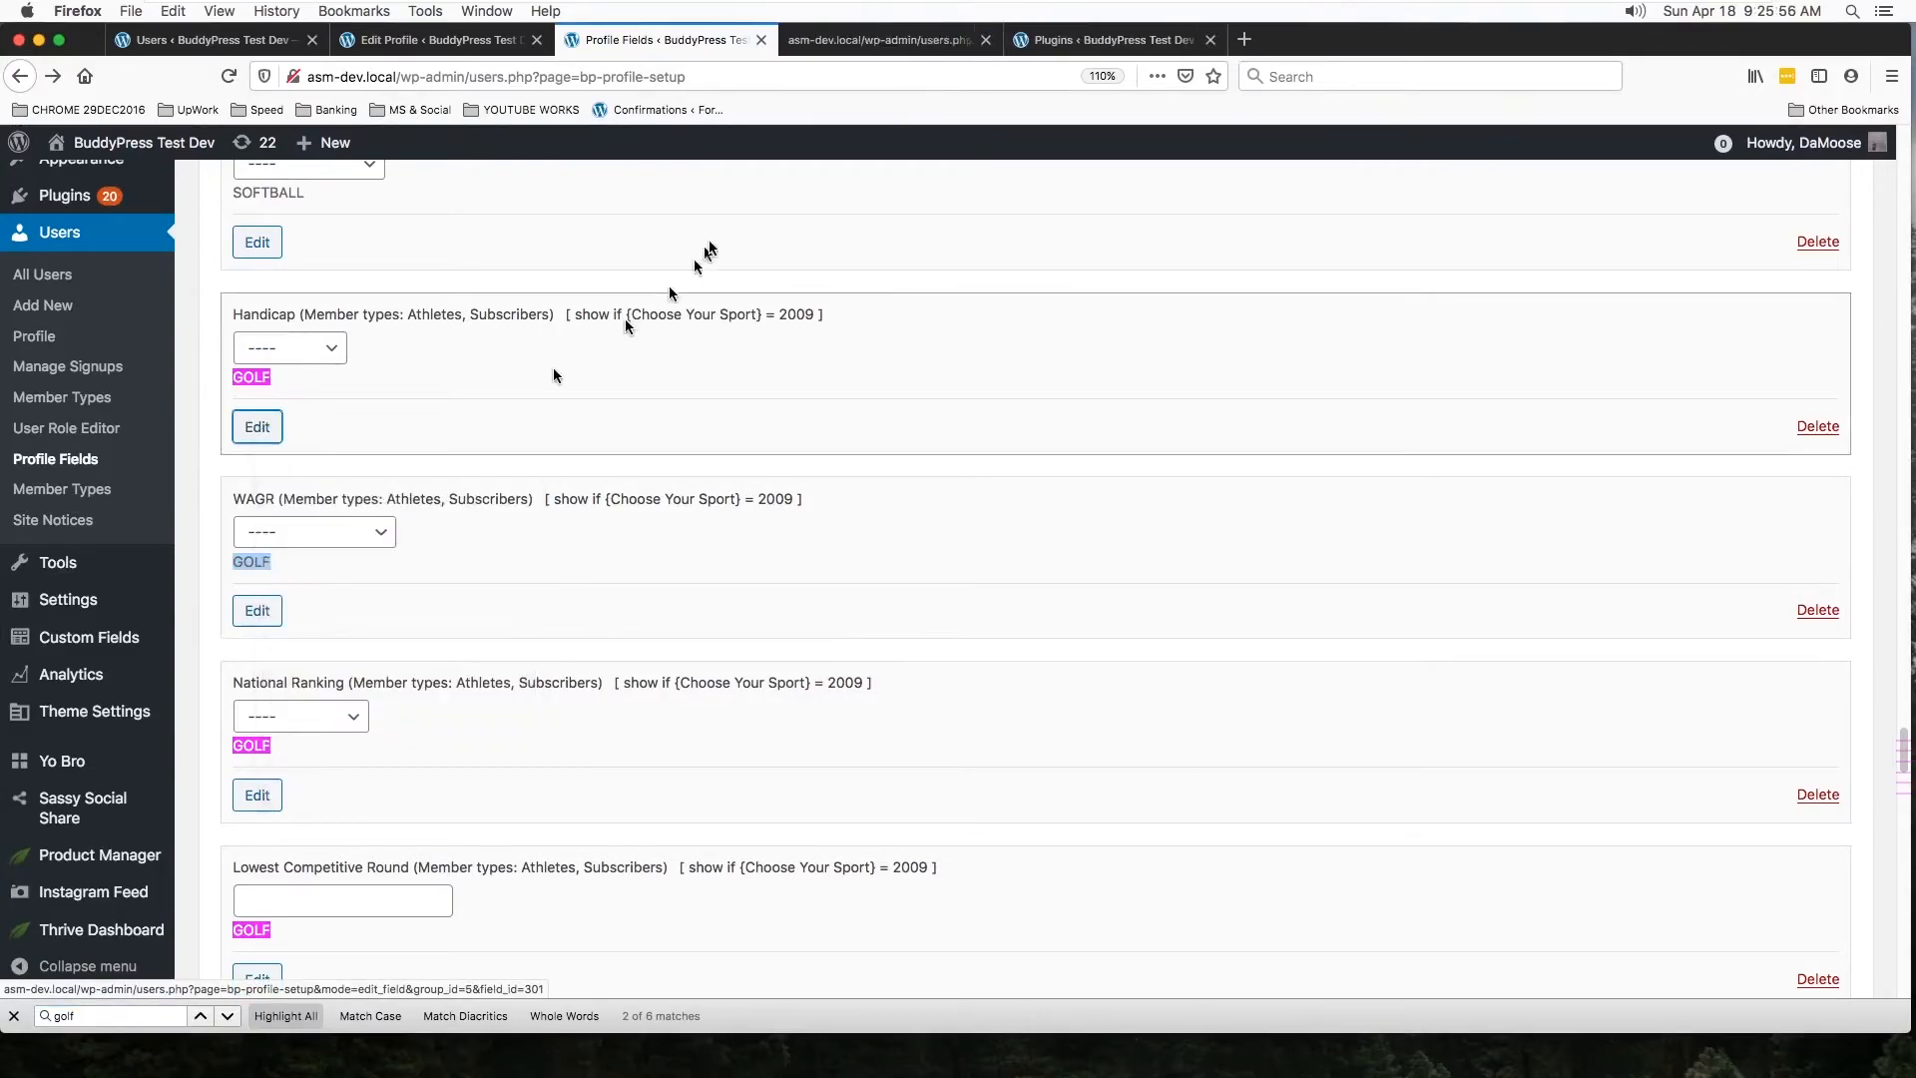
Step: Review the Handicap field editor: options Plus7-0, 0-5, 6-and-up and visibility condition GOLF
{"action": "left_click", "coordinate": [258, 427]}
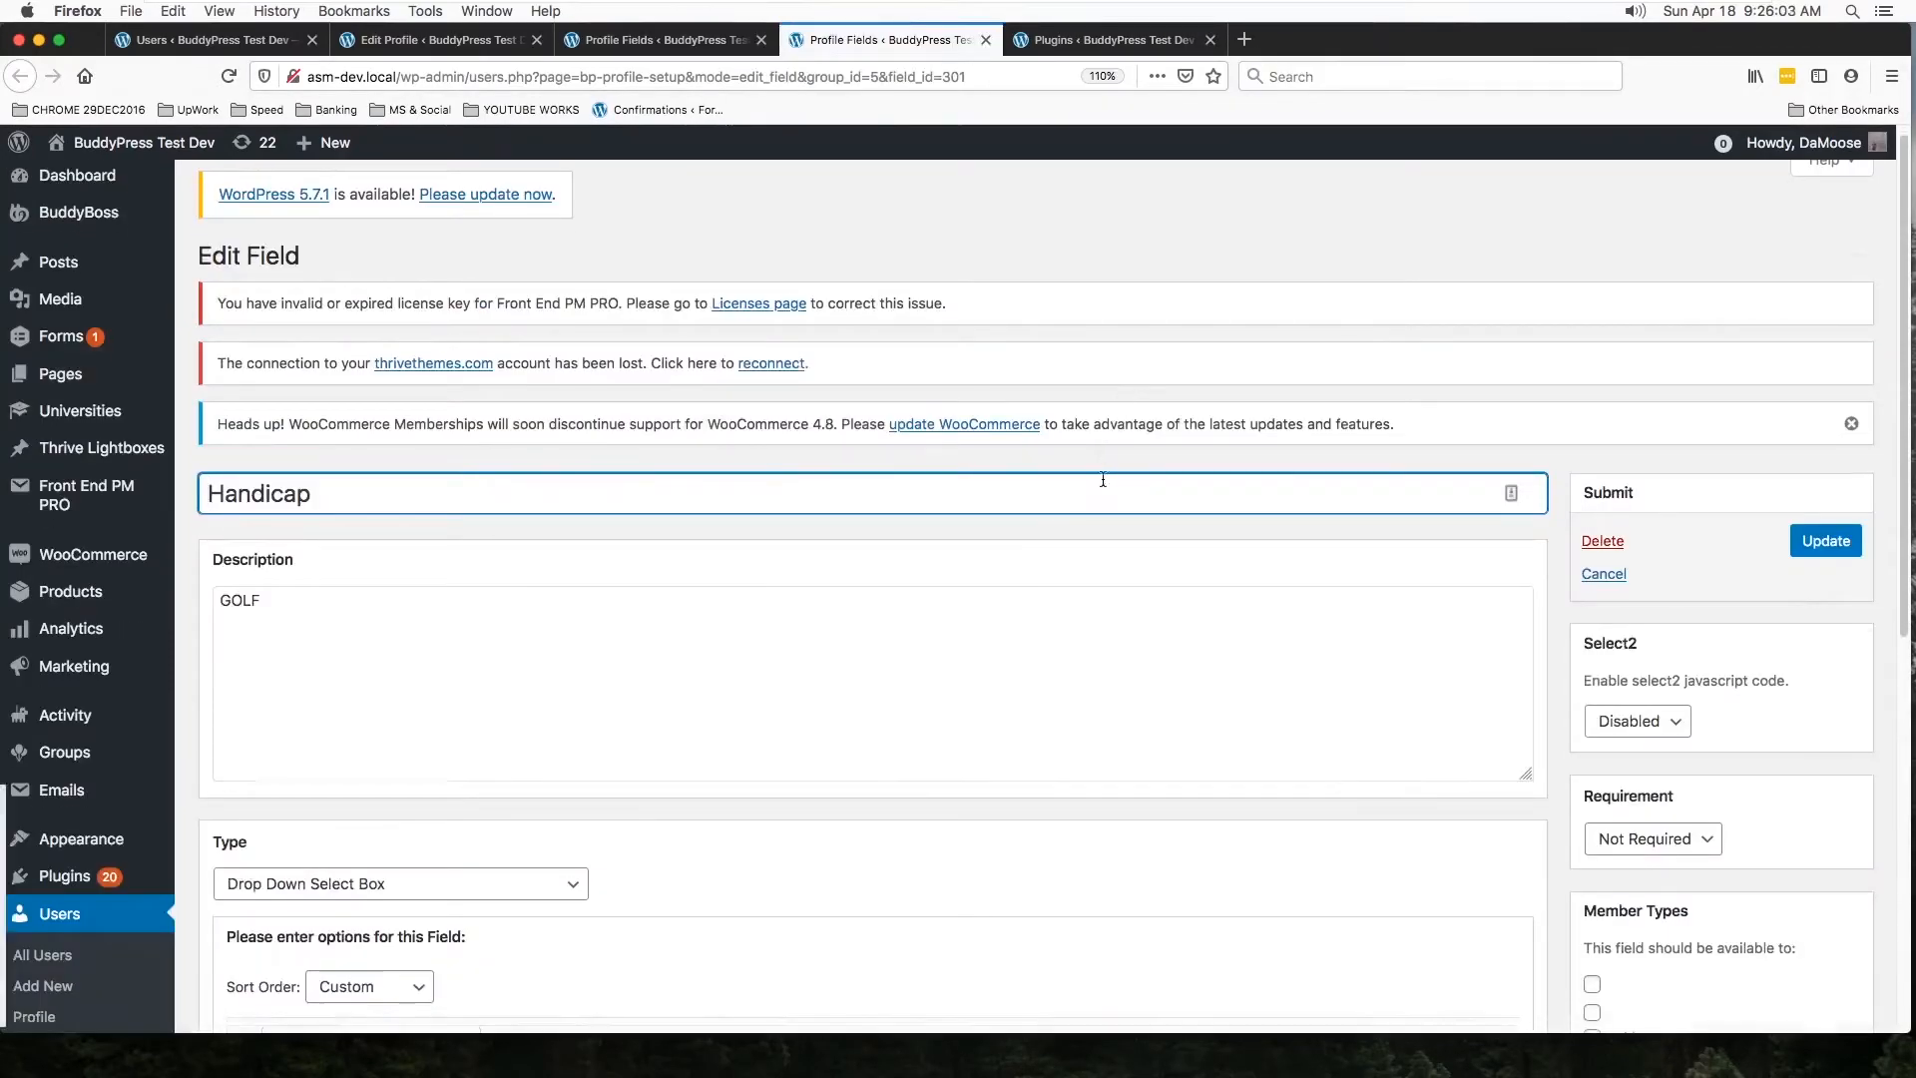
{"action": "scroll", "scroll_direction": "down", "scroll_amount": 3}
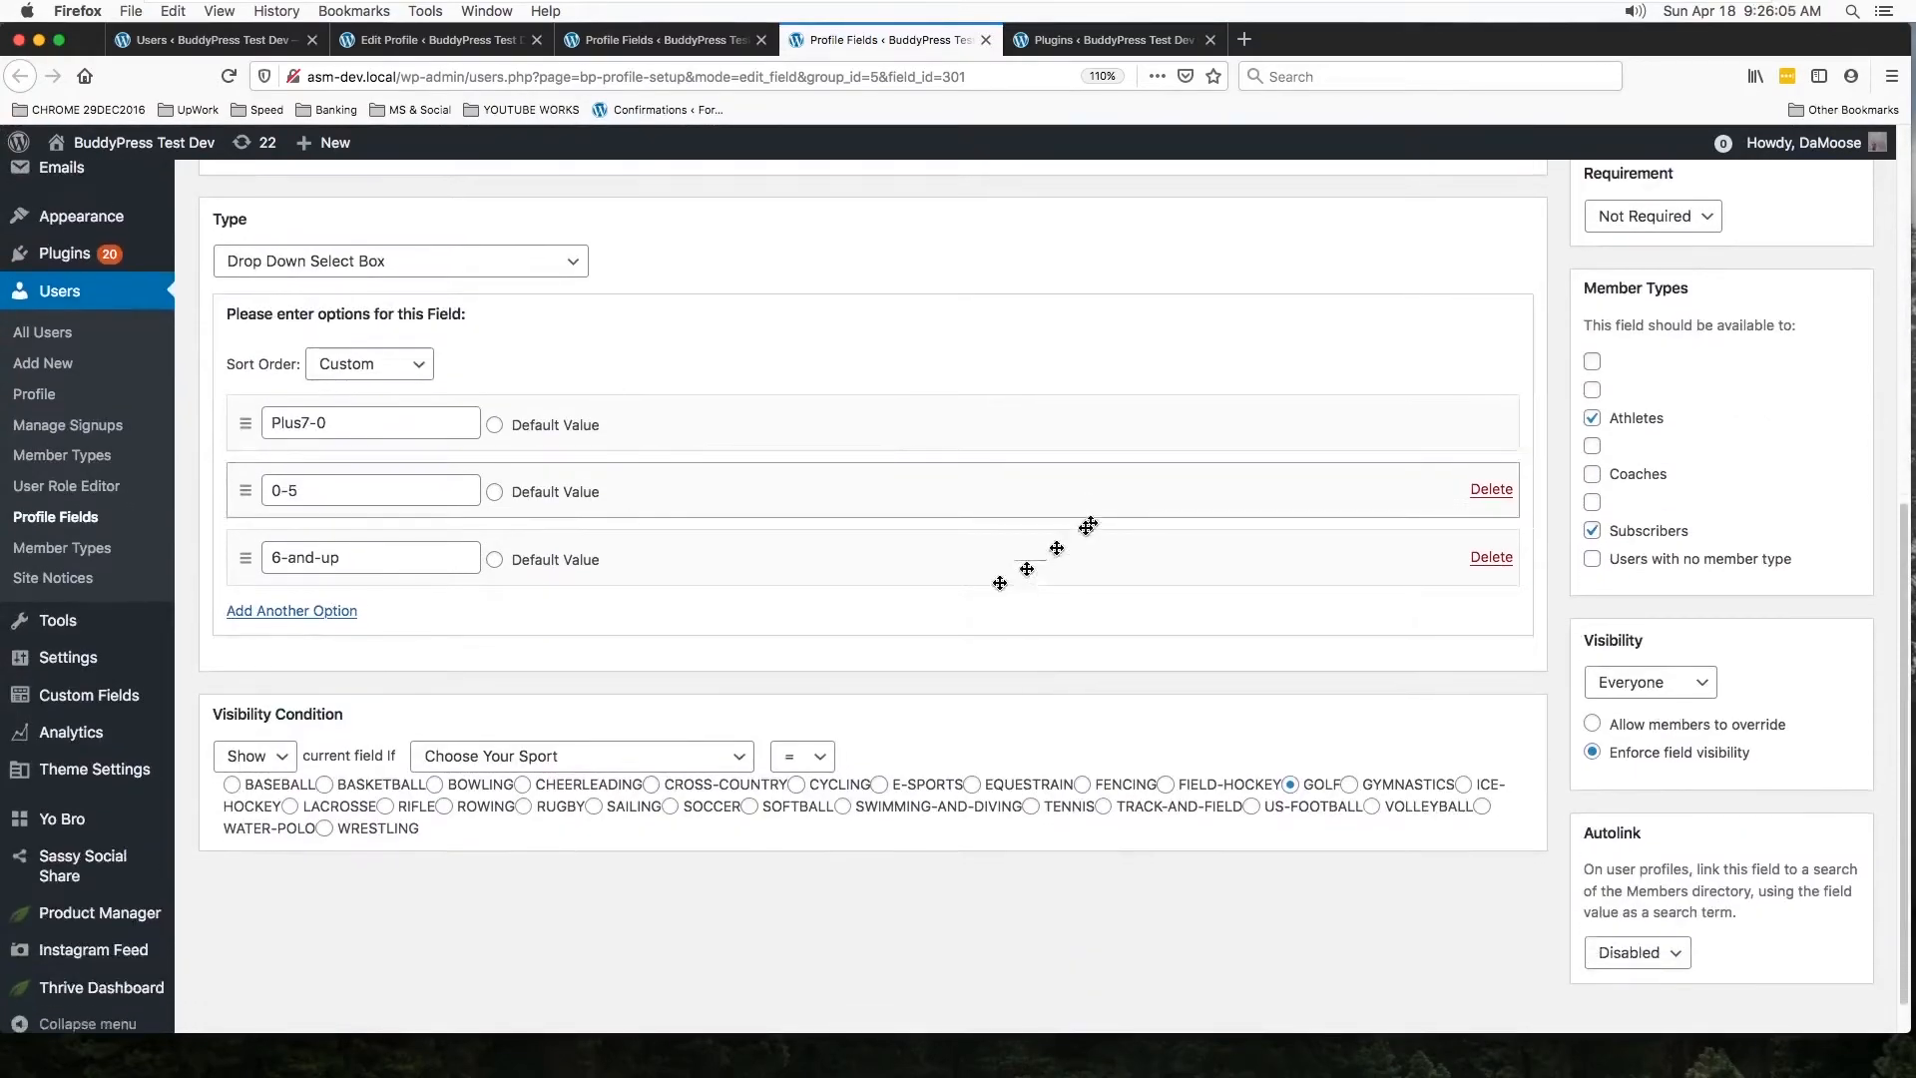
{"action": "scroll", "scroll_direction": "down", "scroll_amount": 3}
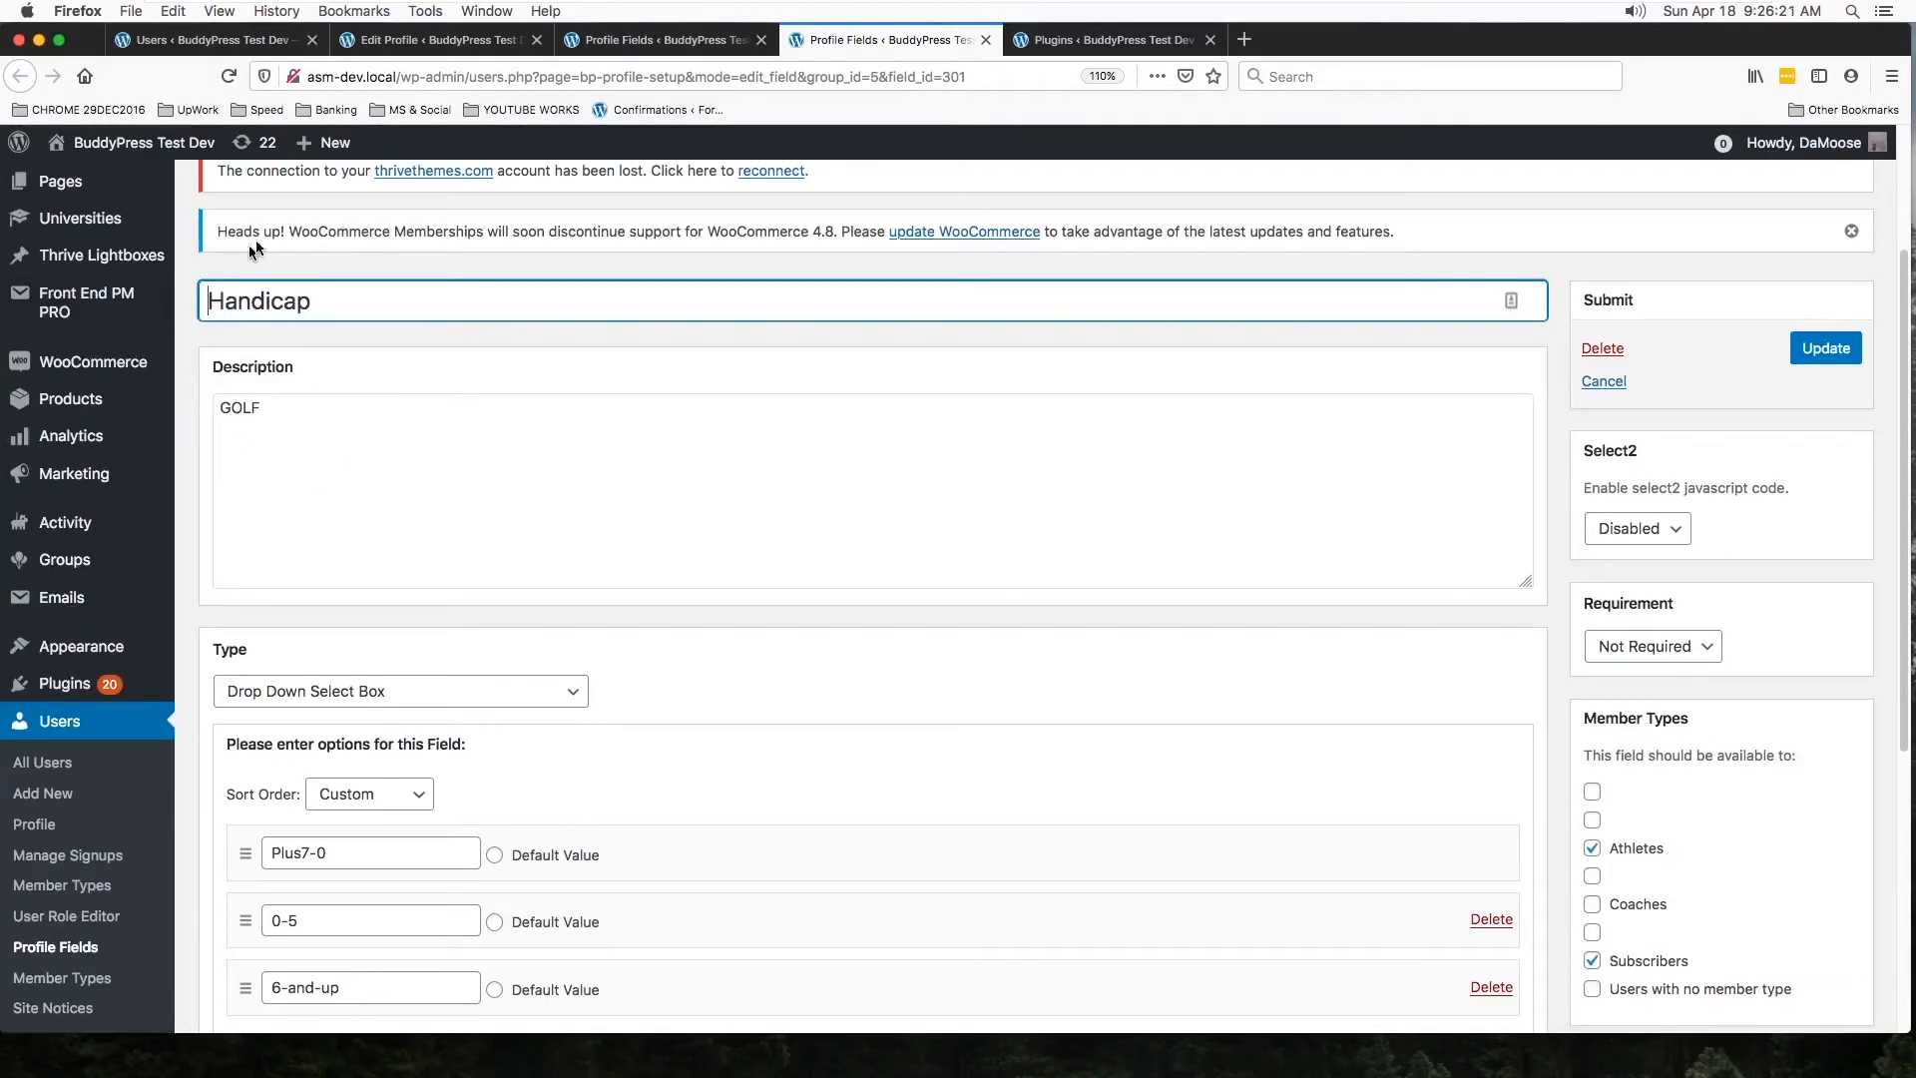
{"action": "scroll", "scroll_direction": "down", "scroll_amount": 3}
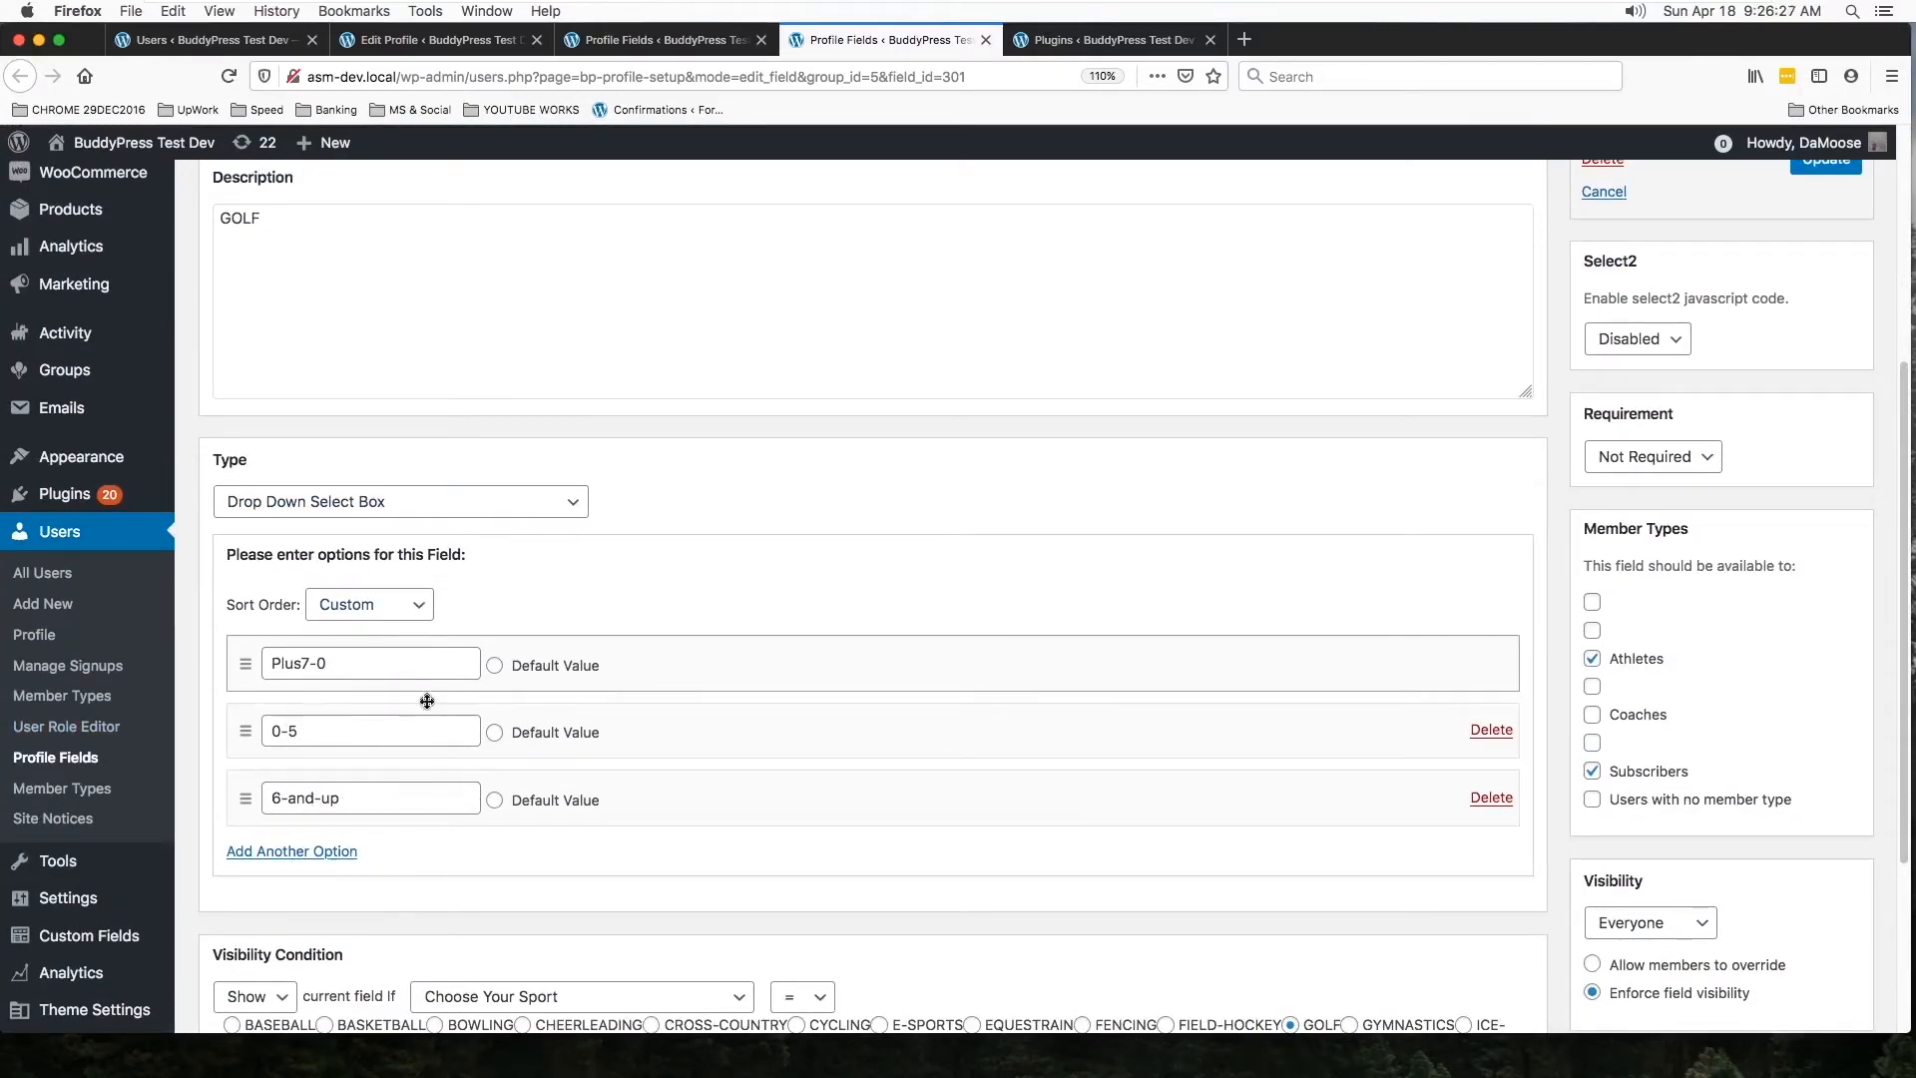
{"action": "scroll", "scroll_direction": "down", "scroll_amount": 3}
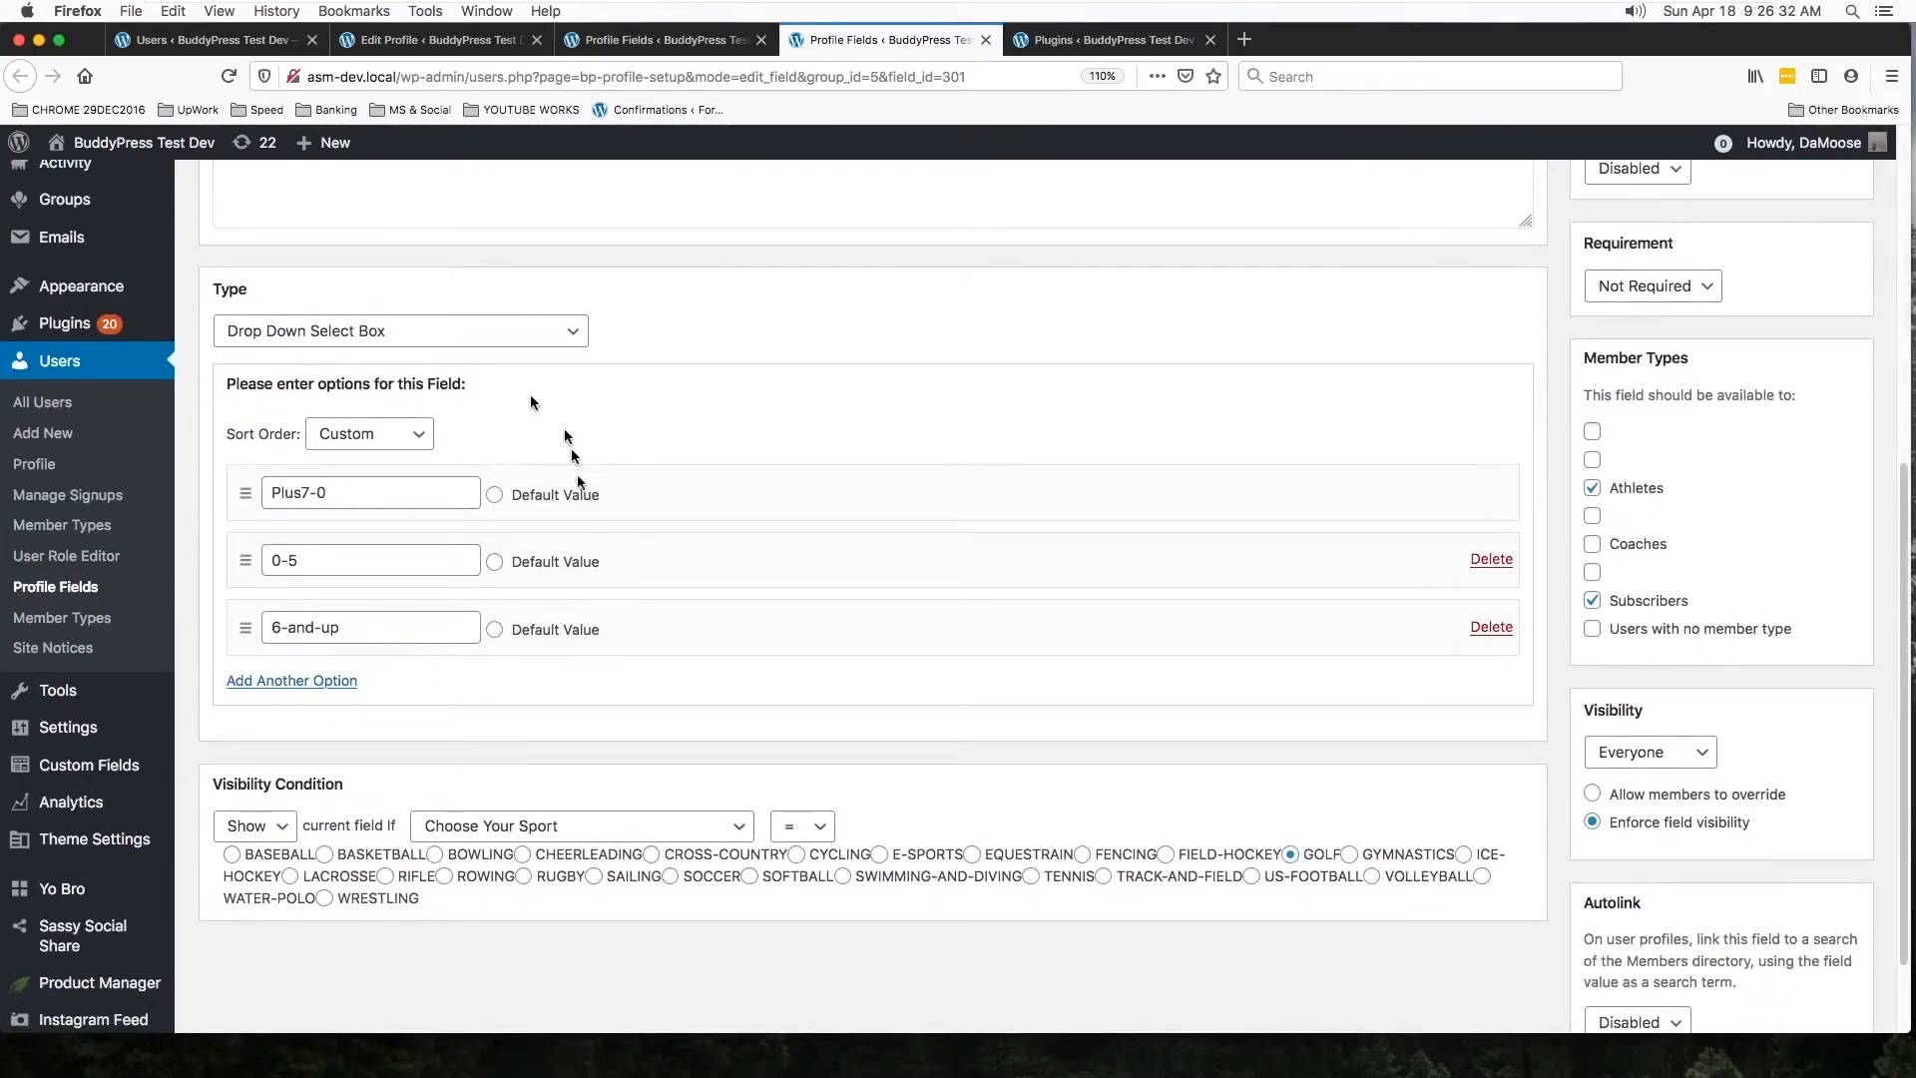
{"action": "mouse_move", "coordinate": [401, 521]}
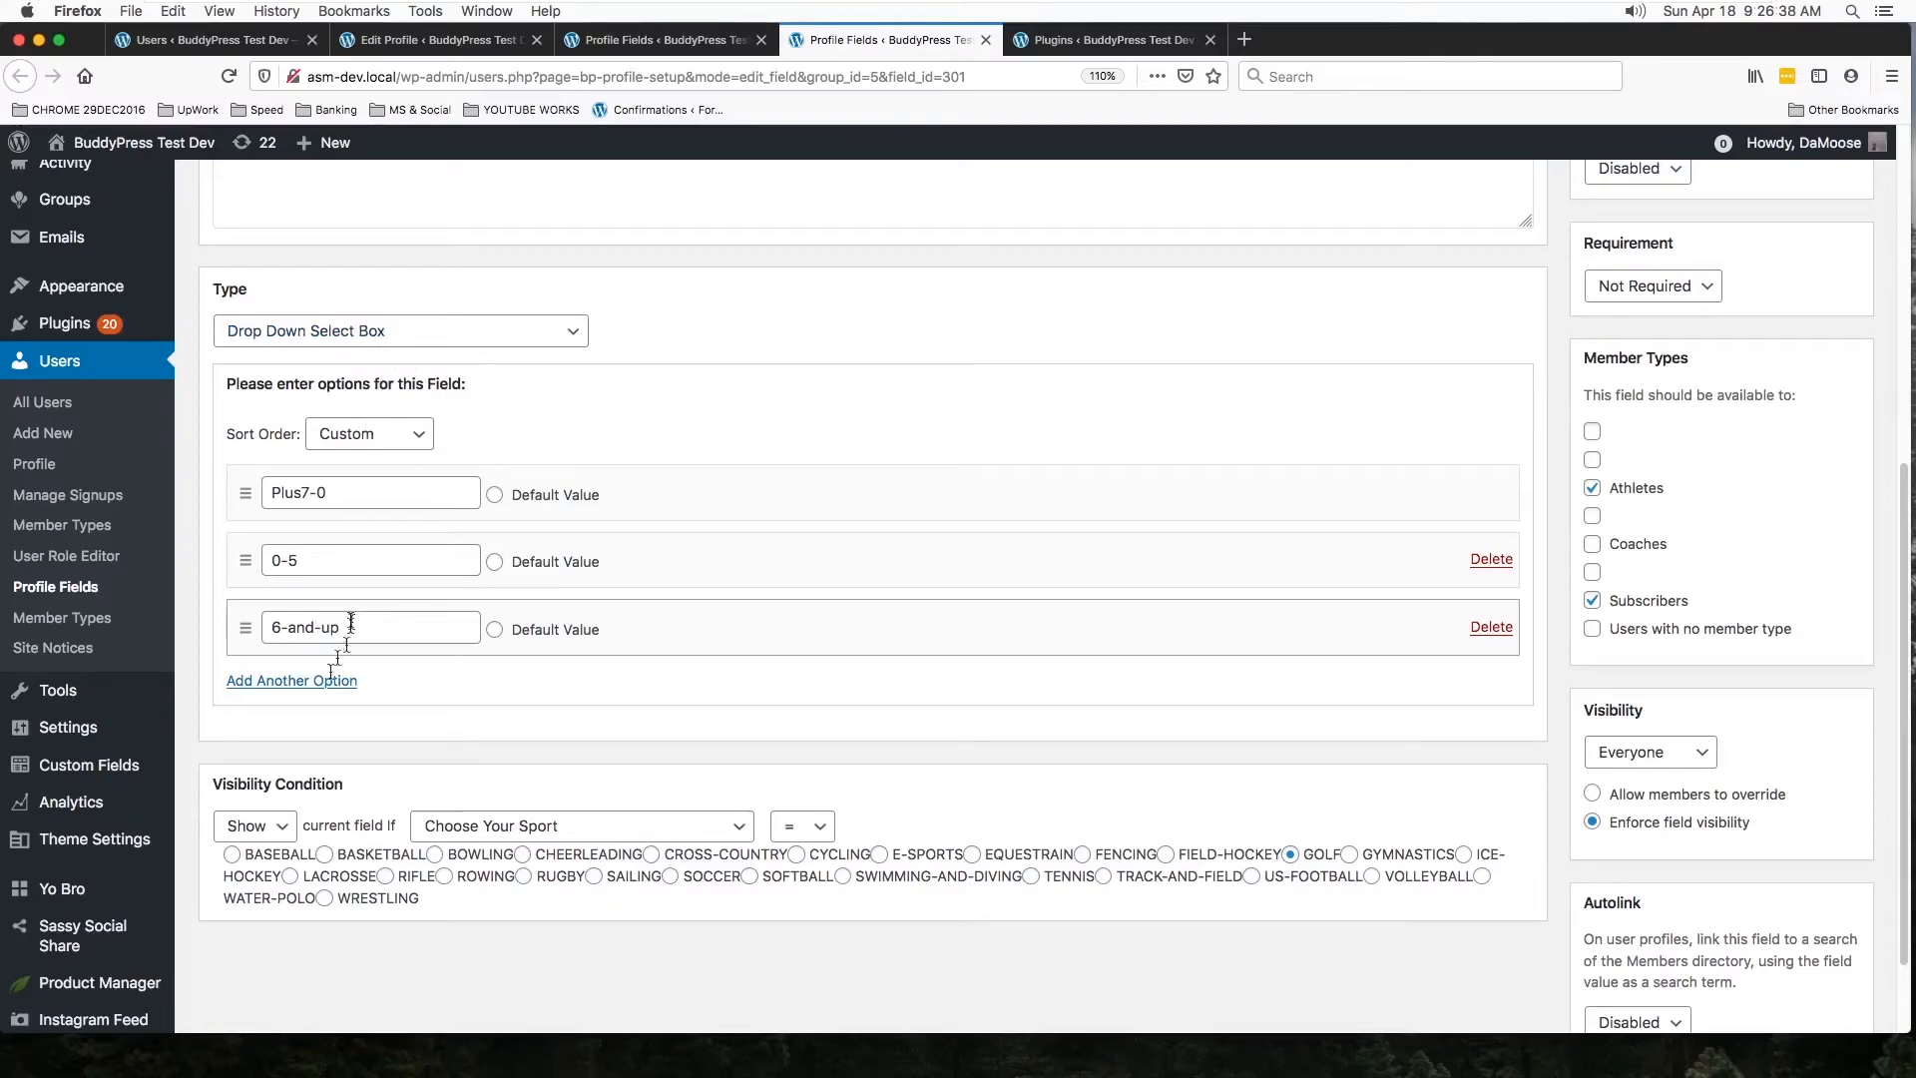
{"action": "left_click", "coordinate": [1291, 852]}
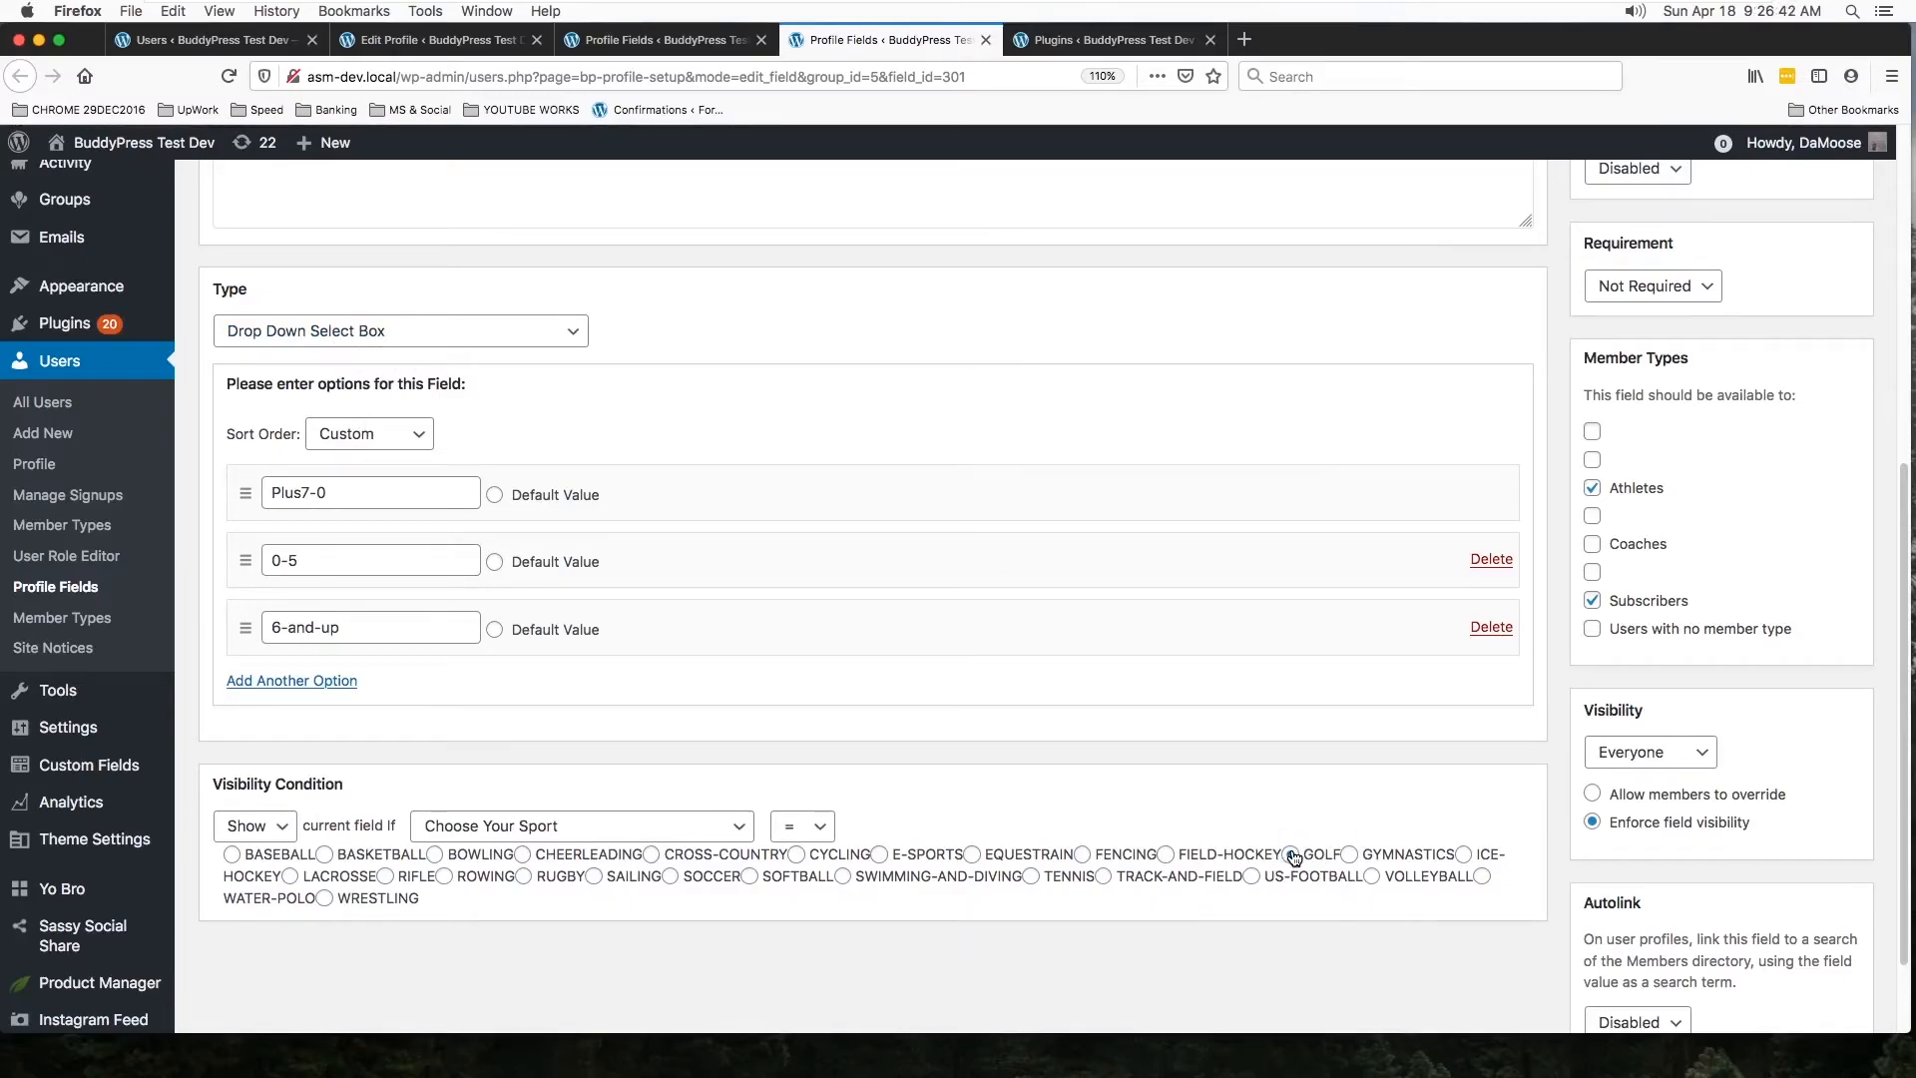
{"action": "left_click", "coordinate": [1290, 854]}
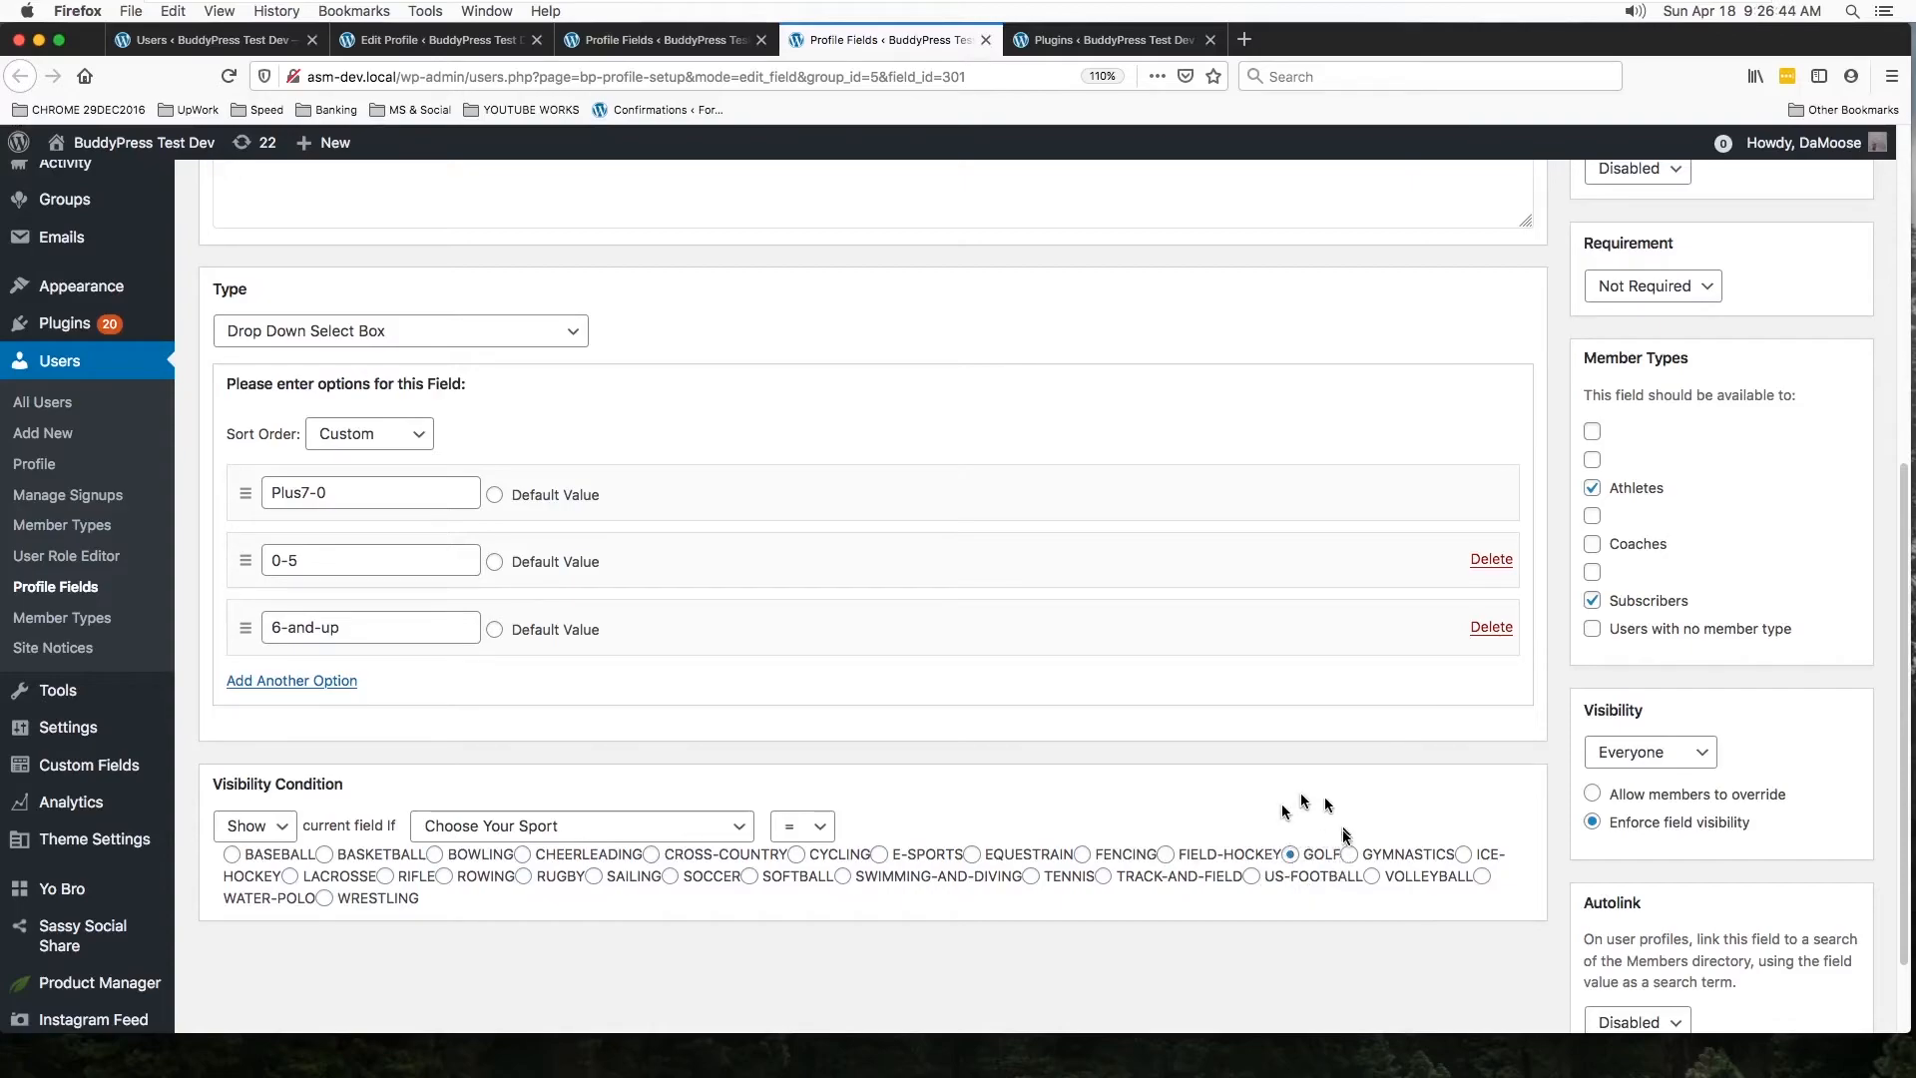
{"action": "mouse_move", "coordinate": [1329, 816]}
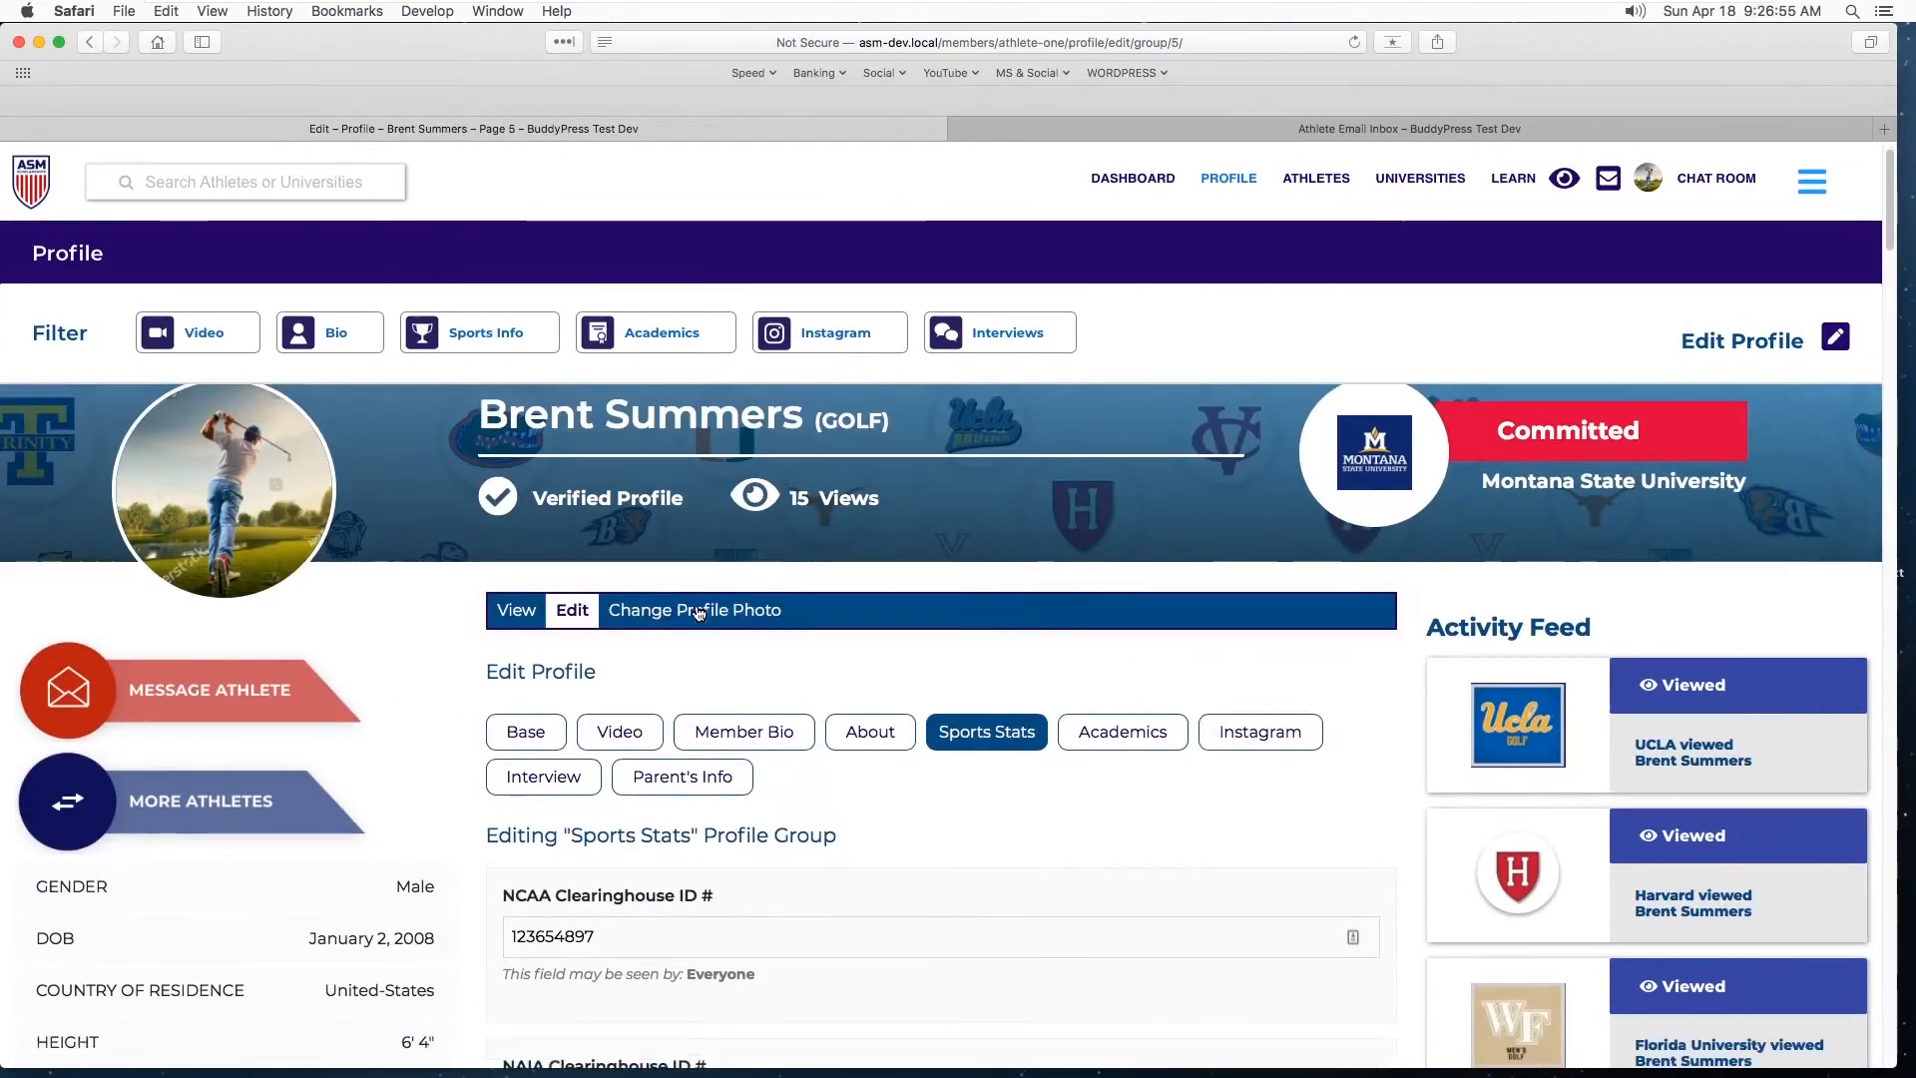
{"action": "scroll", "scroll_direction": "down", "scroll_amount": 3}
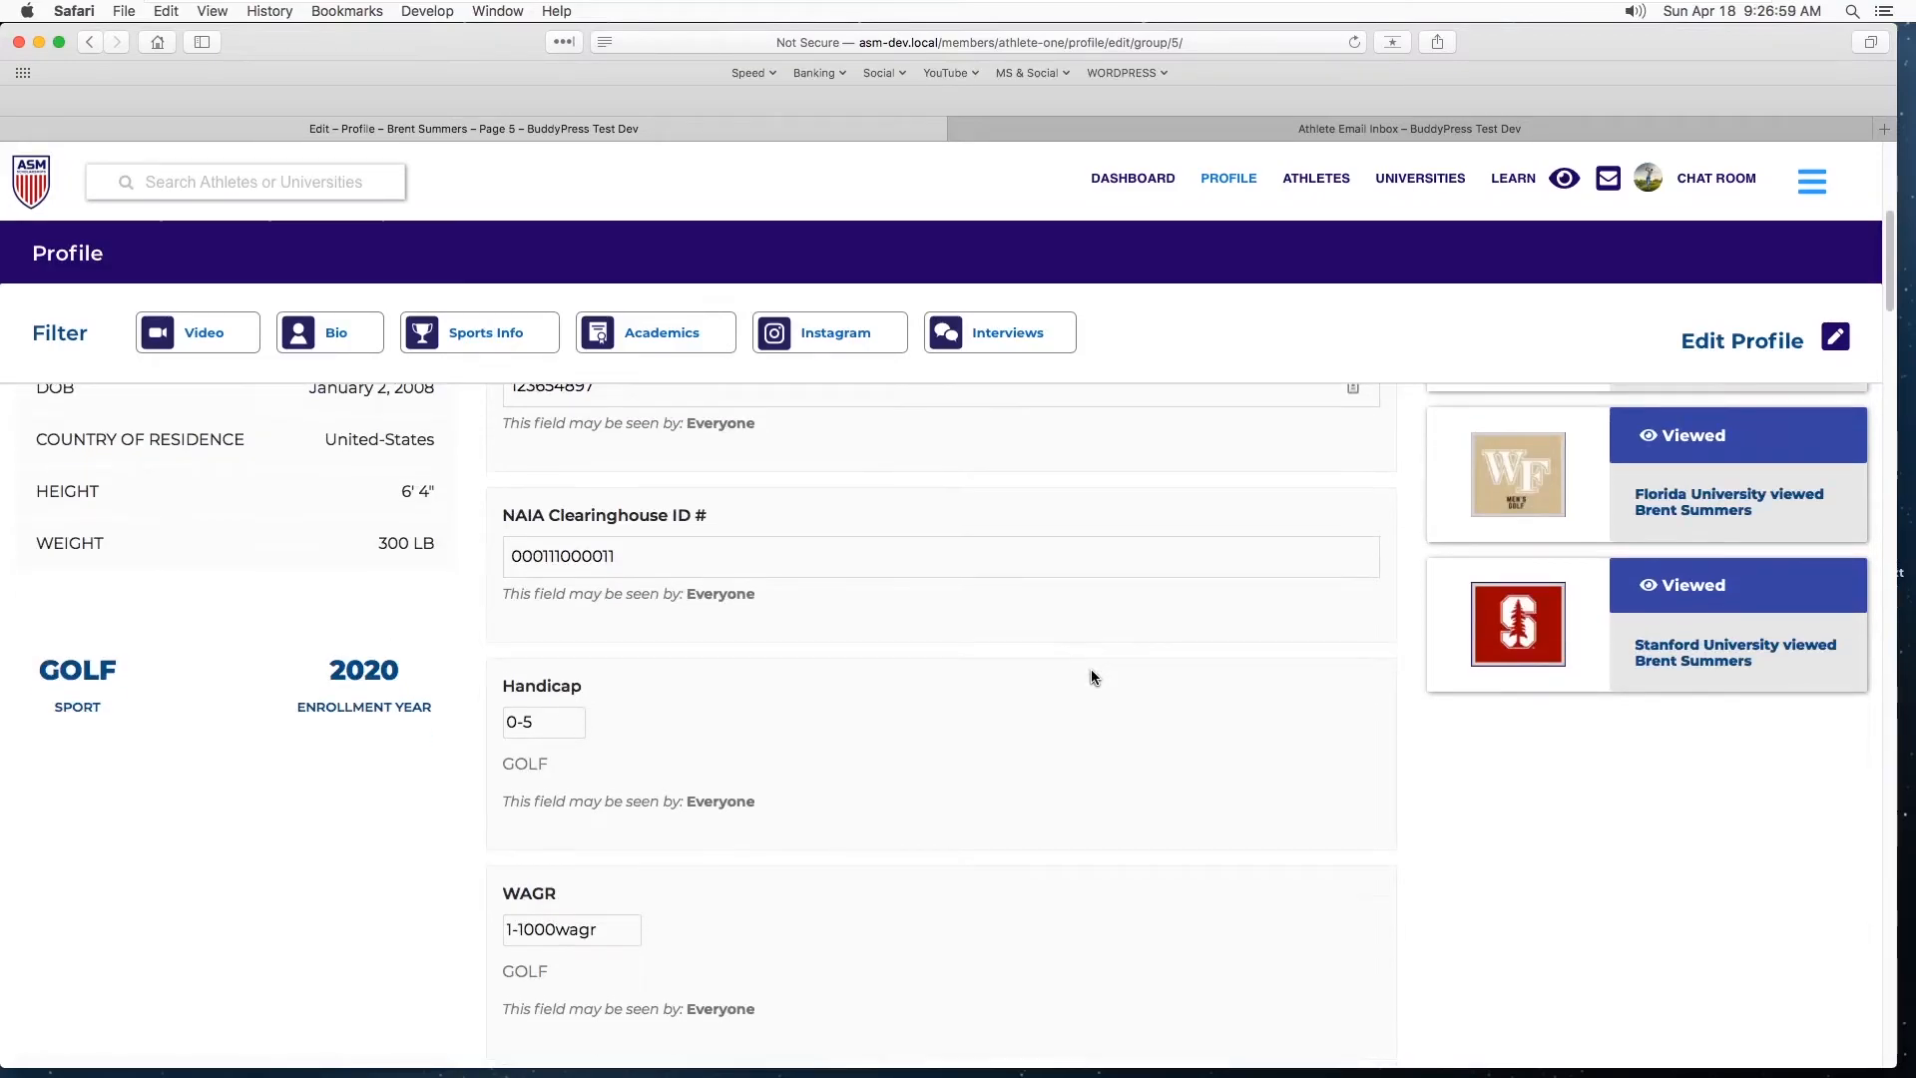
{"action": "scroll", "scroll_direction": "down", "scroll_amount": 3}
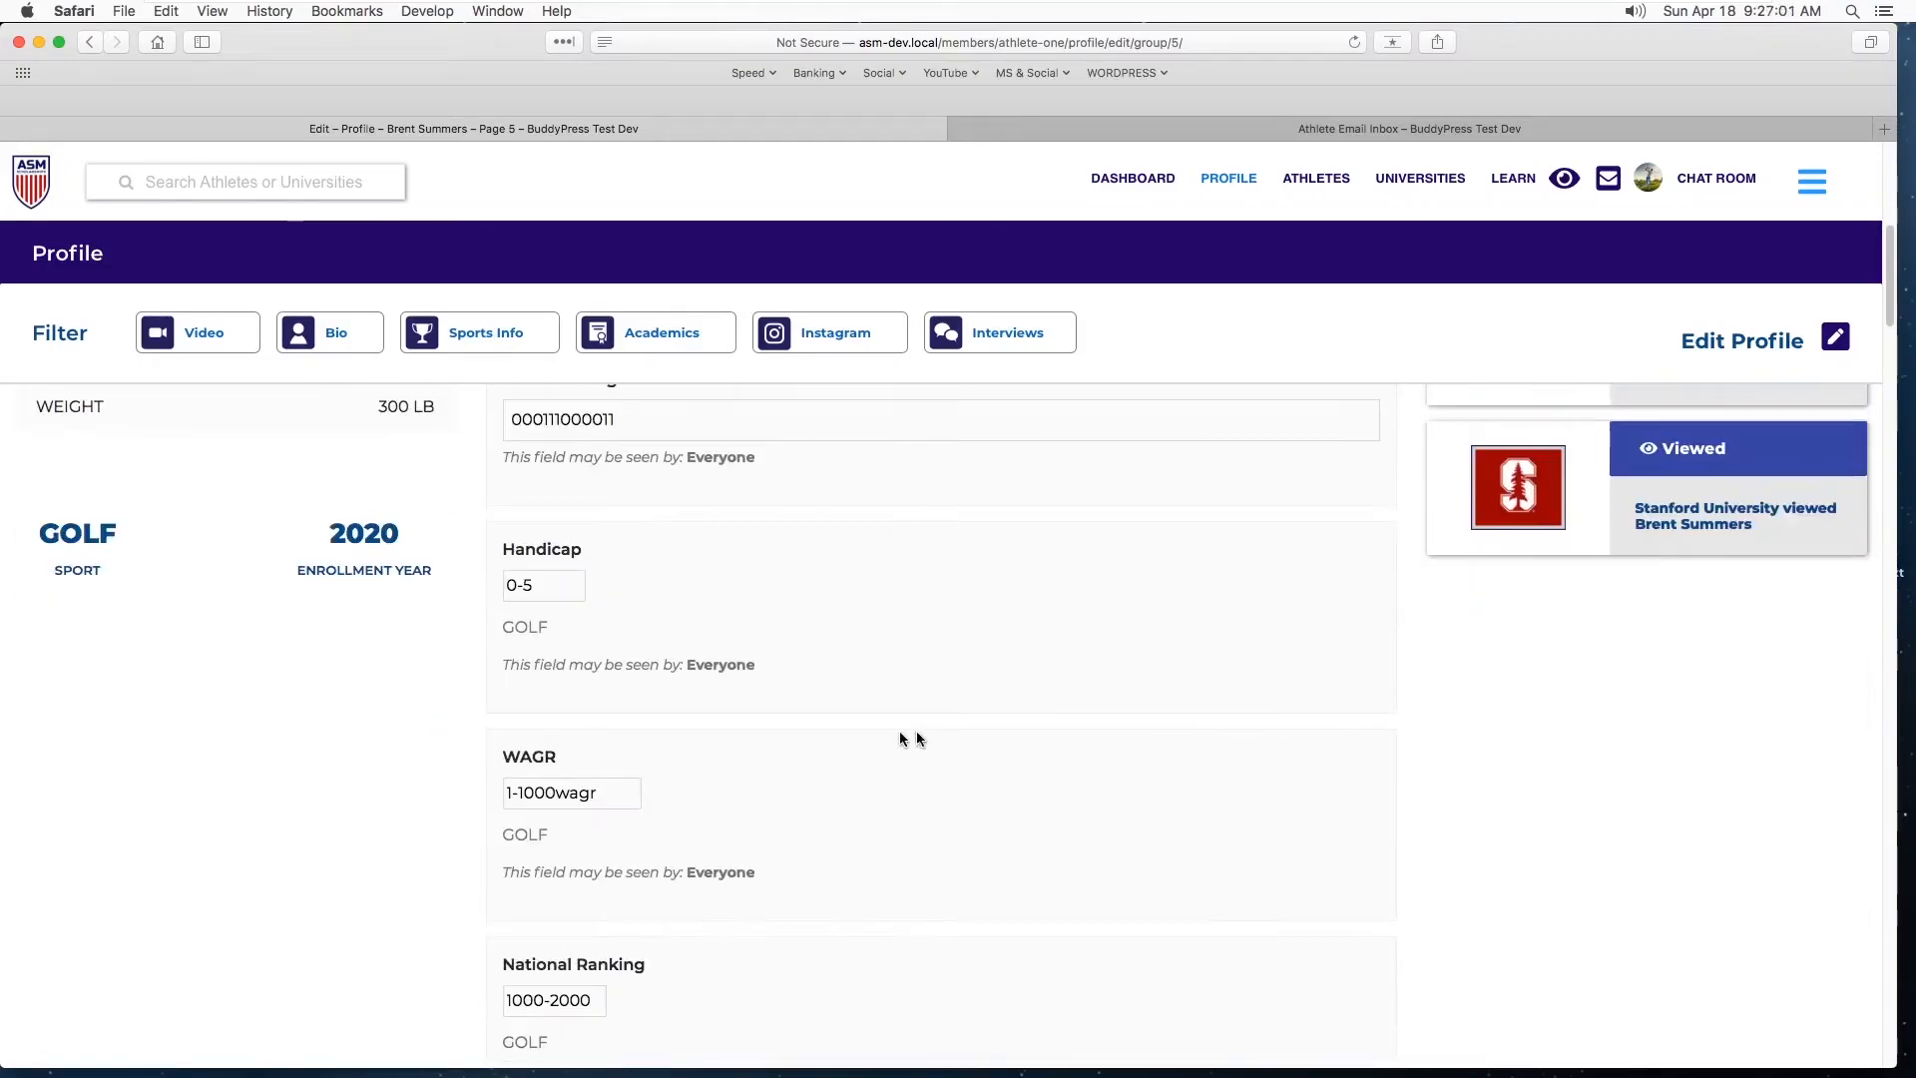
{"action": "scroll", "scroll_direction": "down", "scroll_amount": 3}
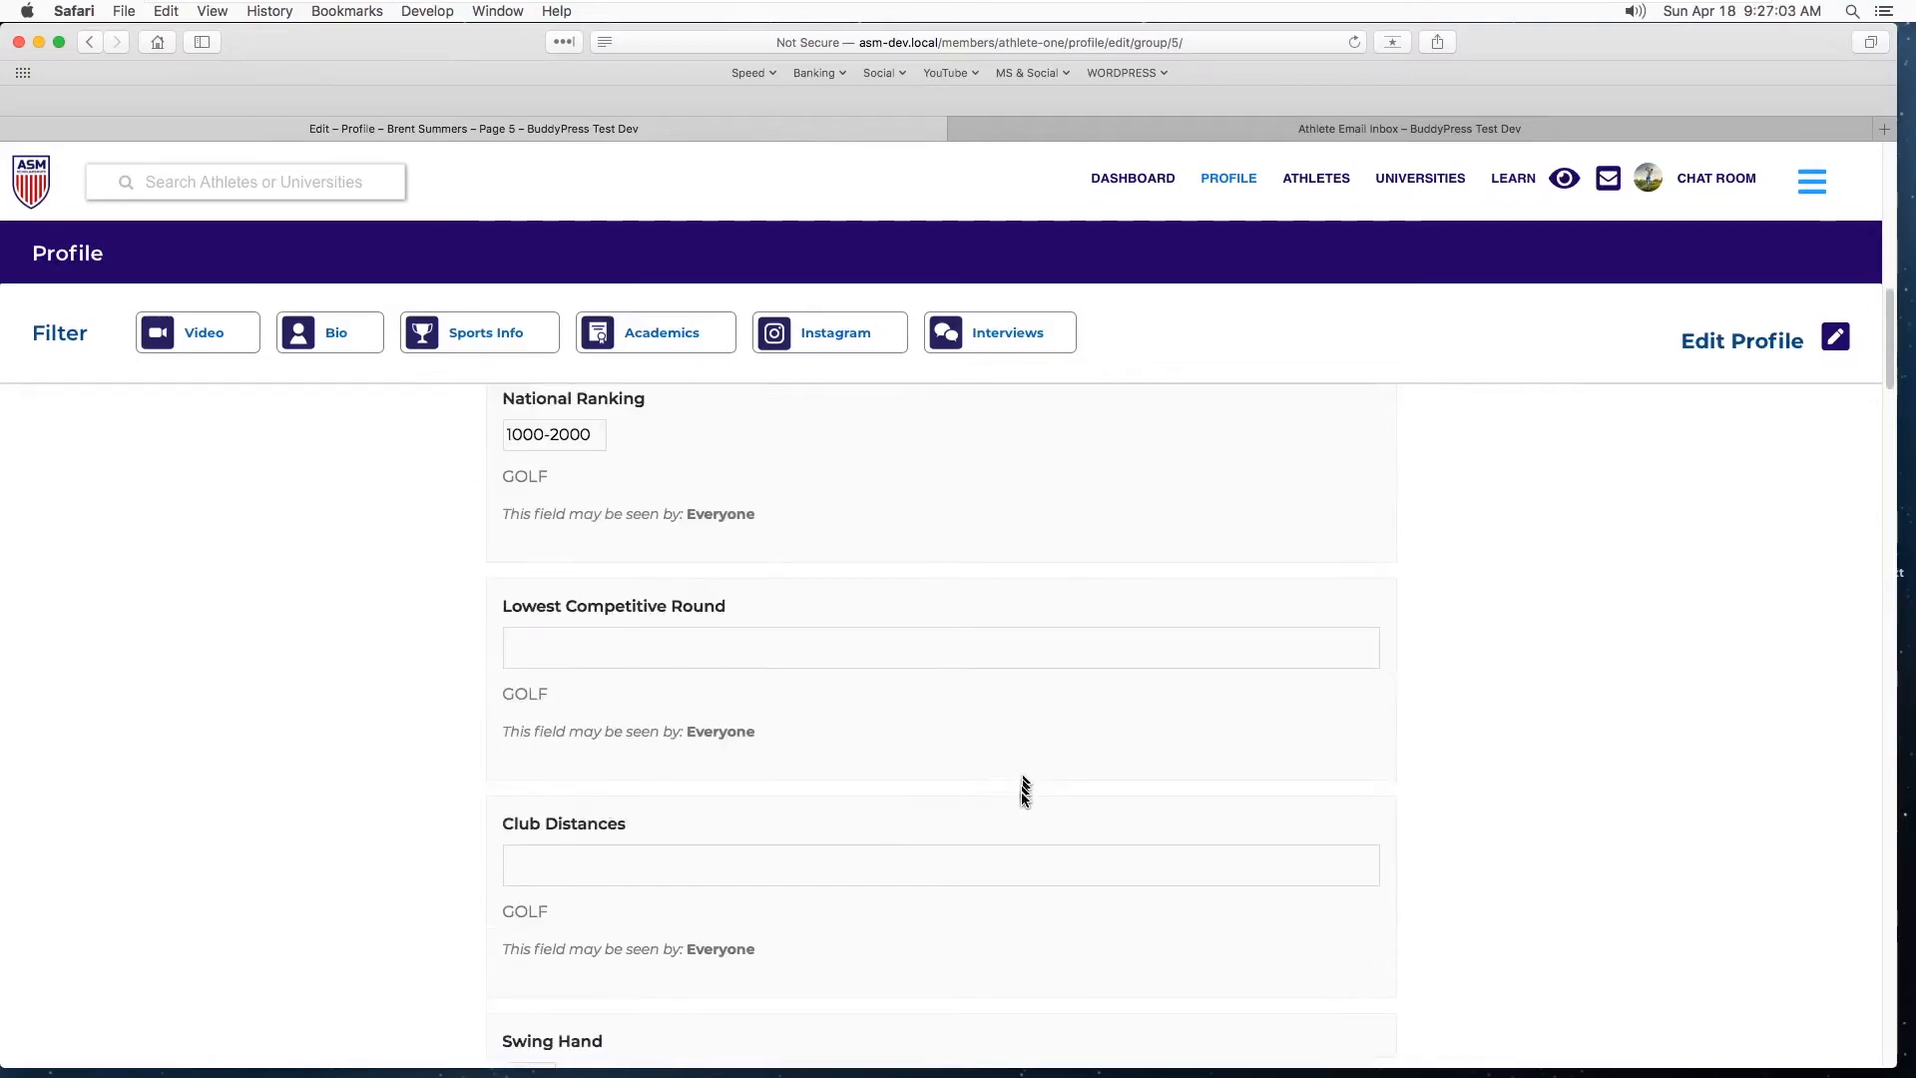
{"action": "scroll", "scroll_direction": "up", "scroll_amount": 3}
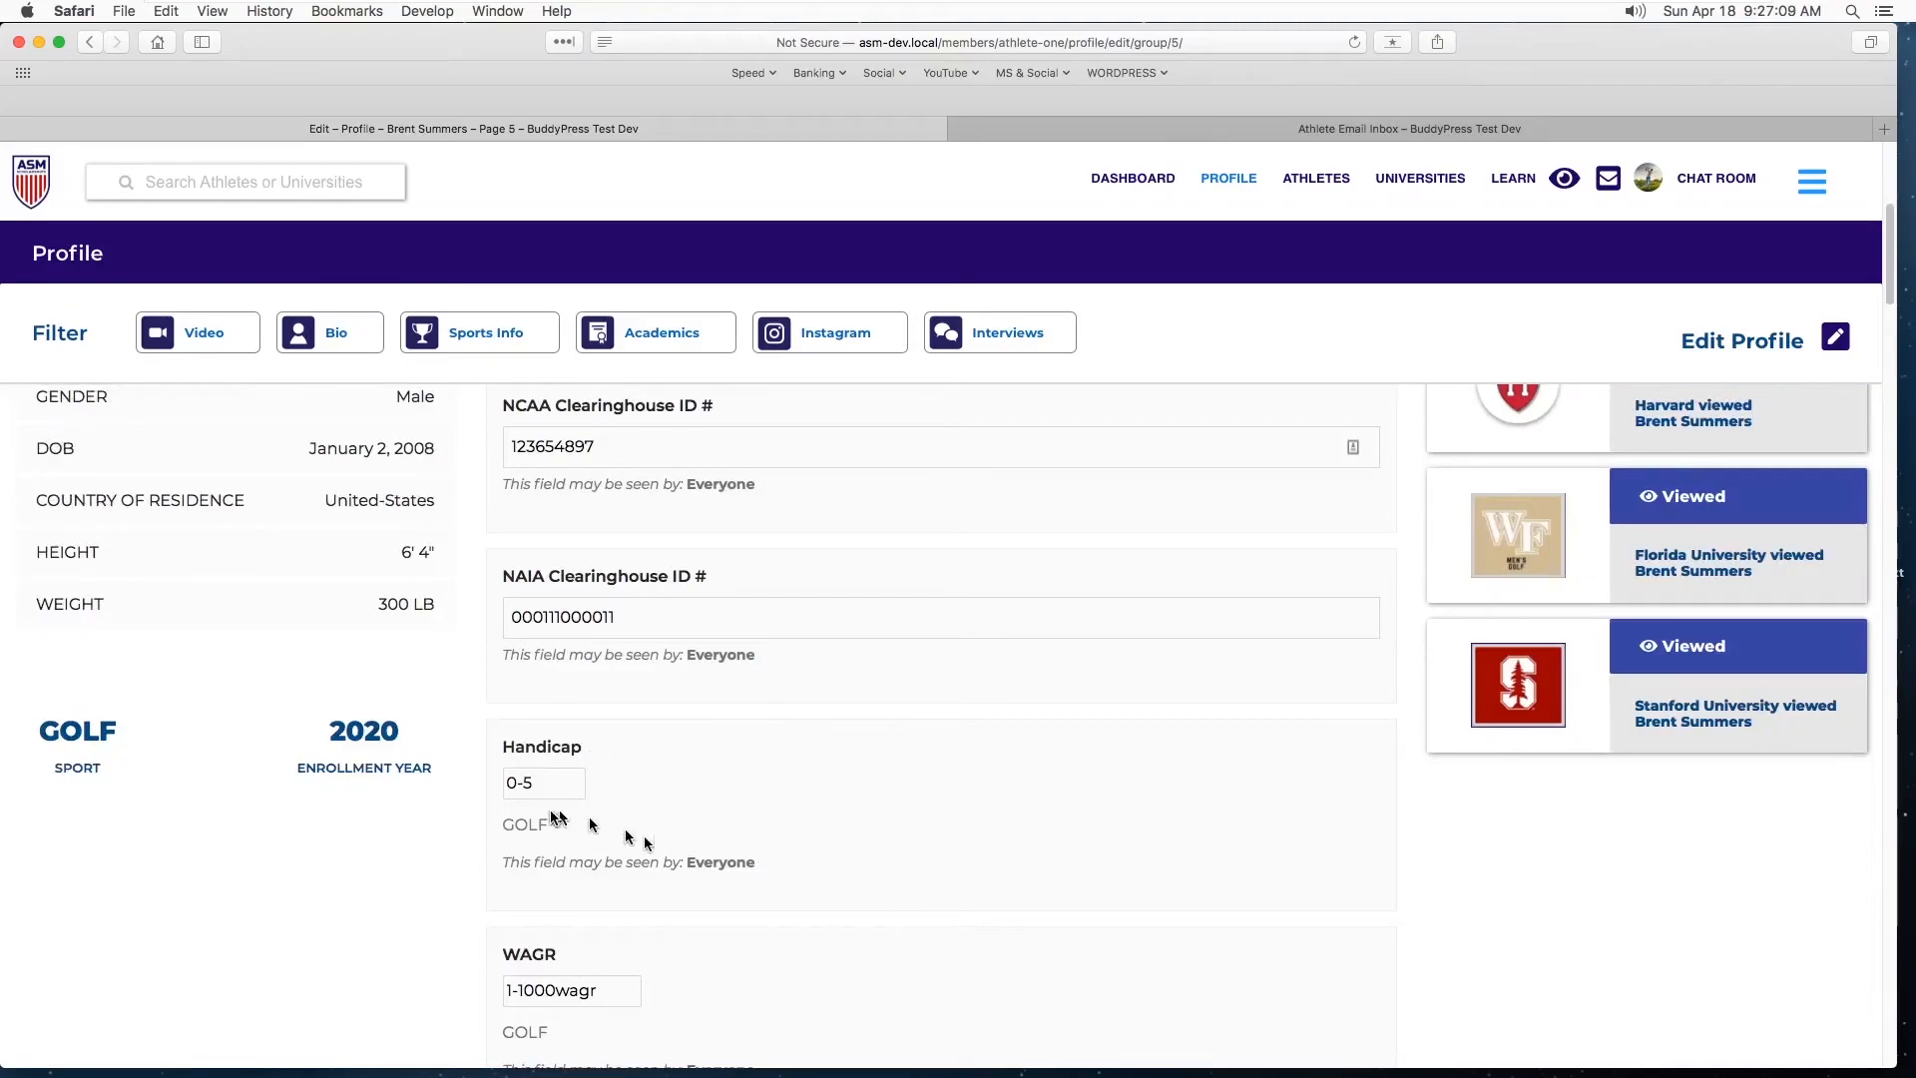
{"action": "left_click", "coordinate": [543, 782]}
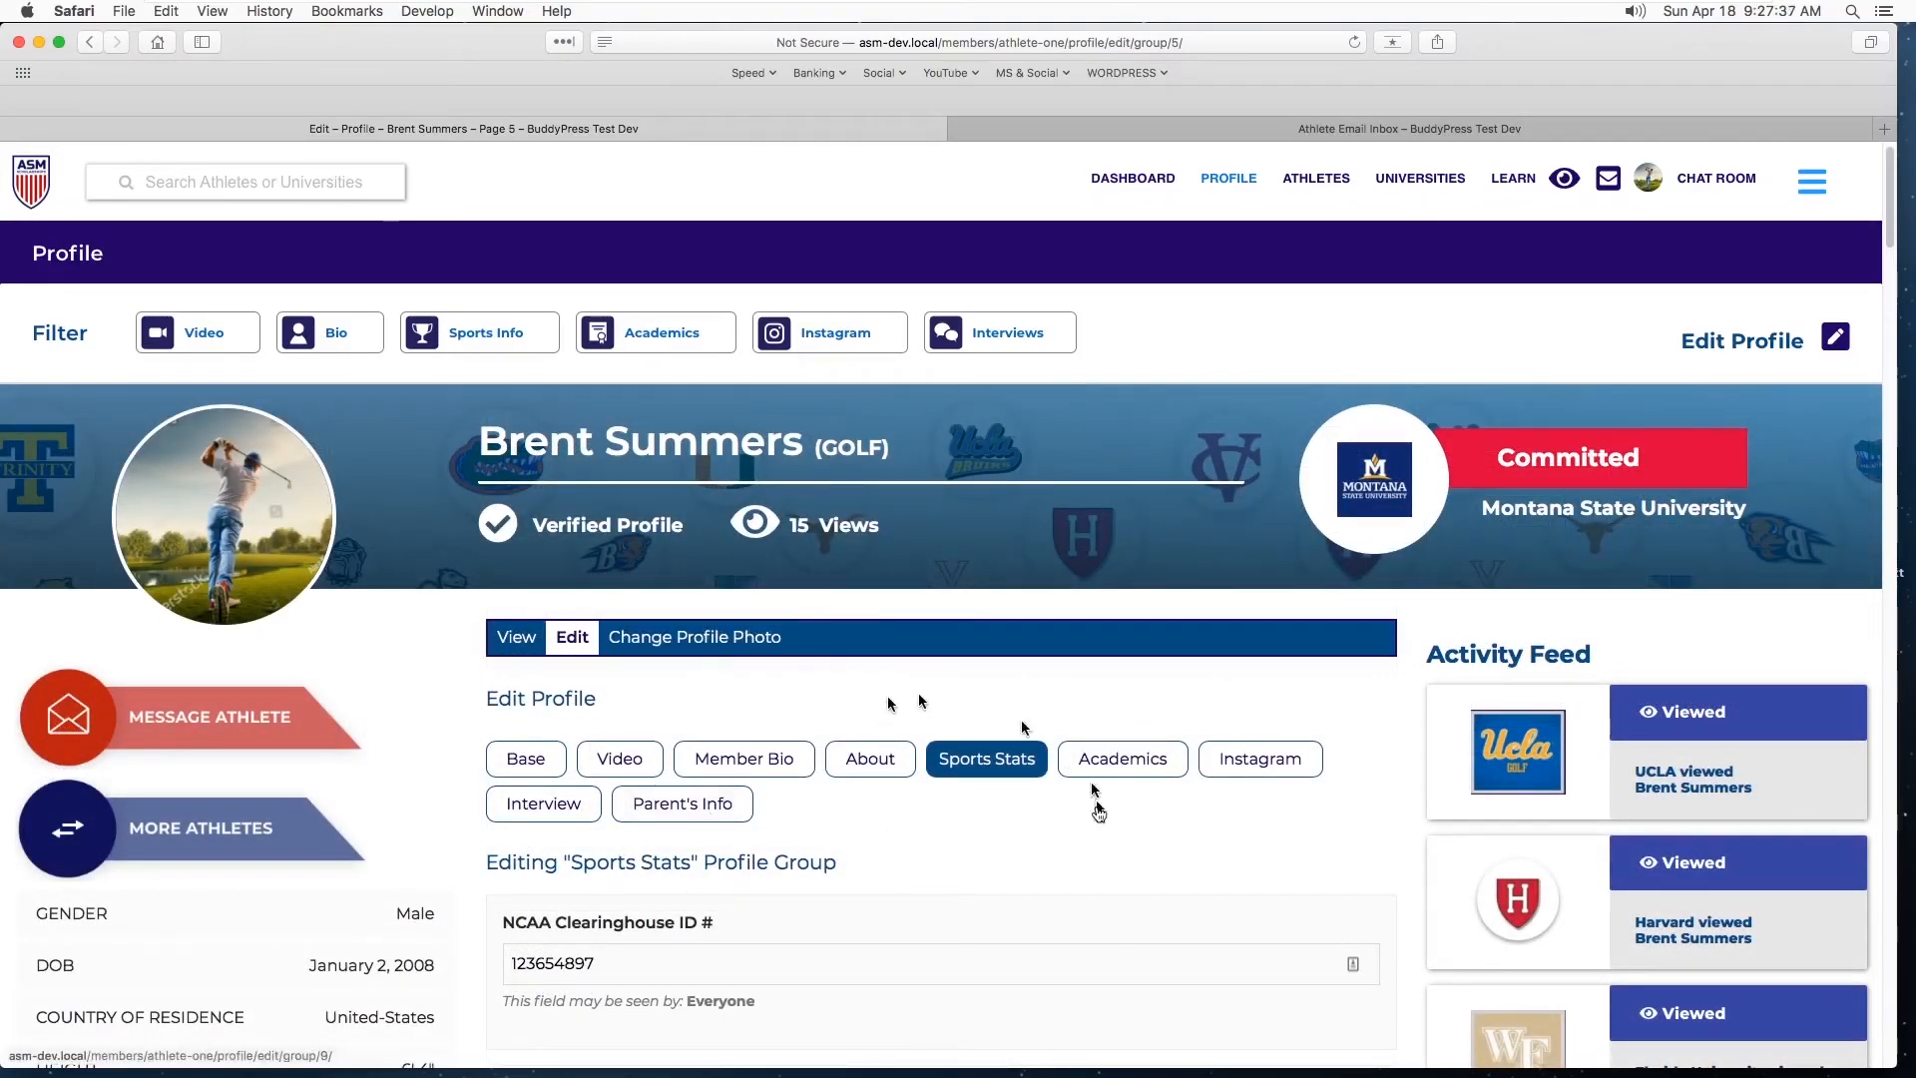
{"action": "scroll", "scroll_direction": "down", "scroll_amount": 3}
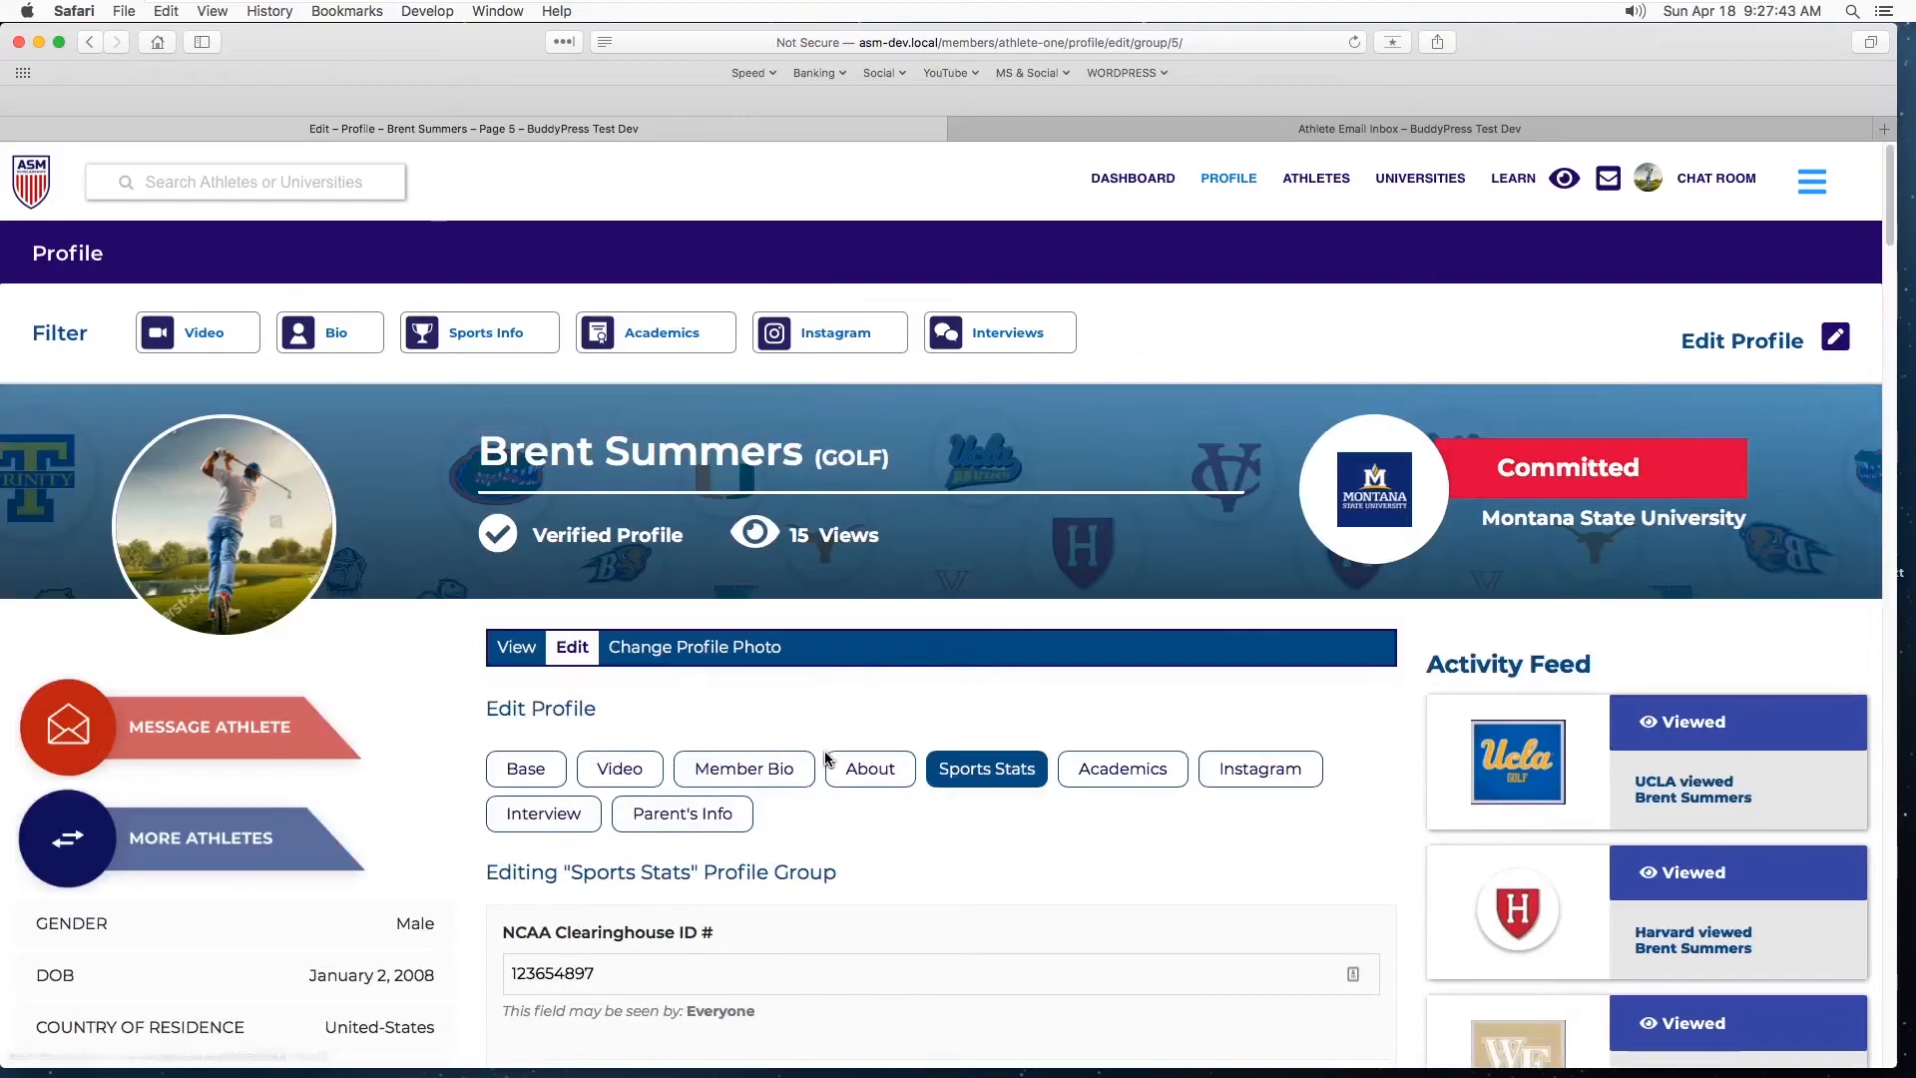
{"action": "scroll", "scroll_direction": "down", "scroll_amount": 3}
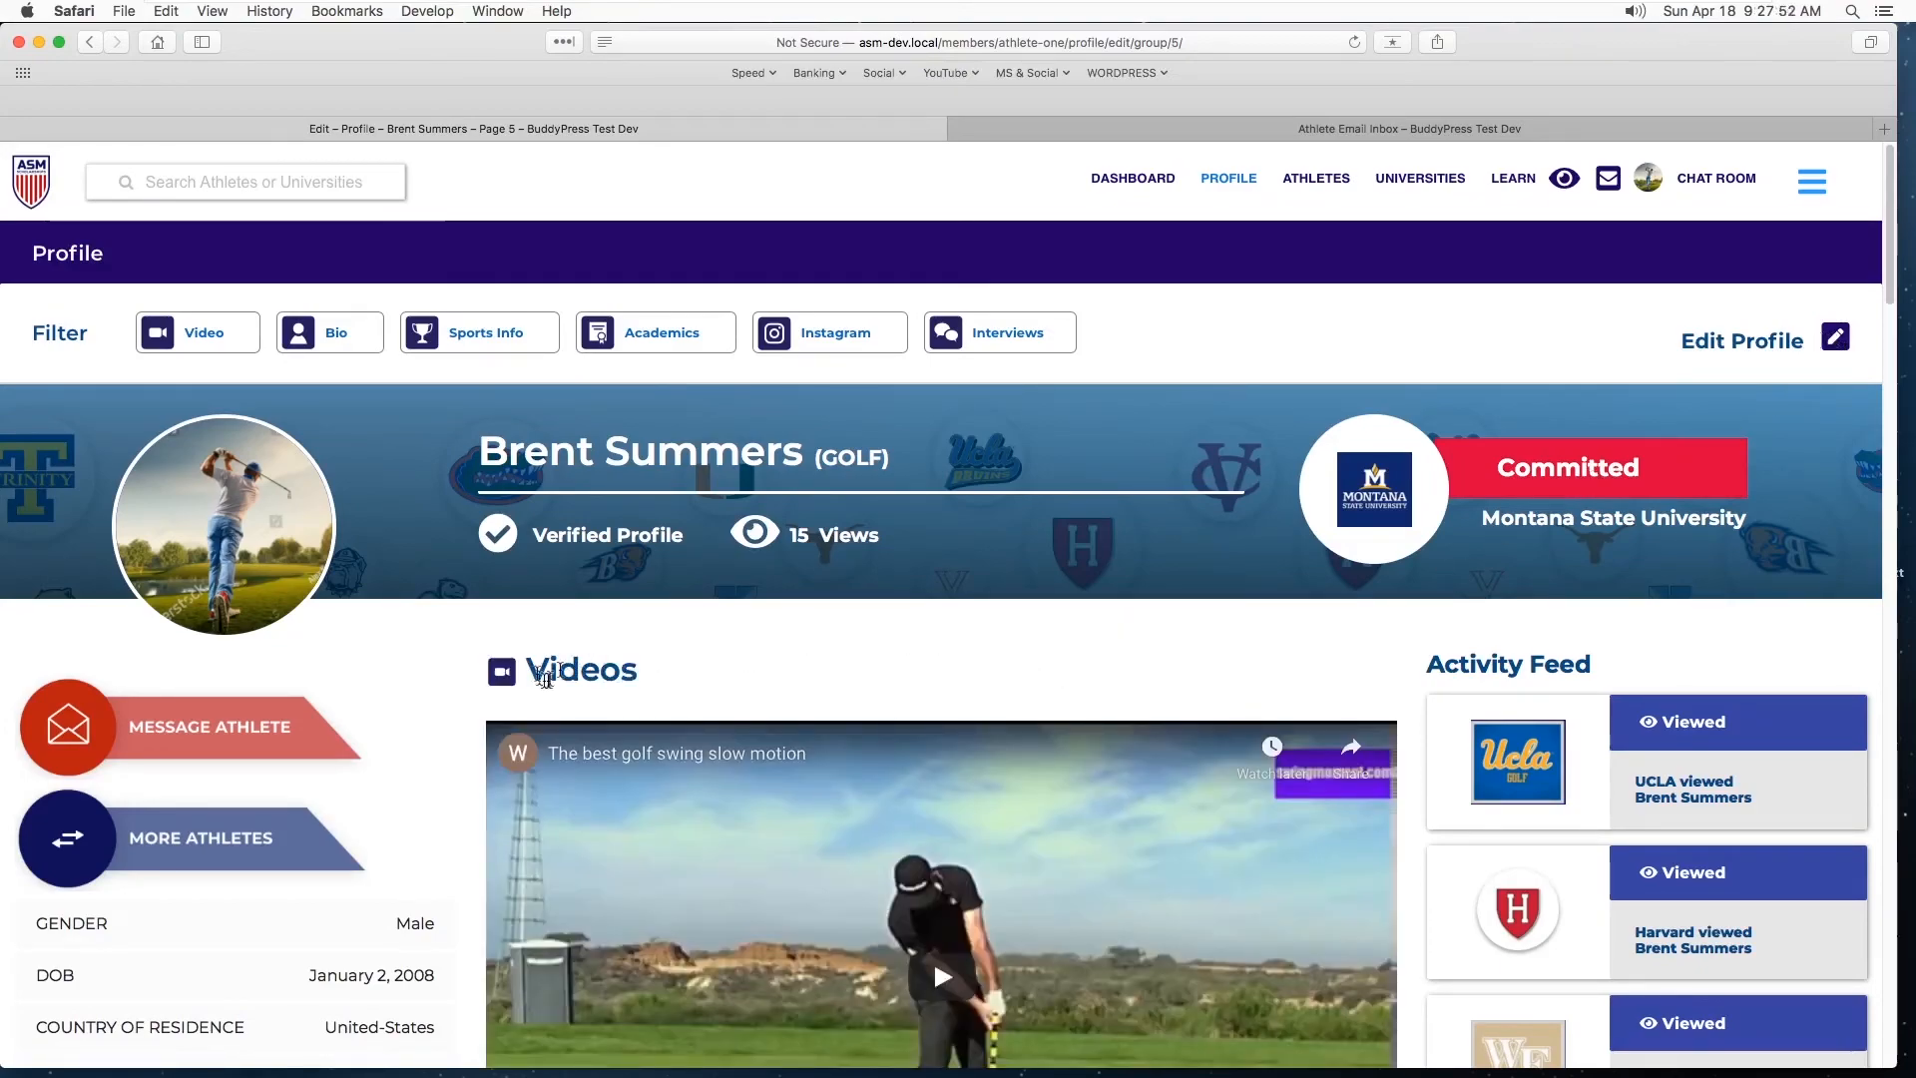
{"action": "mouse_move", "coordinate": [1401, 646]}
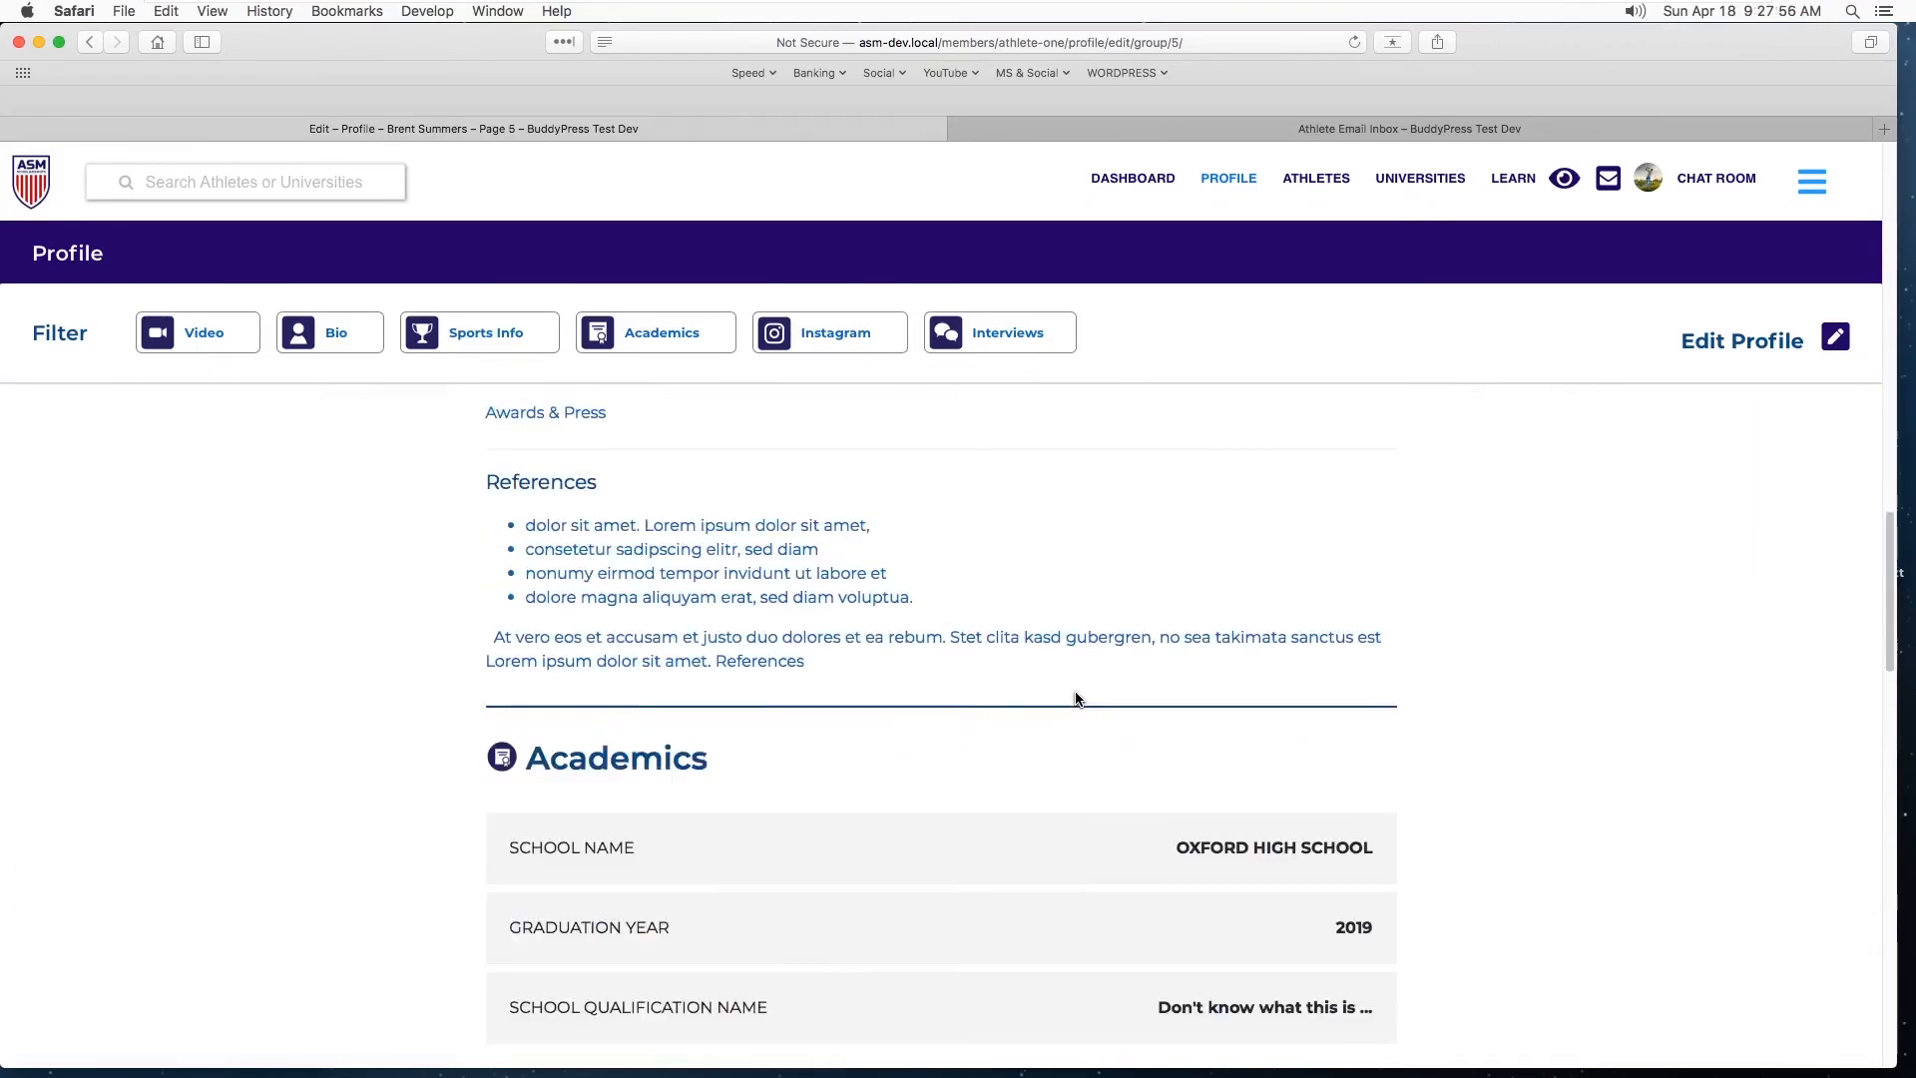
{"action": "scroll", "scroll_direction": "down", "scroll_amount": 3}
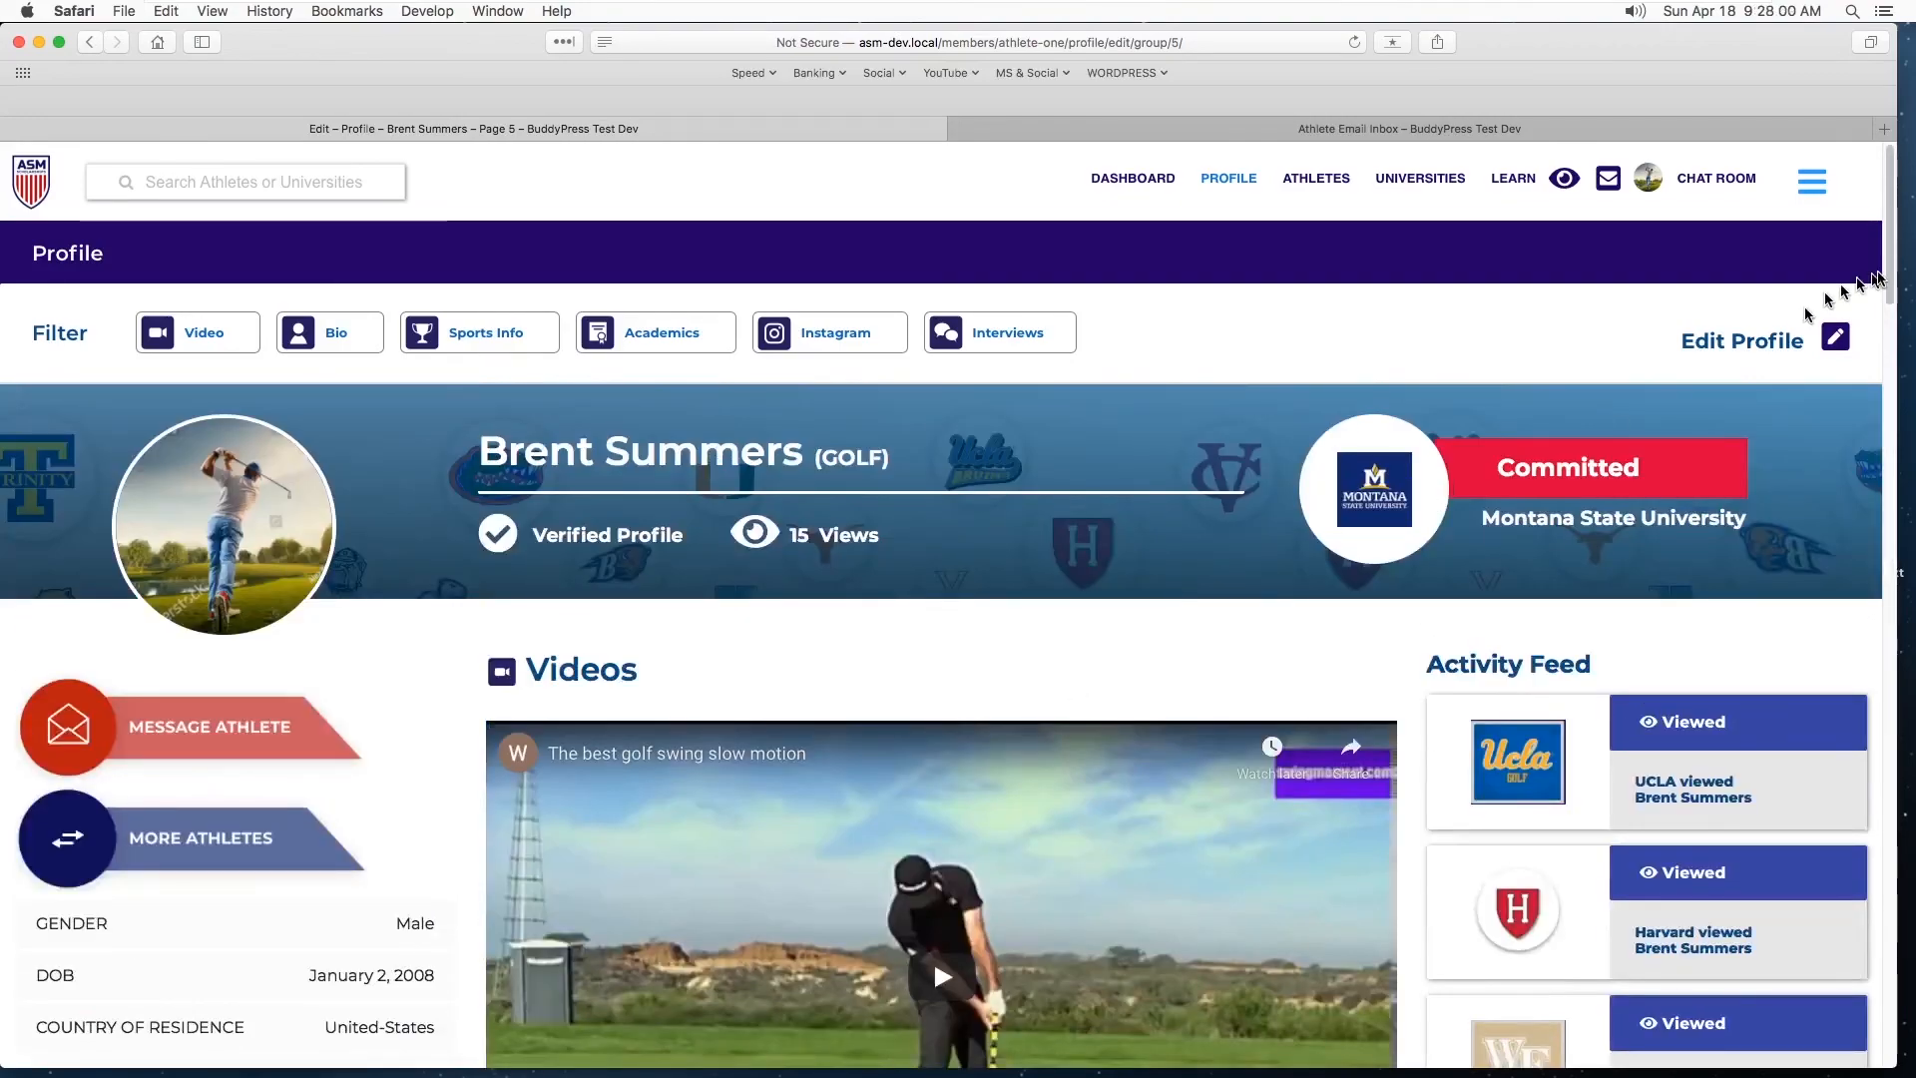
{"action": "left_click", "coordinate": [1832, 339]}
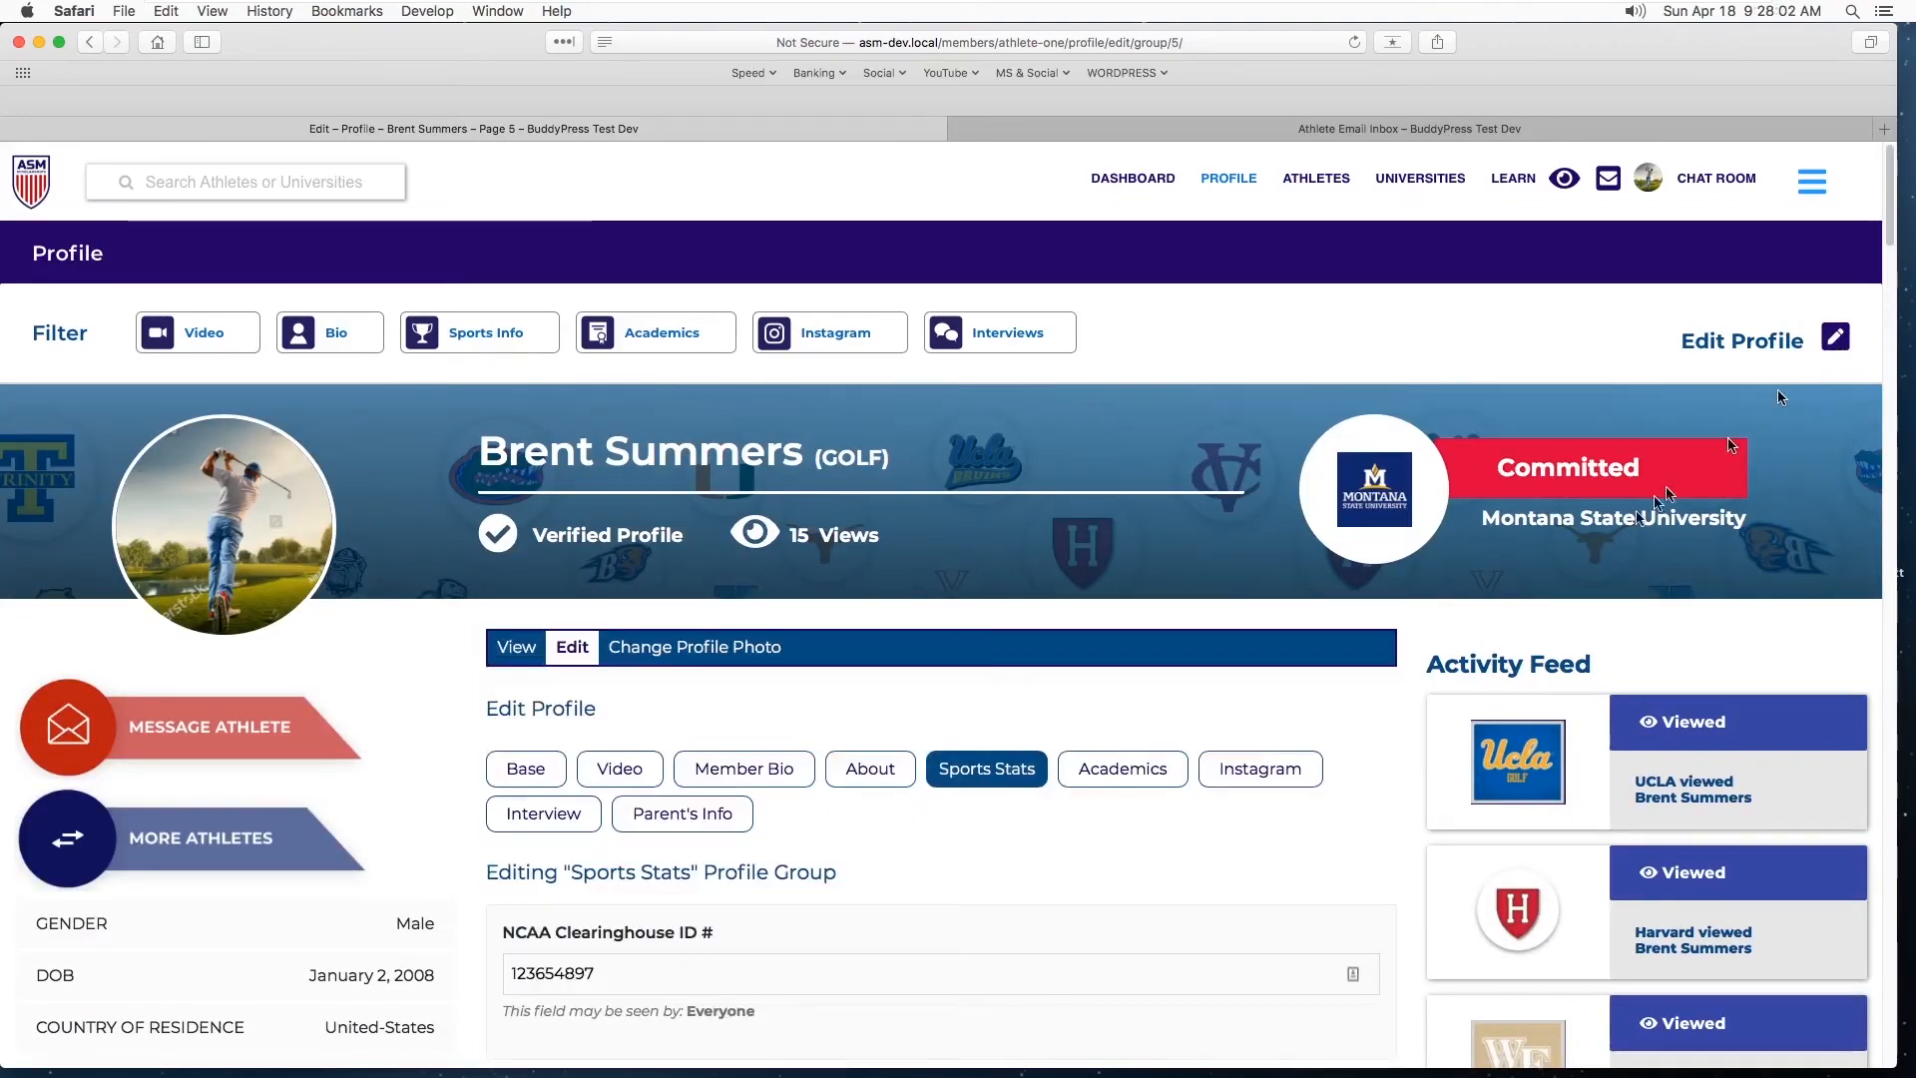
{"action": "scroll", "scroll_direction": "down", "scroll_amount": 3}
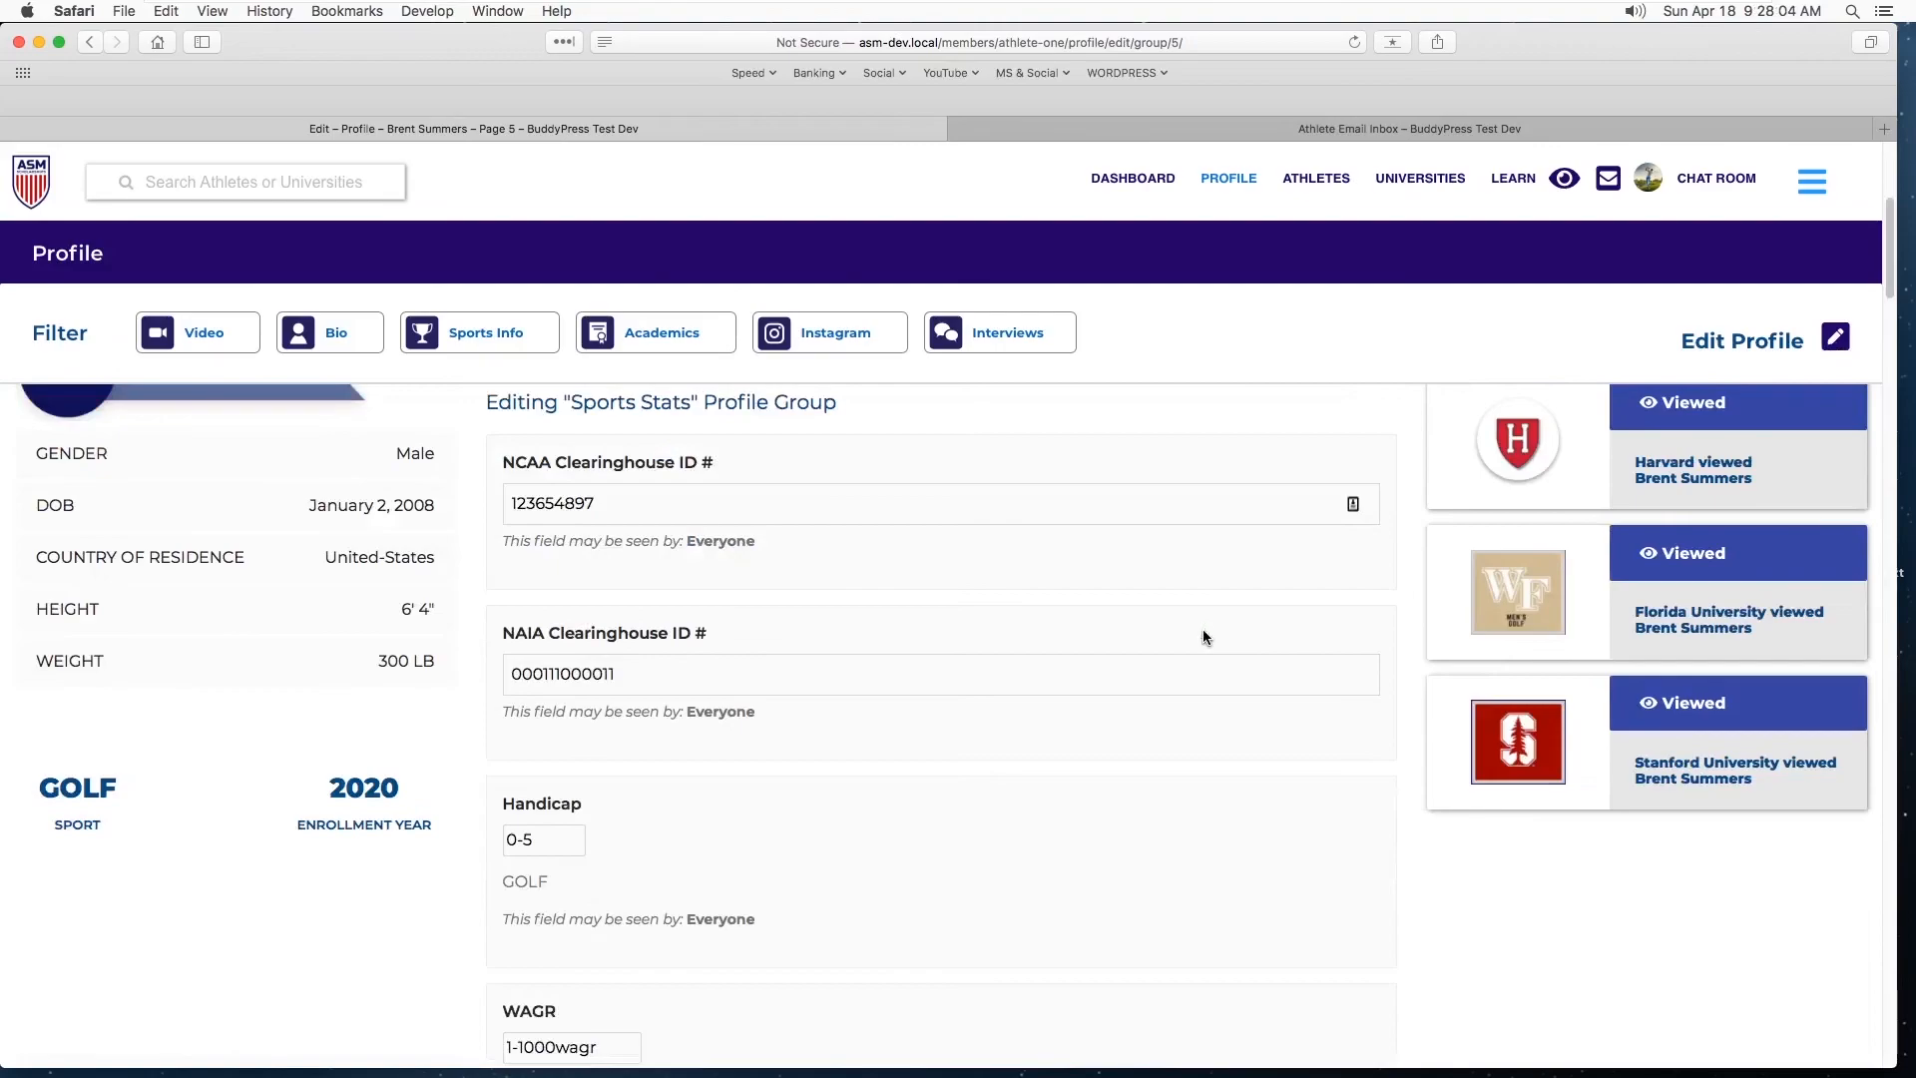